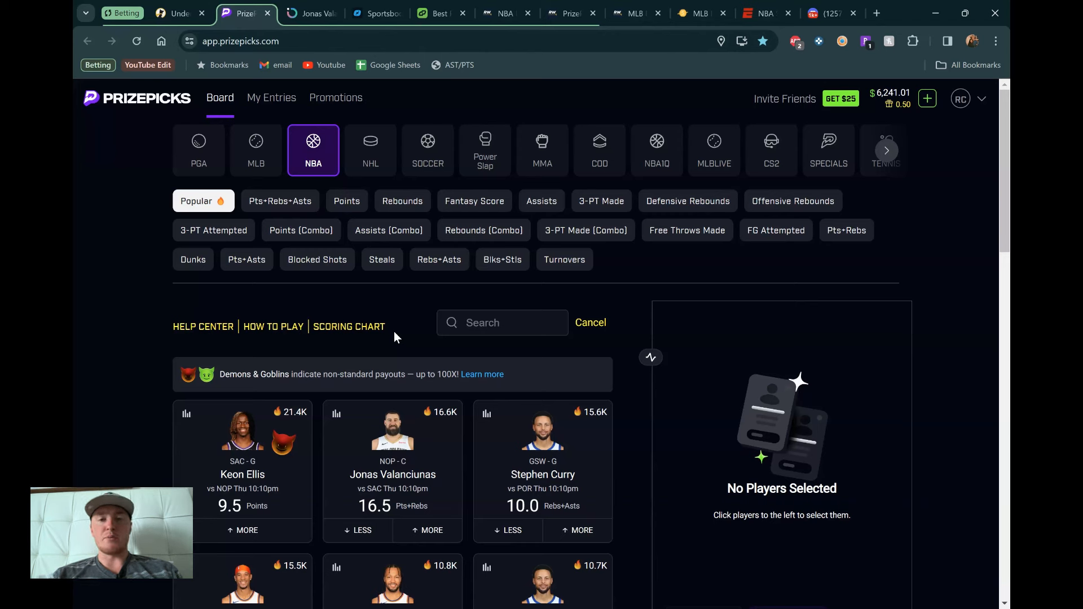
mouse_move(412, 325)
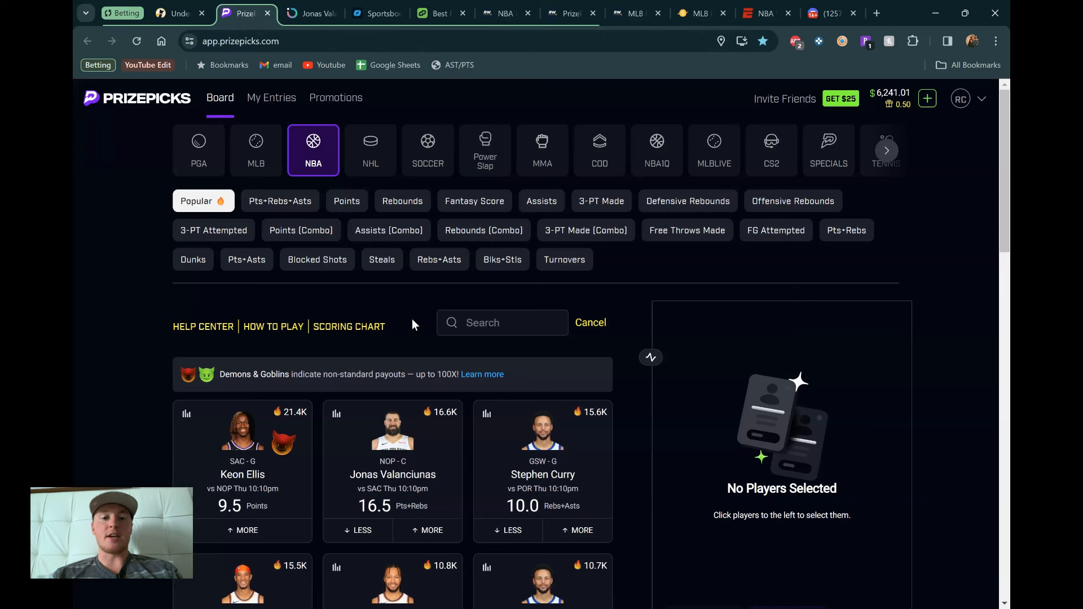
mouse_move(406, 328)
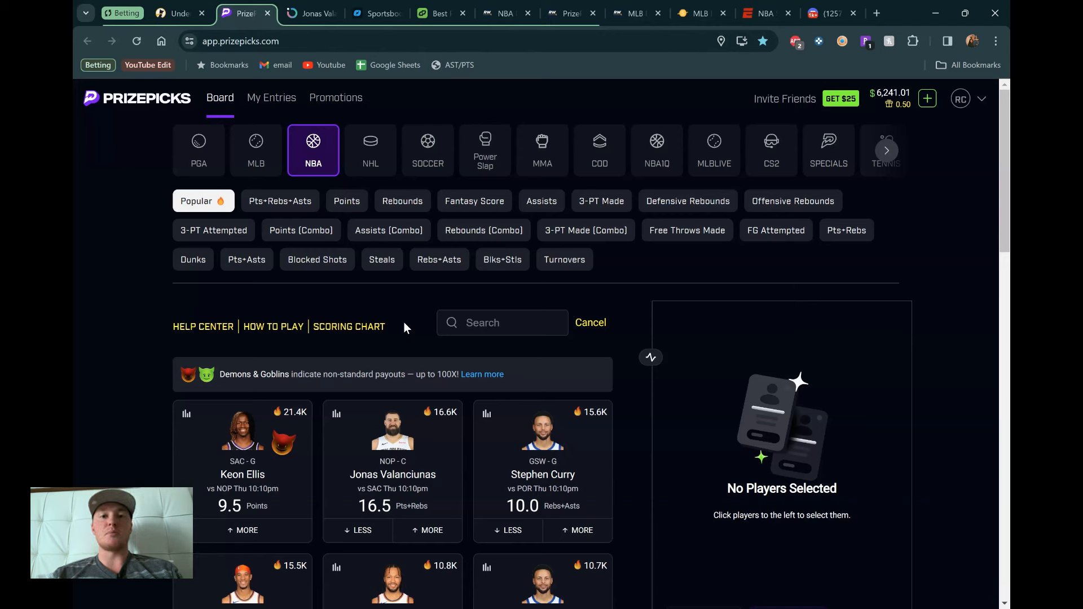
mouse_move(410, 322)
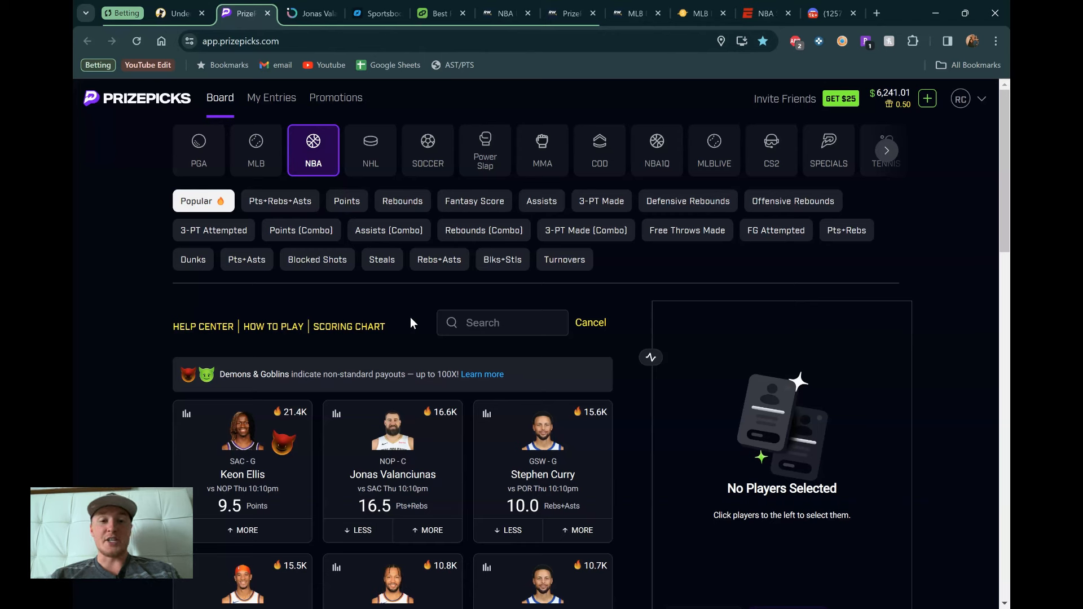
mouse_move(416, 315)
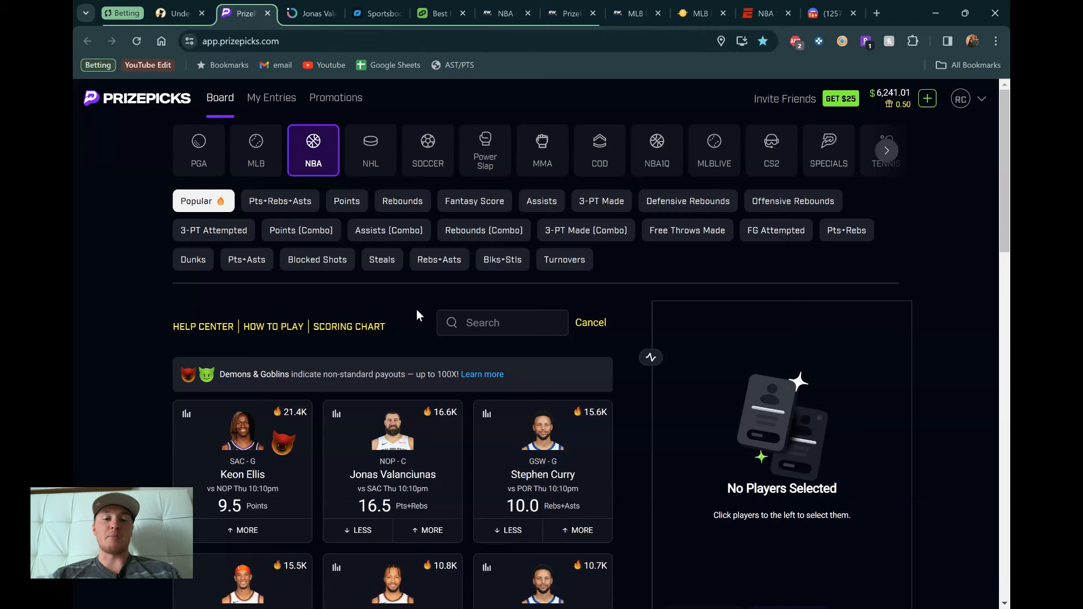
mouse_move(415, 319)
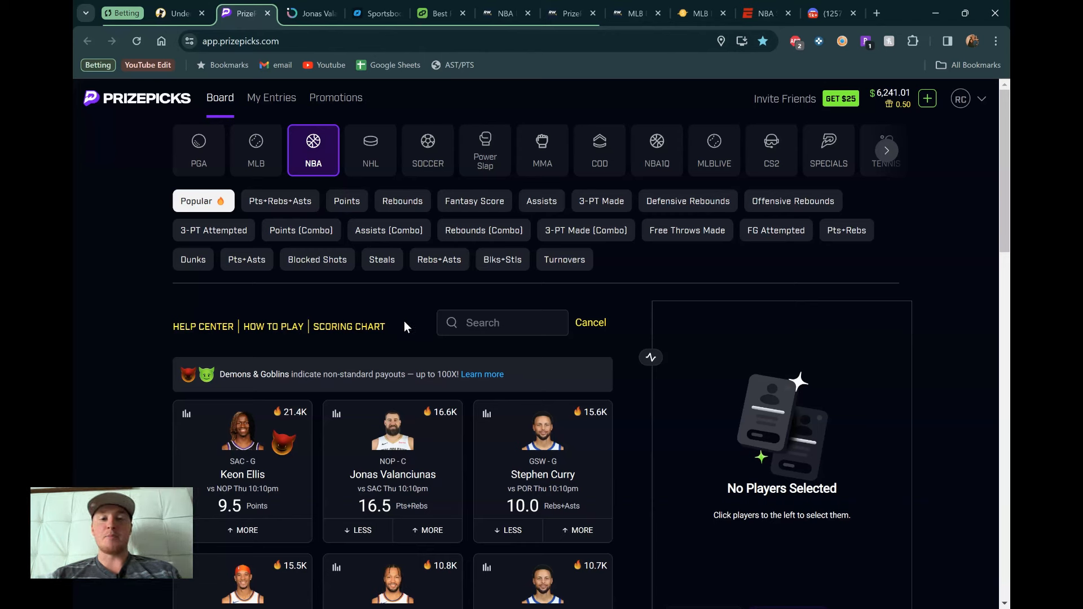
mouse_move(399, 329)
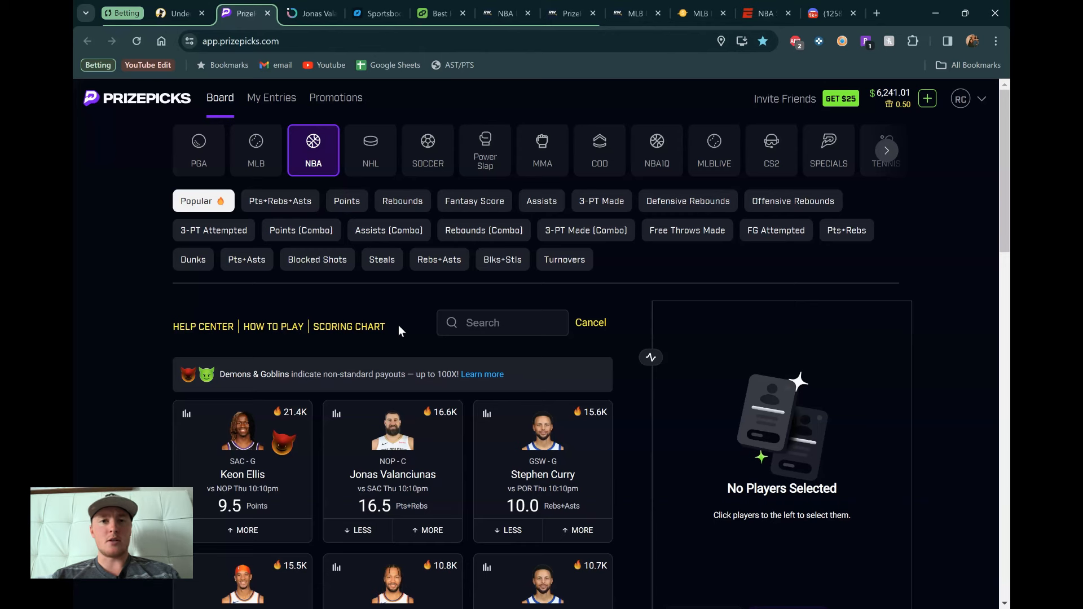
mouse_move(405, 325)
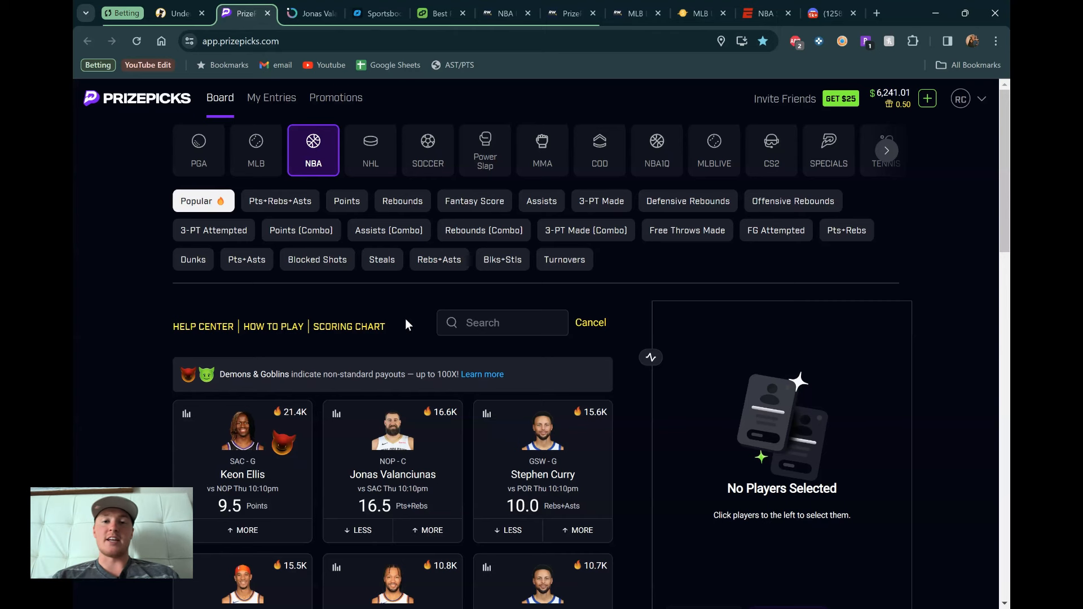
mouse_move(407, 319)
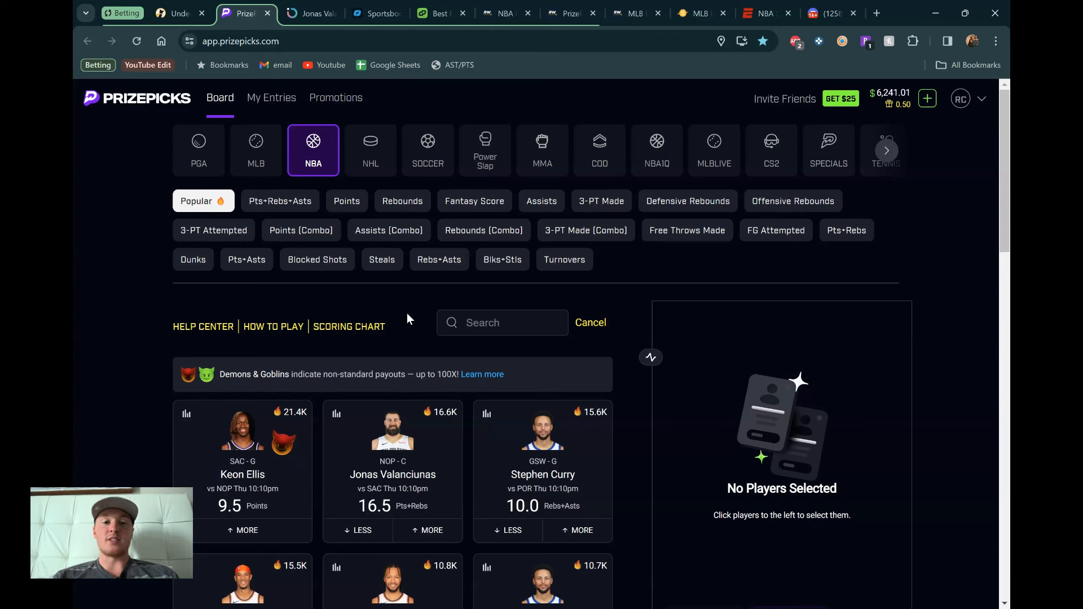
mouse_move(409, 313)
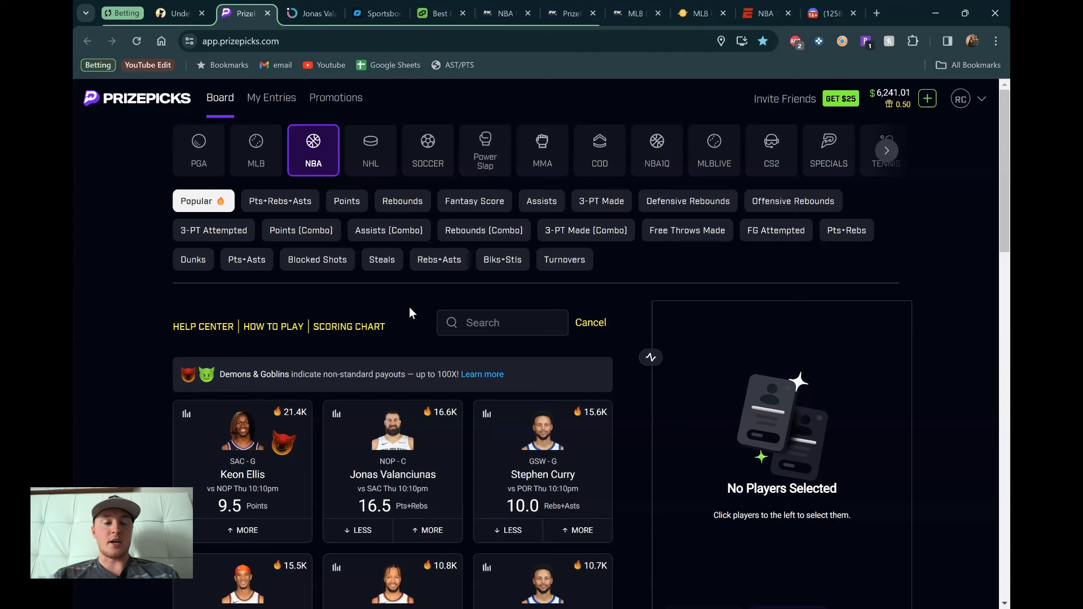
mouse_move(422, 309)
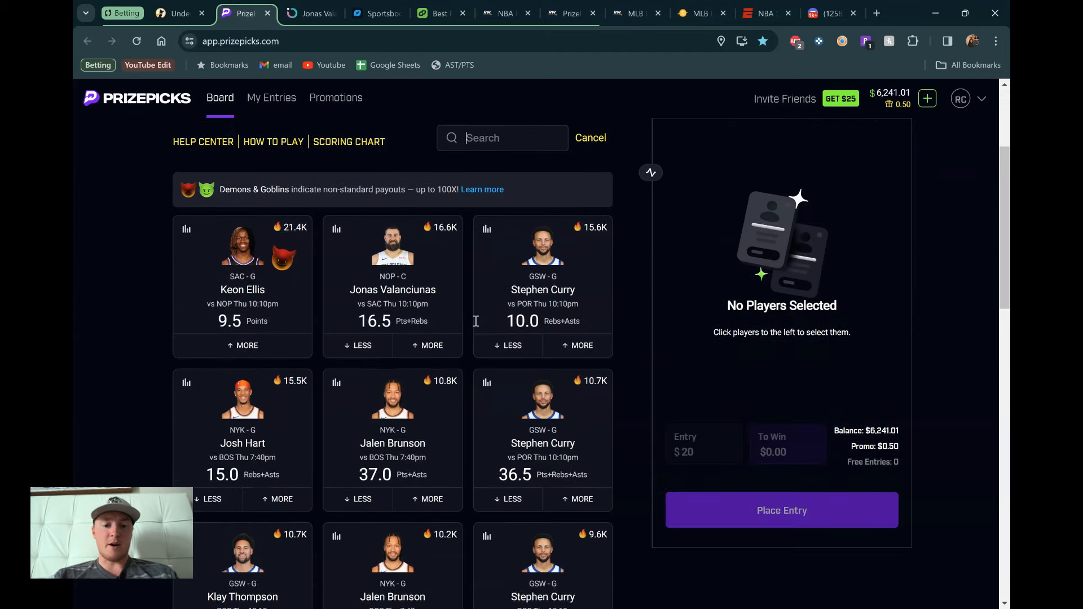
Search the NBA board for 'donte' to find Donte DiVincenzo.
type("donte")
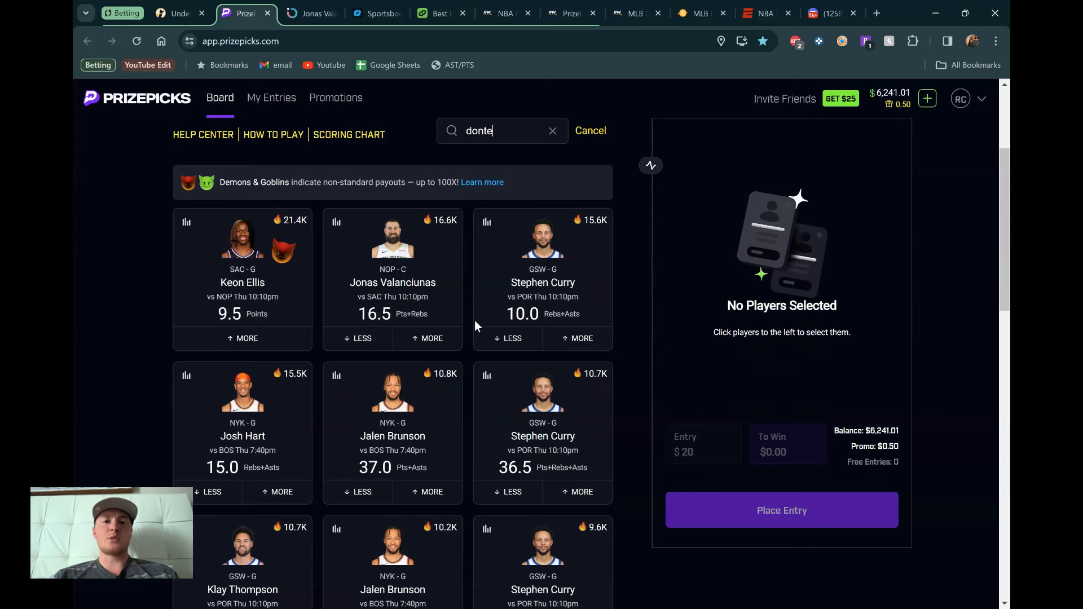
Show RotoWire's NBA lineups at the 7:30 PM NYK vs BOS card with injuries.
left_click(505, 13)
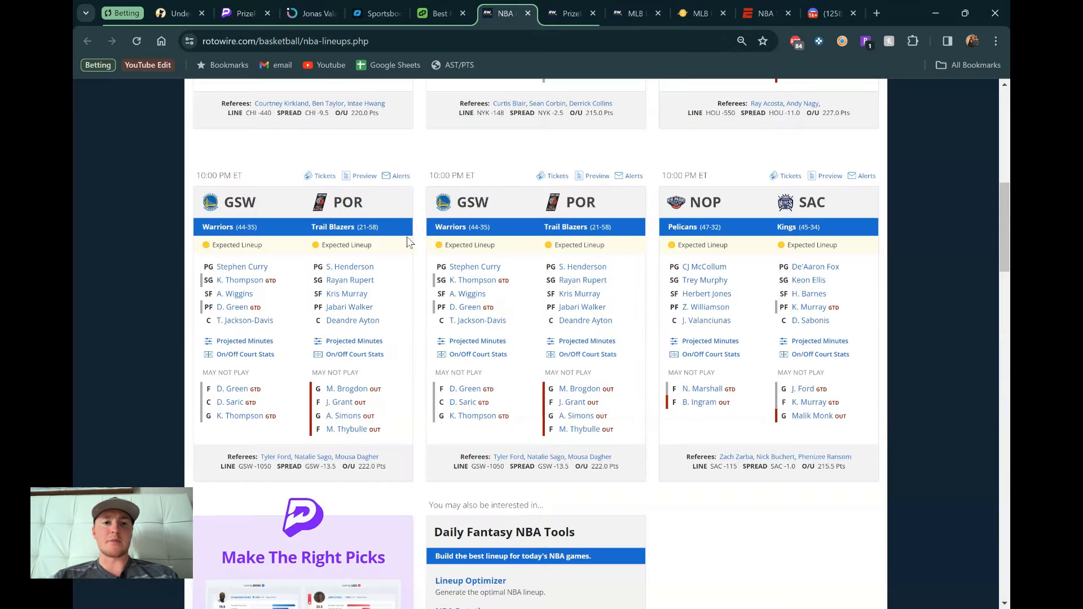
scroll("up", 3)
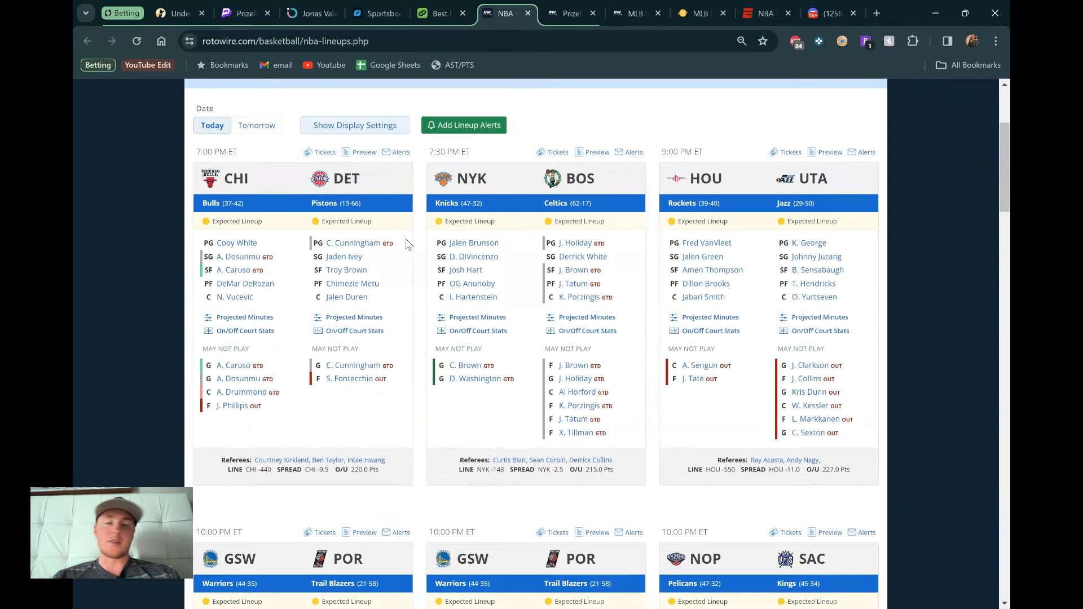
mouse_move(288, 230)
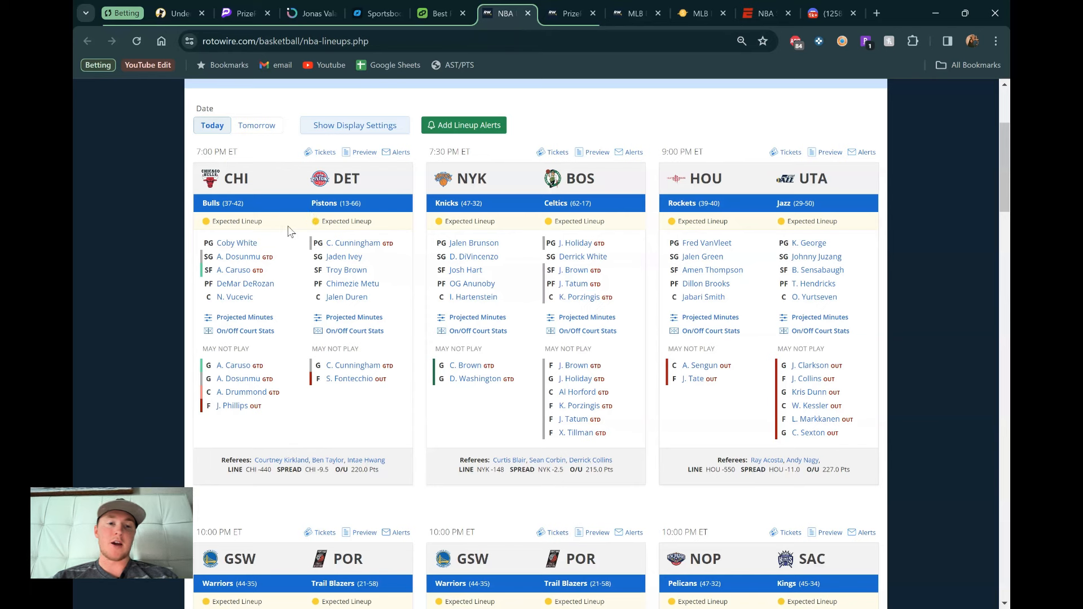
mouse_move(286, 261)
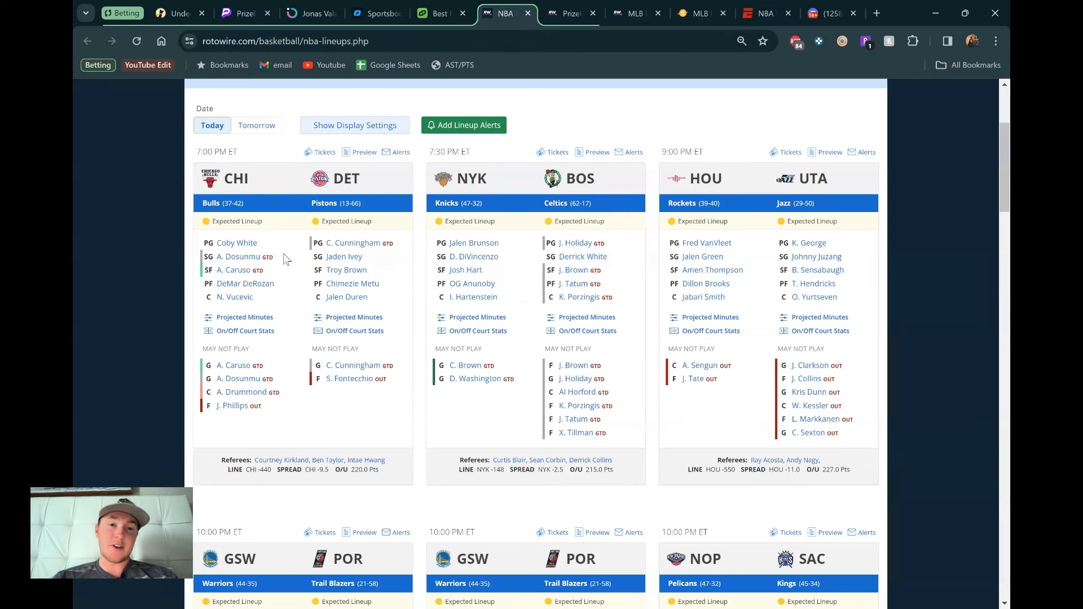
mouse_move(358, 246)
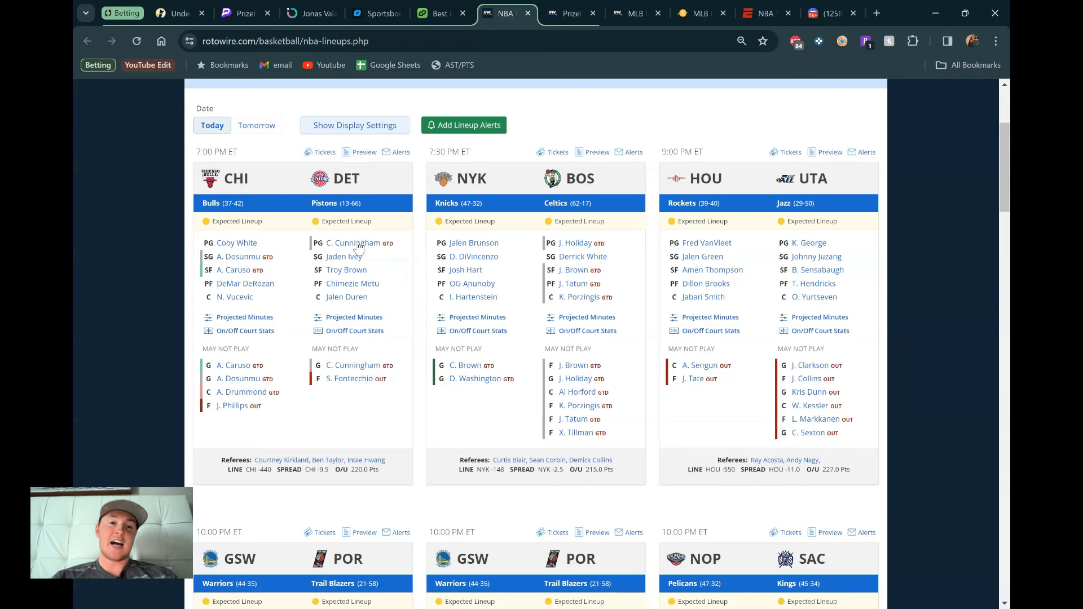
mouse_move(392, 353)
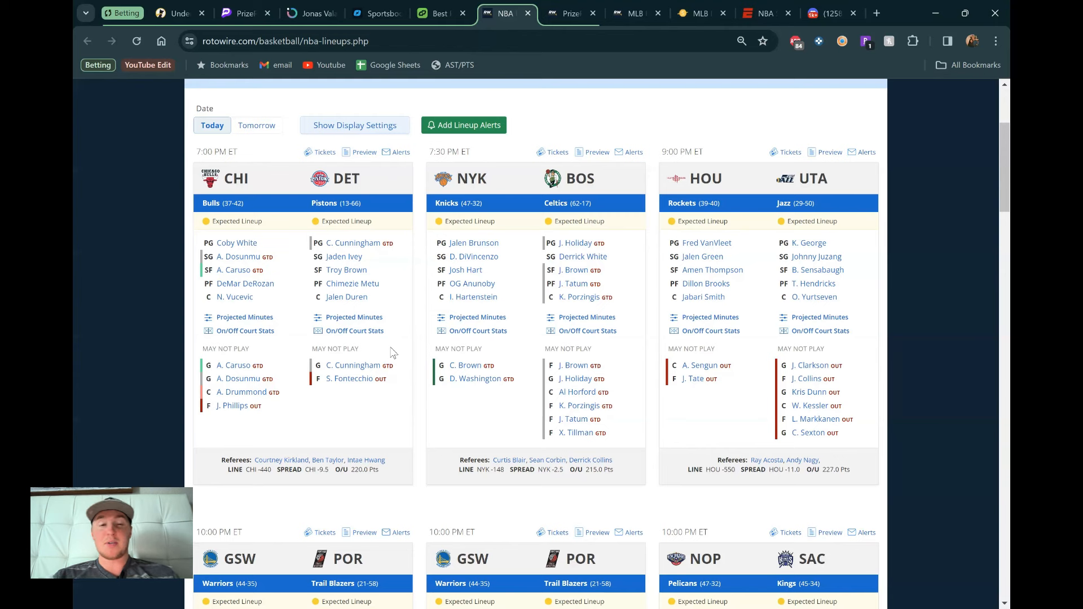
mouse_move(397, 300)
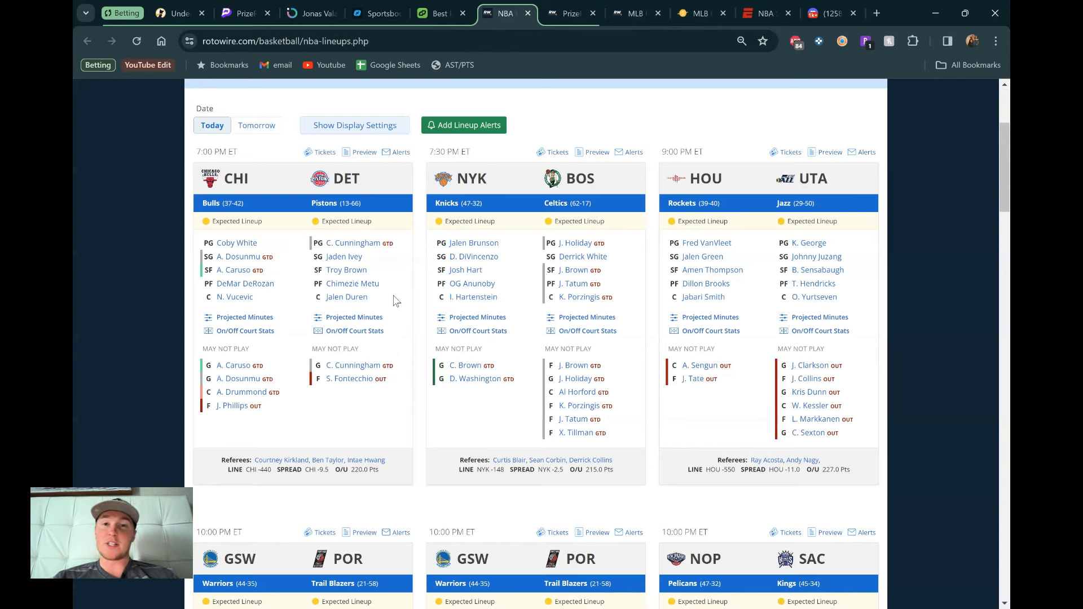
mouse_move(398, 277)
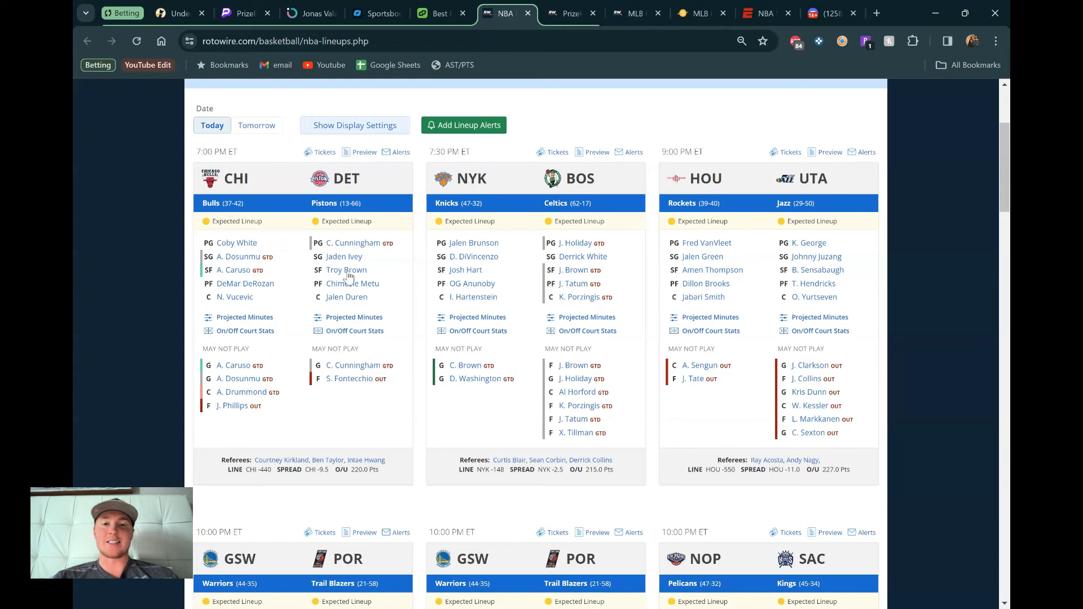
mouse_move(480, 288)
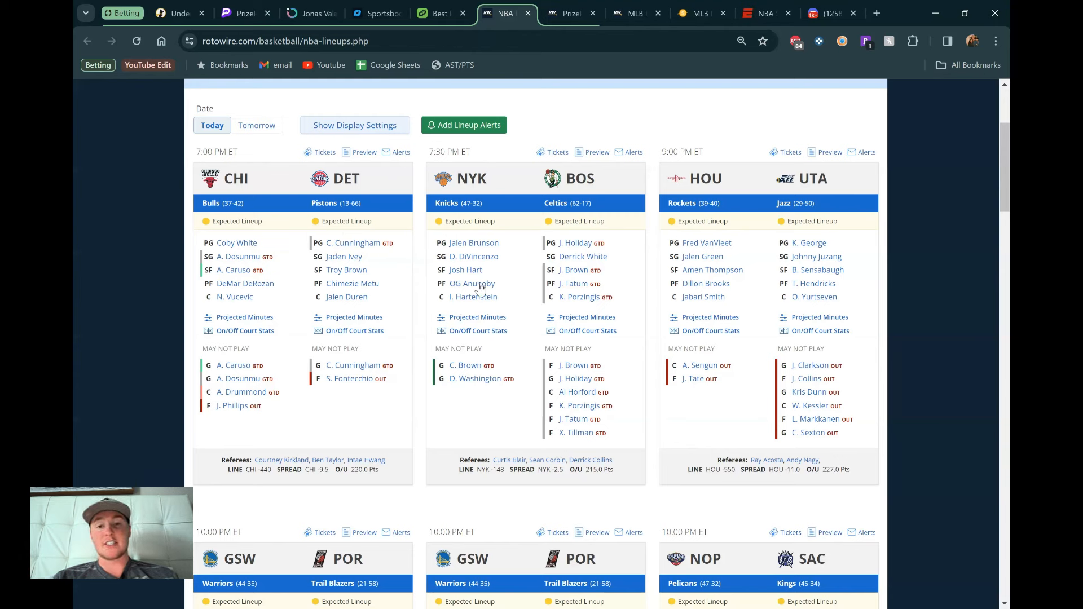
mouse_move(620, 384)
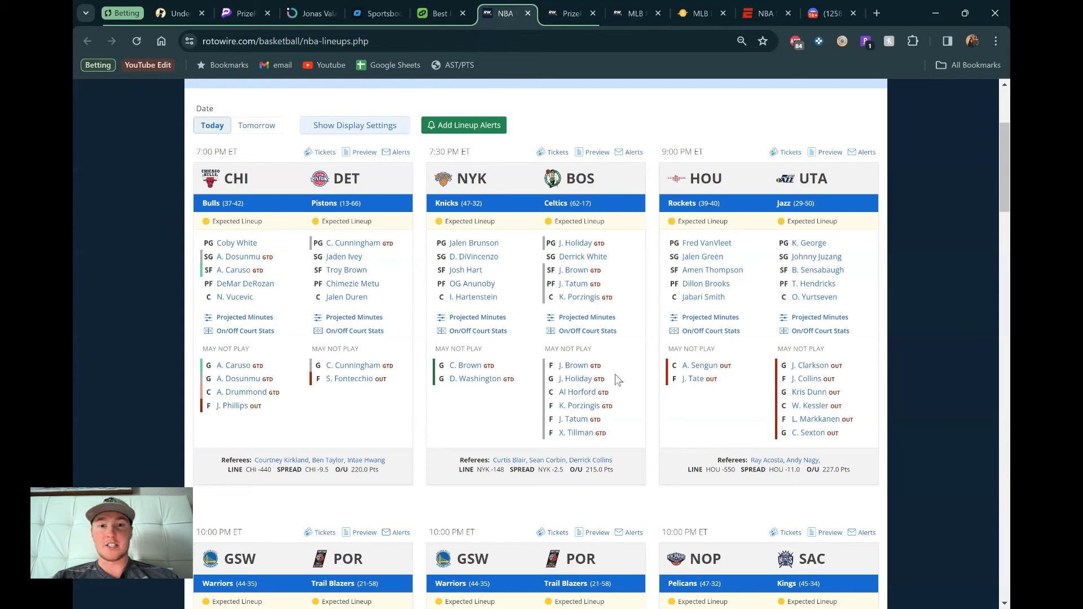
mouse_move(481, 205)
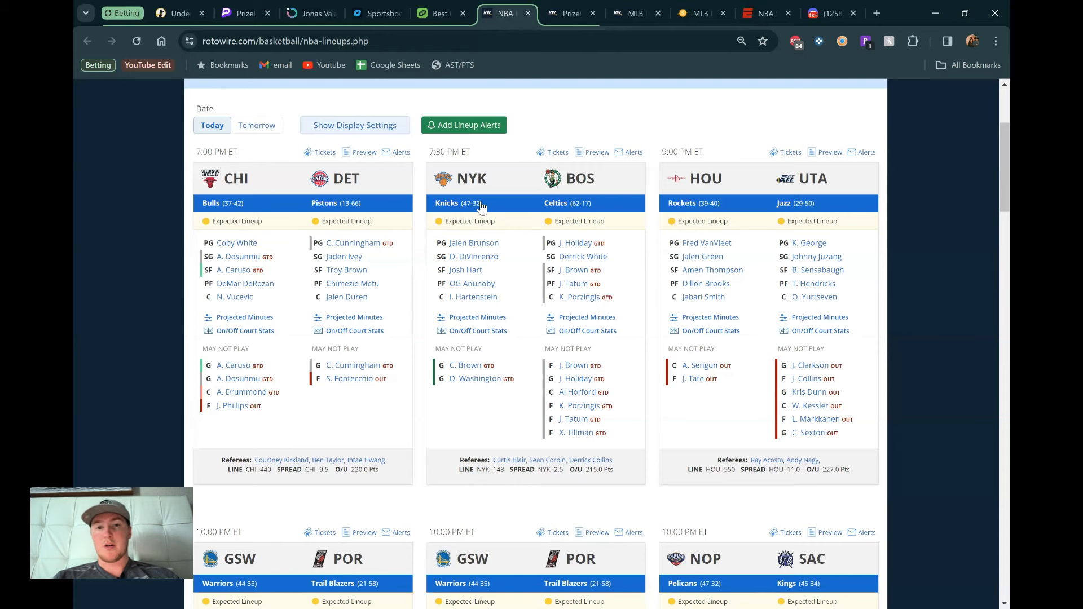
mouse_move(430, 277)
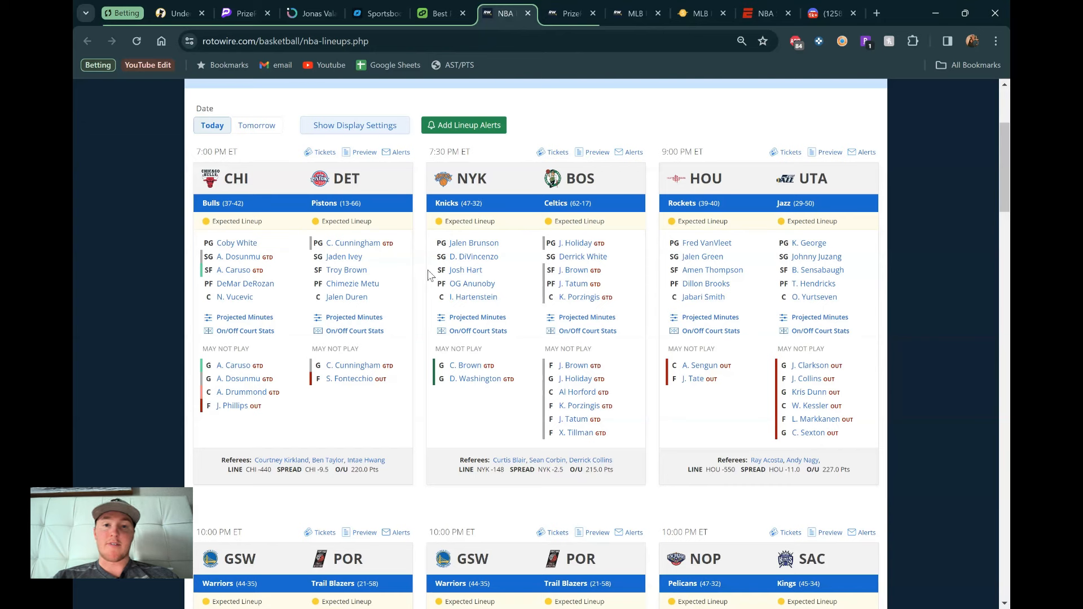
mouse_move(495, 242)
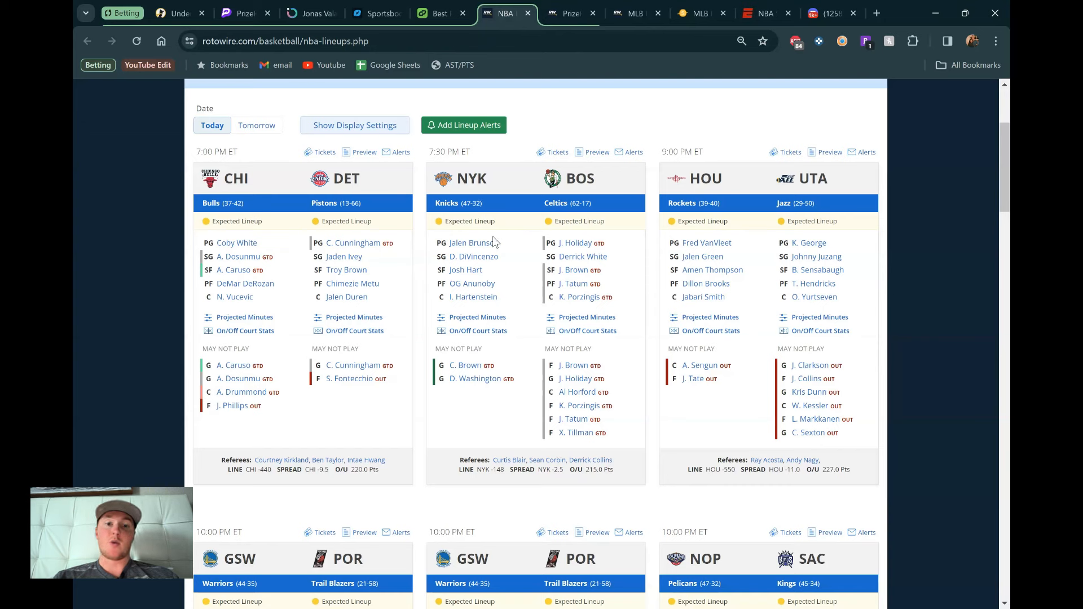
mouse_move(495, 268)
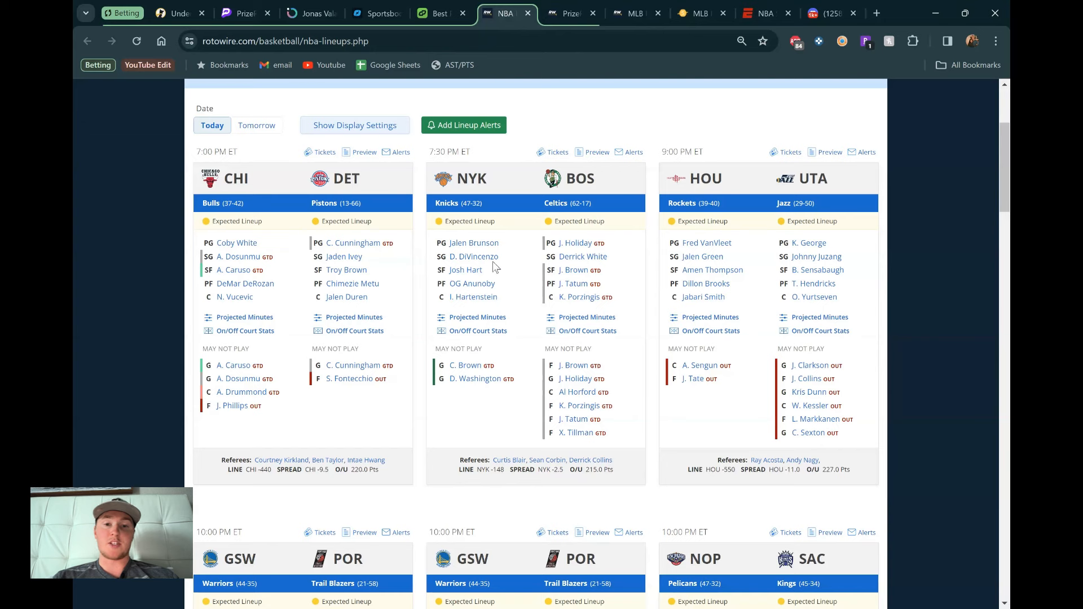
mouse_move(498, 275)
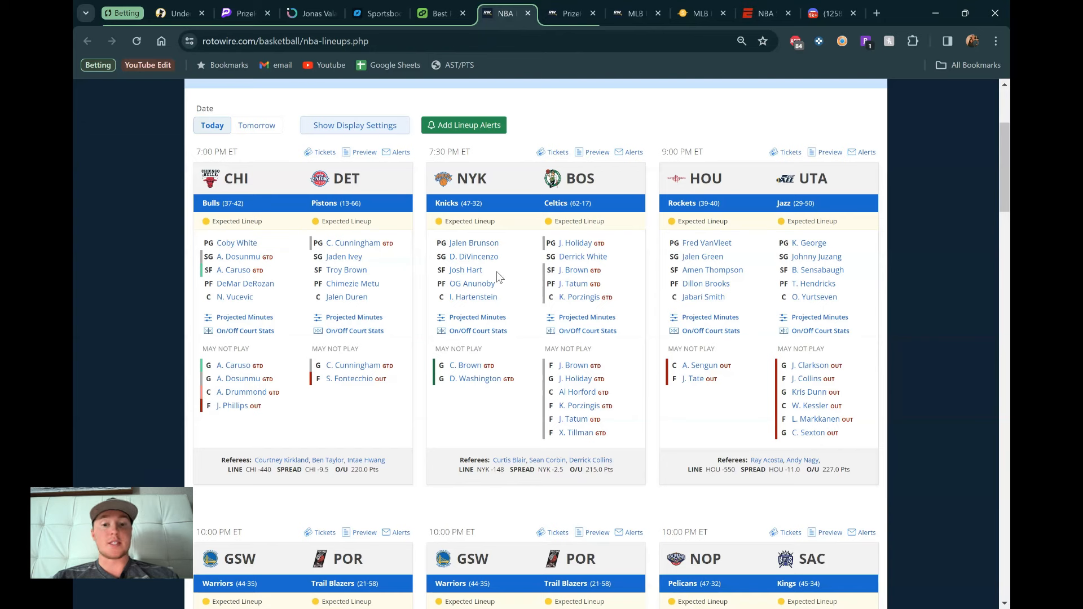
mouse_move(553, 493)
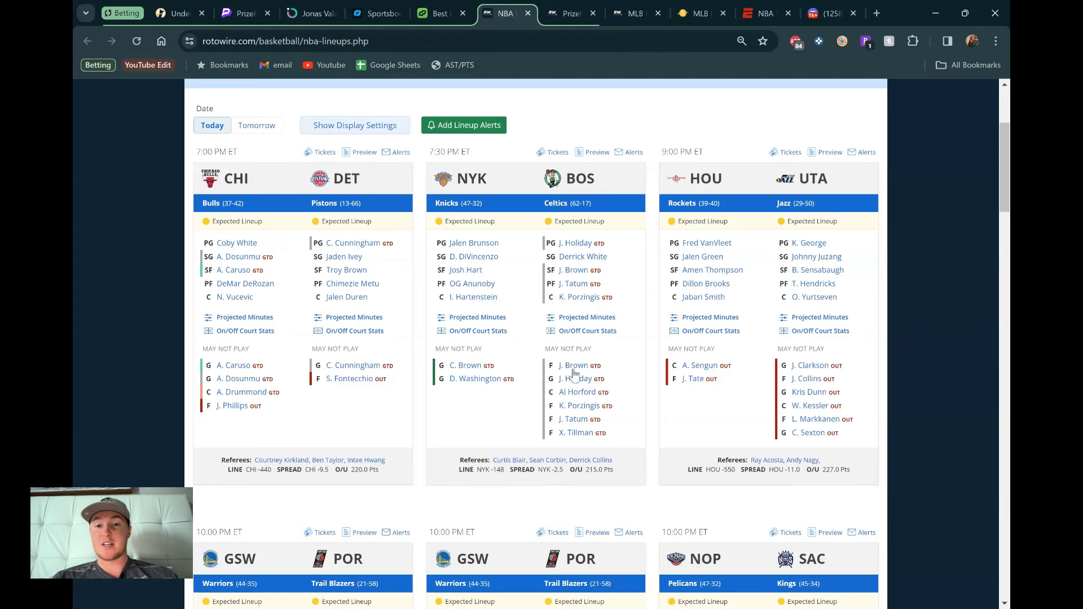
mouse_move(633, 320)
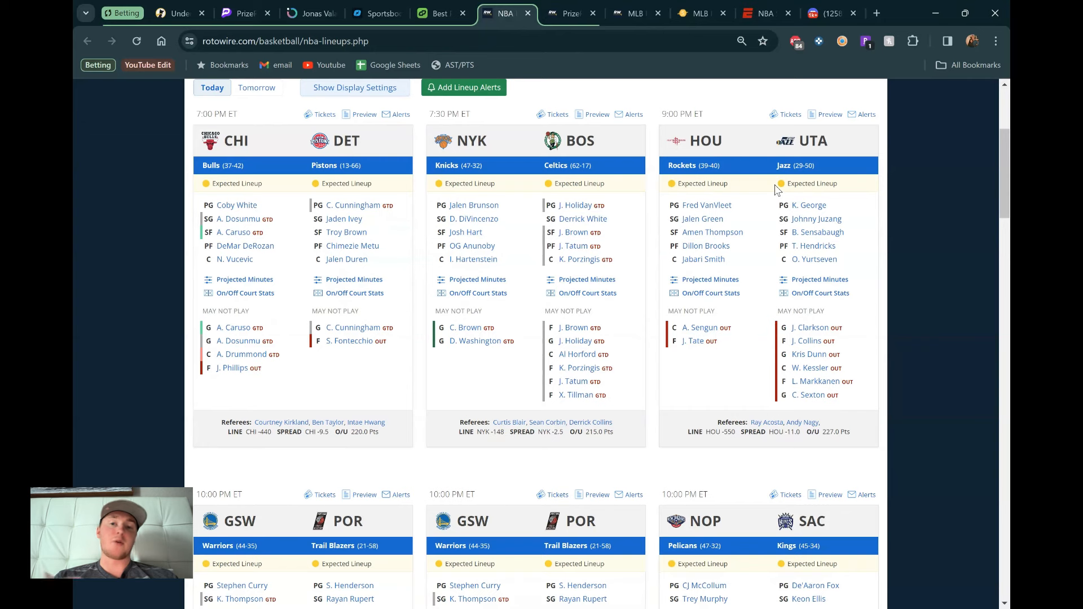
mouse_move(751, 182)
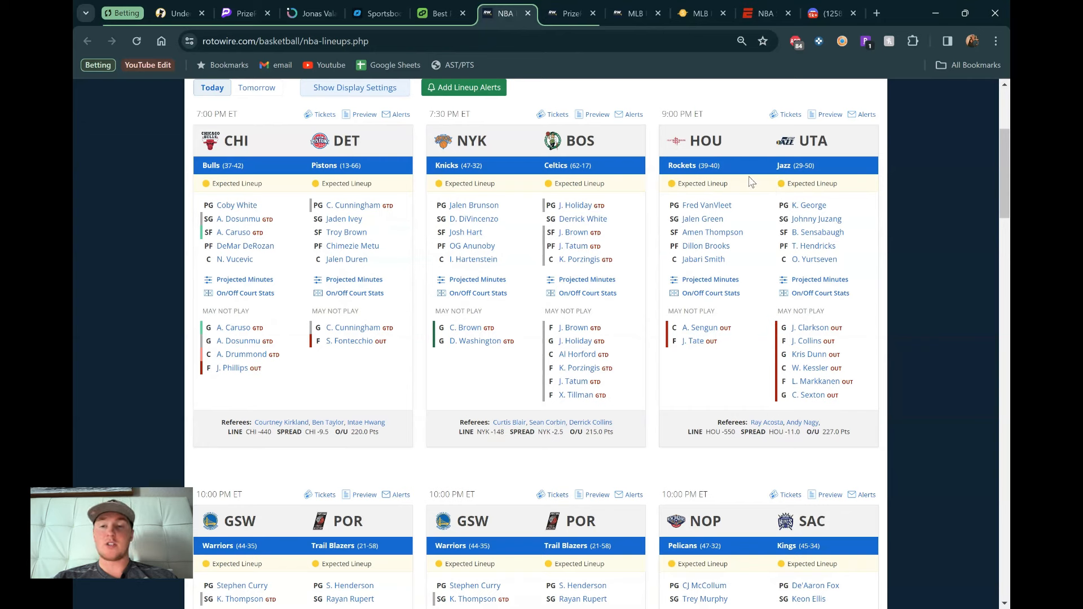
mouse_move(753, 239)
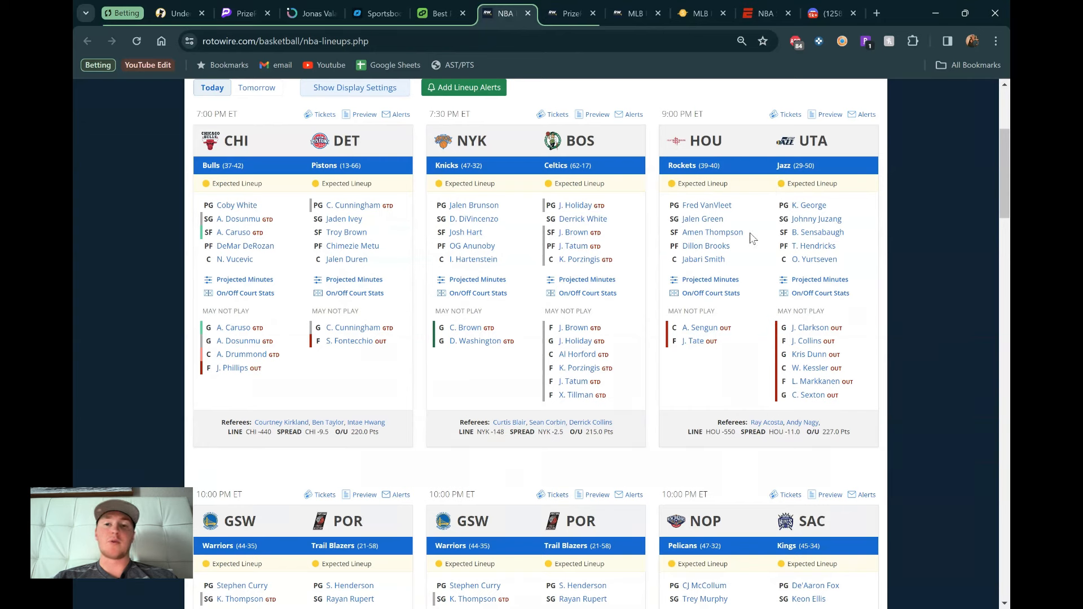
mouse_move(704, 231)
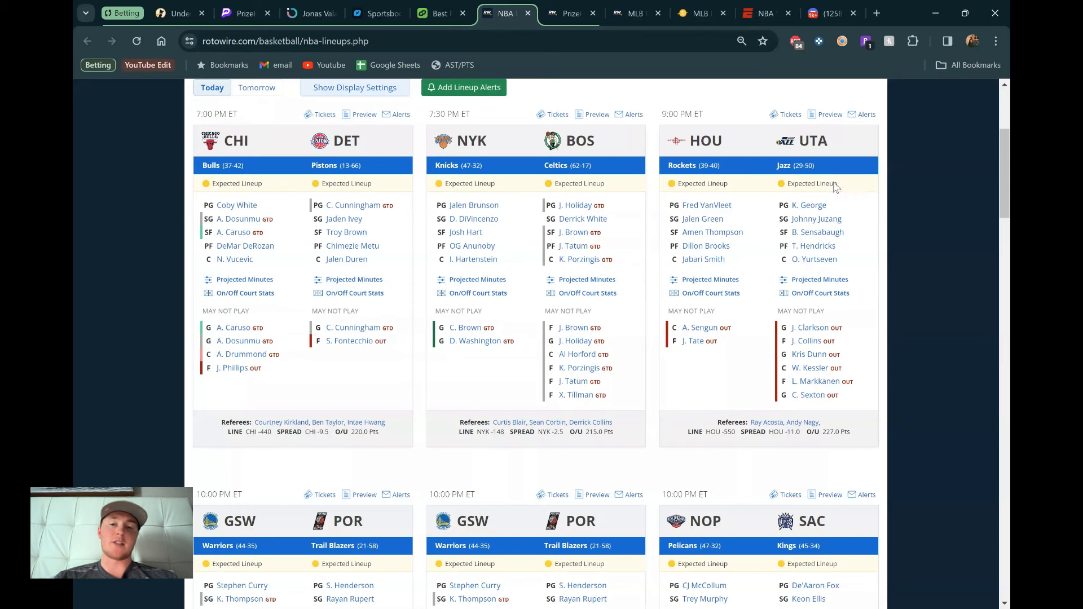
mouse_move(746, 317)
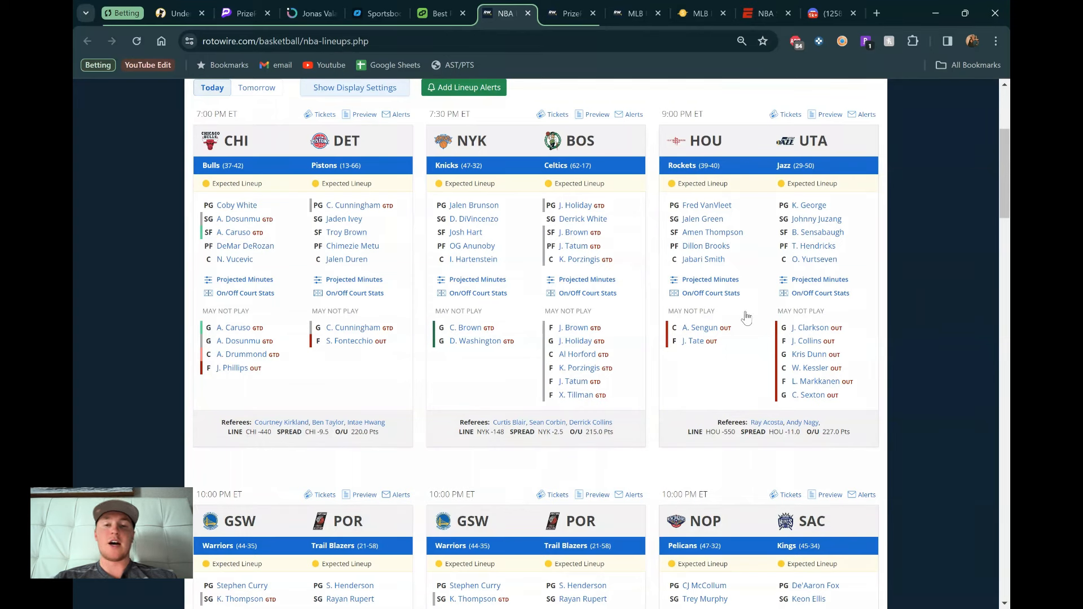
mouse_move(782, 221)
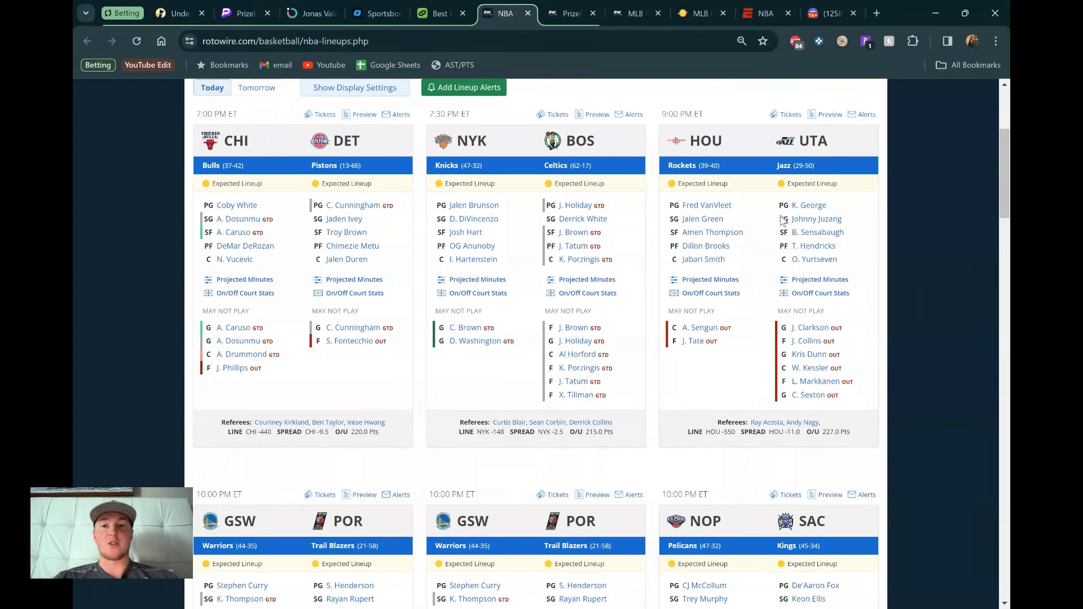
mouse_move(782, 266)
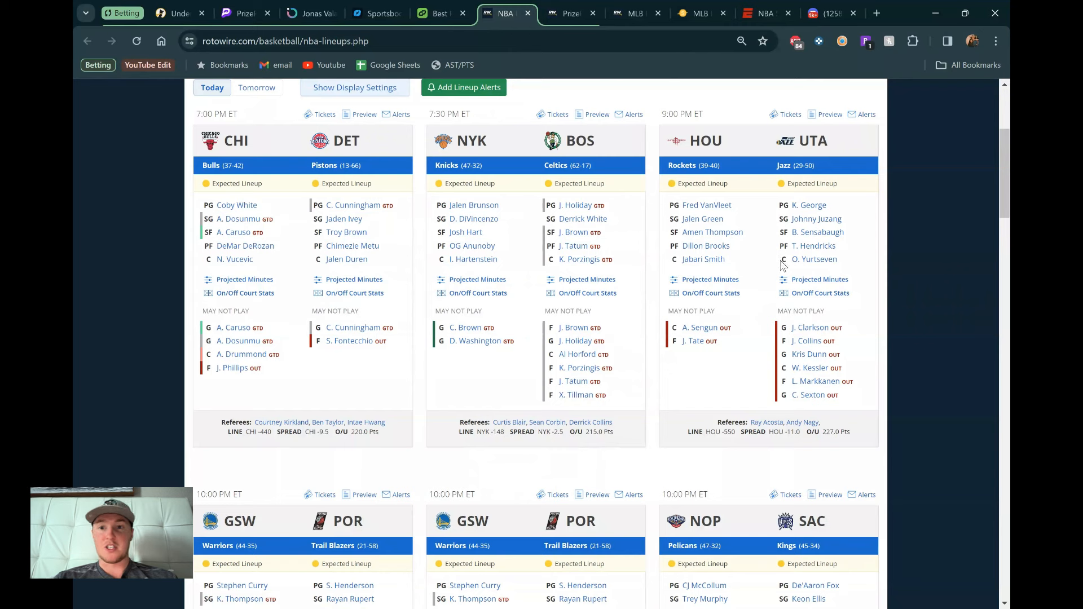
mouse_move(745, 195)
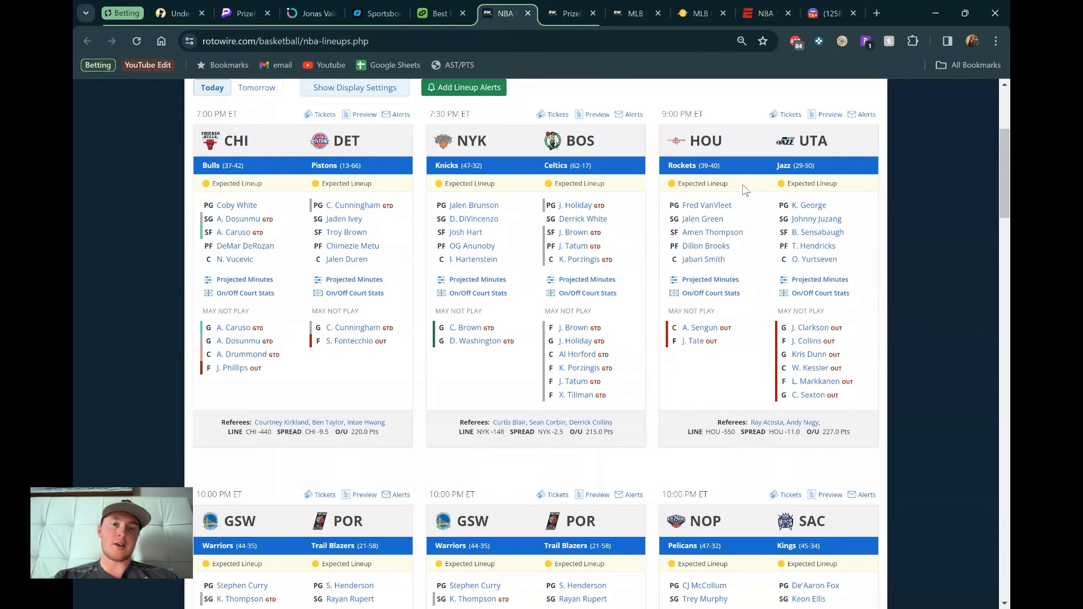
mouse_move(706, 249)
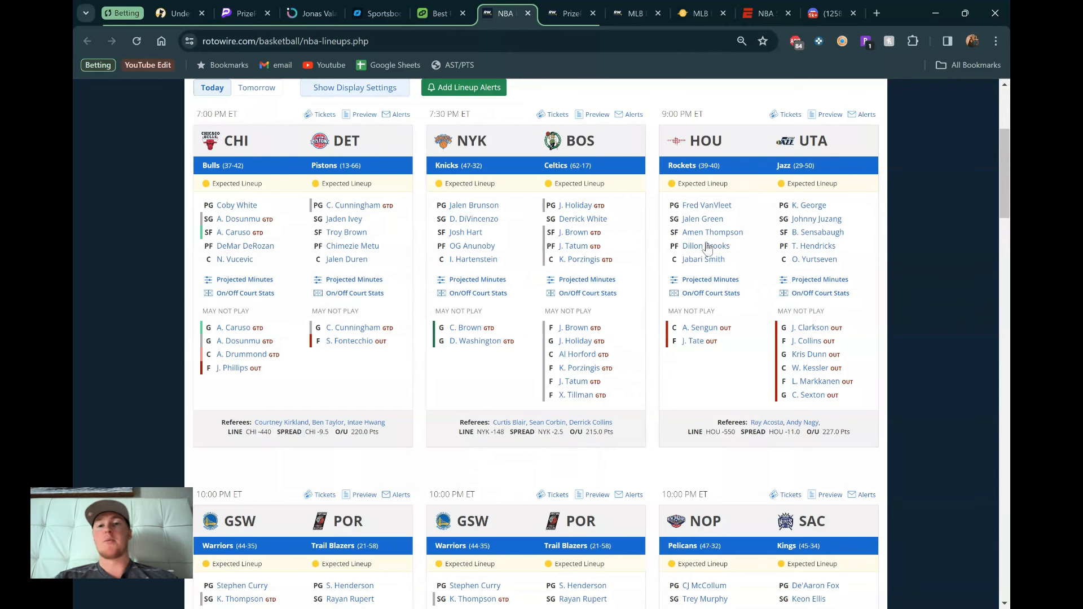
mouse_move(750, 235)
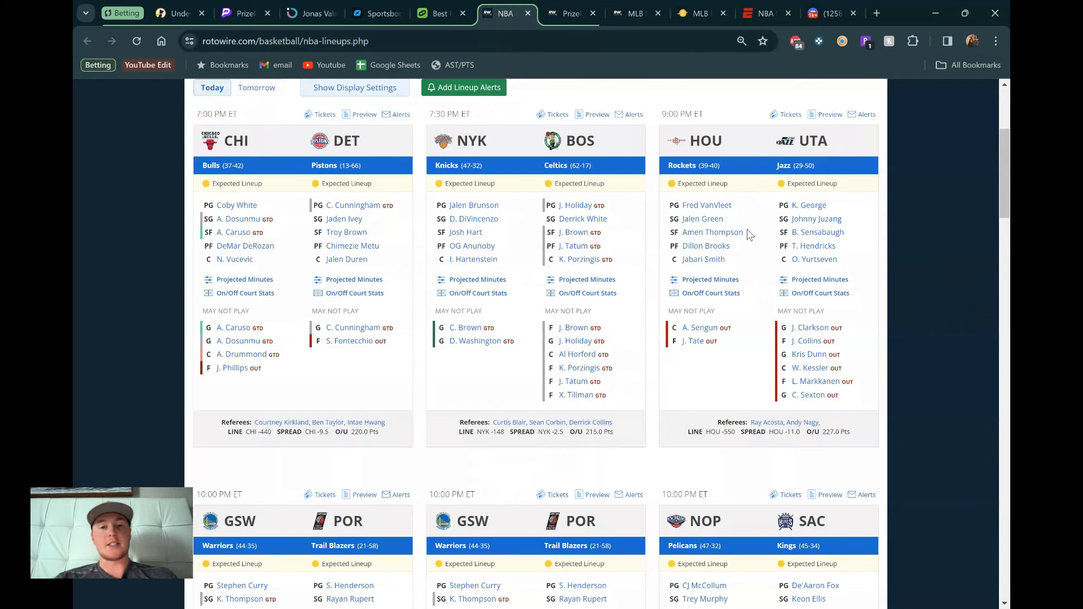
mouse_move(556, 295)
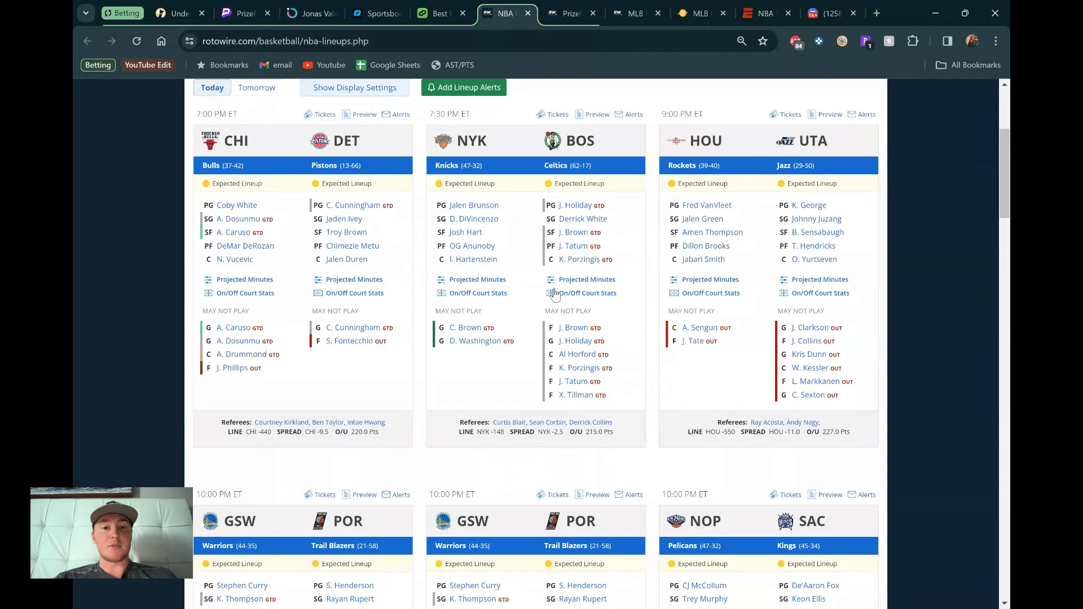
Scroll the lineups page to the 10:00 PM GSW-POR and NOP-SAC cards.
scroll("down", 3)
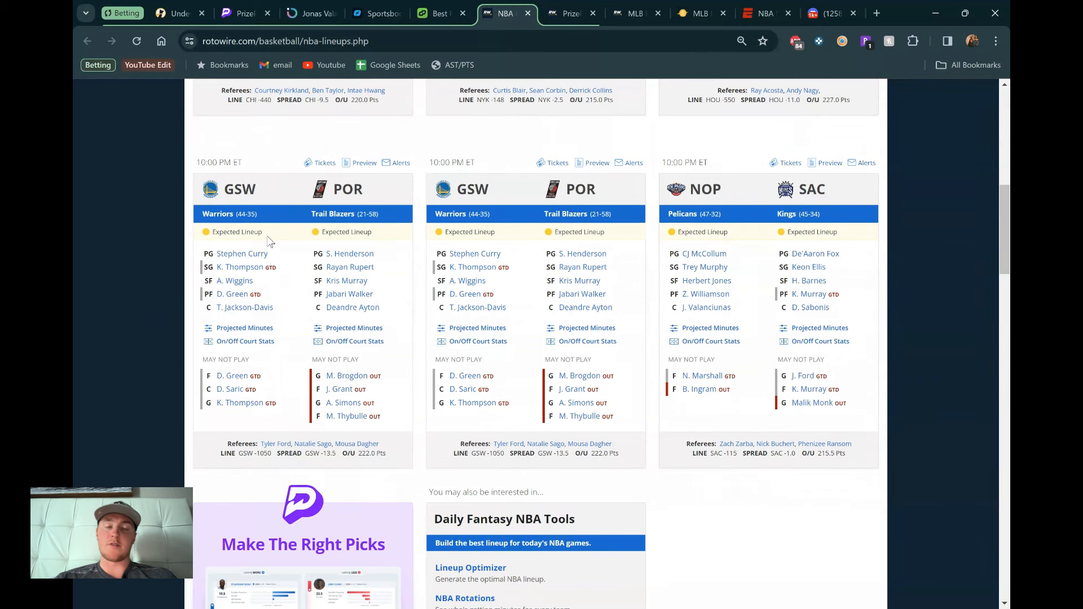
mouse_move(253, 271)
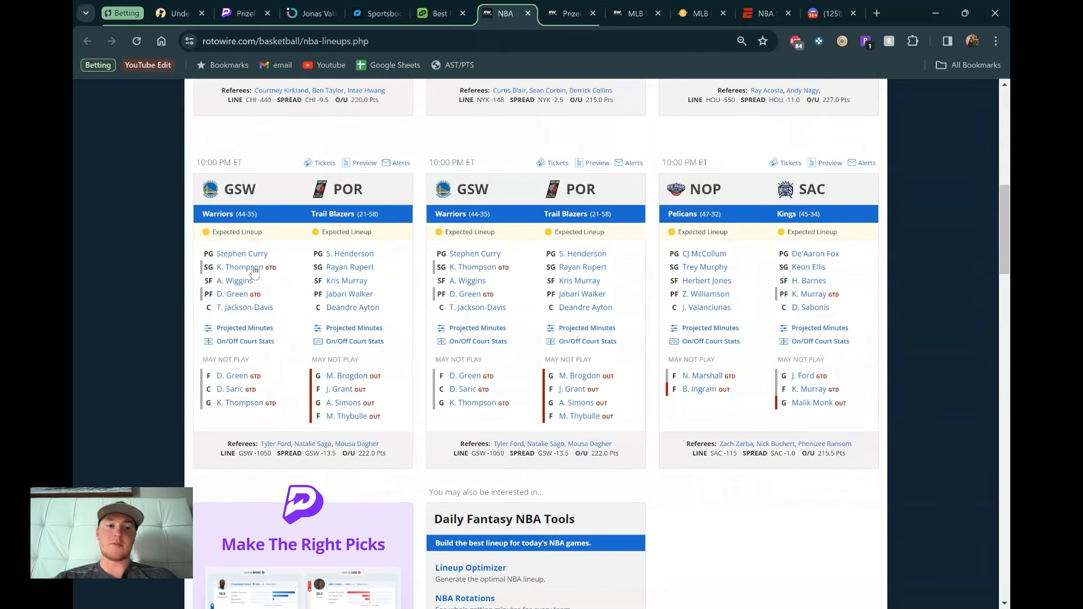
mouse_move(228, 300)
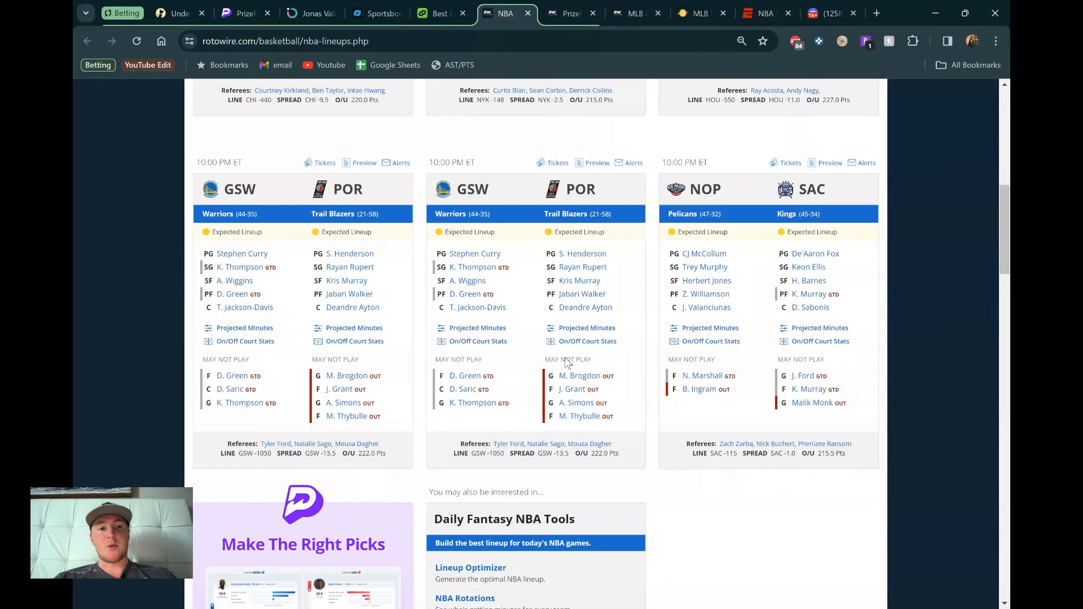
mouse_move(750, 225)
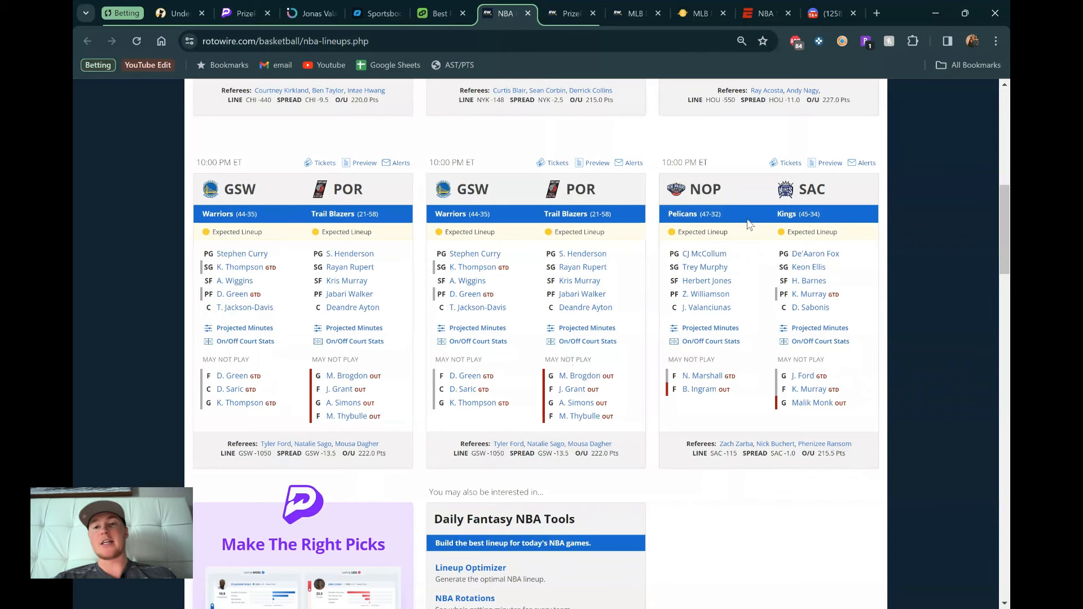
mouse_move(735, 220)
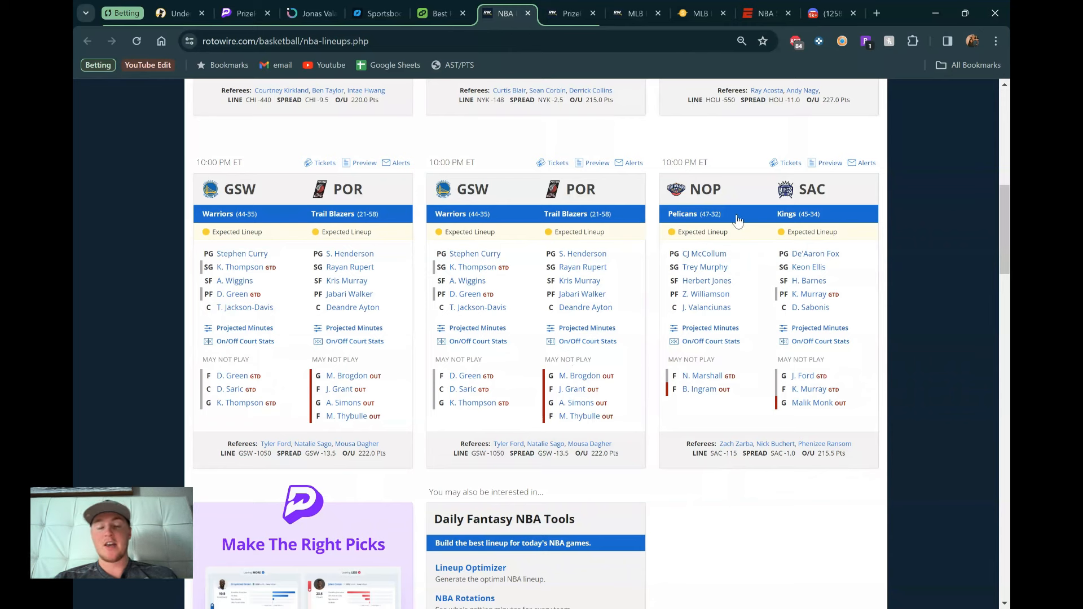
mouse_move(738, 222)
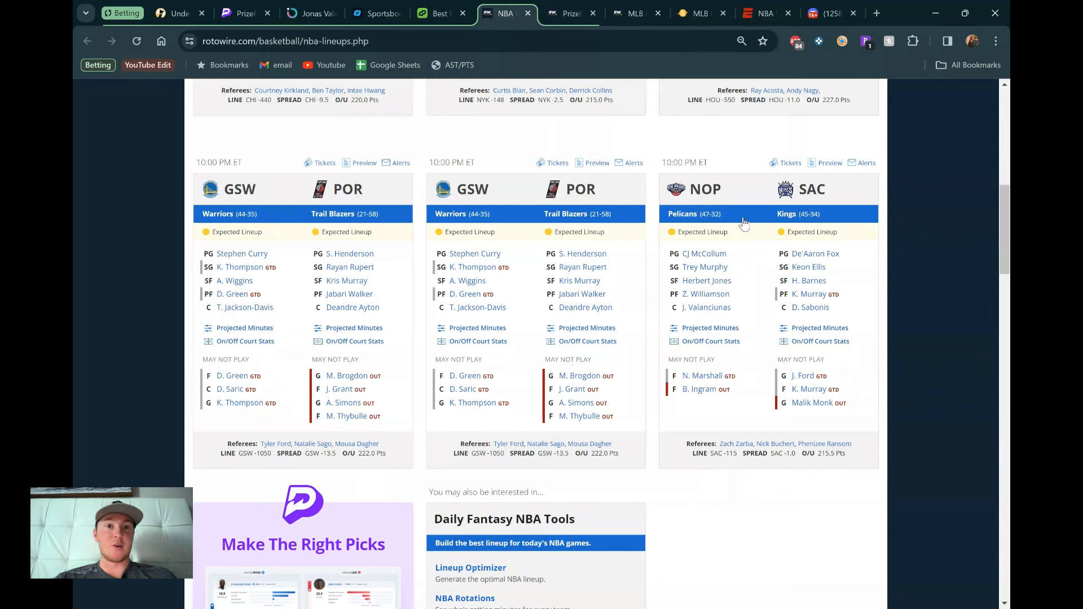
mouse_move(822, 226)
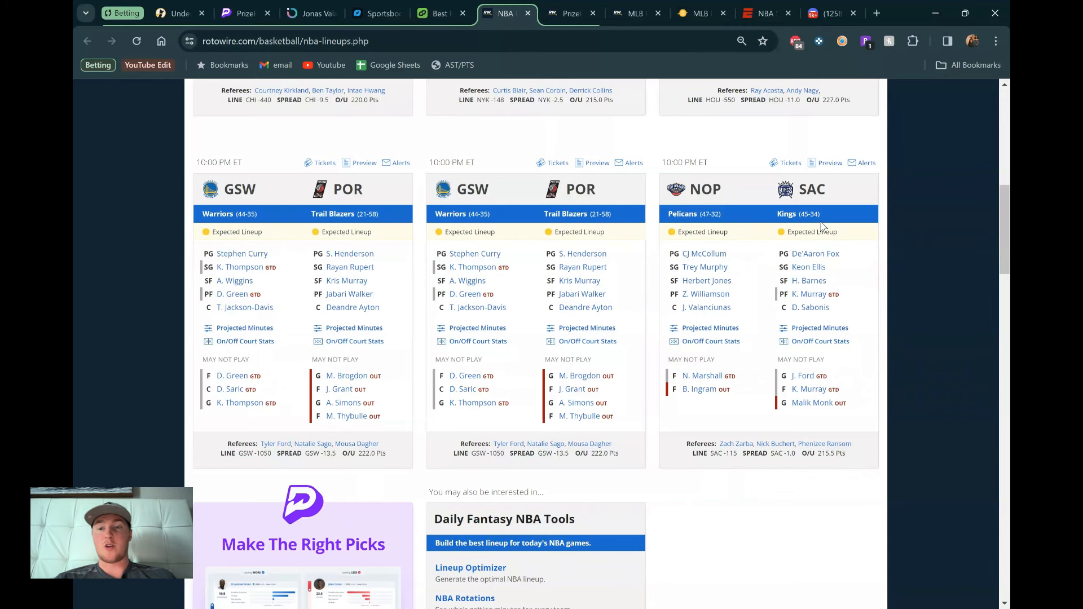
mouse_move(740, 222)
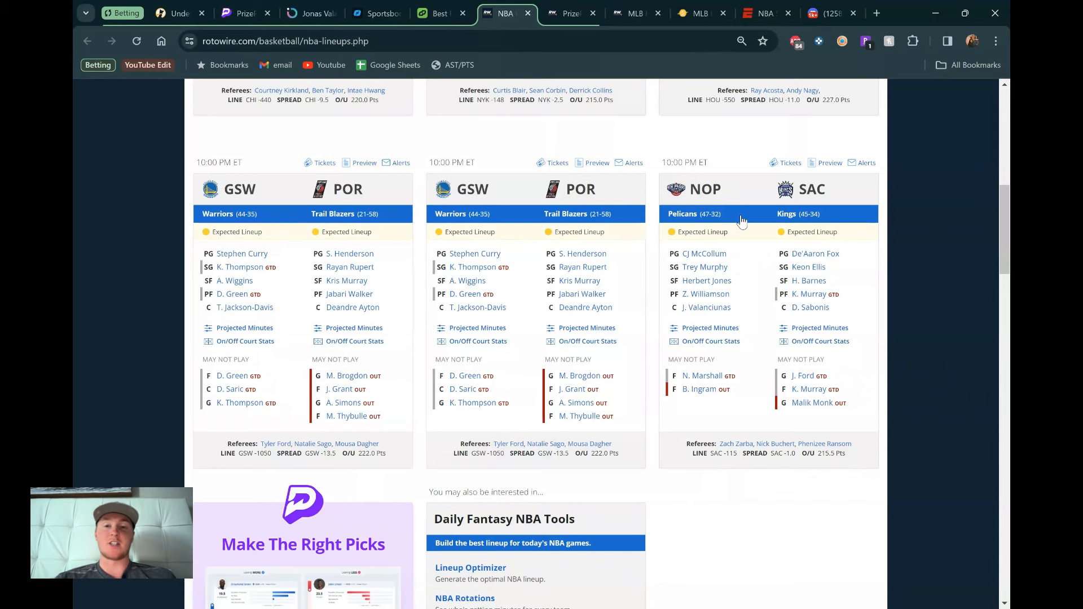
mouse_move(678, 204)
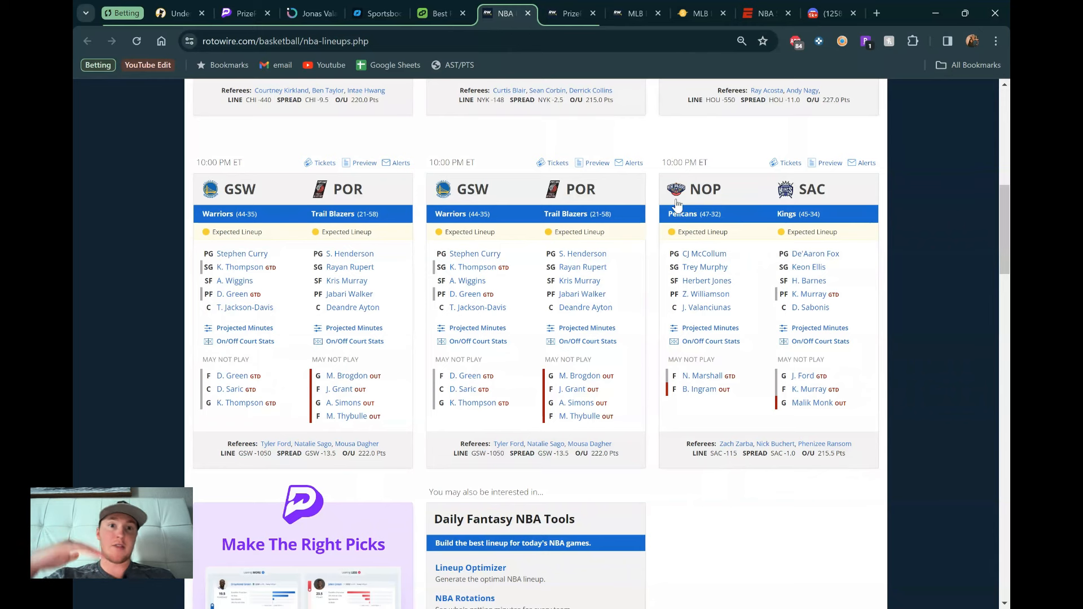
mouse_move(741, 222)
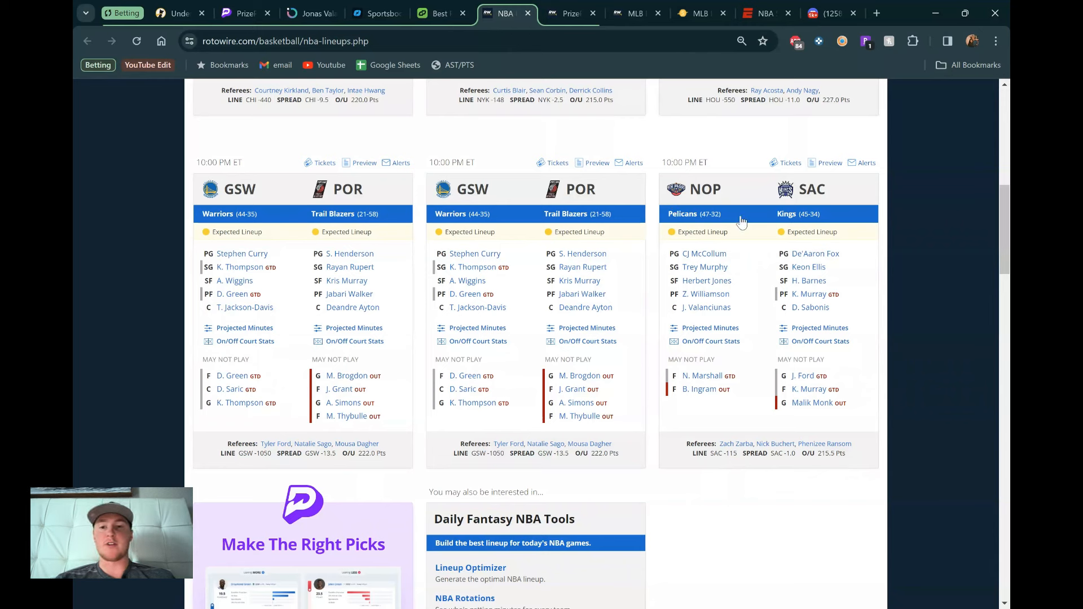
mouse_move(799, 309)
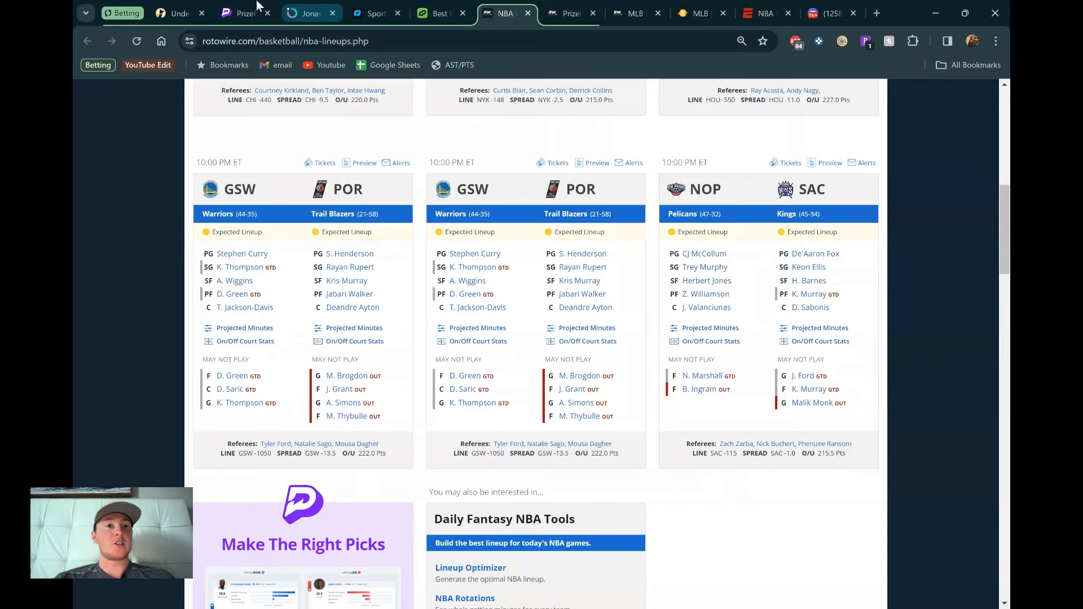
Take DiVincenzo over 28.5 fantasy score on the PrizePicks board.
left_click(238, 13)
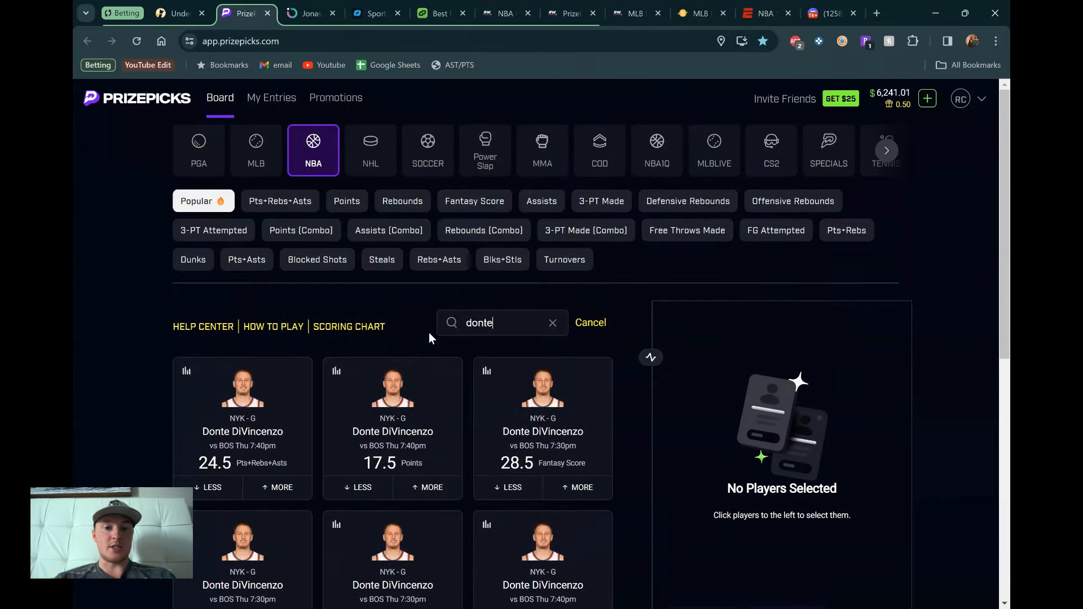
left_click(576, 362)
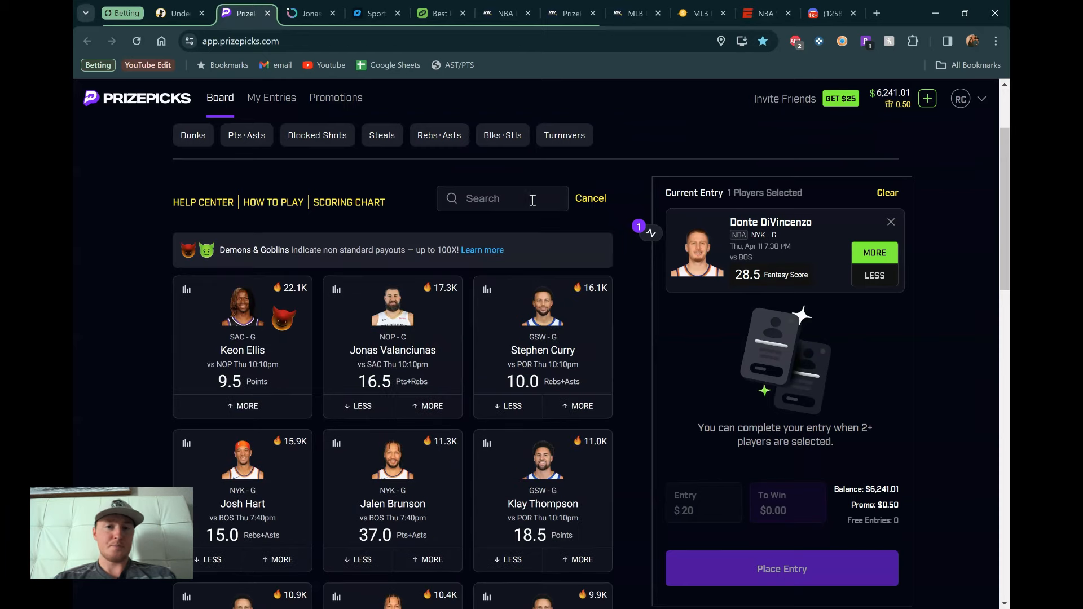
type("bur")
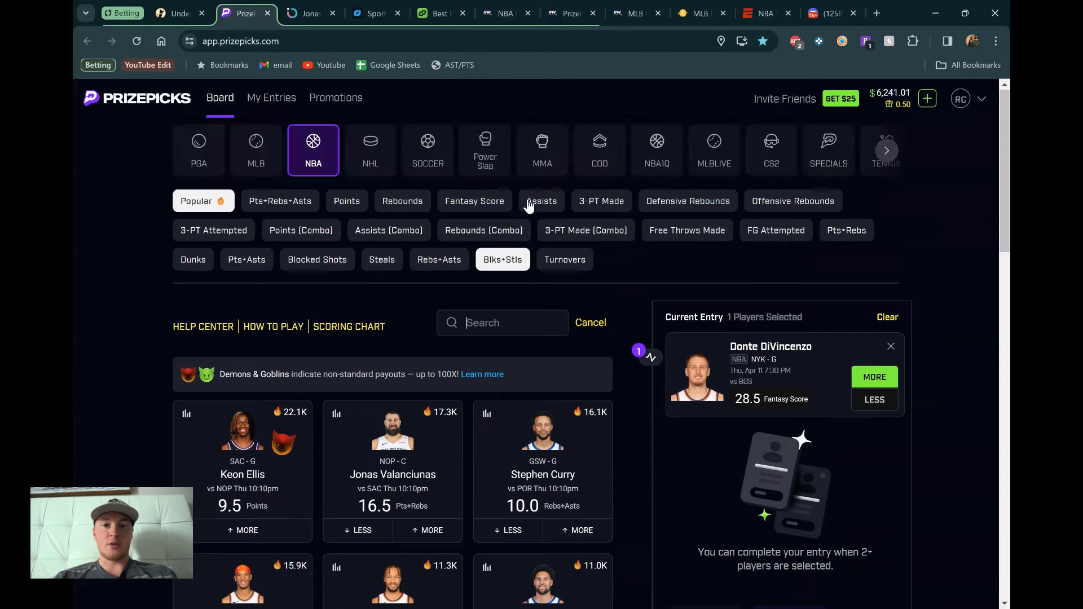
left_click(656, 150)
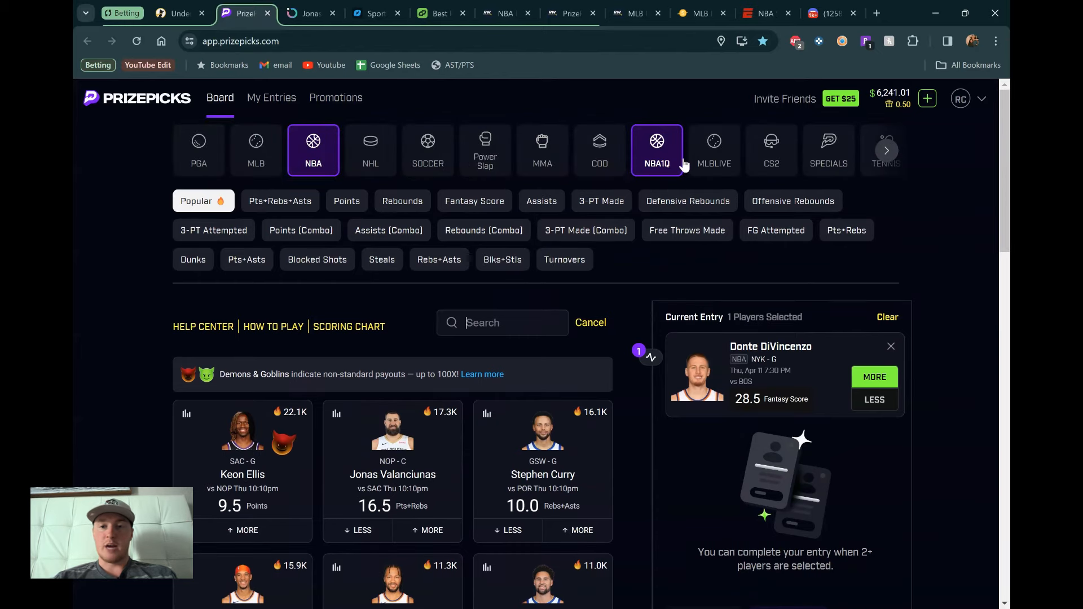
Search 'brunson' in first-half props and take Brunson over 22.5 1H fantasy score.
left_click(885, 150)
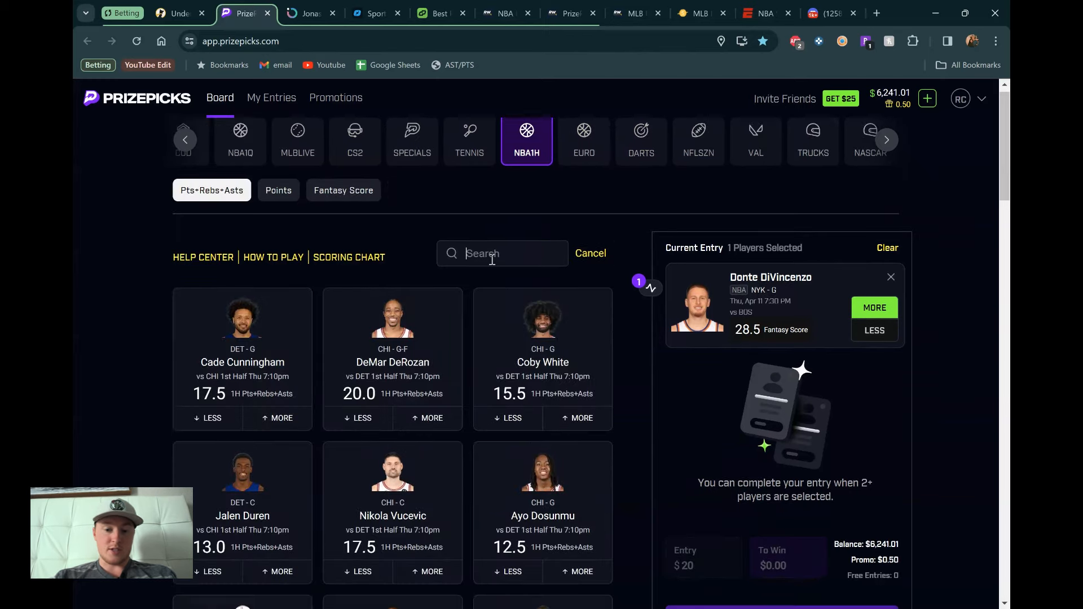
type("brunson")
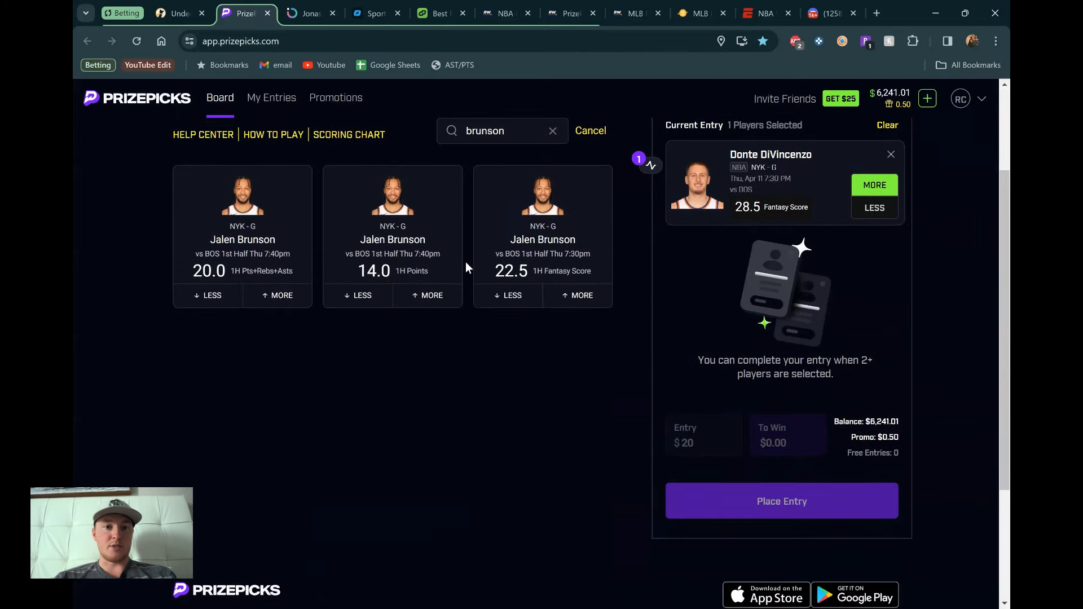
left_click(582, 296)
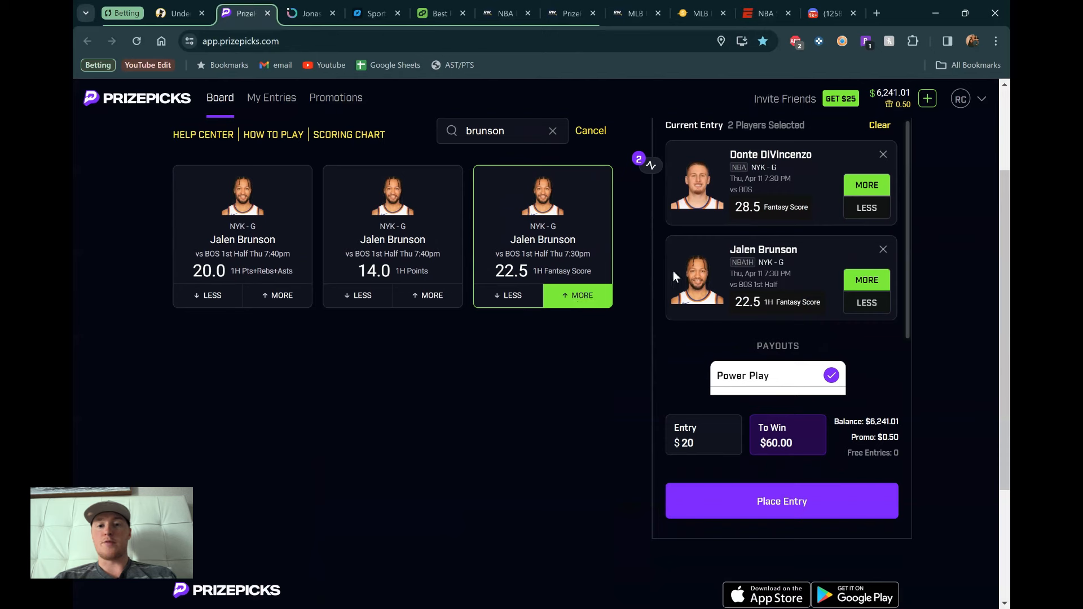
mouse_move(686, 252)
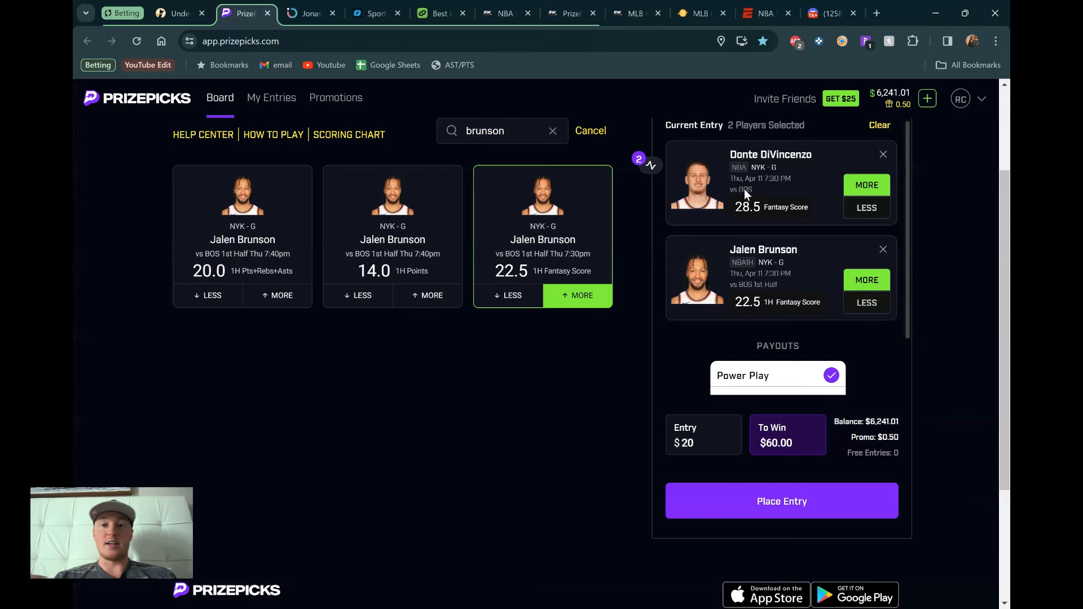
mouse_move(793, 181)
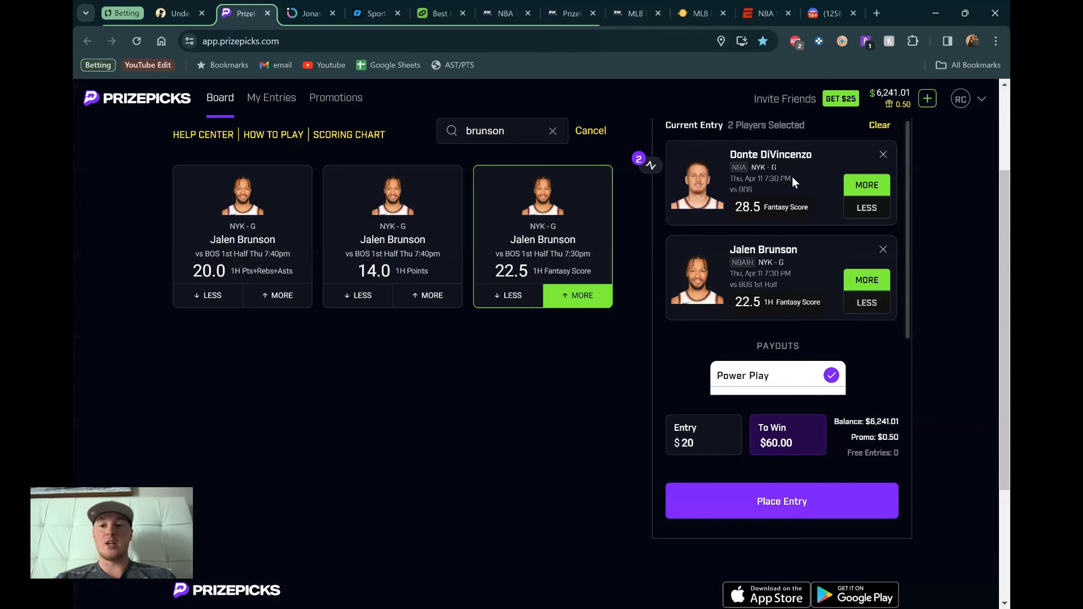
mouse_move(763, 294)
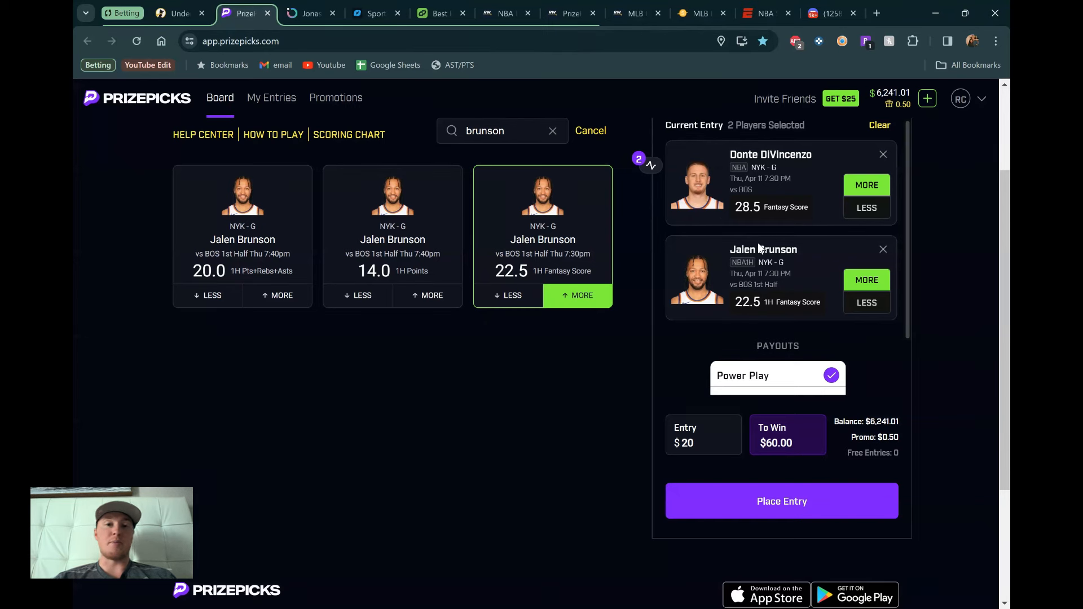
mouse_move(669, 237)
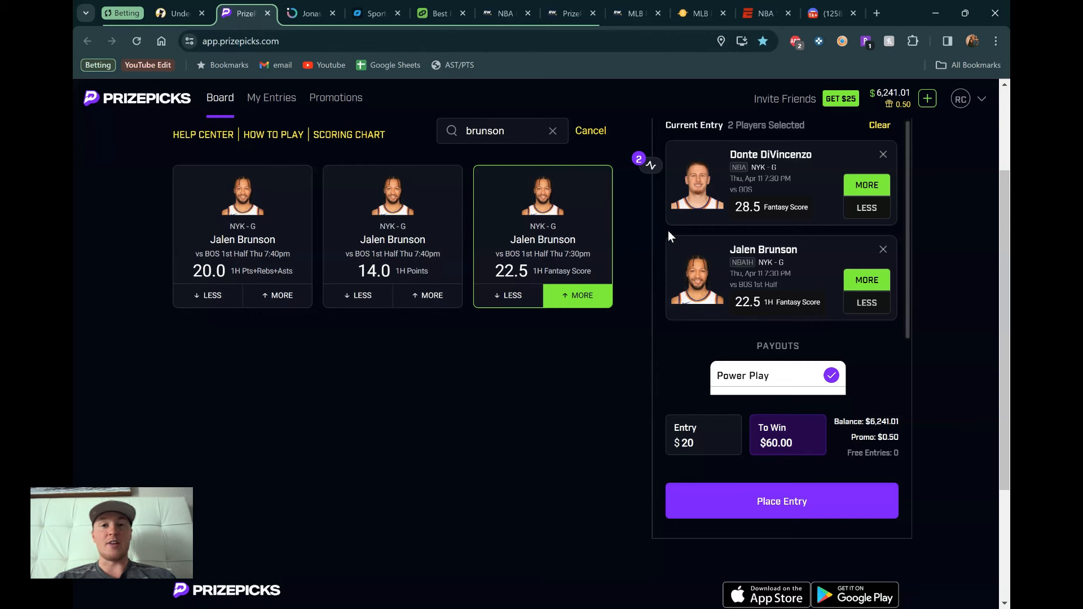
mouse_move(366, 33)
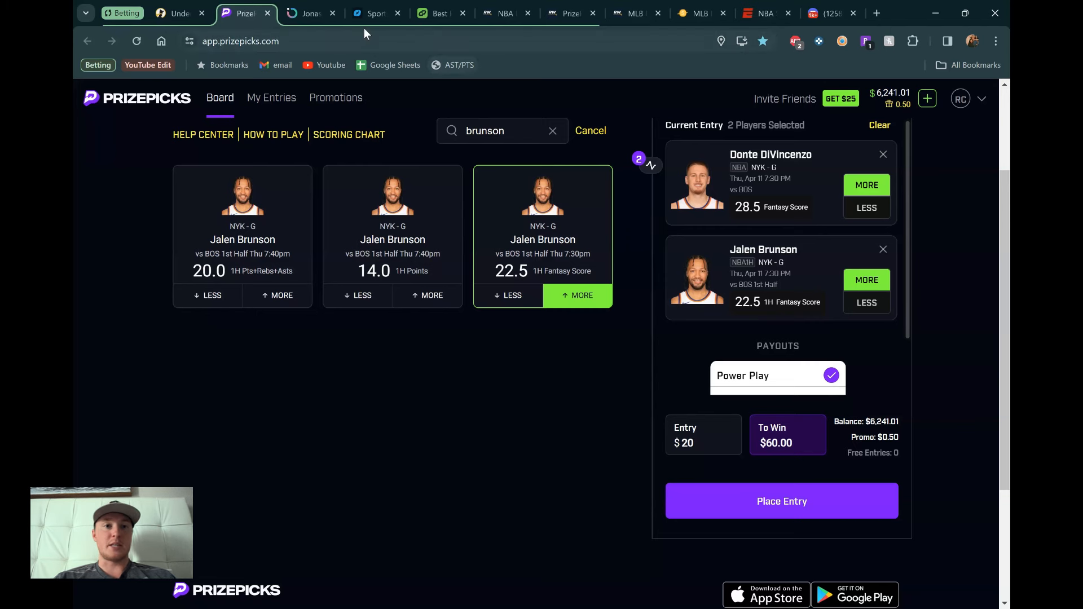
Review DiVincenzo's over 28.5 fantasy score L10 chart on Outlier, 8 of 10 hits.
left_click(310, 13)
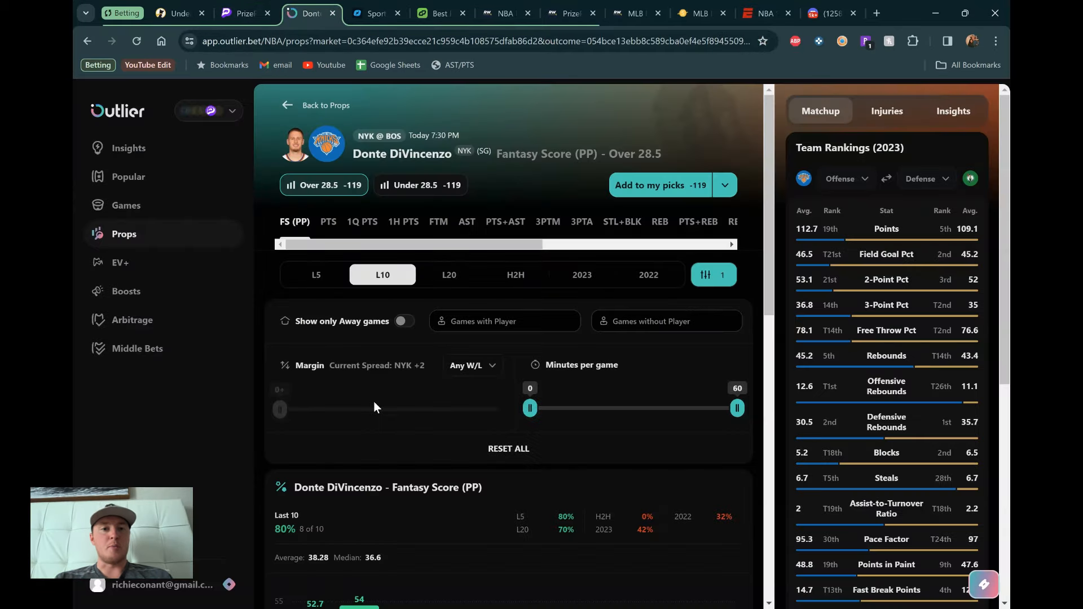
mouse_move(333, 204)
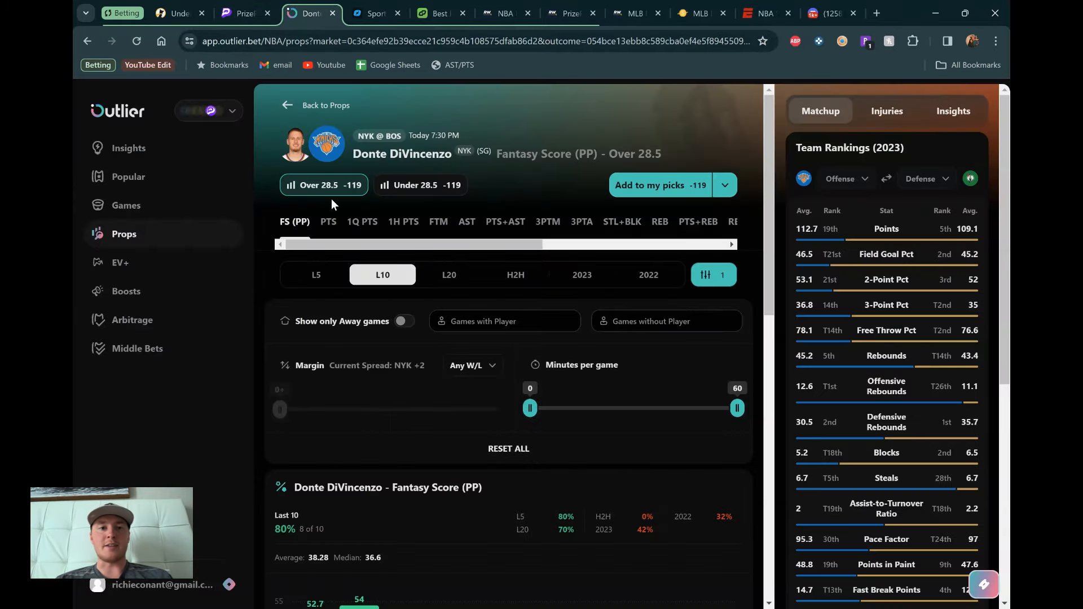
scroll("down", 3)
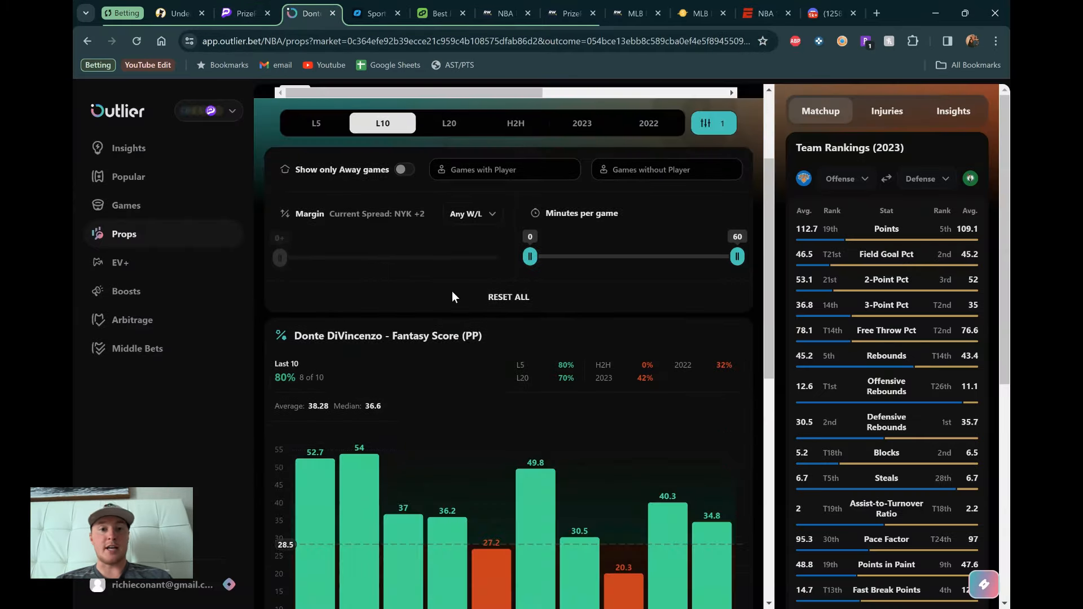
scroll("down", 3)
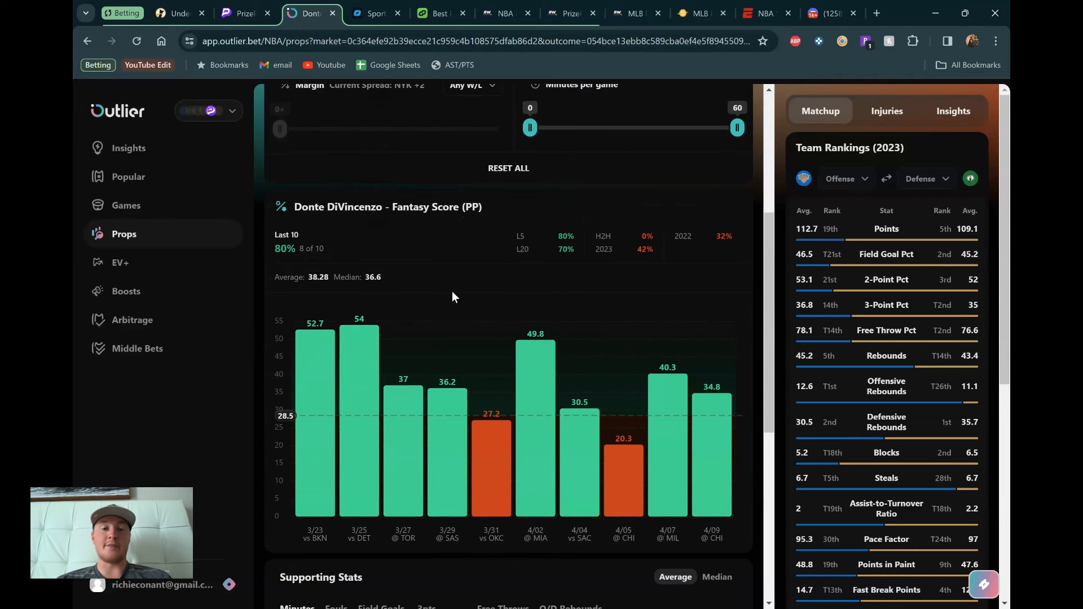
mouse_move(461, 286)
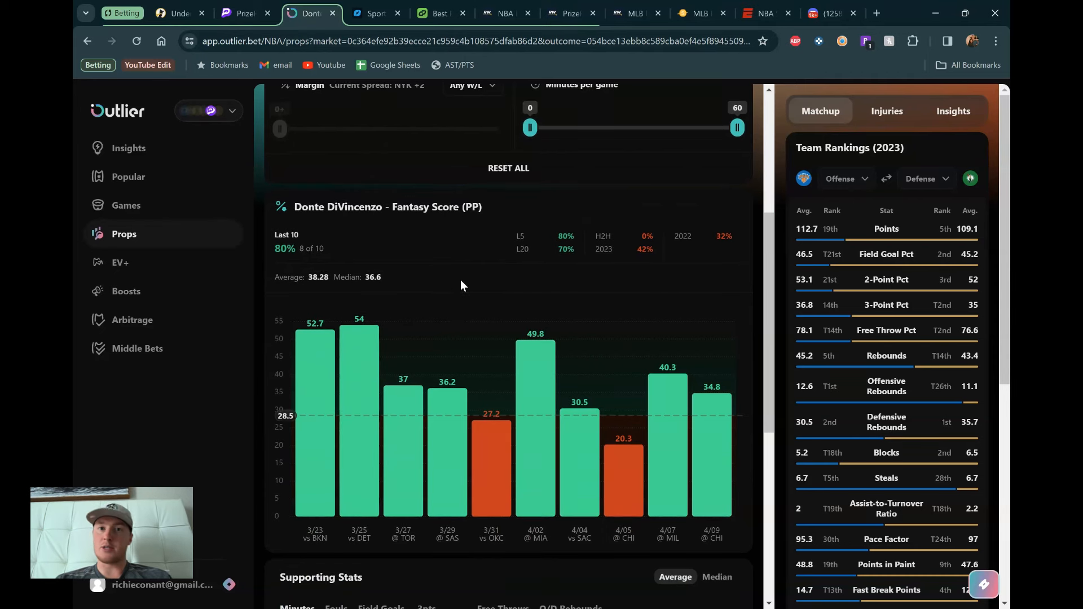
scroll("down", 3)
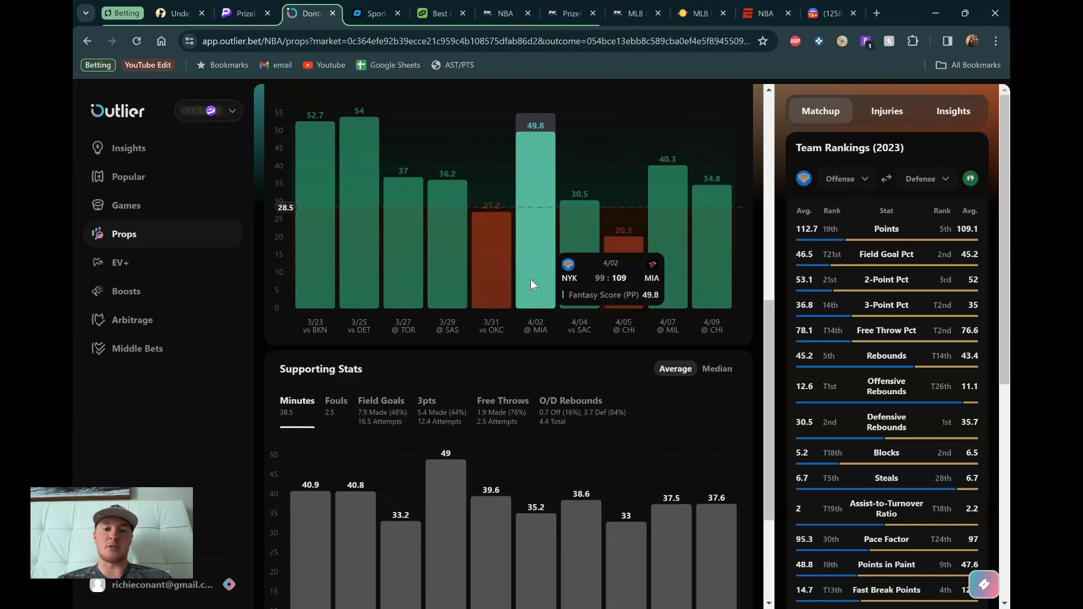
scroll("up", 3)
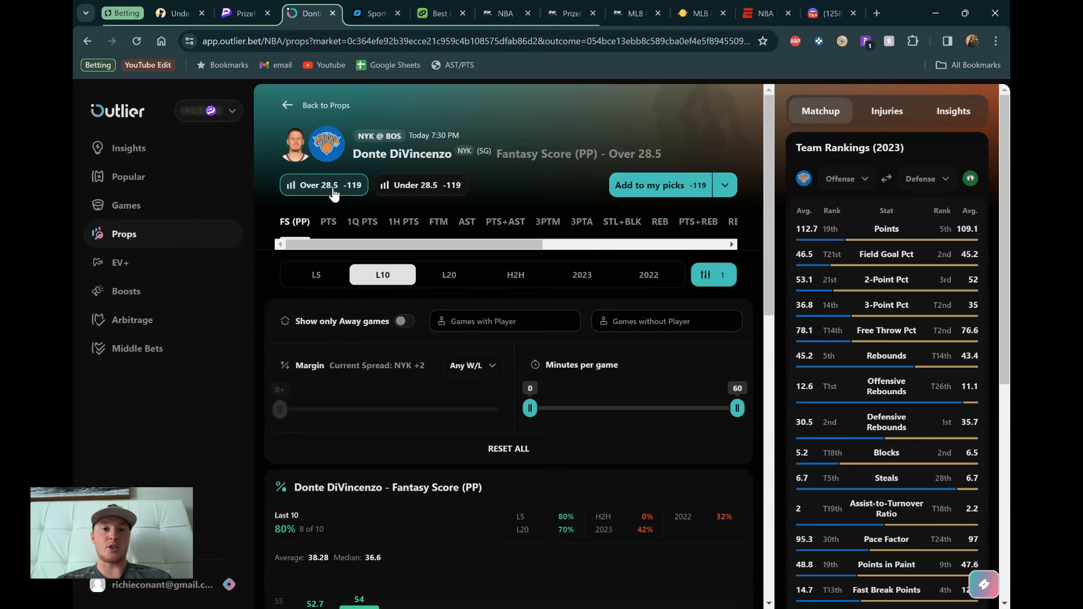
scroll("down", 3)
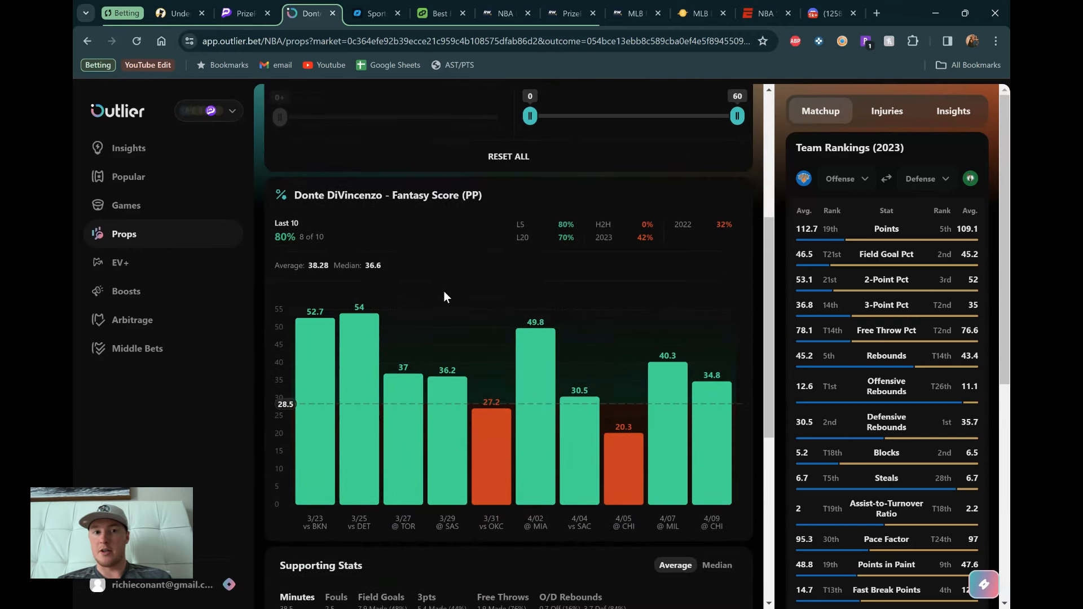
mouse_move(338, 315)
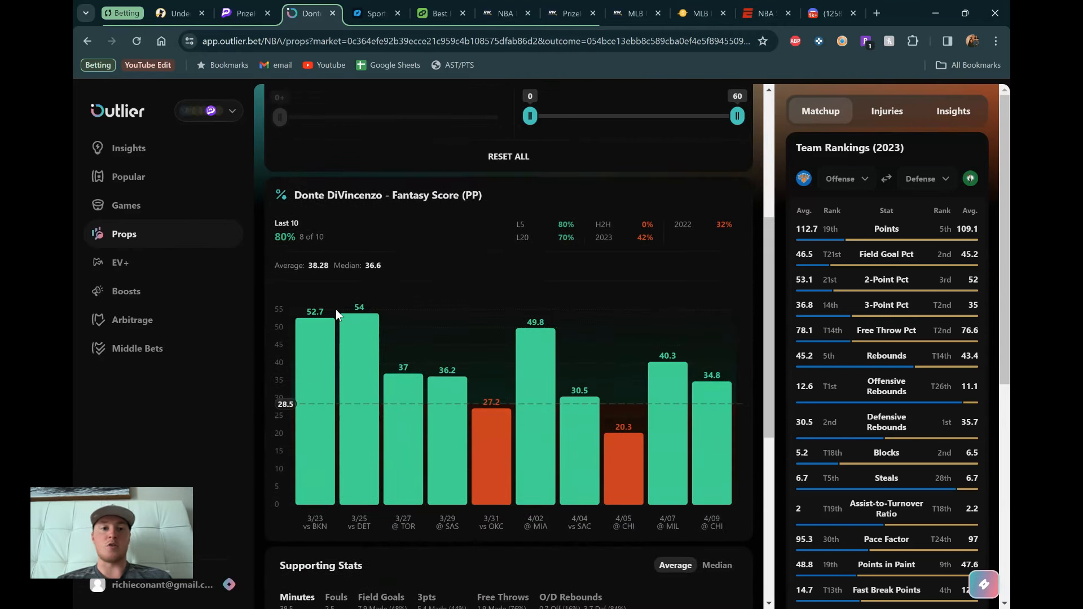
mouse_move(315, 325)
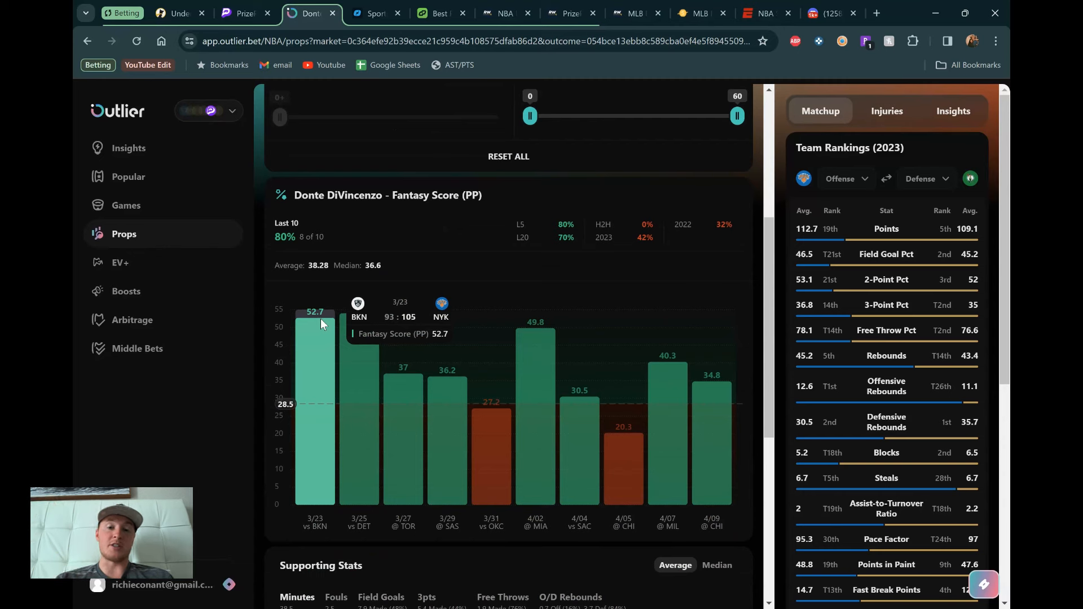
mouse_move(492, 400)
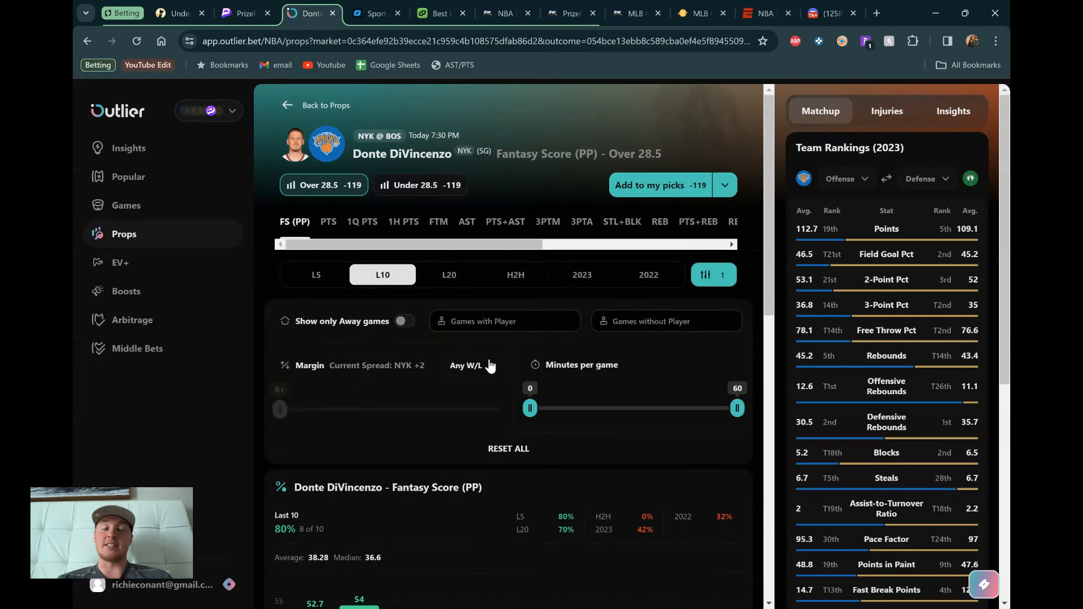
scroll("down", 3)
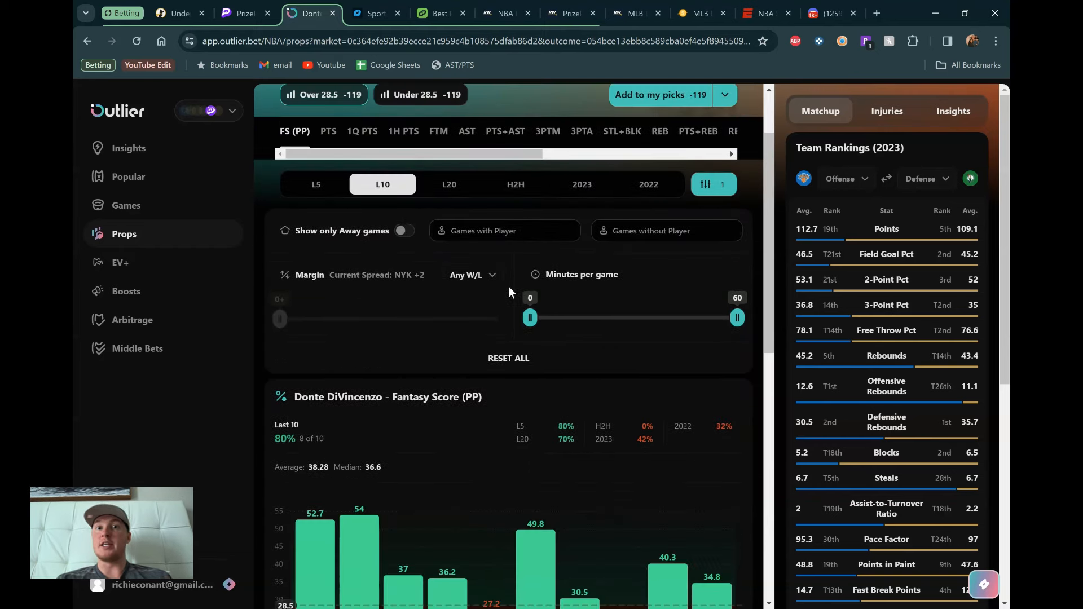
scroll("down", 3)
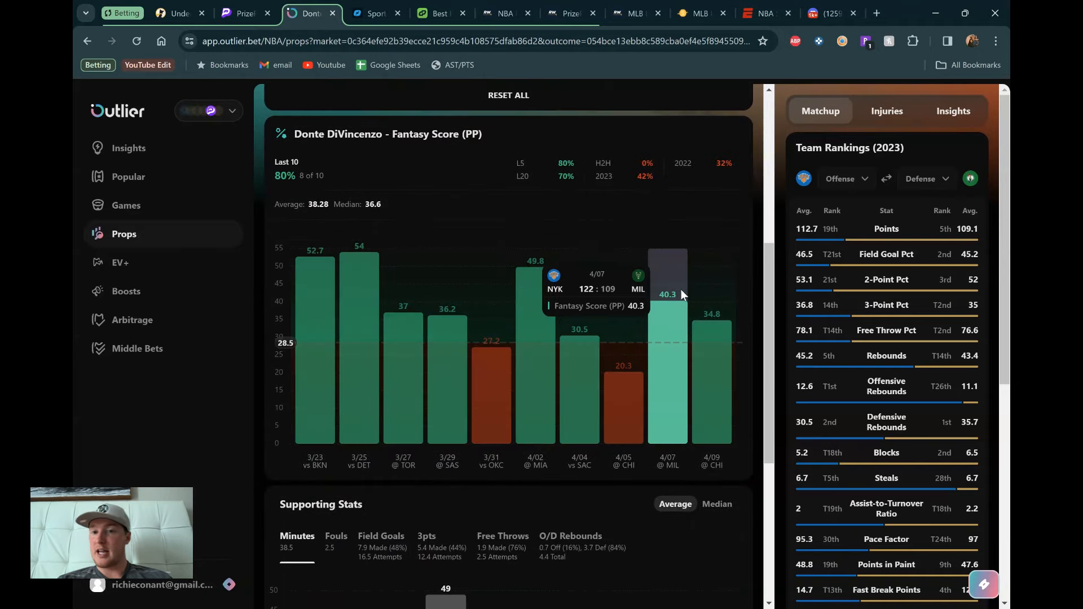
mouse_move(581, 299)
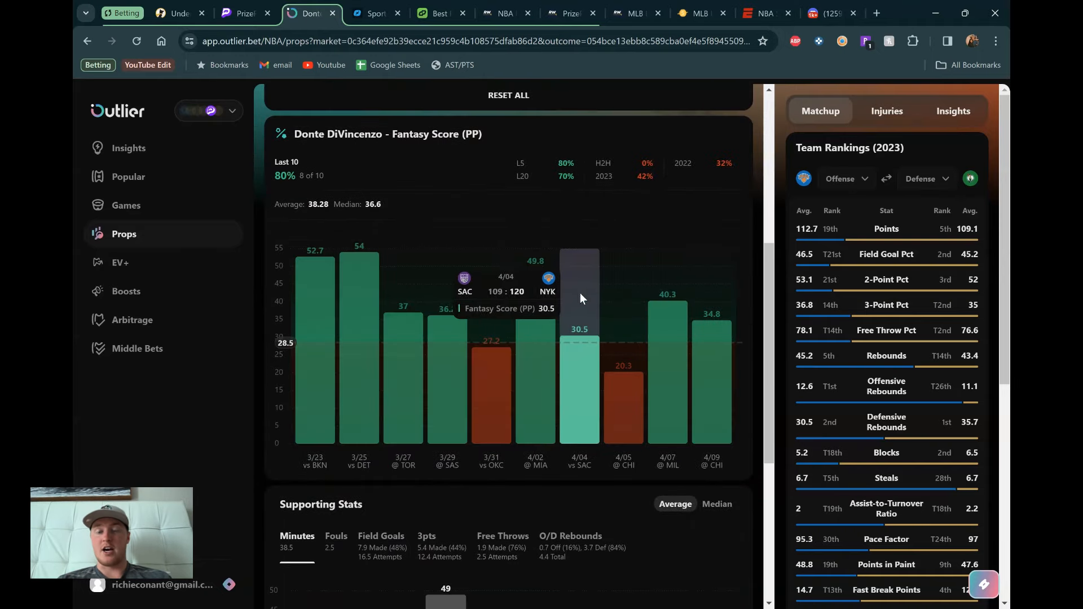
mouse_move(601, 266)
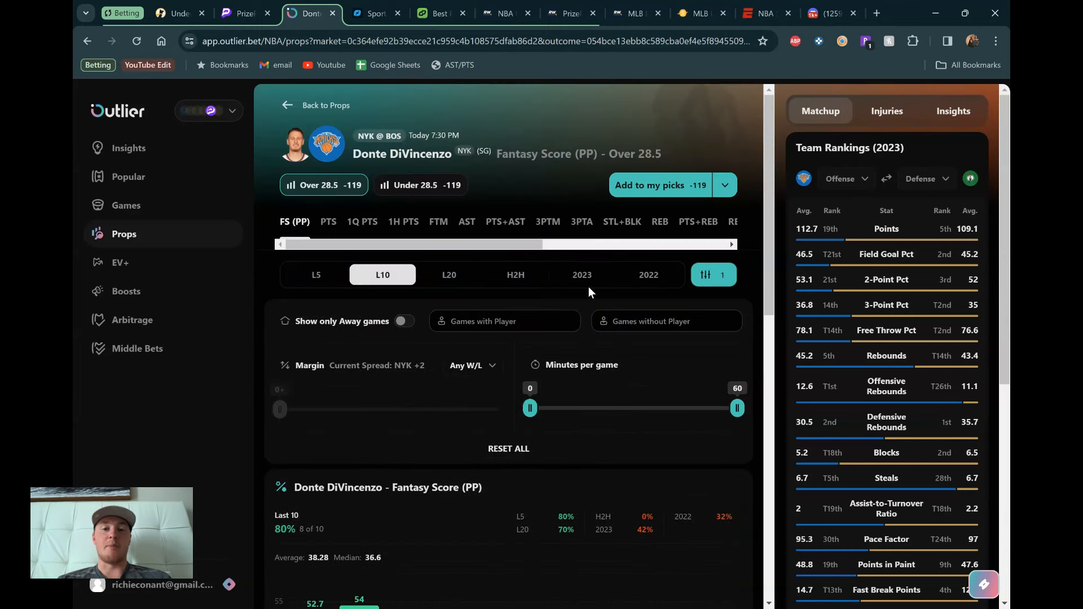
Filter DiVincenzo's fantasy score history to games without Julius Randle and review it.
scroll("down", 3)
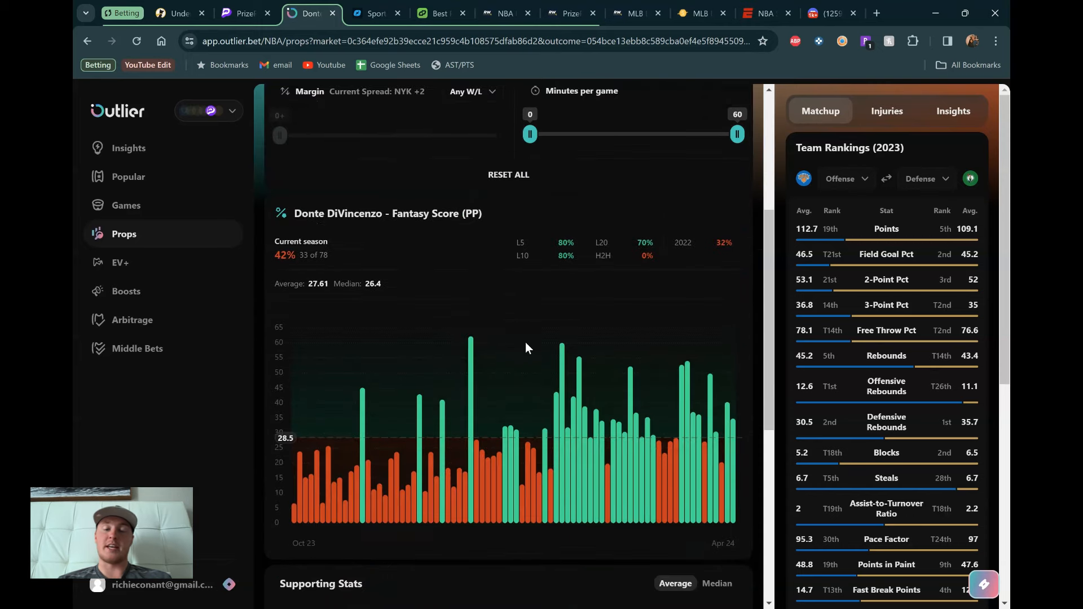
left_click(504, 163)
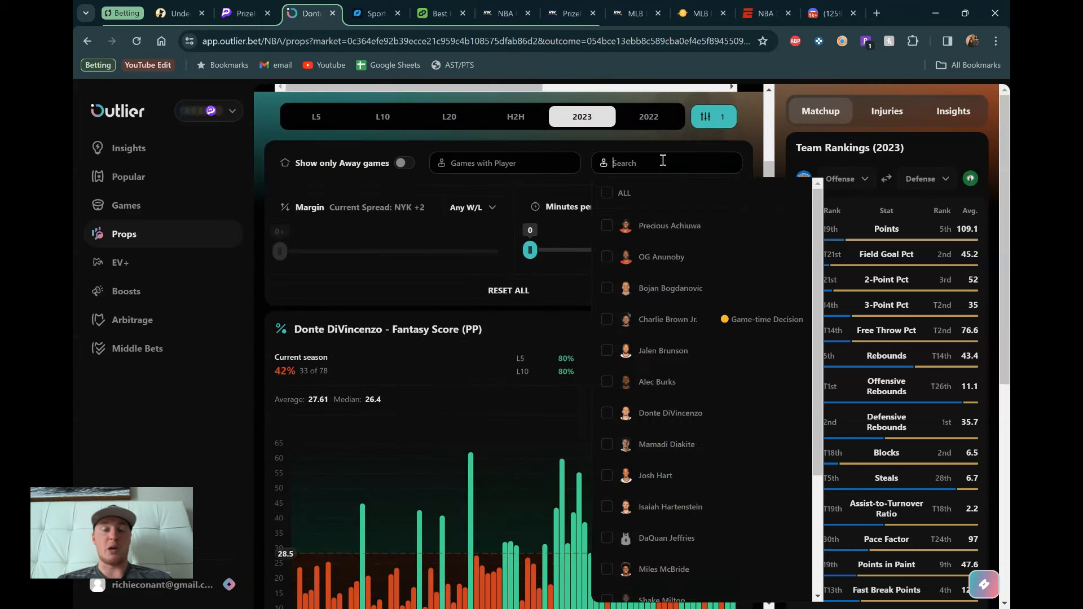
type("randl")
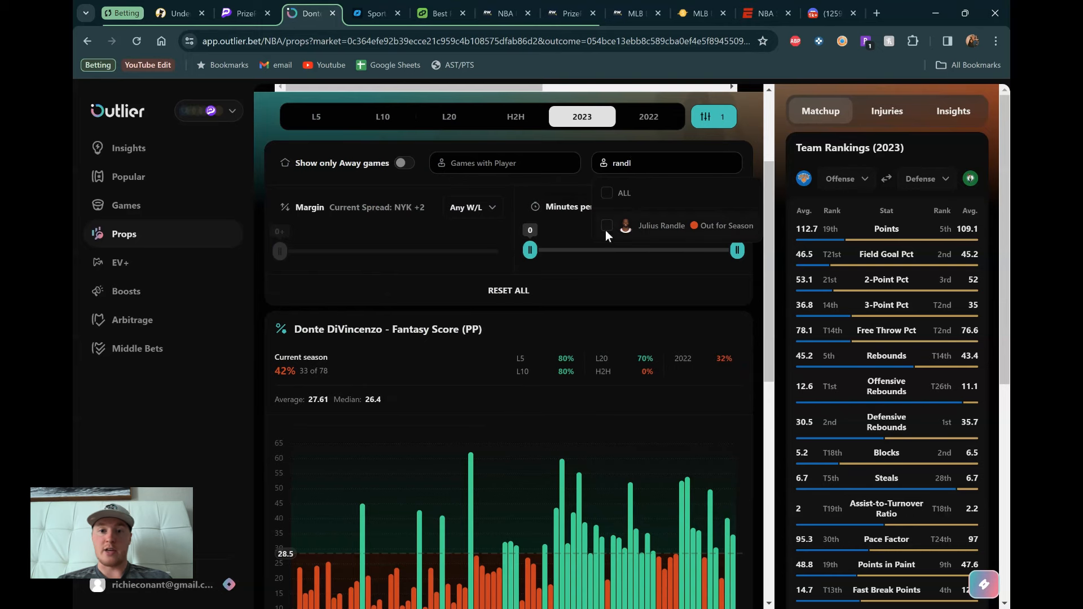
left_click(659, 226)
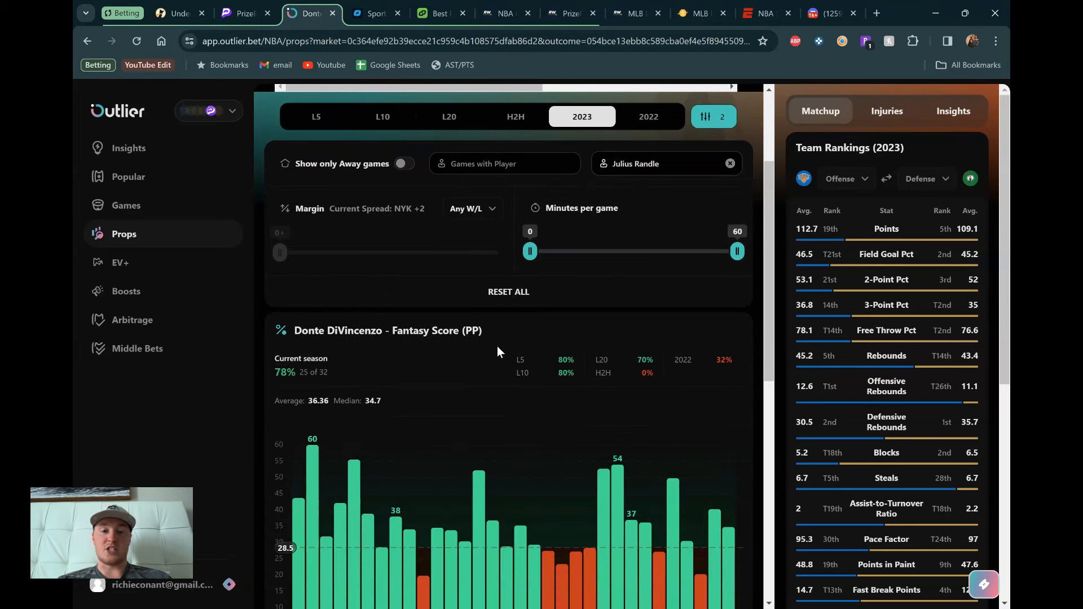
scroll("up", 3)
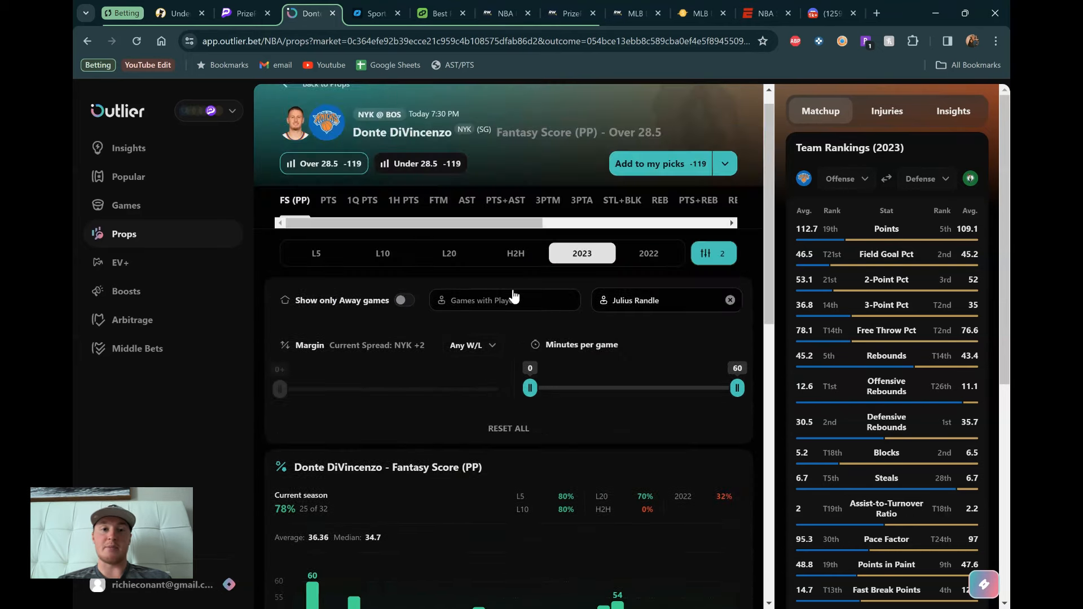
scroll("down", 3)
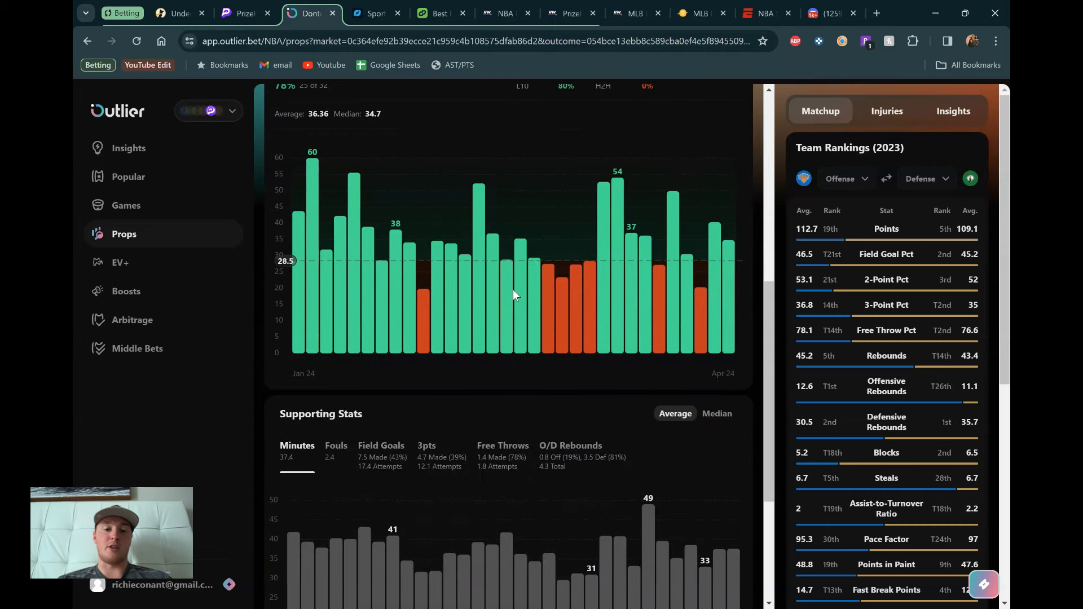
scroll("down", 3)
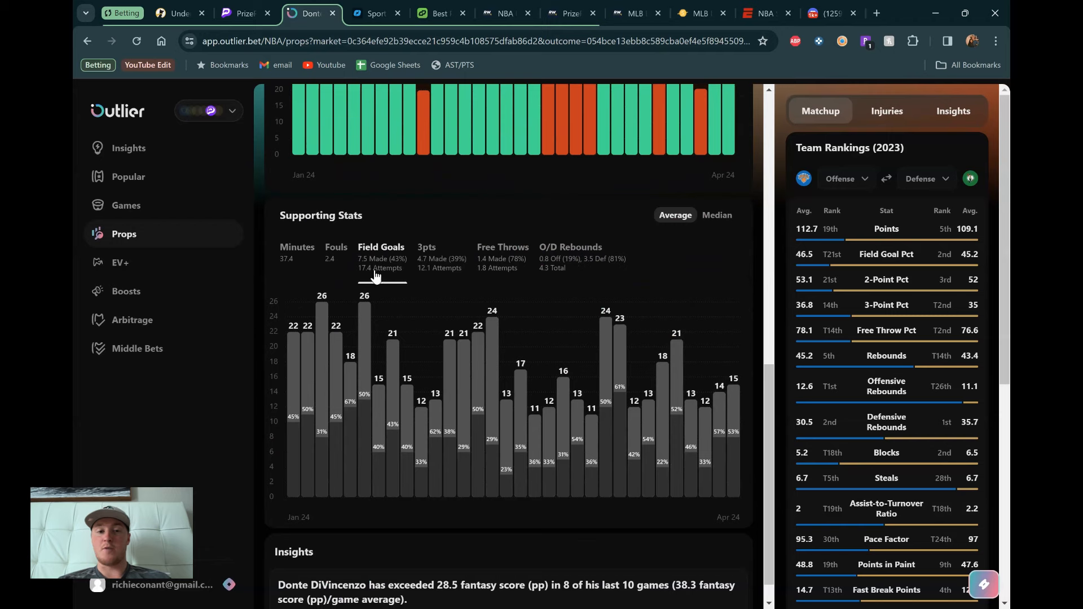
scroll("up", 3)
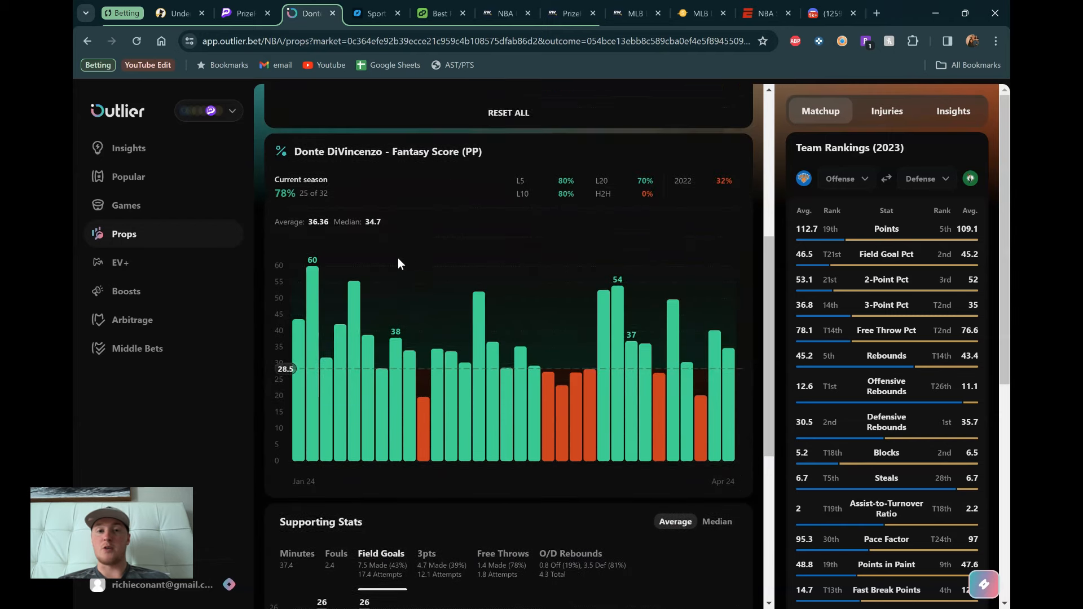
scroll("down", 3)
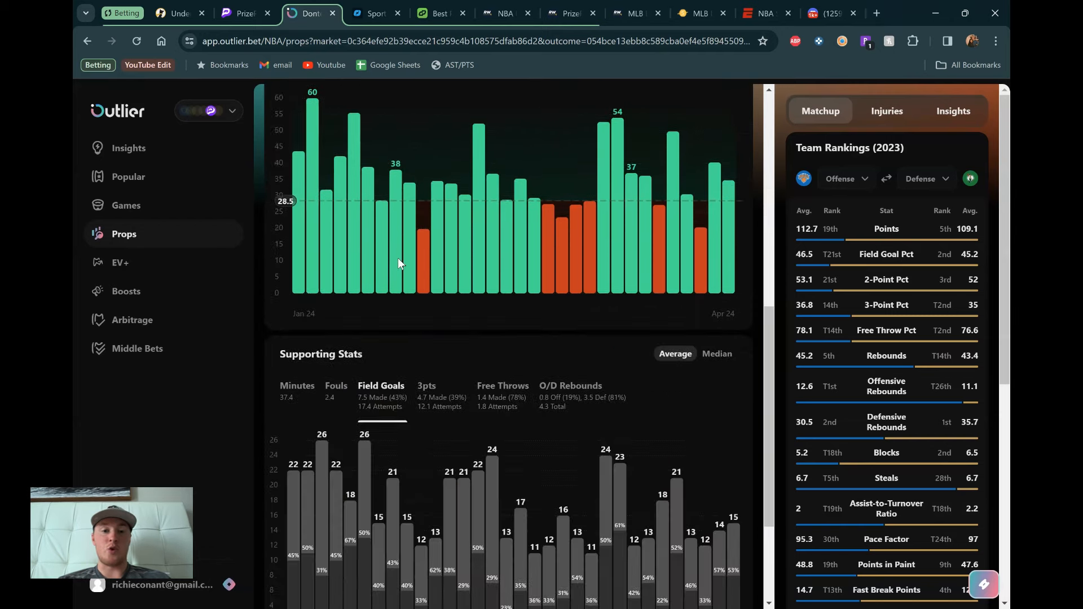
scroll("down", 3)
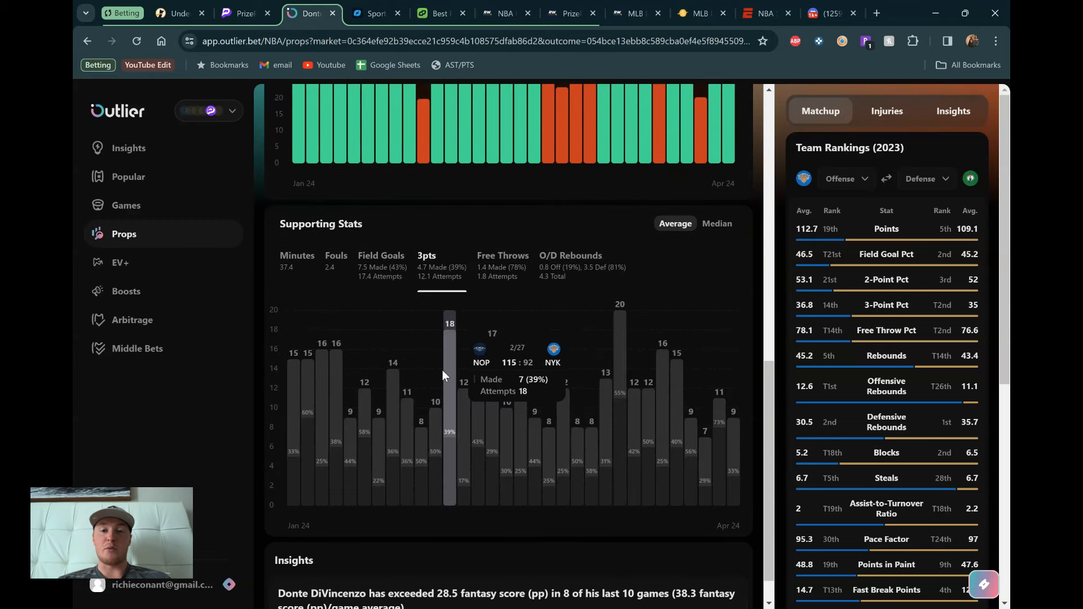
mouse_move(560, 332)
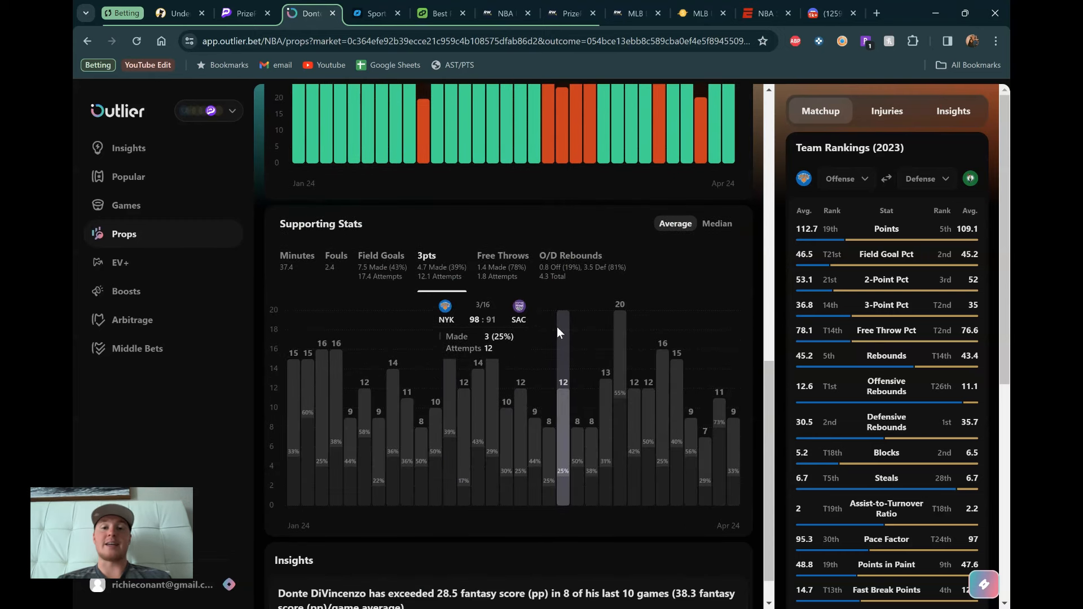
scroll("up", 3)
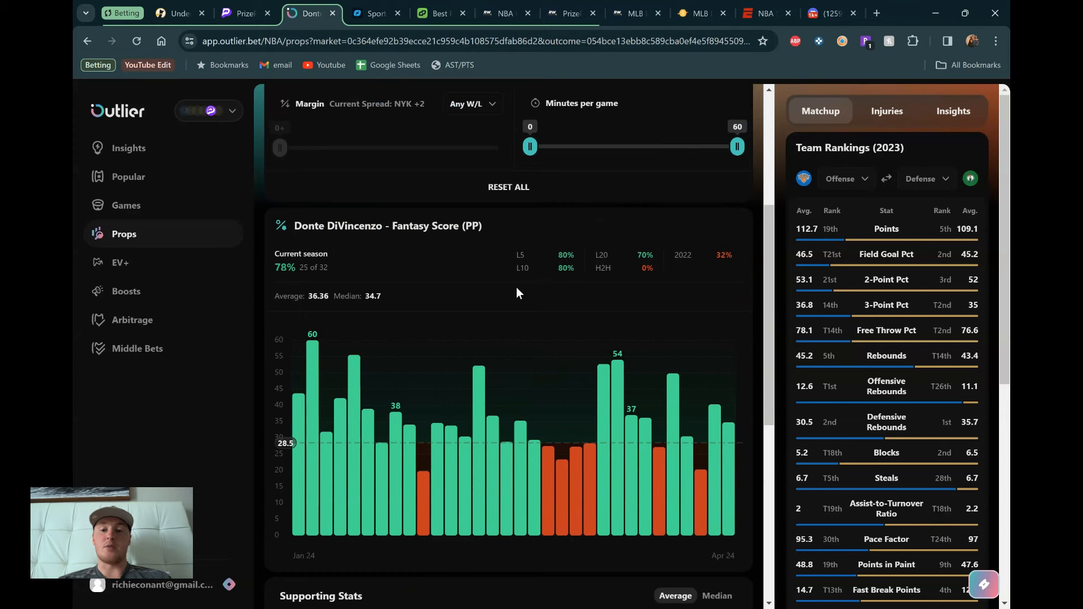
mouse_move(531, 442)
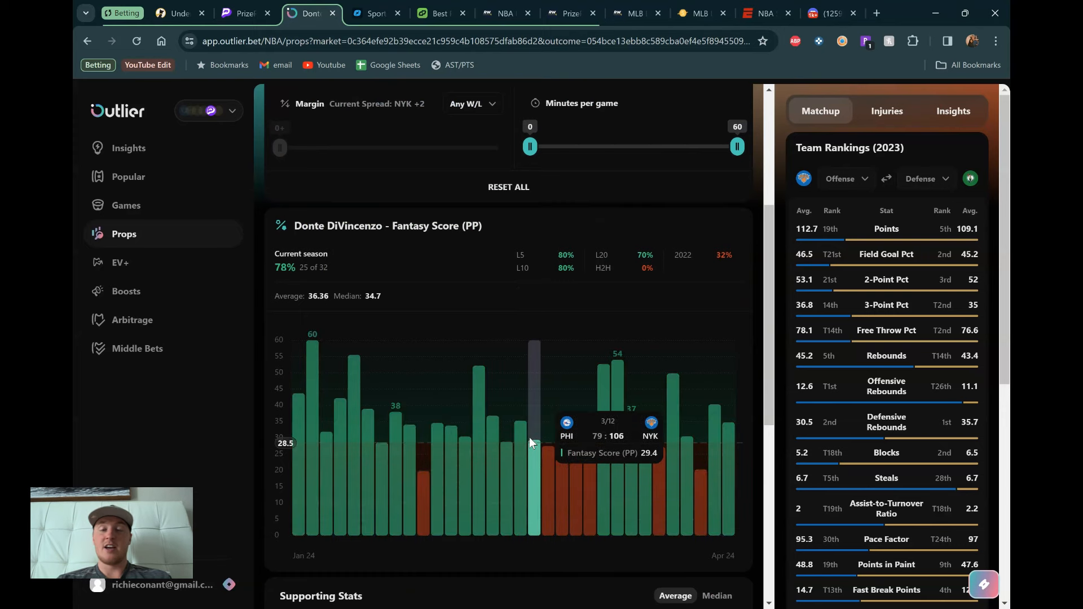
mouse_move(562, 440)
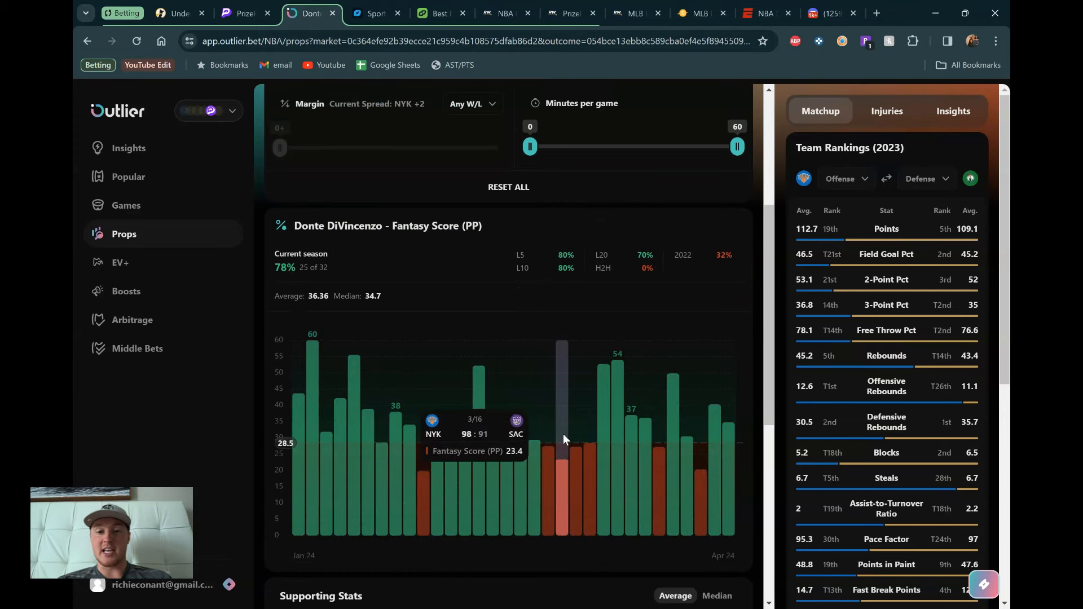
mouse_move(560, 442)
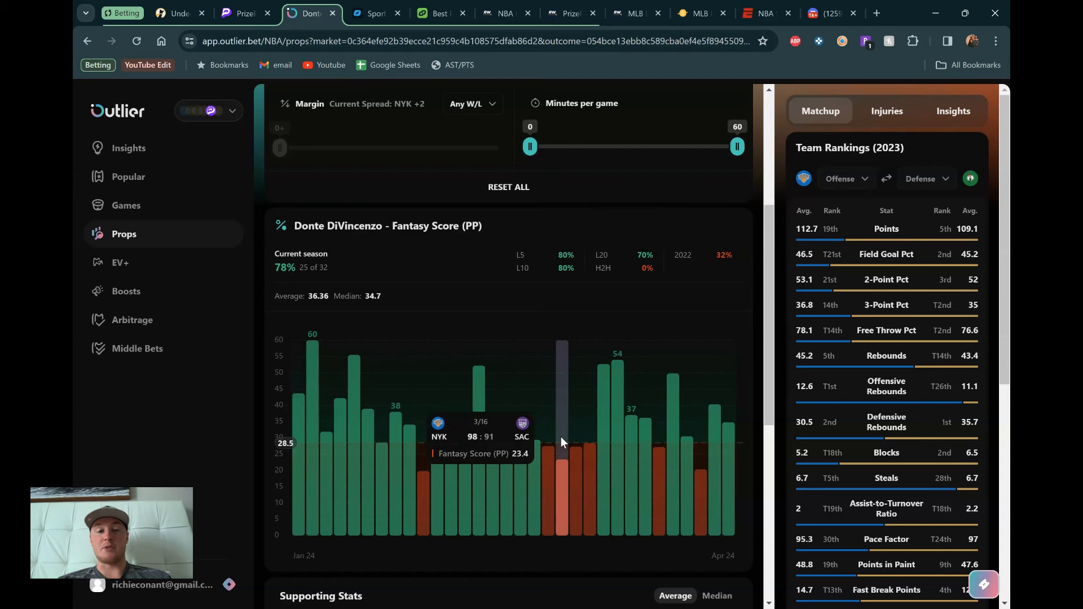
mouse_move(311, 407)
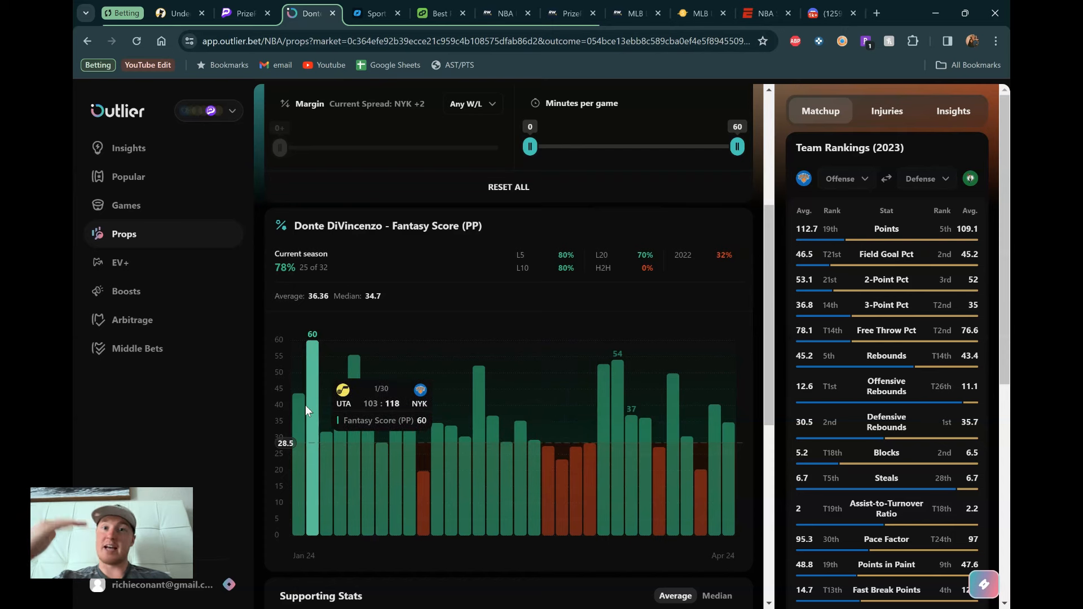
mouse_move(421, 433)
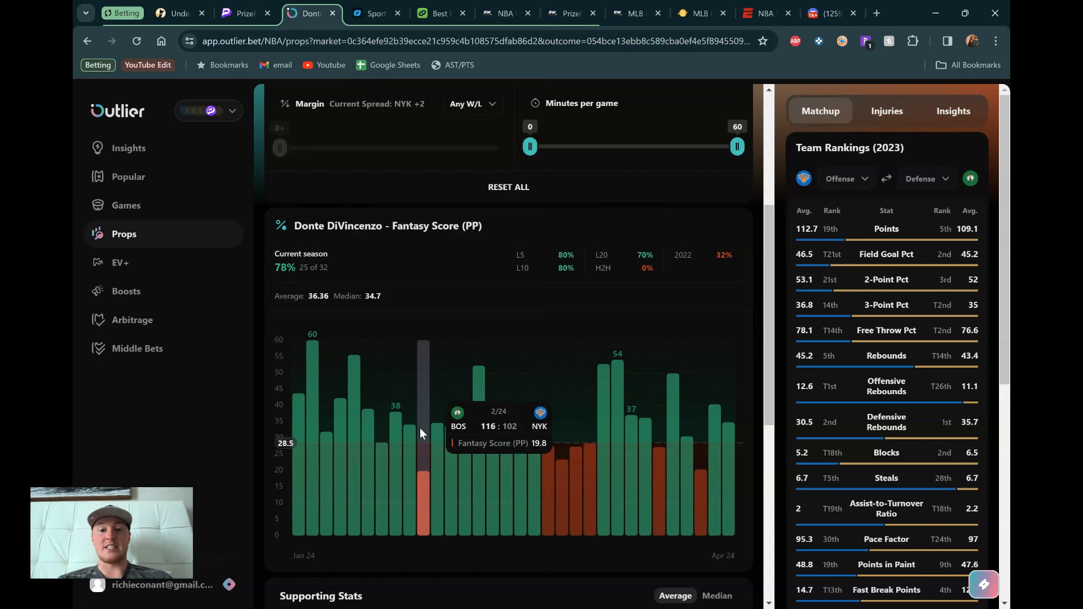
mouse_move(435, 418)
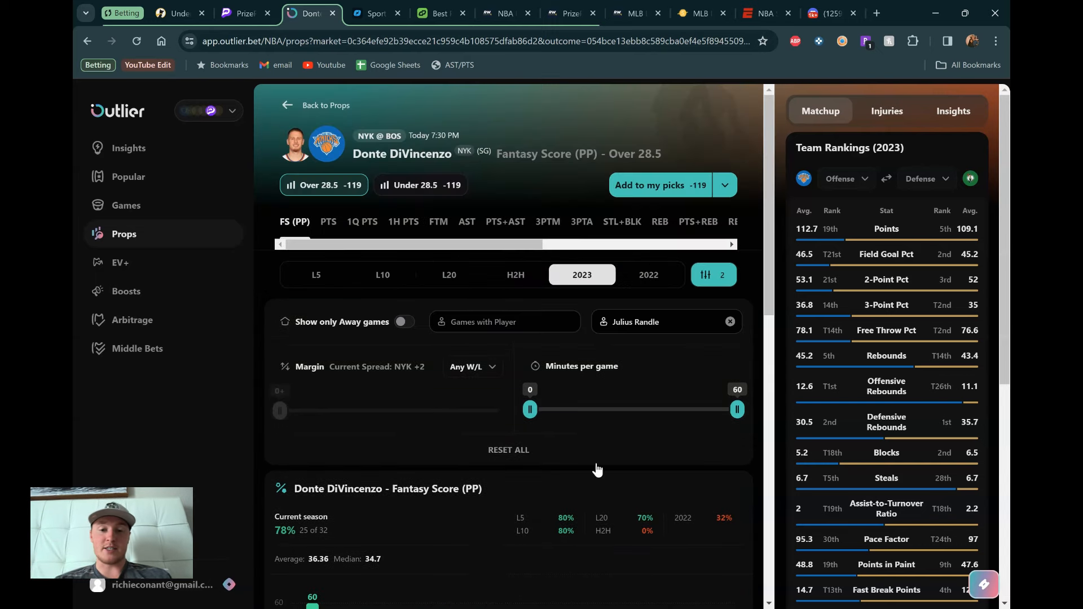
mouse_move(593, 360)
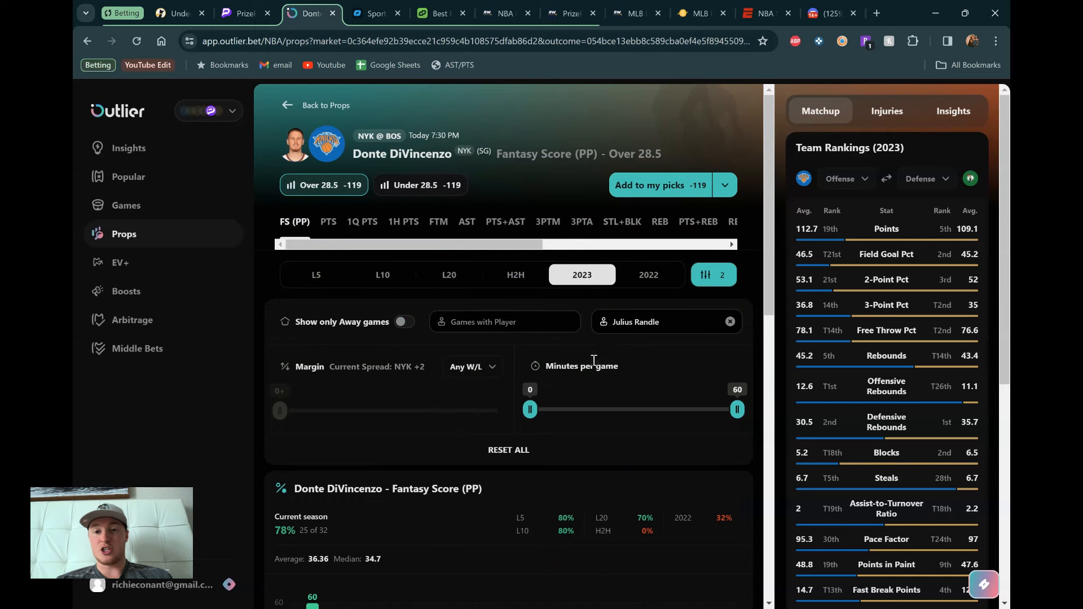
Remove the Julius Randle filter so the history covers all 78 games this season.
scroll("down", 3)
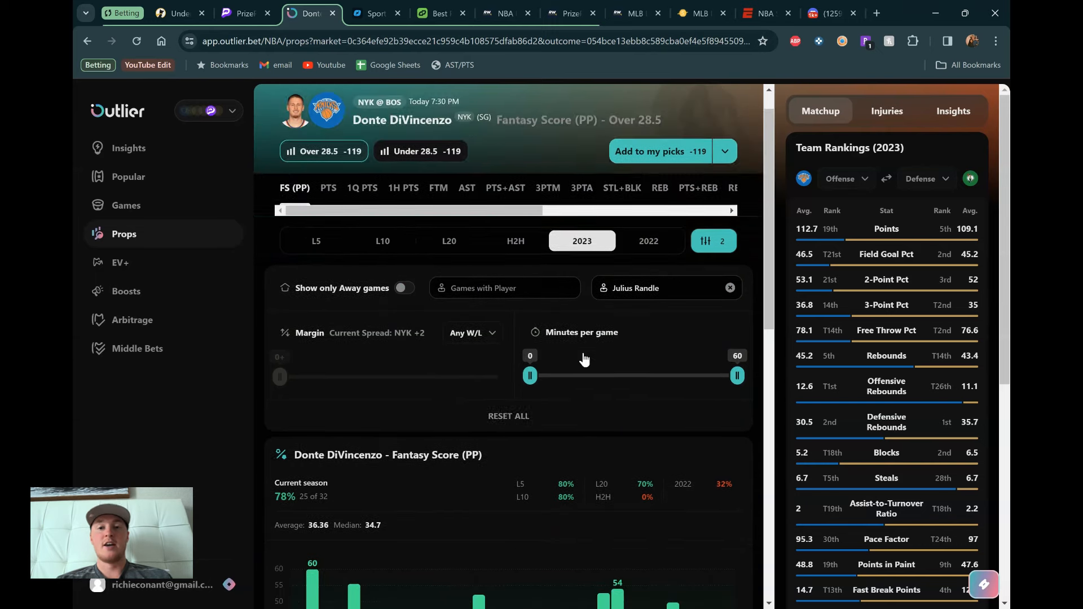
left_click(728, 287)
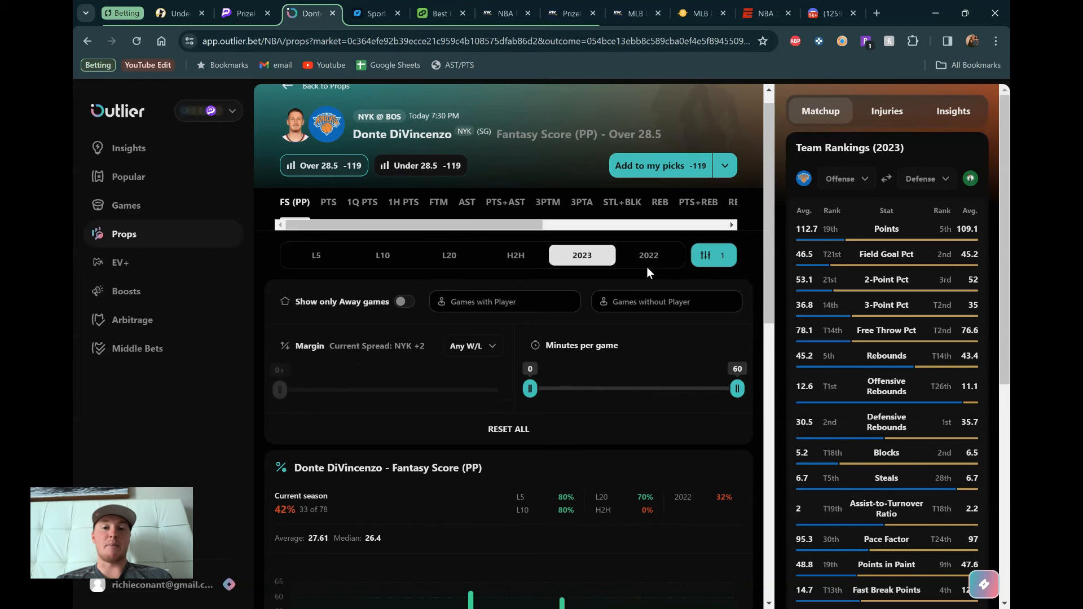
mouse_move(644, 207)
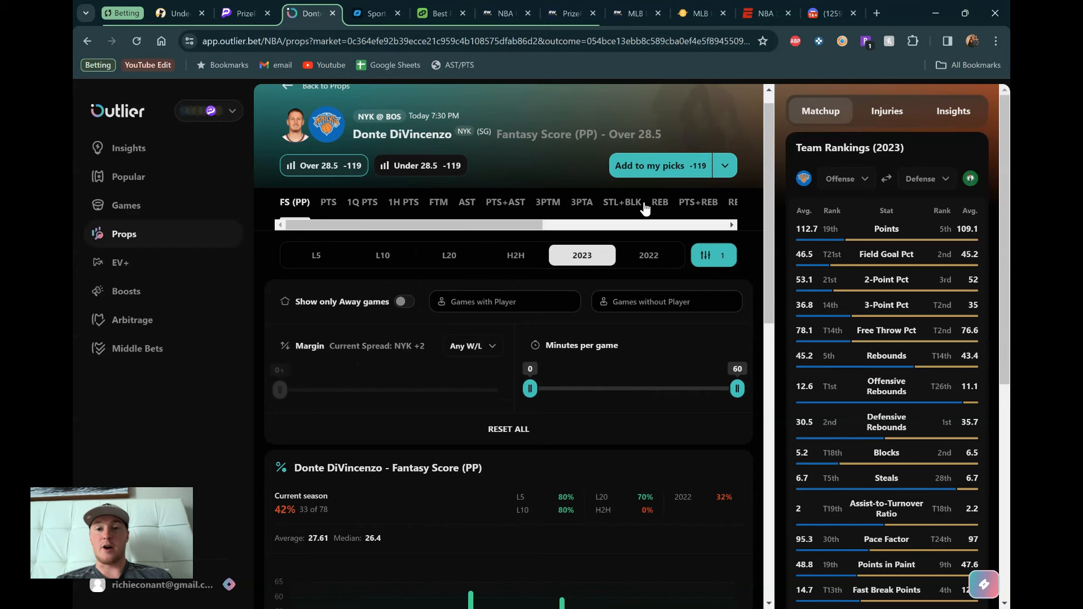
Show DiVincenzo's Pts+Reb+Ast over 24.5 prop with Boston's defense vs PG and vs SG.
left_click(652, 202)
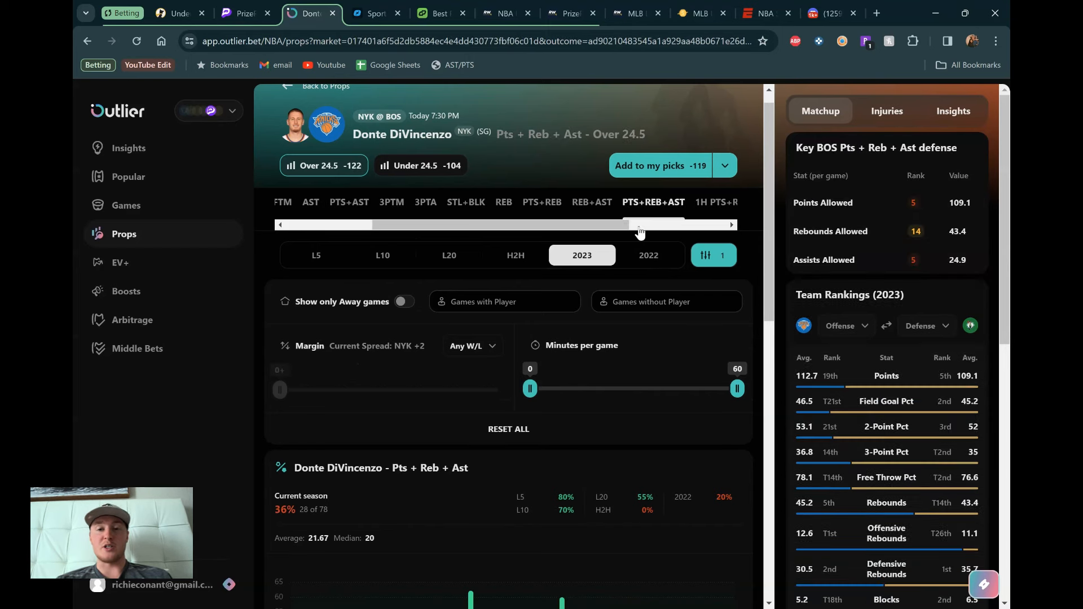
left_click(713, 255)
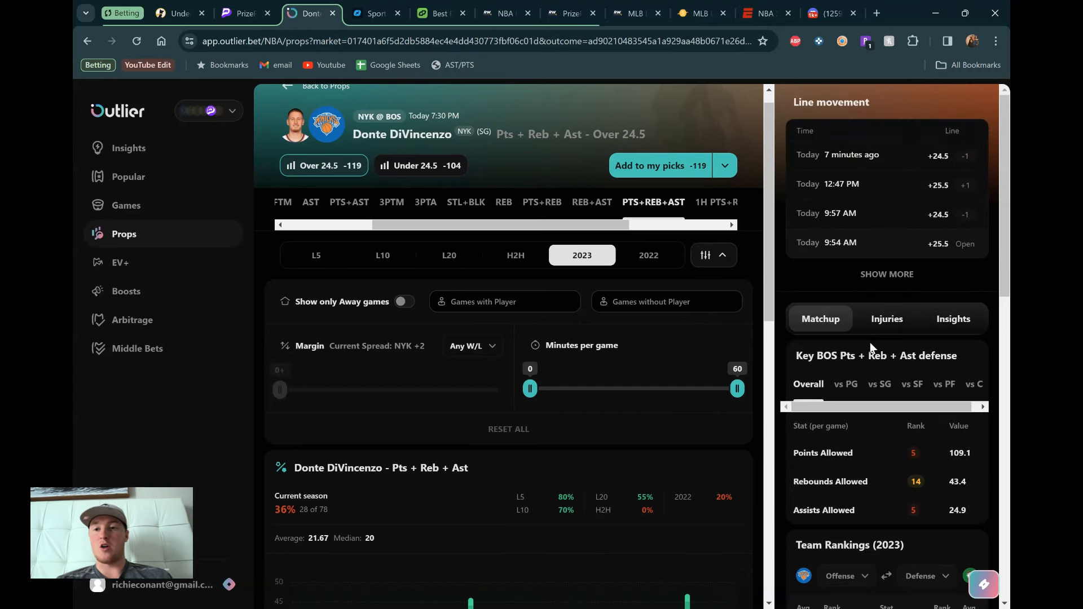
left_click(845, 311)
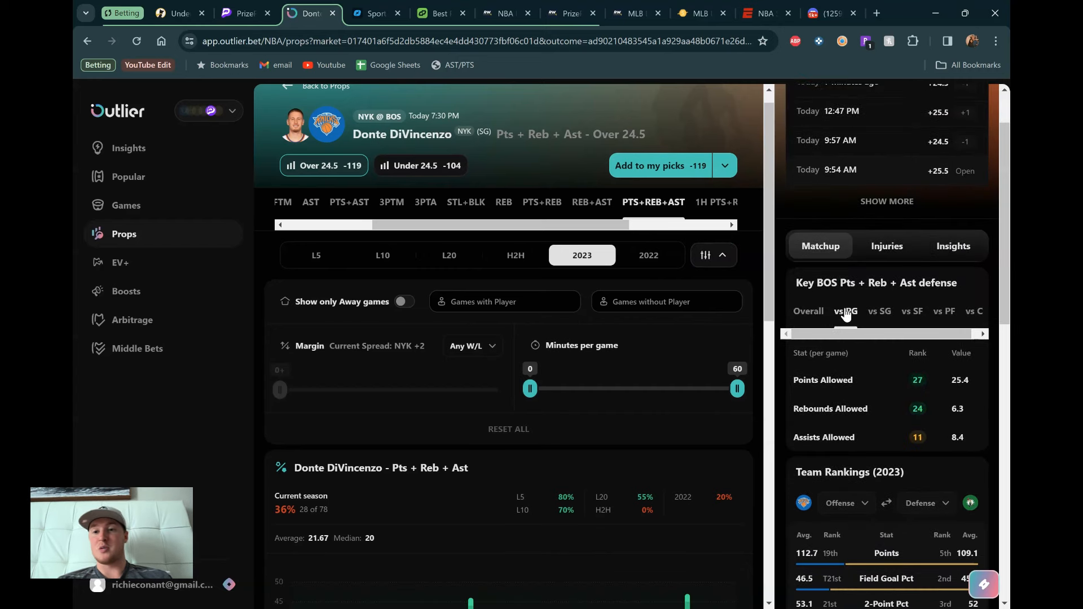
left_click(879, 311)
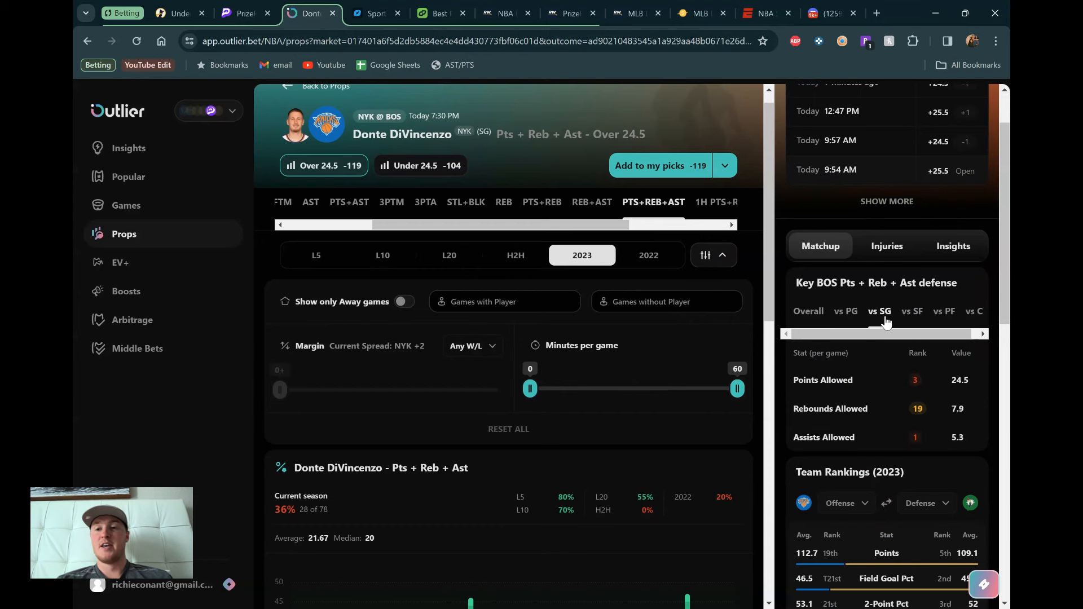
mouse_move(859, 390)
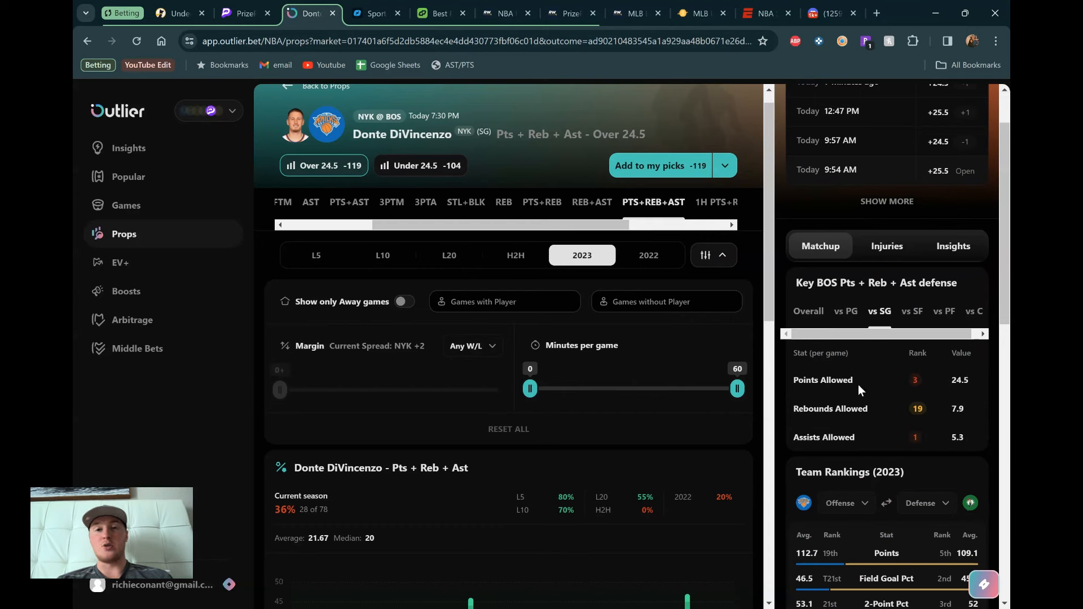
mouse_move(707, 347)
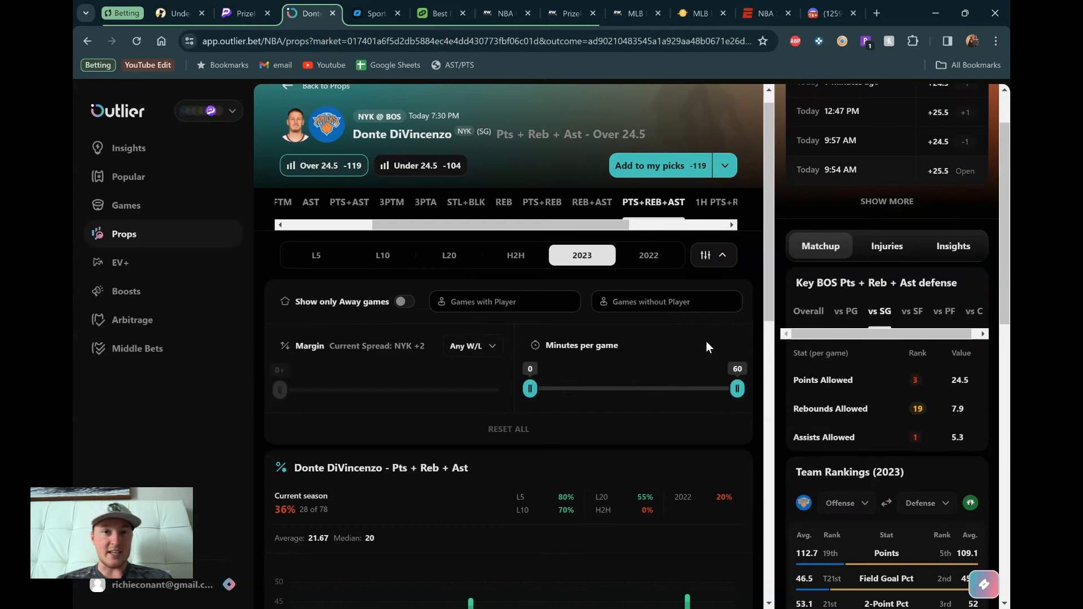
mouse_move(658, 323)
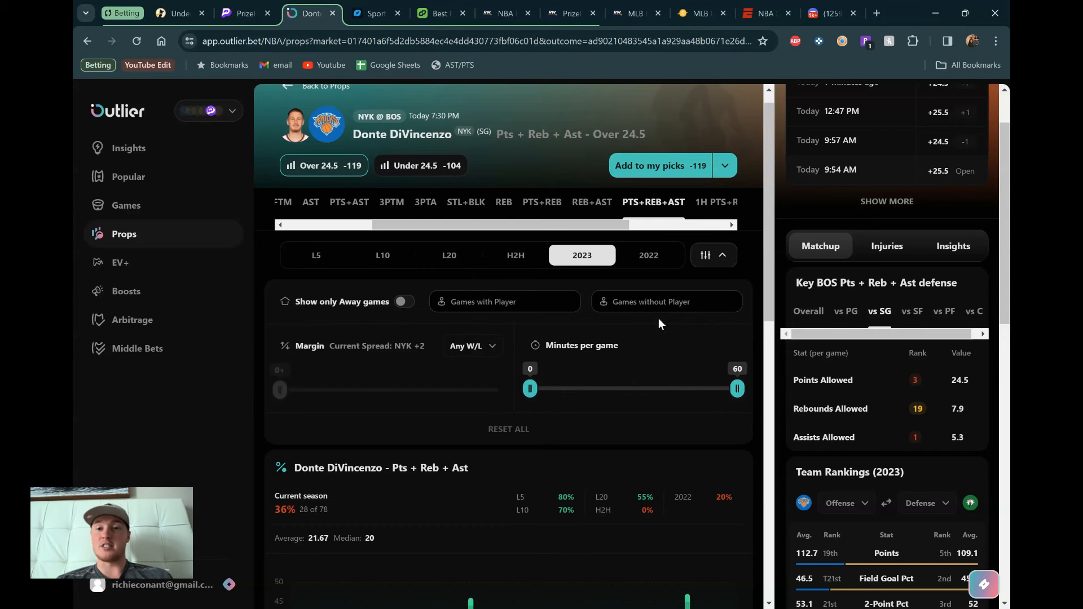
mouse_move(587, 322)
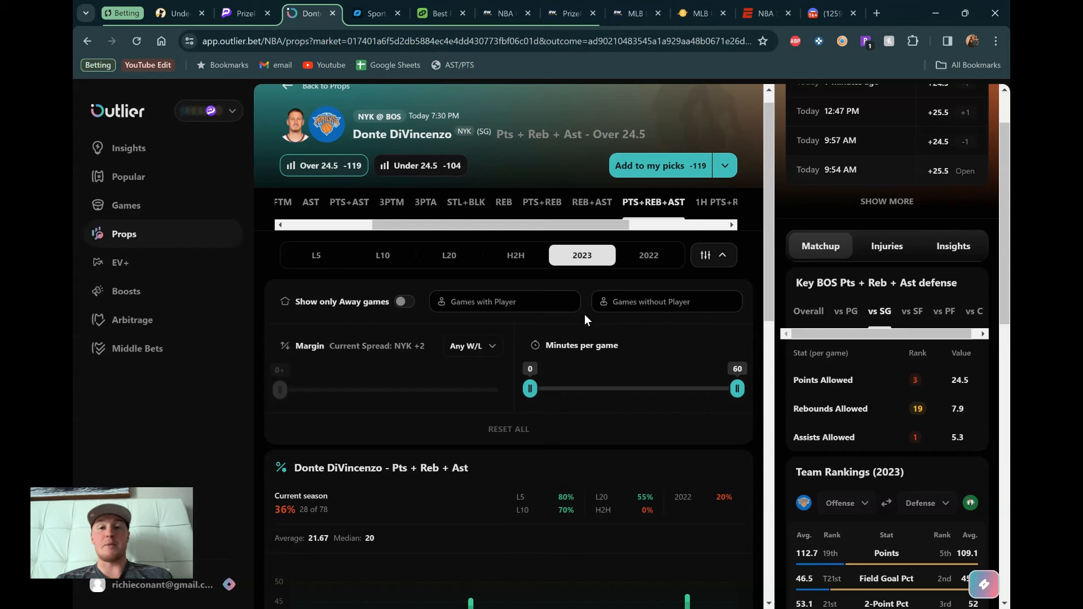
mouse_move(724, 336)
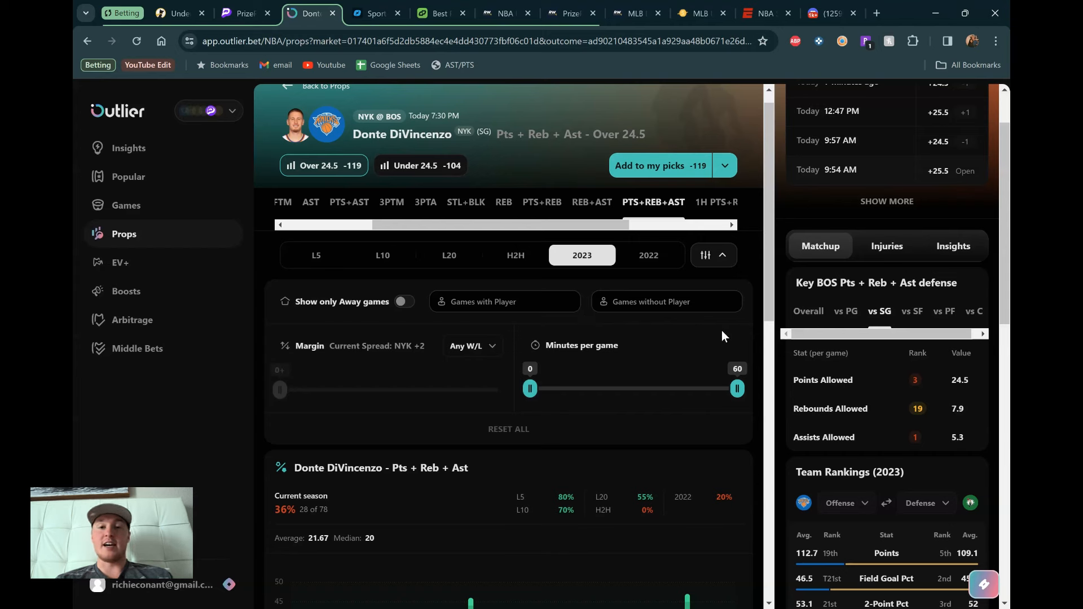
mouse_move(587, 321)
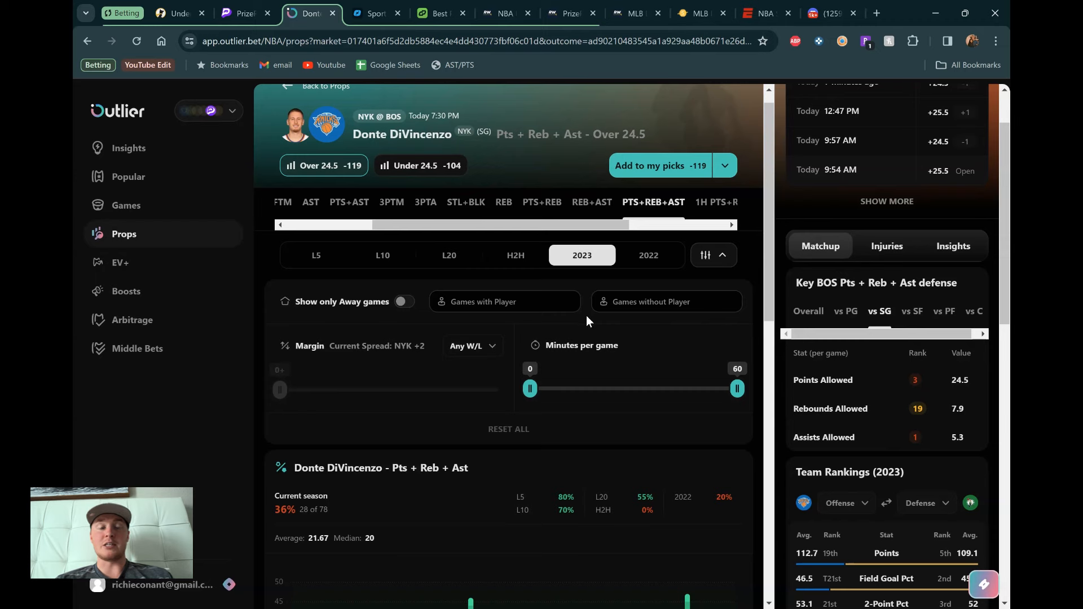
scroll("down", 3)
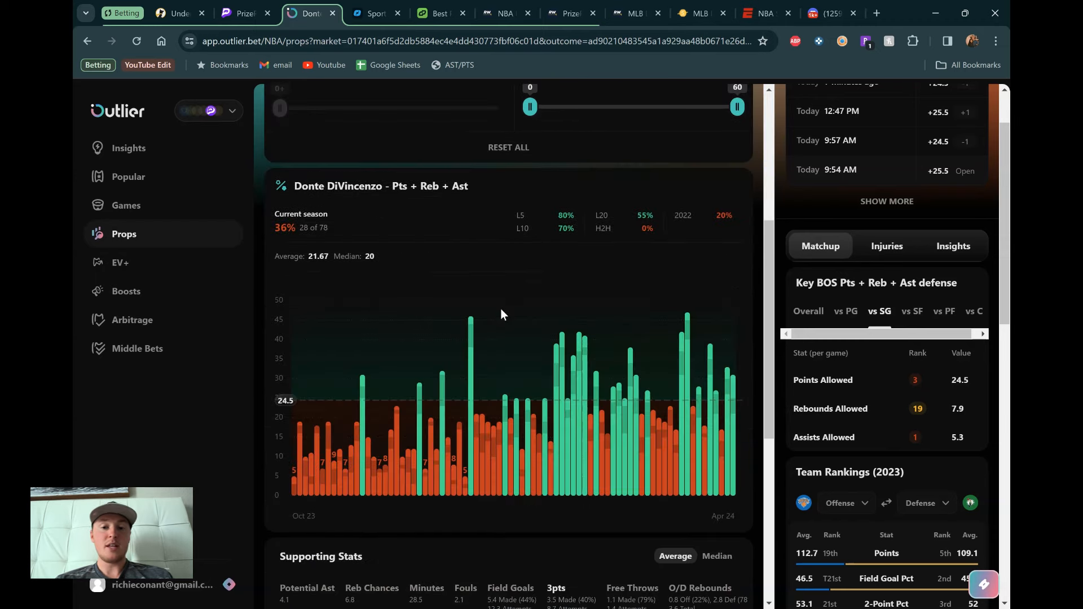
scroll("up", 3)
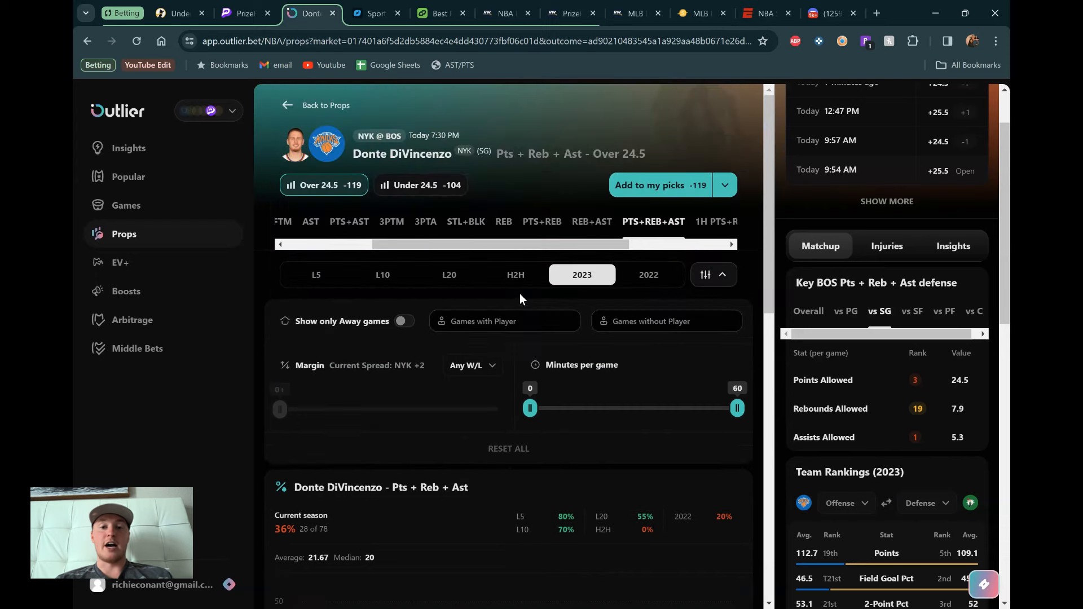
mouse_move(519, 306)
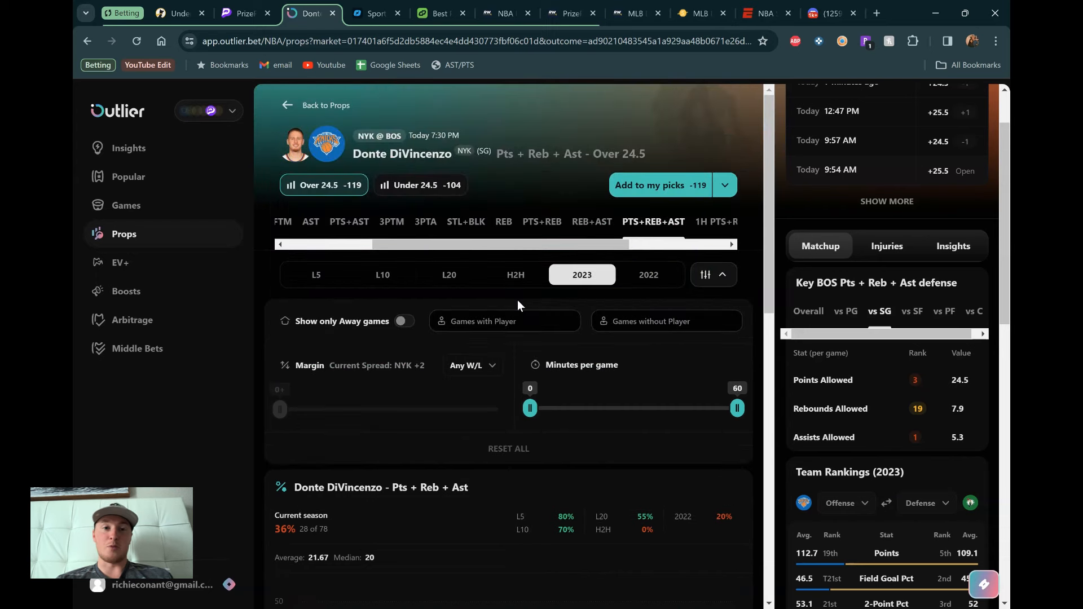
mouse_move(459, 65)
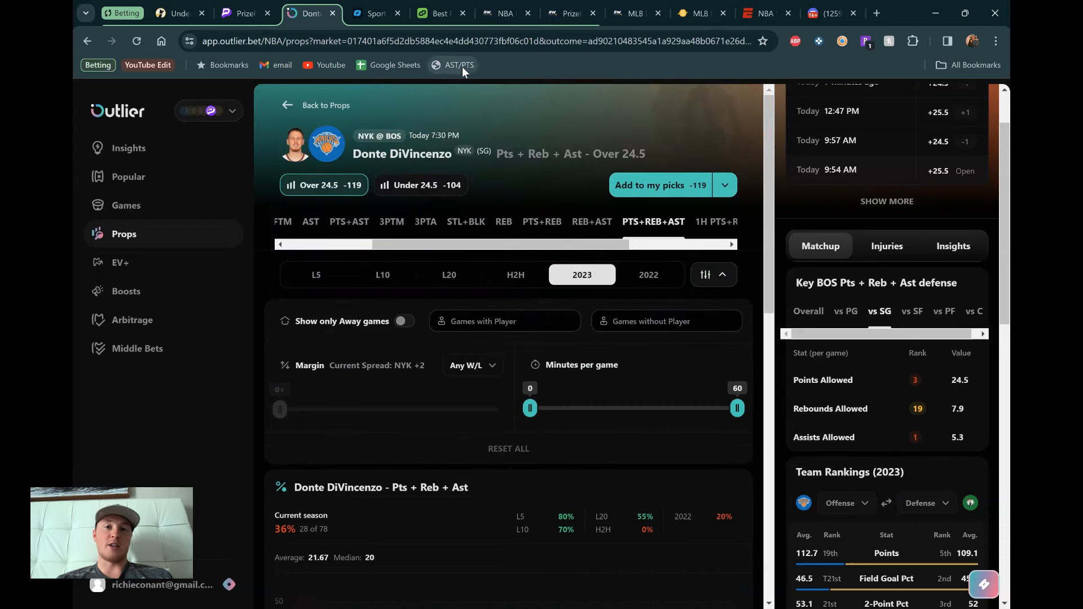
mouse_move(513, 142)
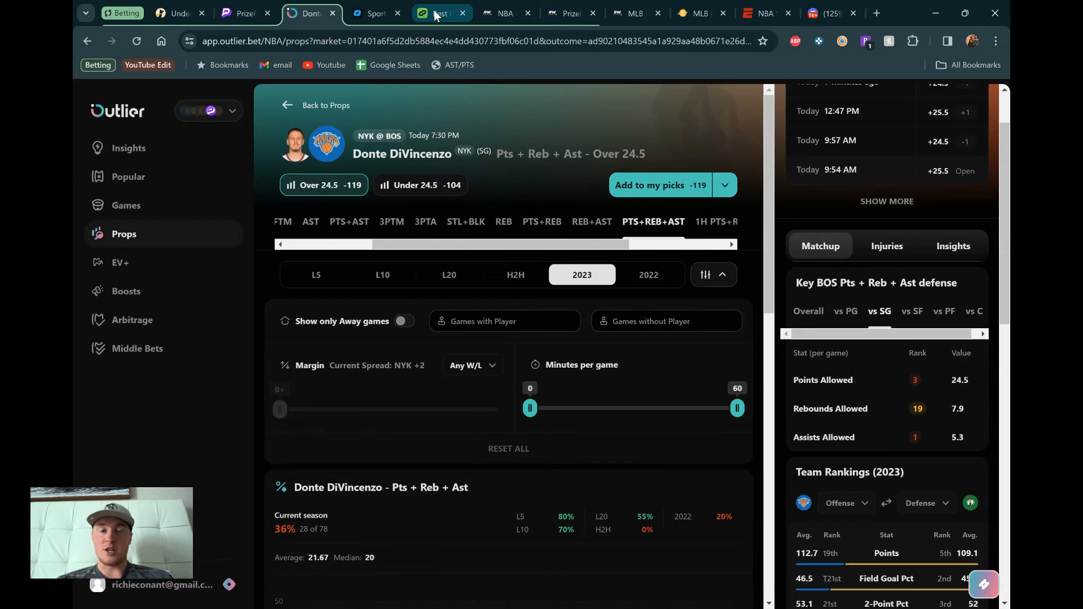
Review DiVincenzo's PrizePicks lines in DailyGrind, glance at RotoWire, then return to DailyGrind.
left_click(431, 13)
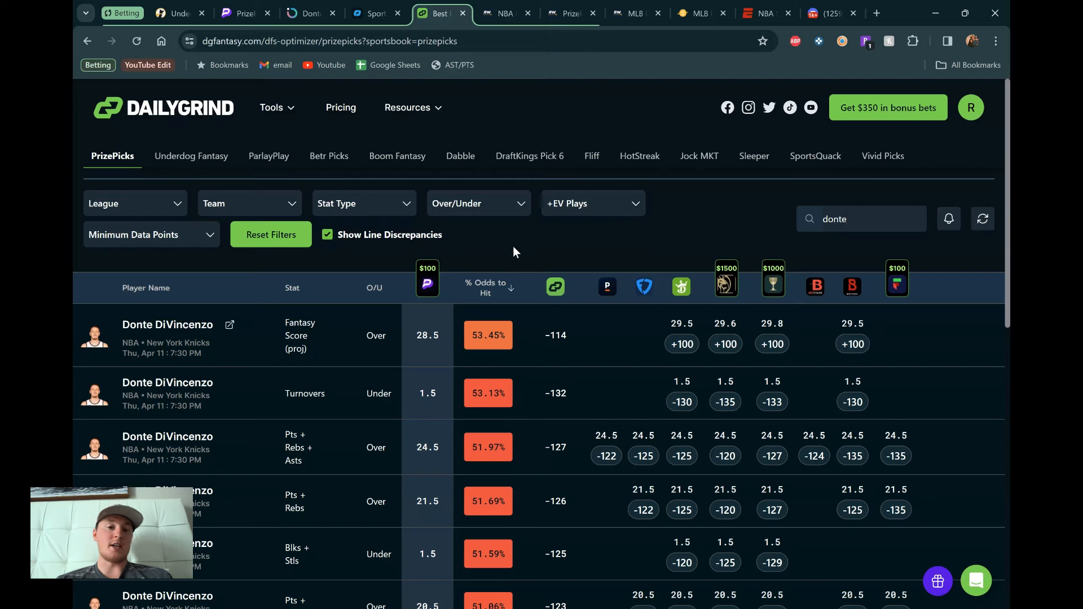
mouse_move(515, 268)
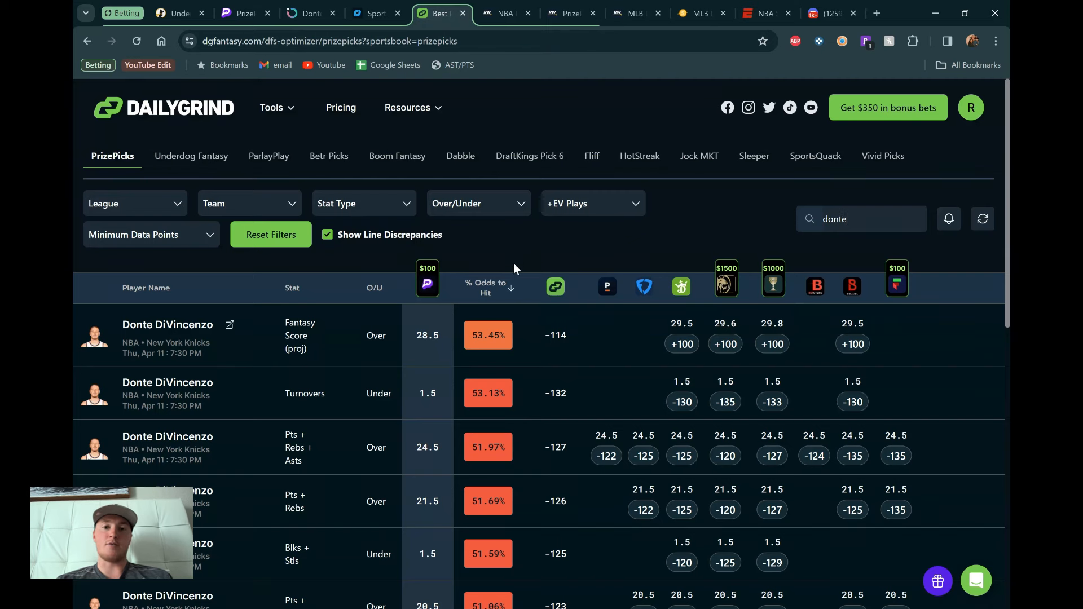
mouse_move(502, 261)
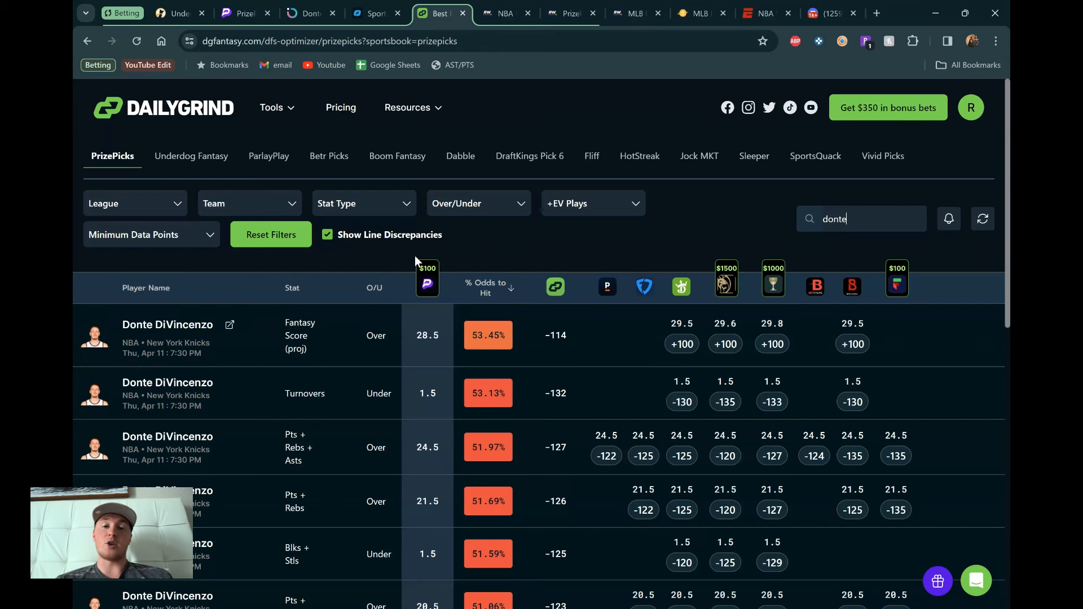
mouse_move(191, 155)
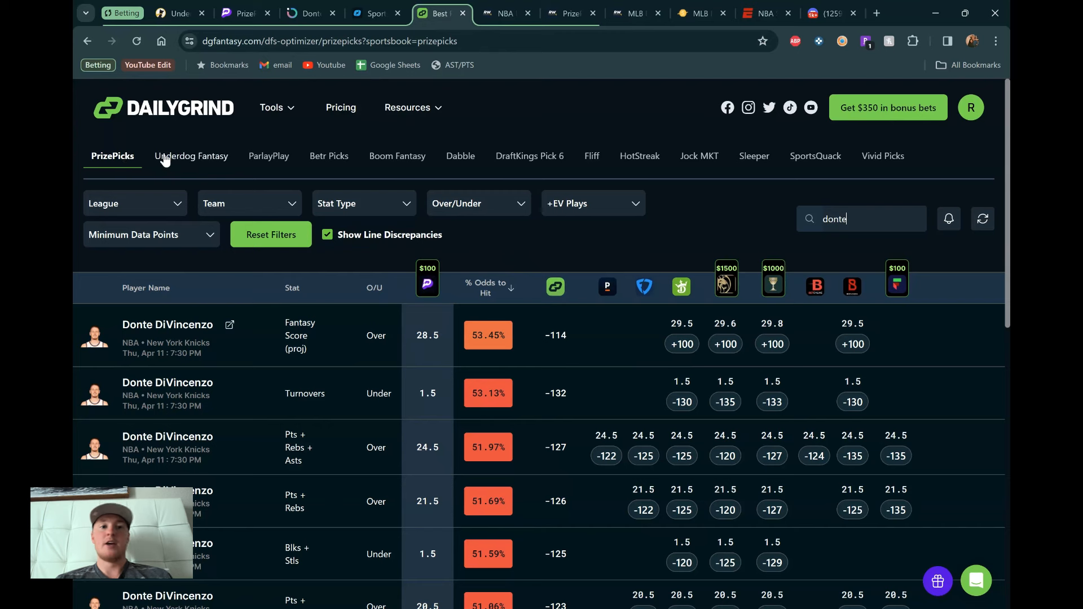
mouse_move(461, 157)
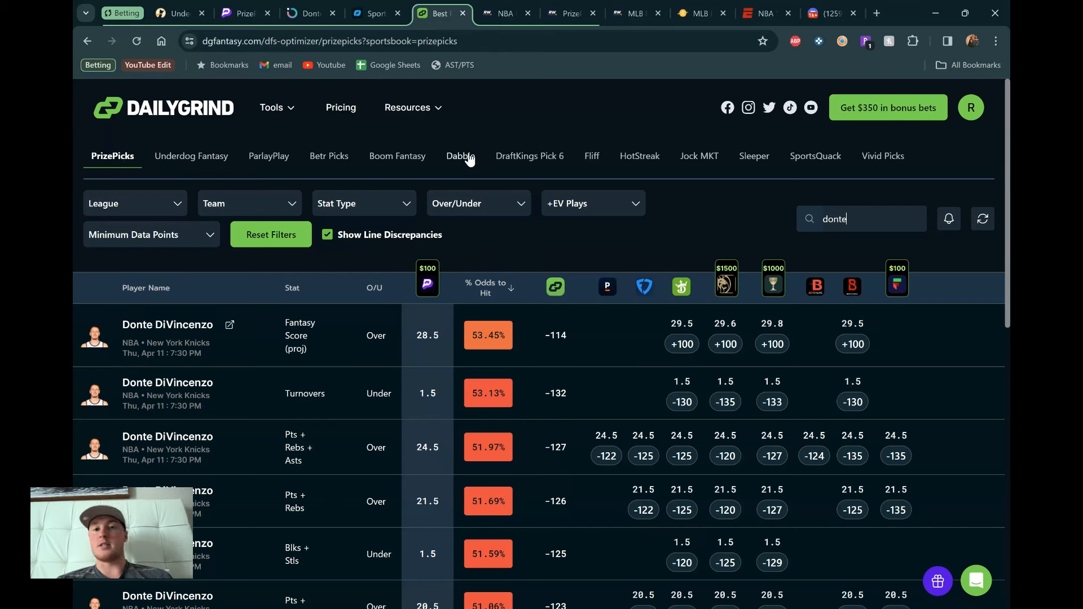
mouse_move(199, 171)
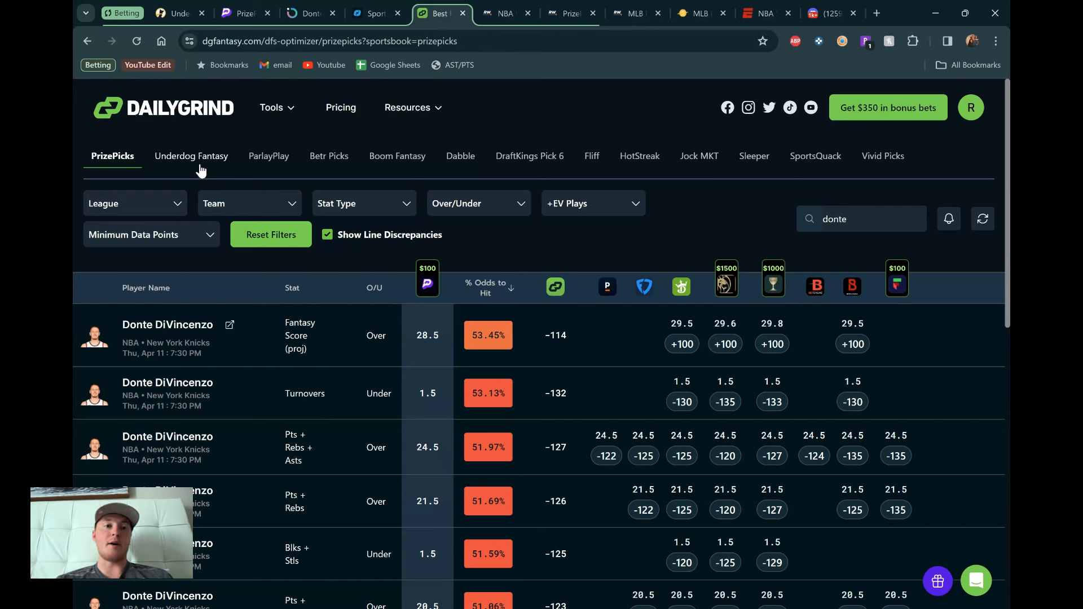
mouse_move(362, 247)
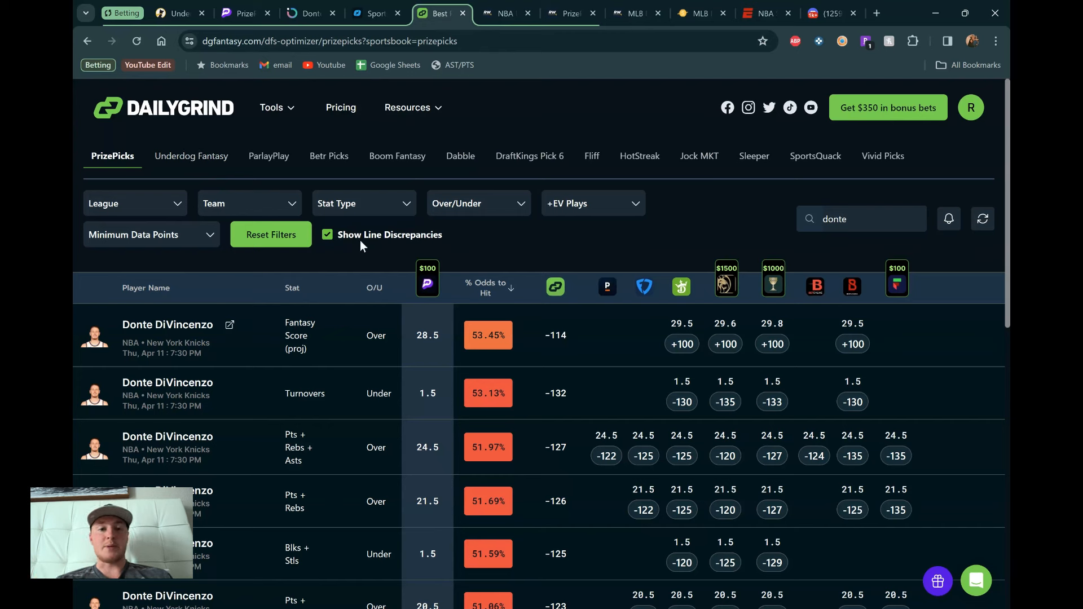
mouse_move(342, 329)
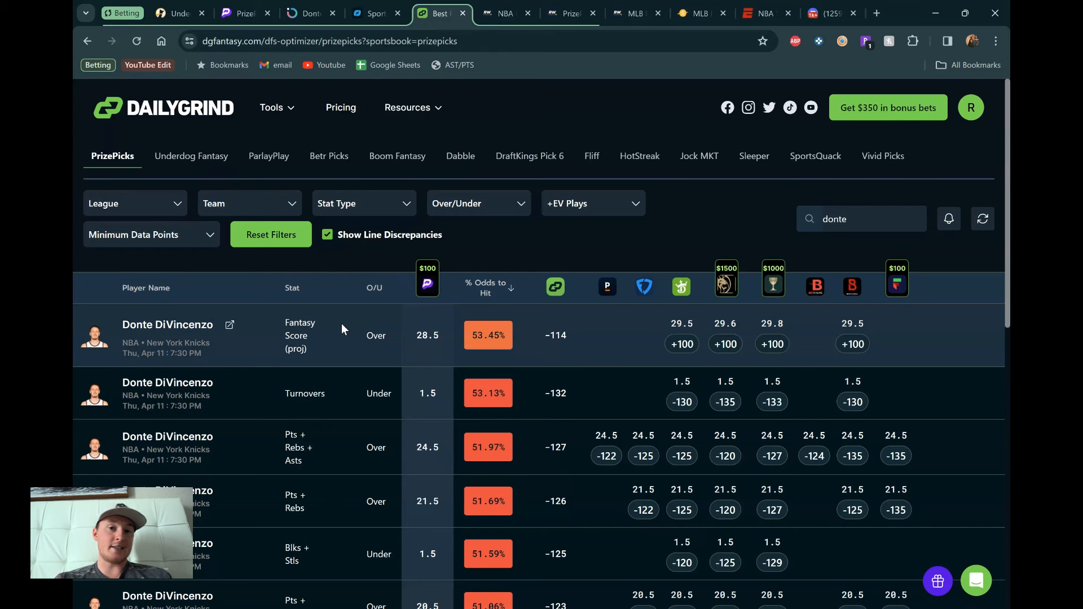
mouse_move(703, 307)
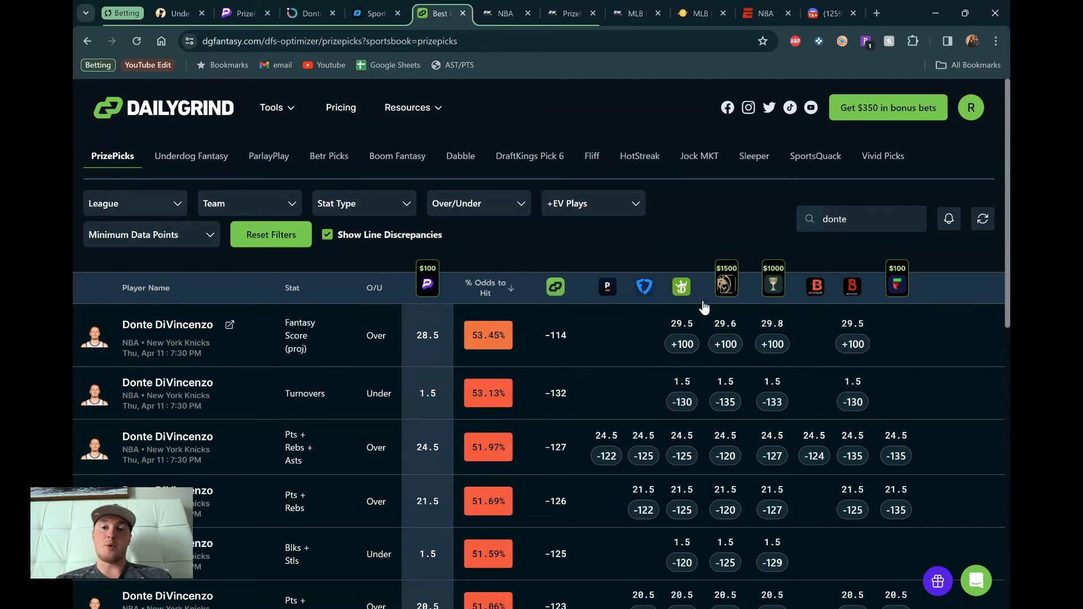
mouse_move(681, 304)
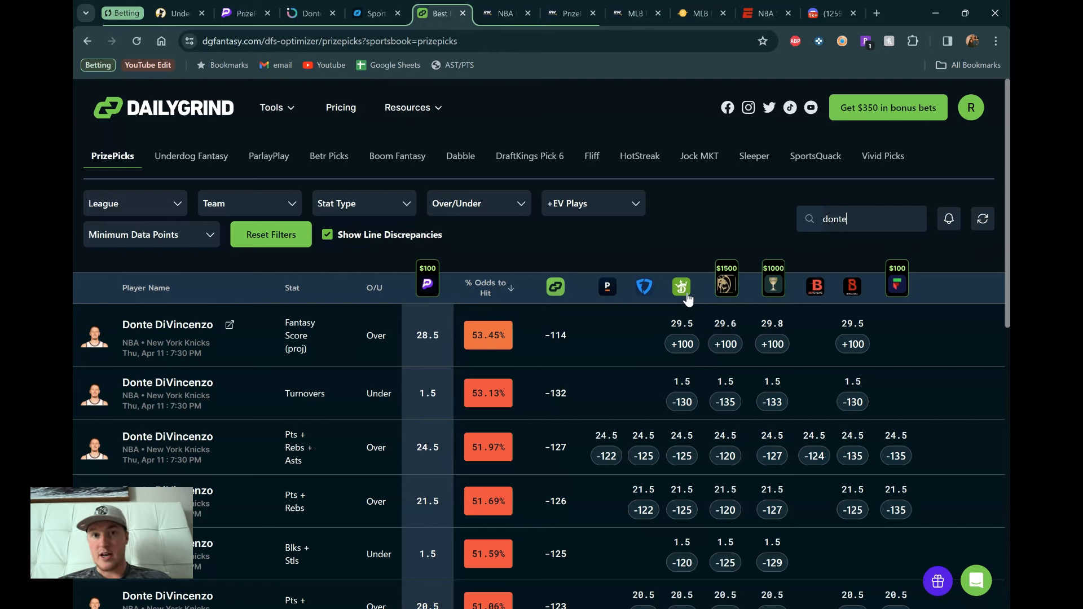
mouse_move(772, 286)
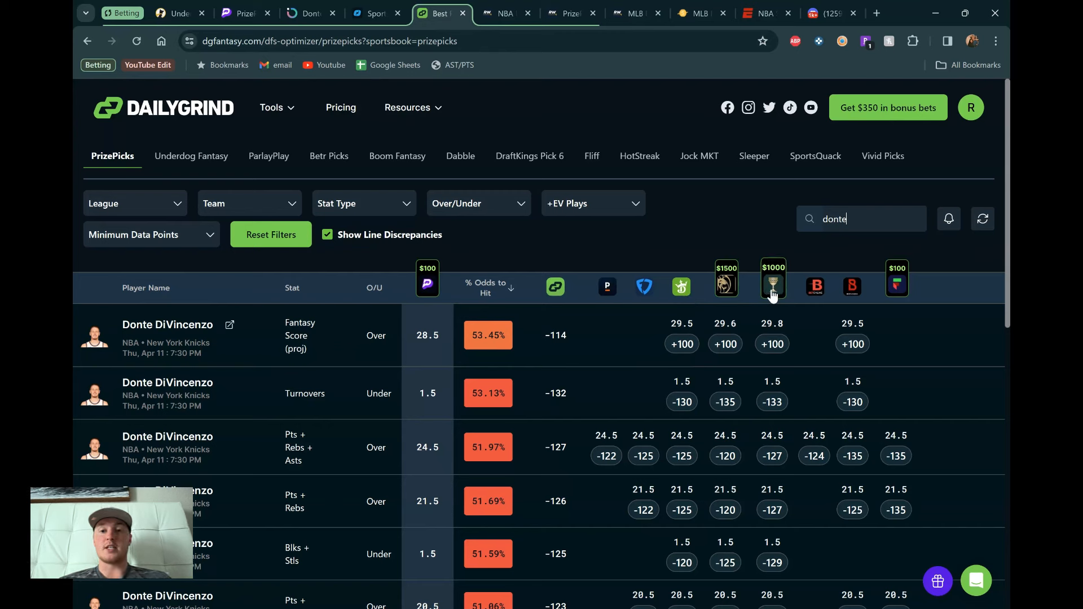
mouse_move(638, 282)
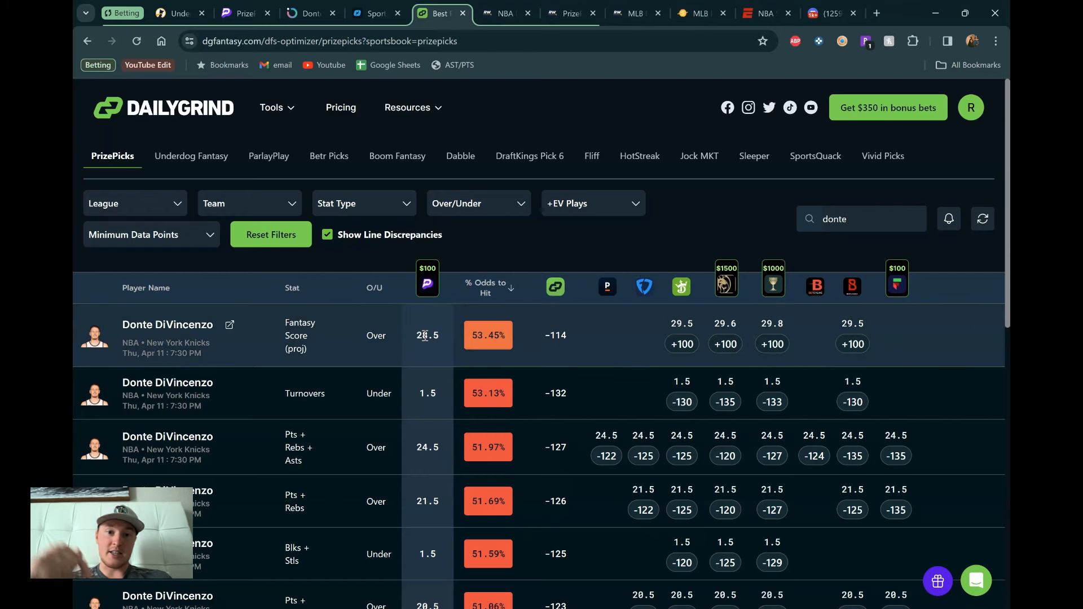
mouse_move(469, 273)
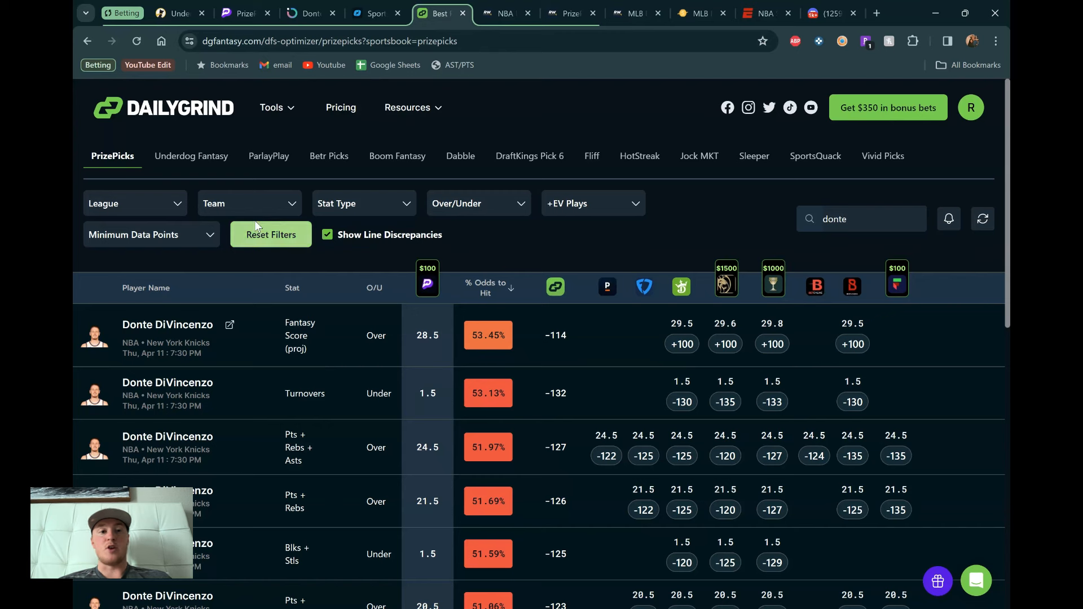
mouse_move(290, 231)
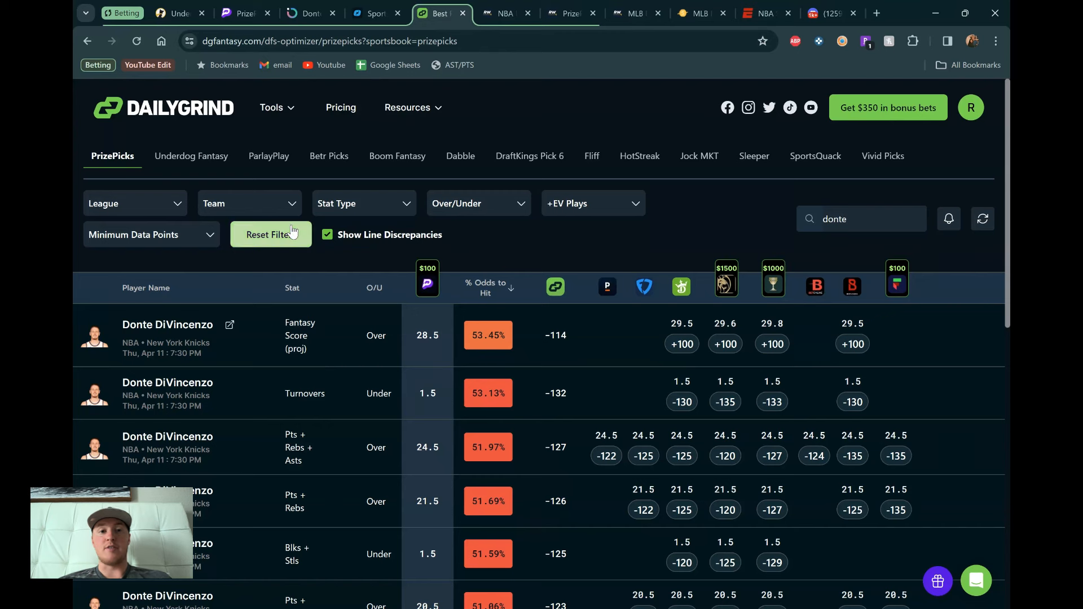
mouse_move(488, 237)
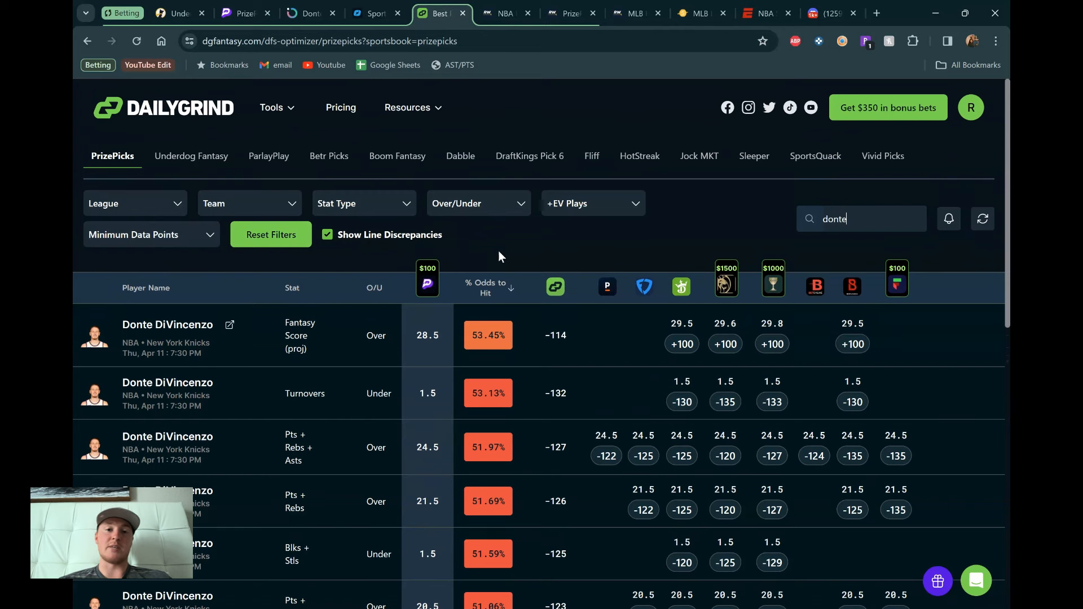
mouse_move(486, 261)
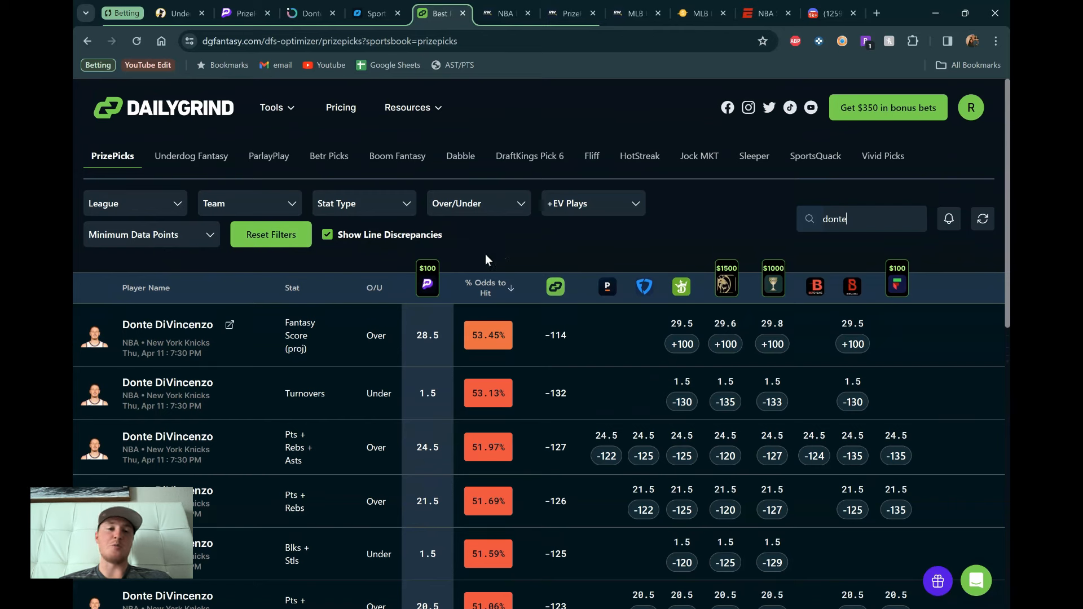
mouse_move(488, 290)
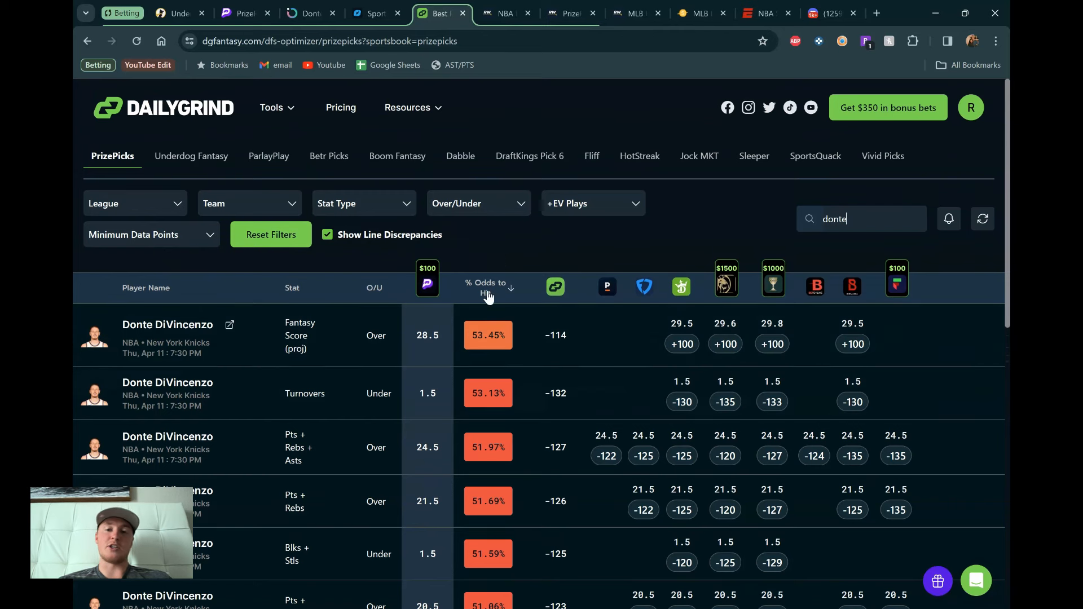
mouse_move(597, 255)
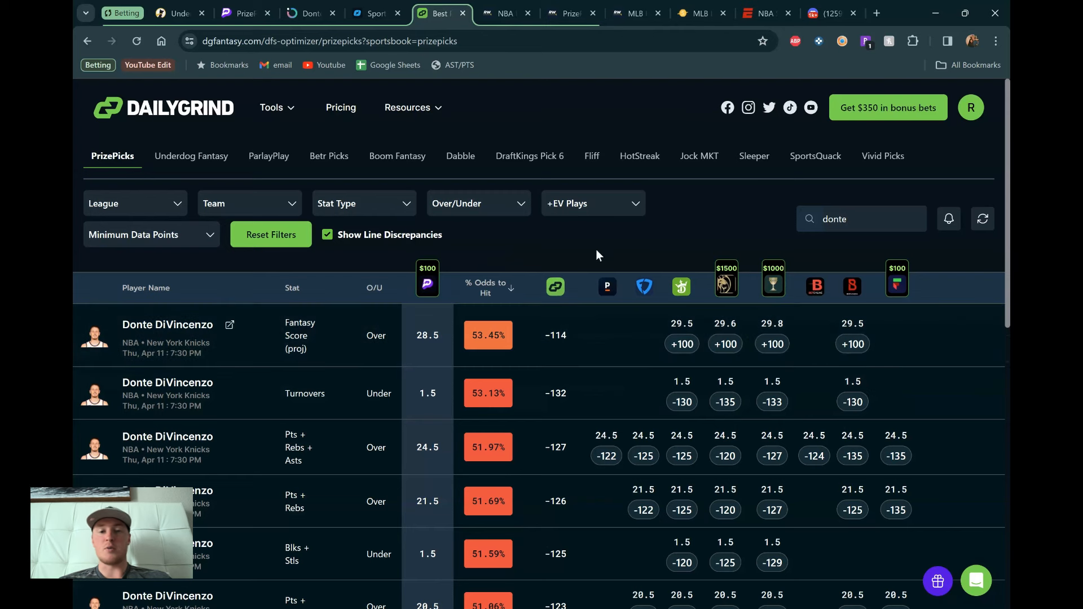
mouse_move(559, 249)
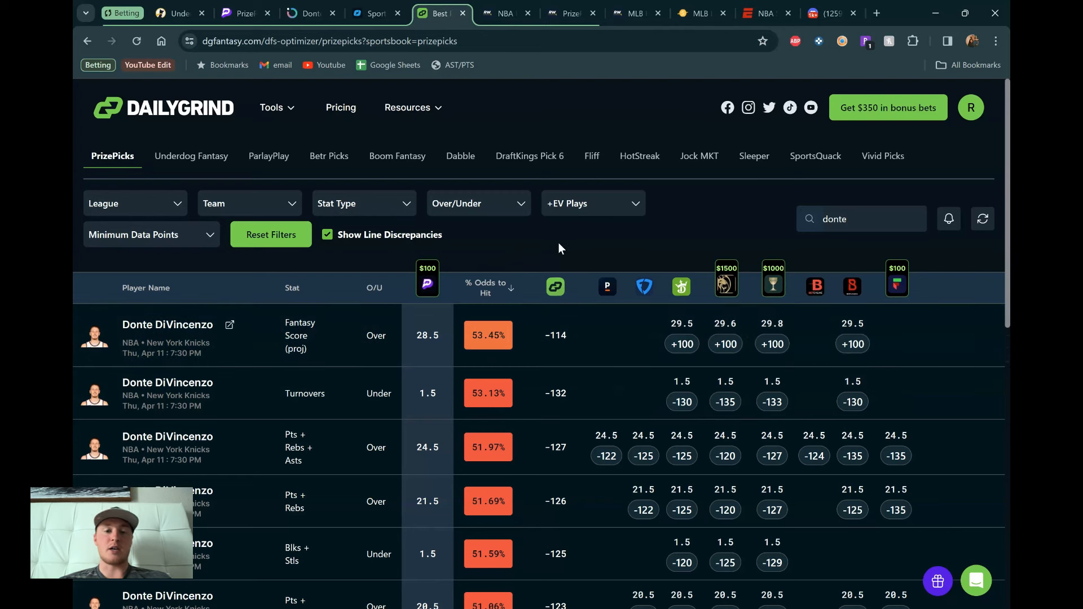
mouse_move(345, 328)
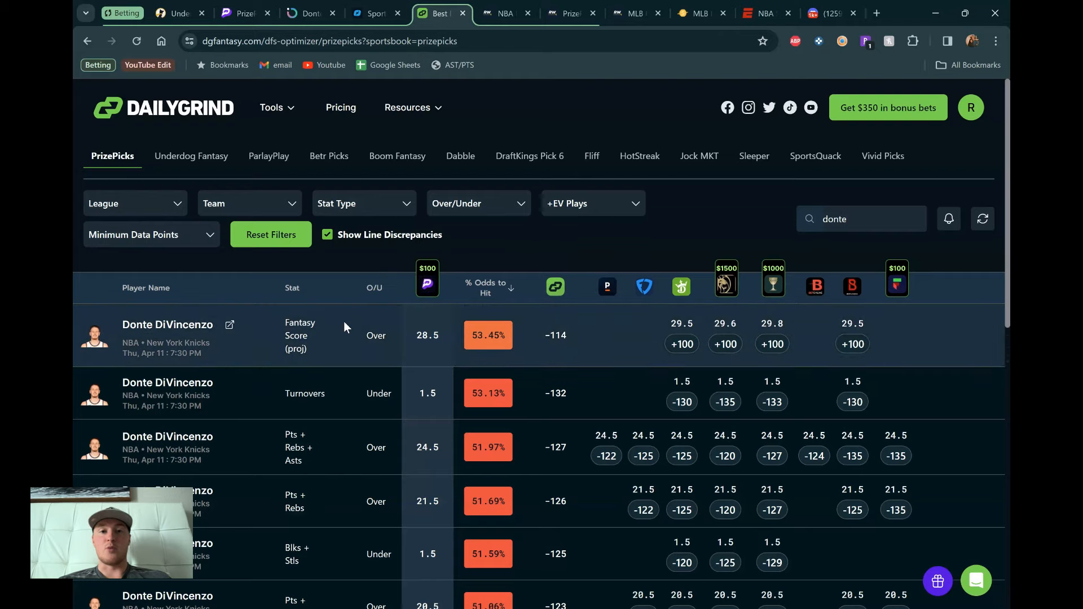
left_click(570, 13)
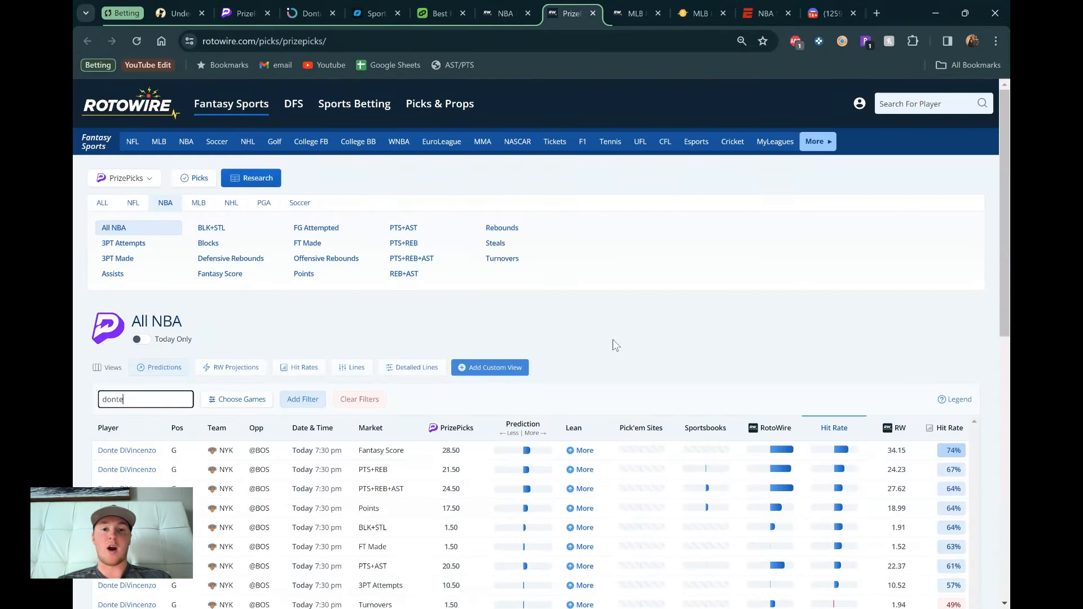
mouse_move(596, 344)
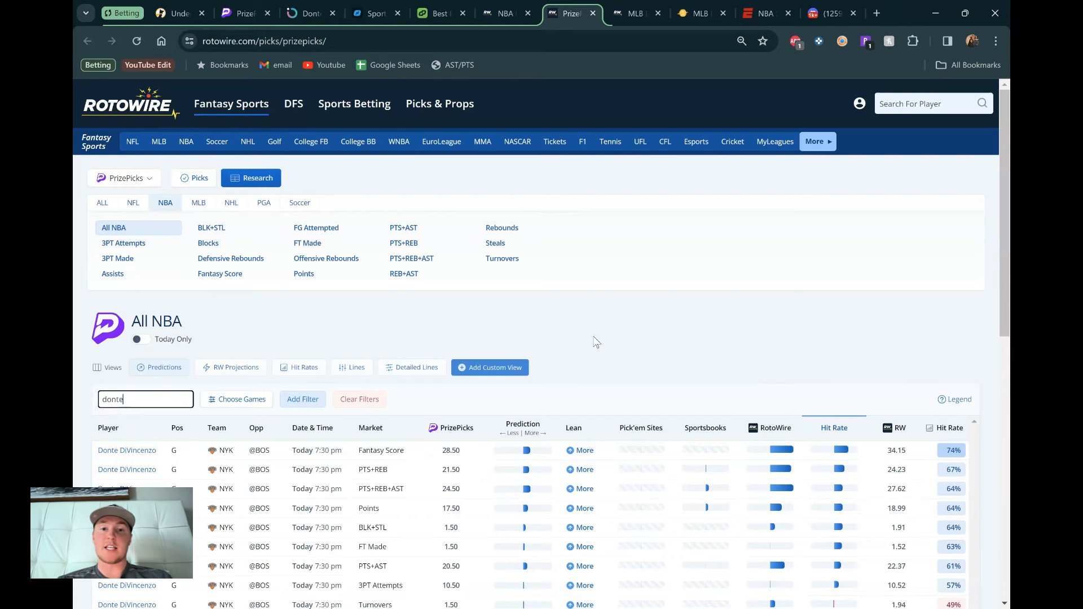
left_click(436, 12)
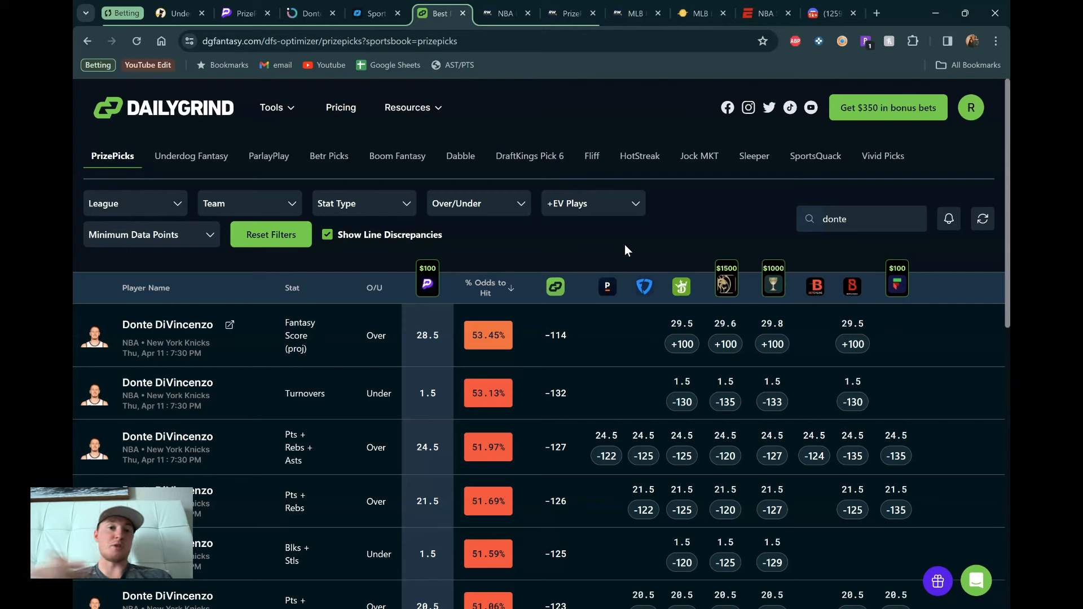
mouse_move(639, 237)
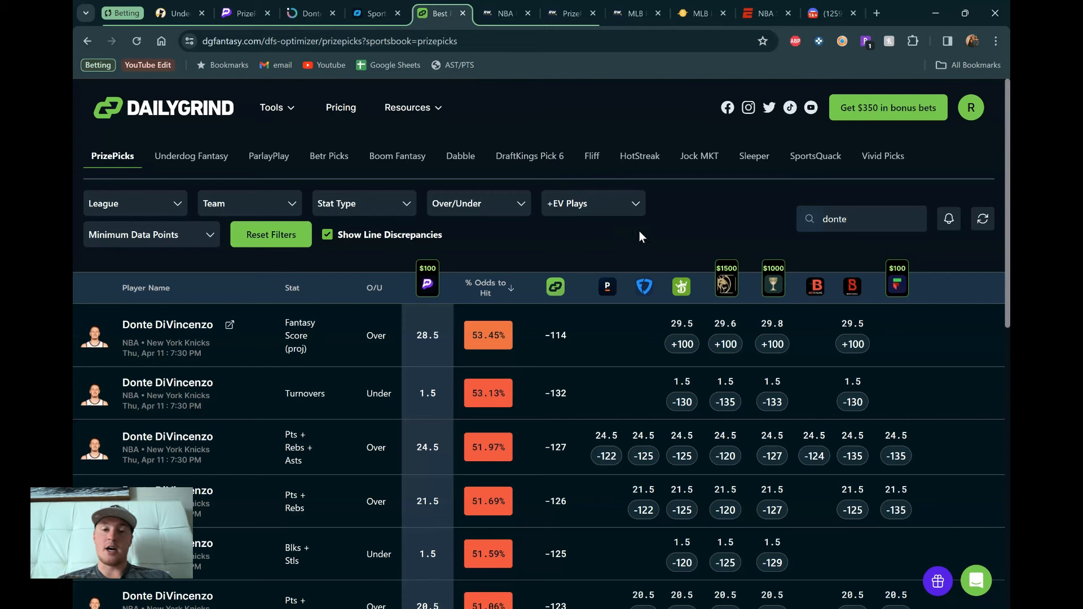
mouse_move(556, 18)
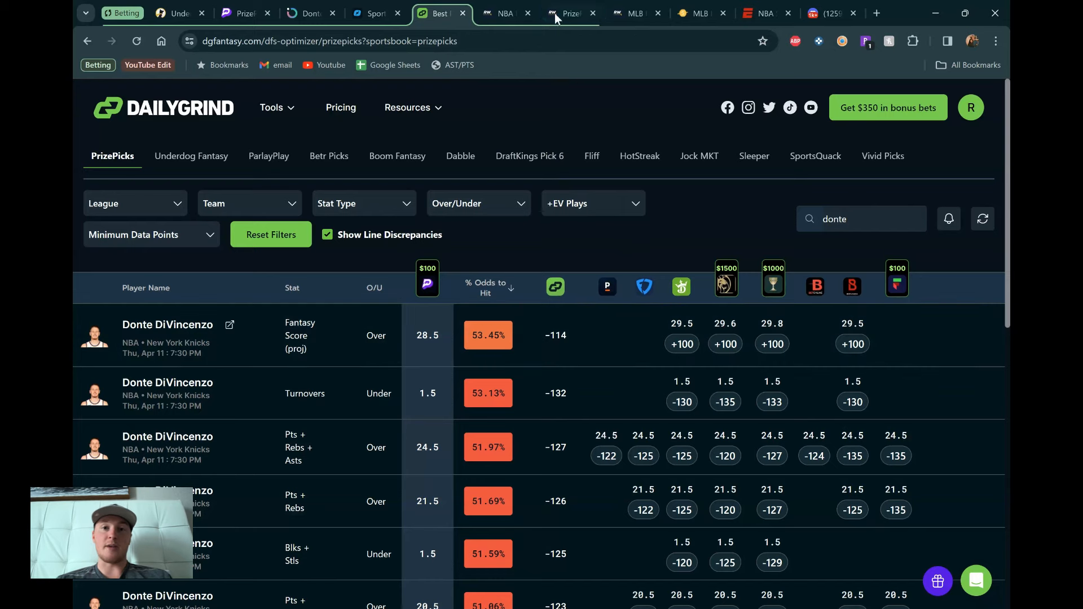
Check DiVincenzo's RotoWire hit rates, then return to his Outlier Pts+Reb+Ast over 24.5 page.
left_click(570, 13)
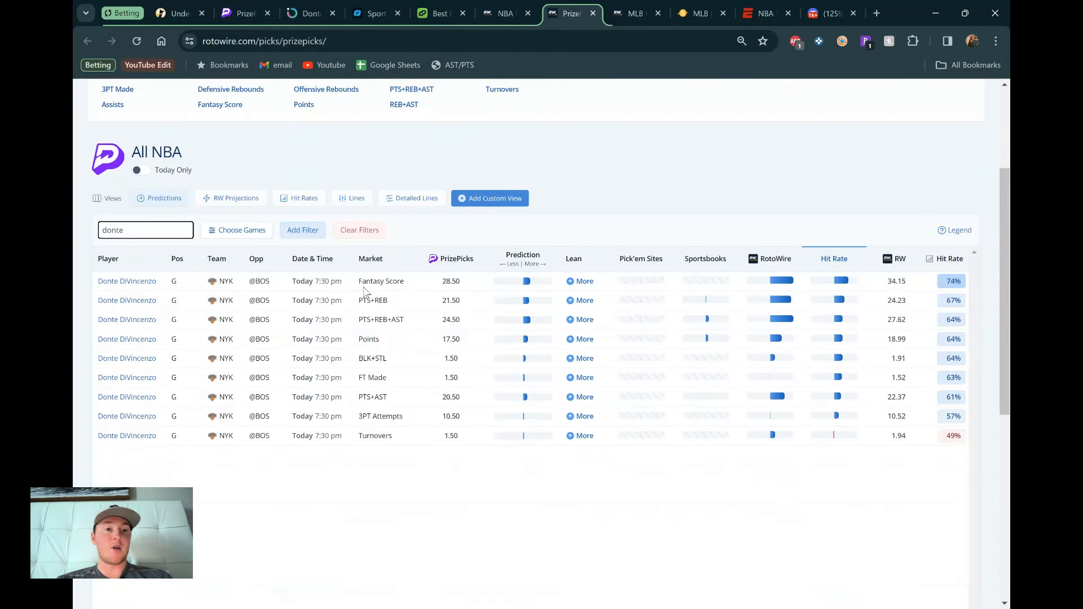
mouse_move(530, 224)
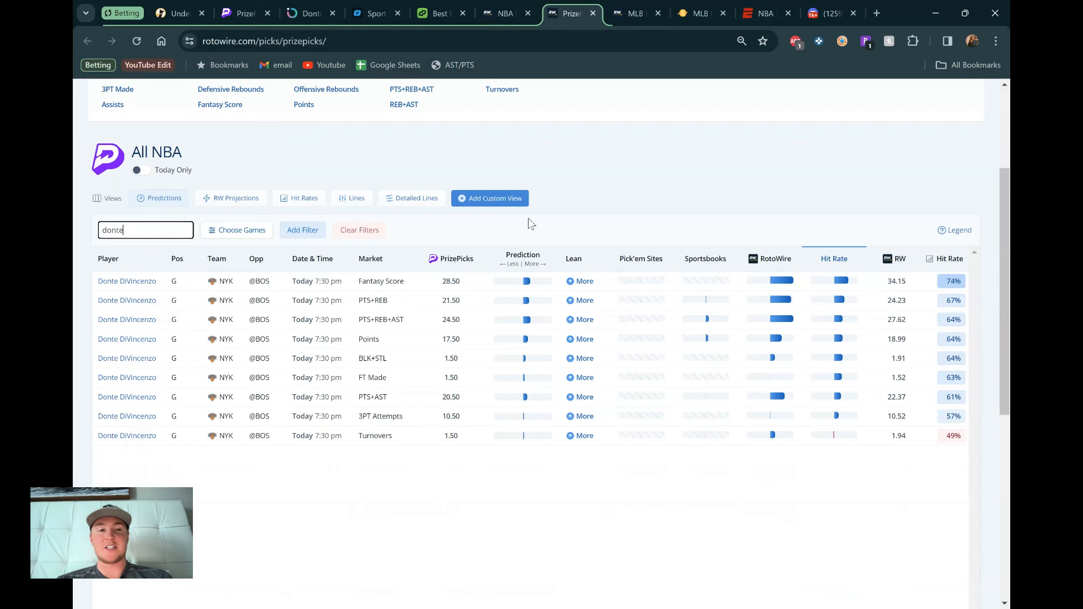
mouse_move(770, 259)
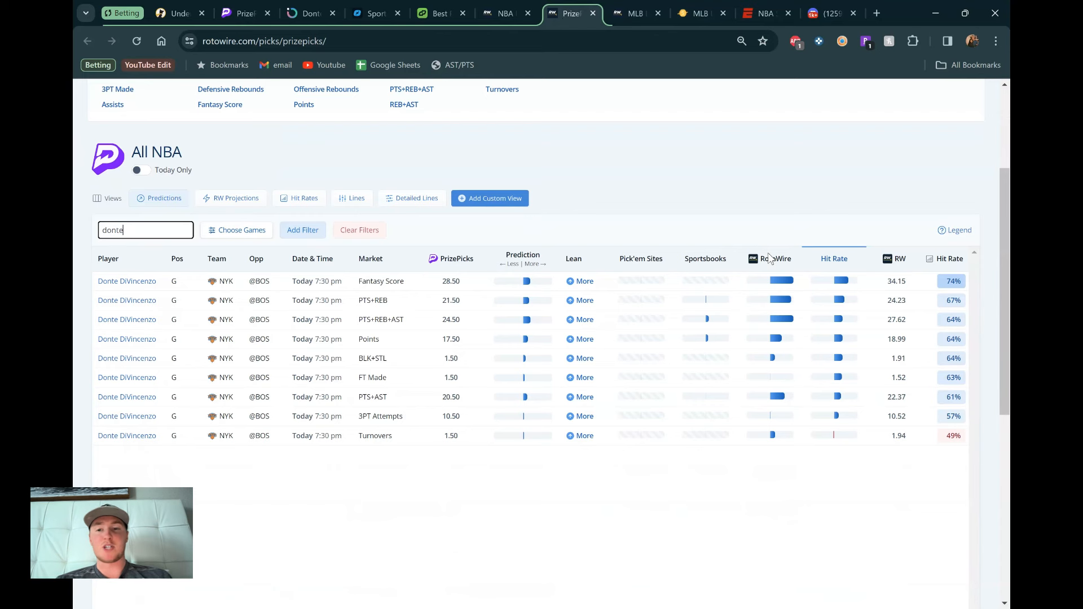
mouse_move(834, 259)
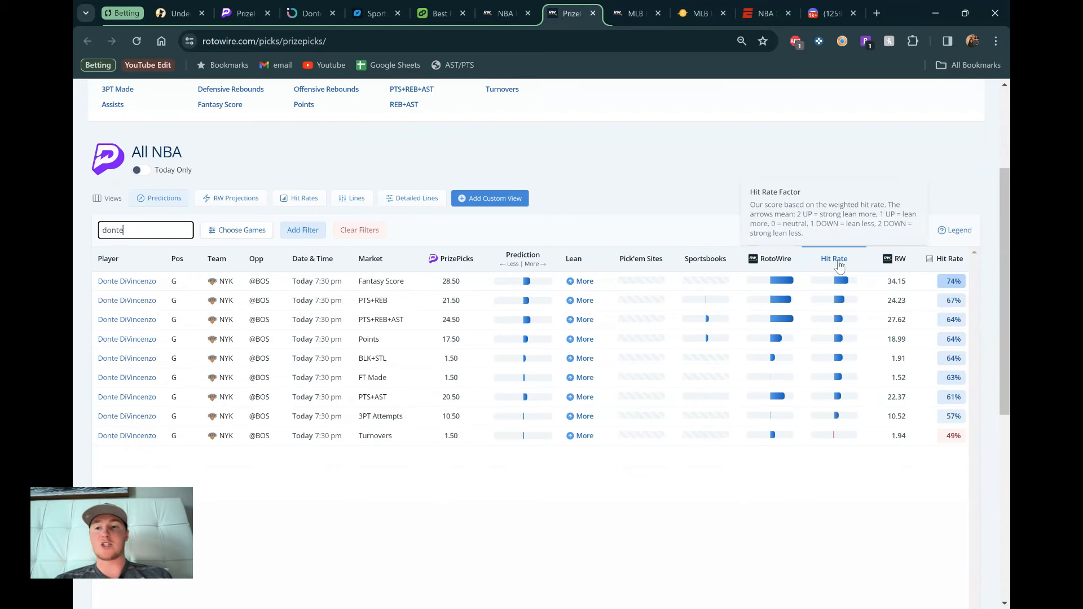
mouse_move(624, 225)
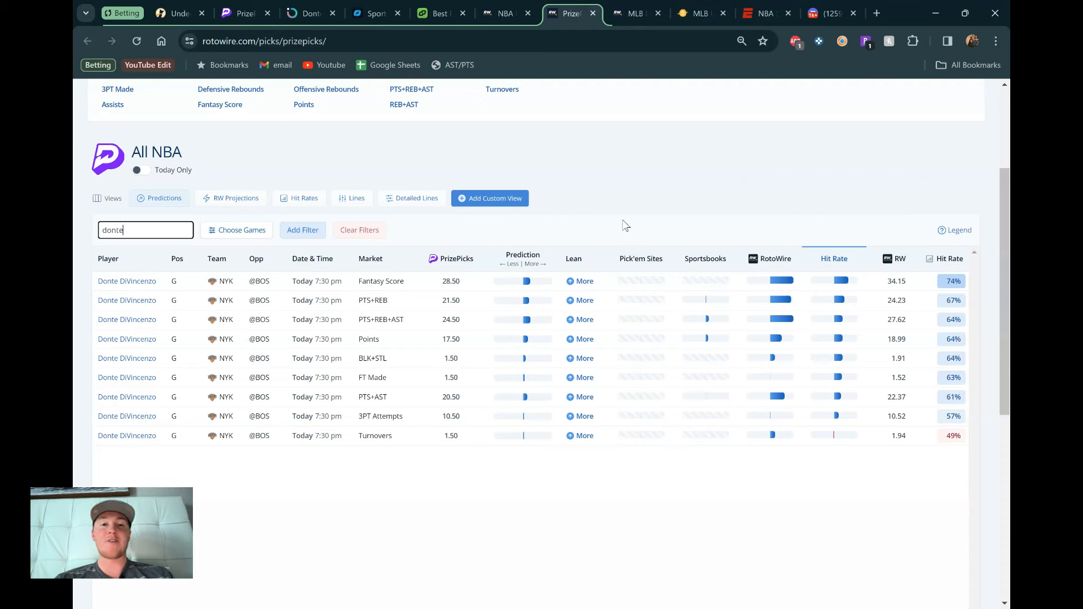
mouse_move(873, 287)
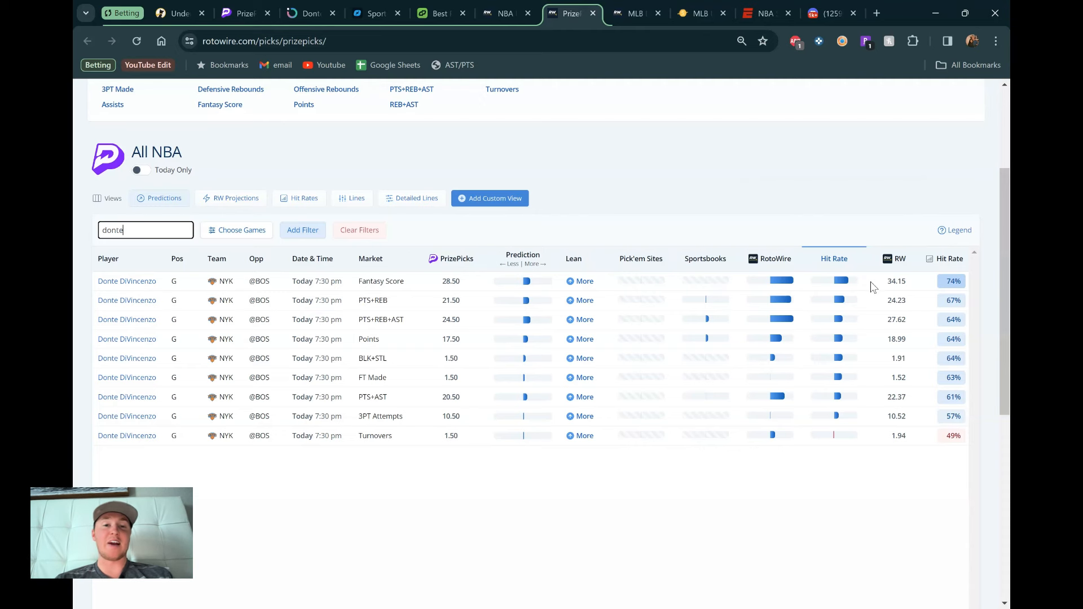
mouse_move(498, 253)
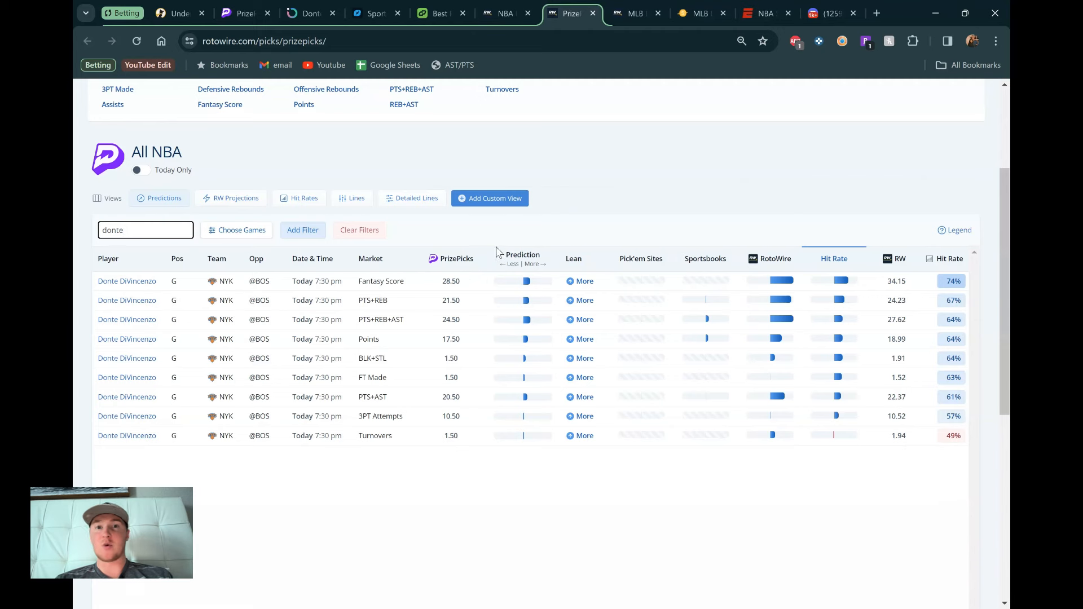
mouse_move(615, 190)
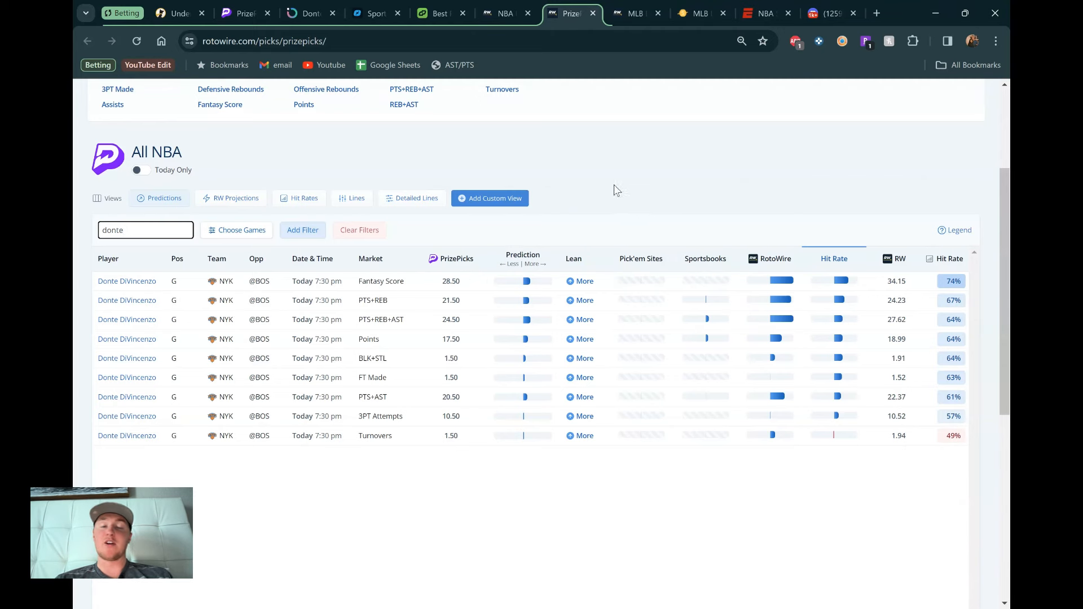
left_click(309, 13)
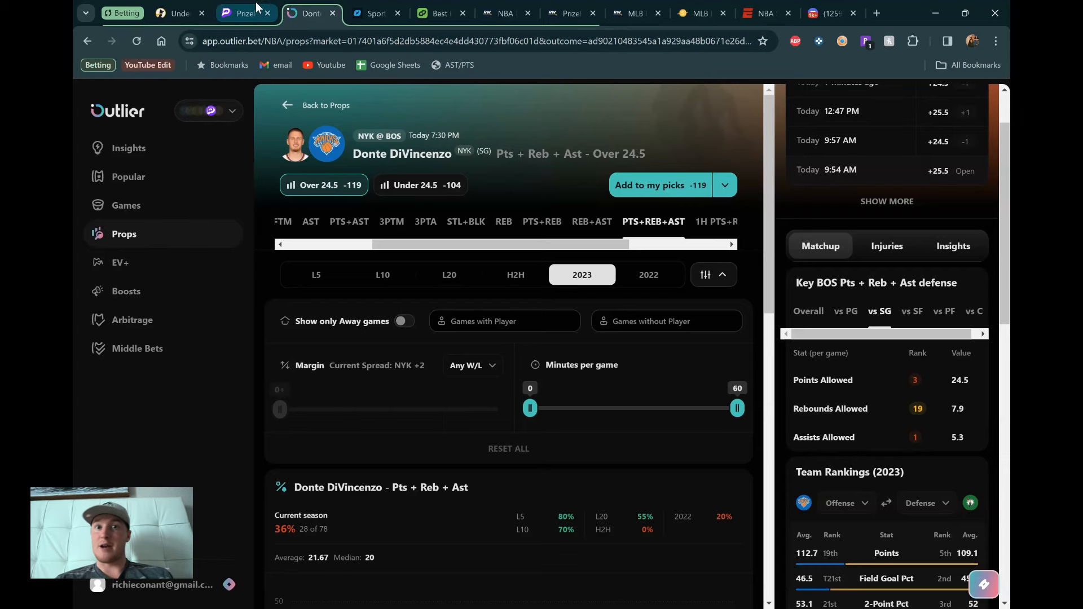
left_click(241, 13)
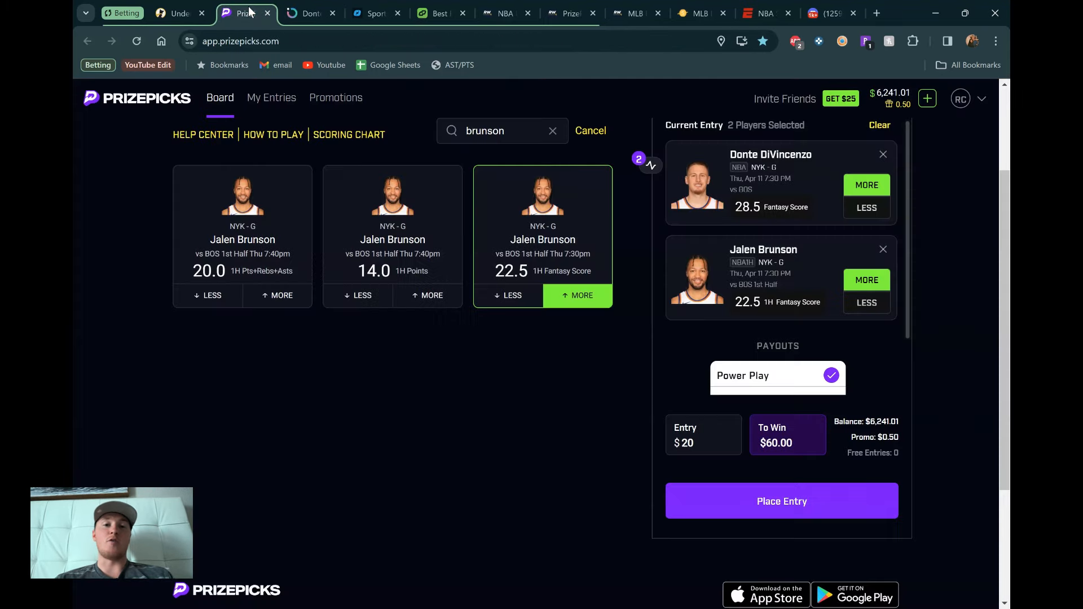
scroll("up", 3)
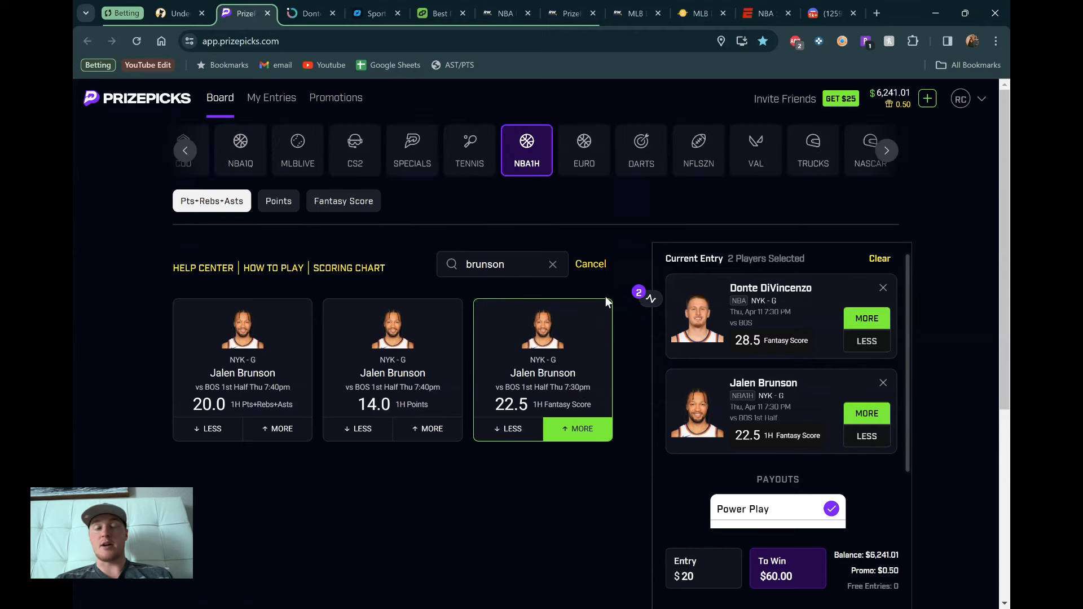
mouse_move(769, 341)
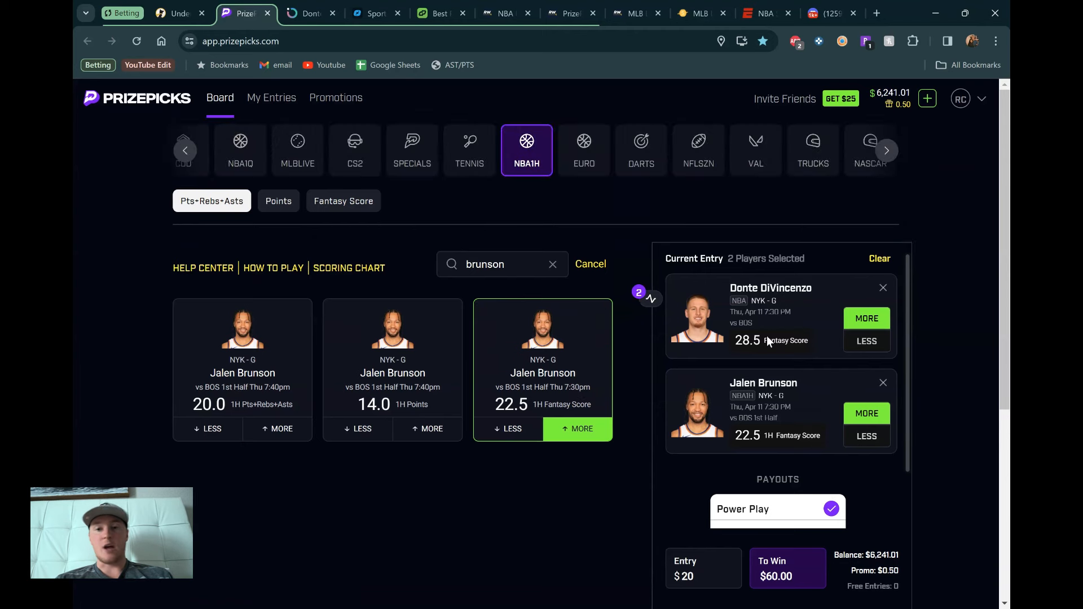
mouse_move(788, 344)
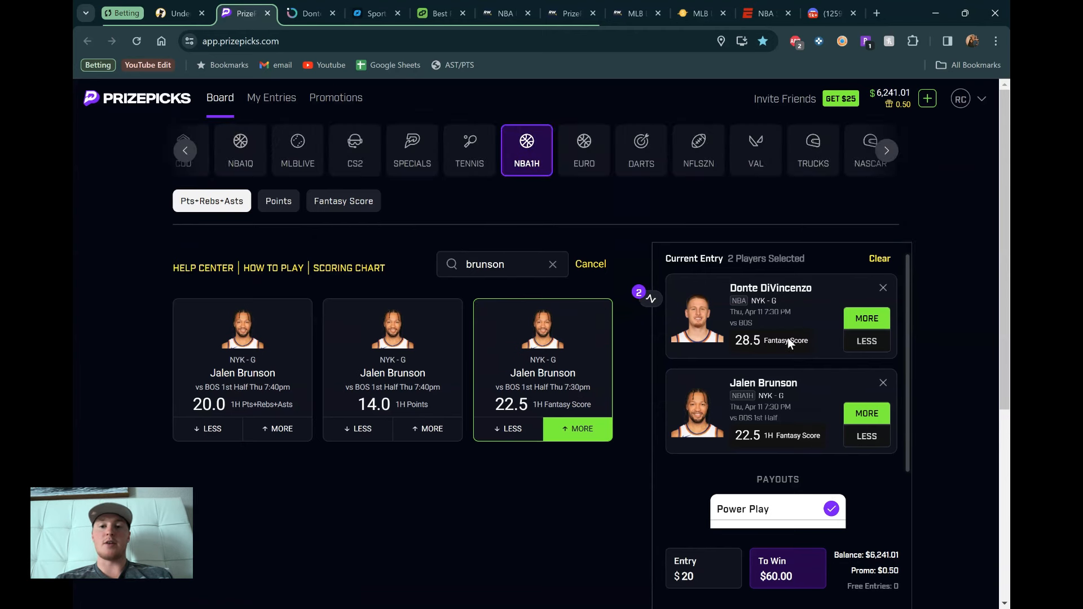
mouse_move(763, 345)
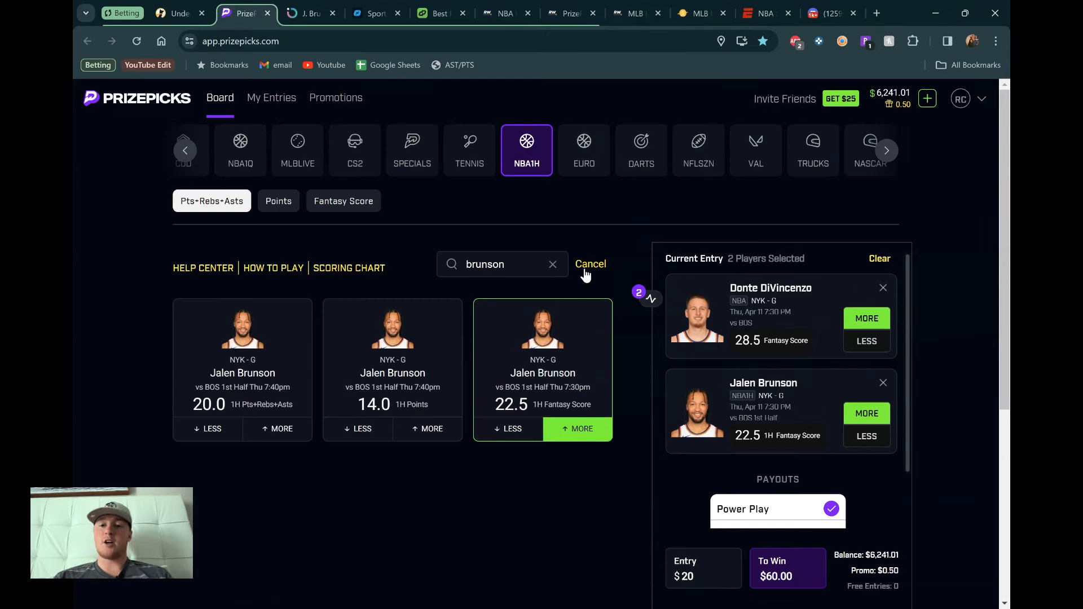
mouse_move(745, 424)
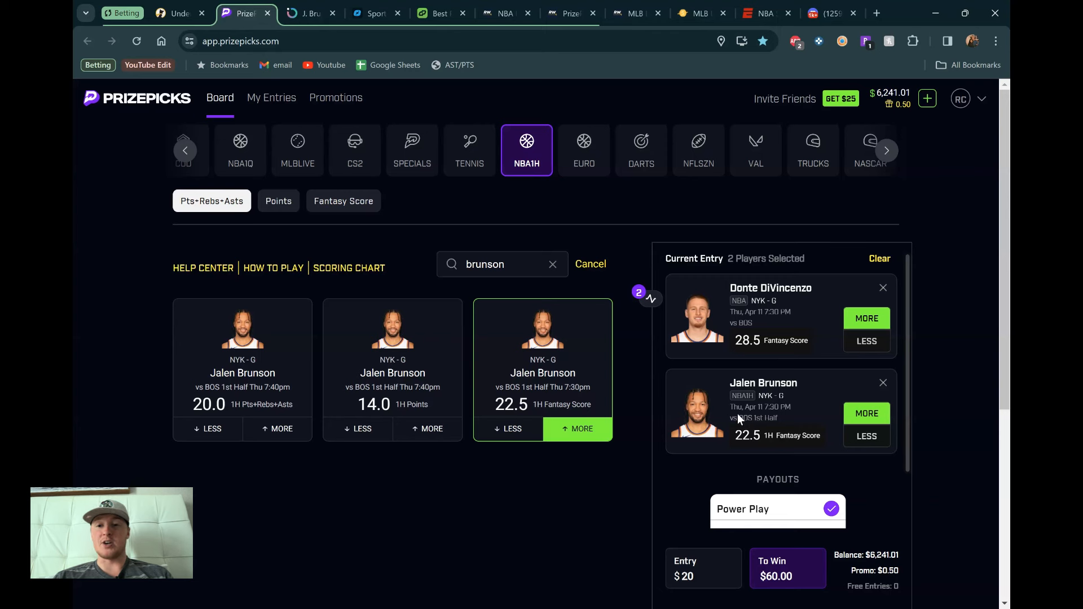
mouse_move(713, 412)
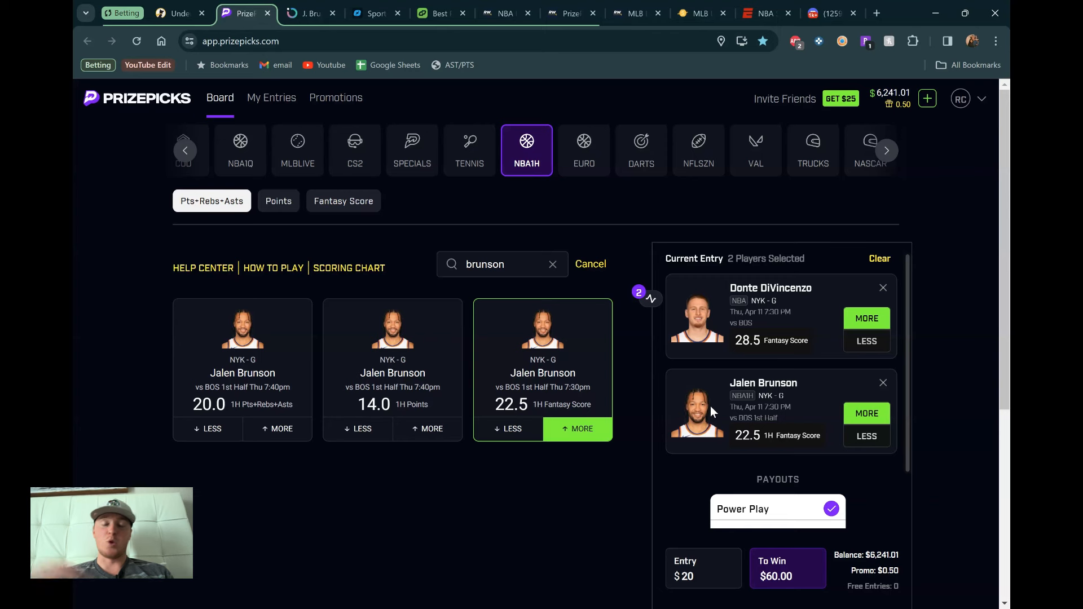
mouse_move(649, 403)
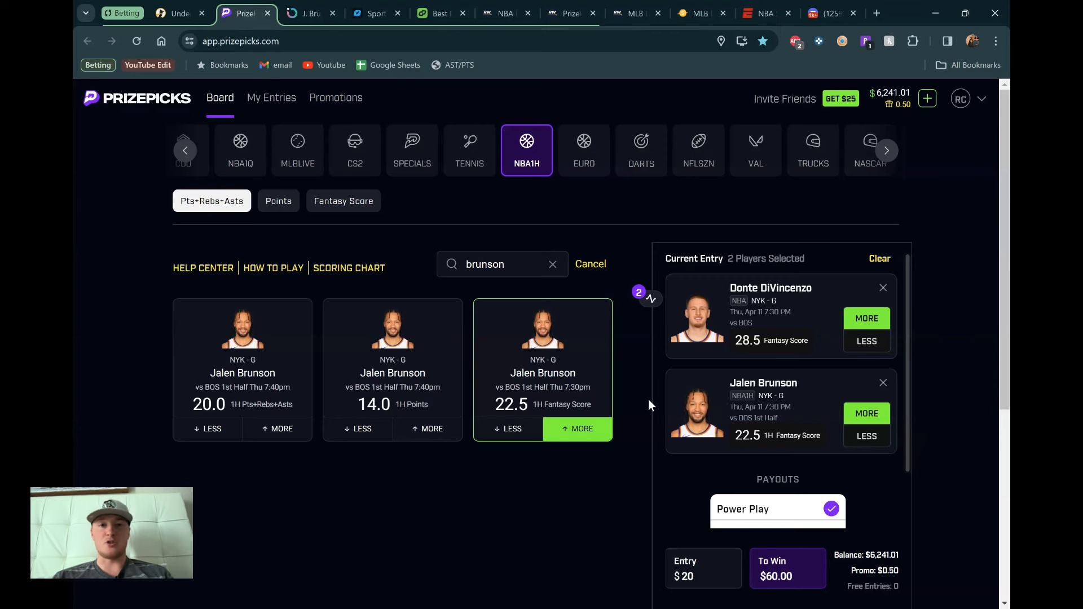
mouse_move(667, 347)
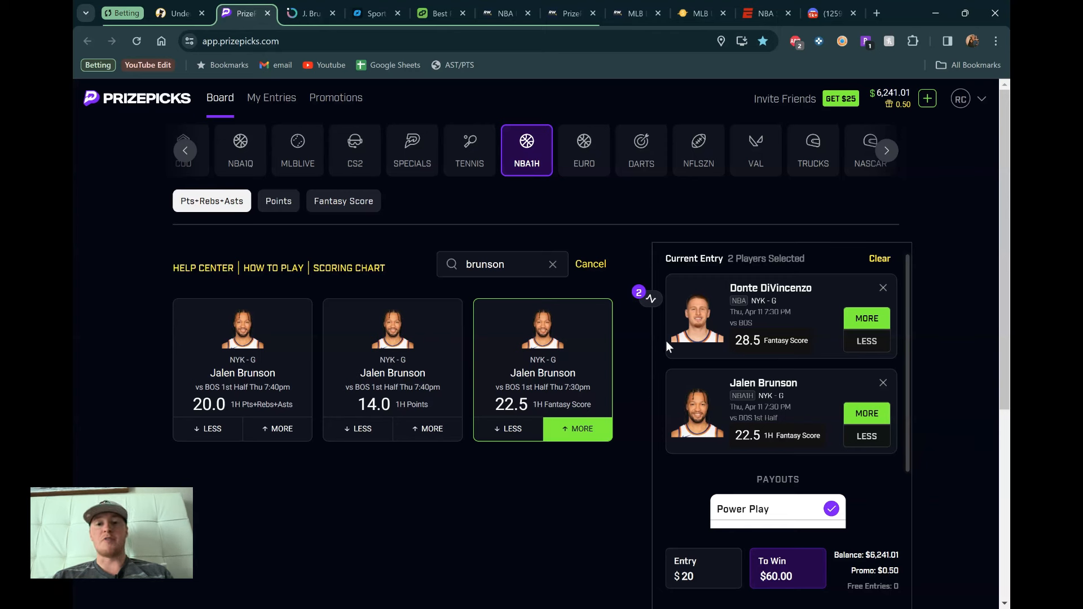
mouse_move(841, 442)
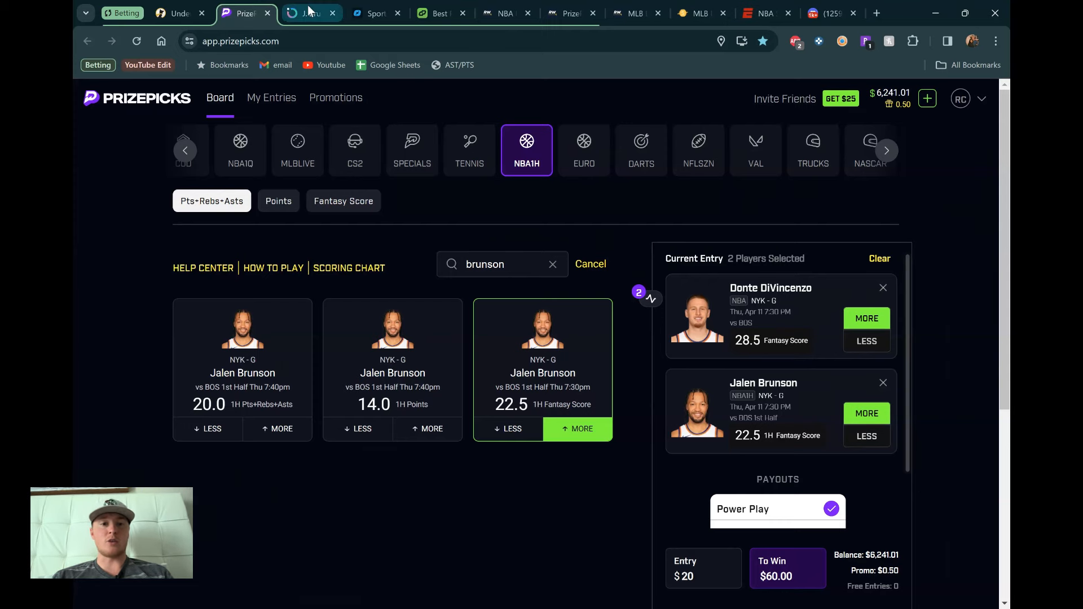
Review Brunson's 1H fantasy score over 22.5 history on Outlier for 2023 and last 10 games.
left_click(310, 13)
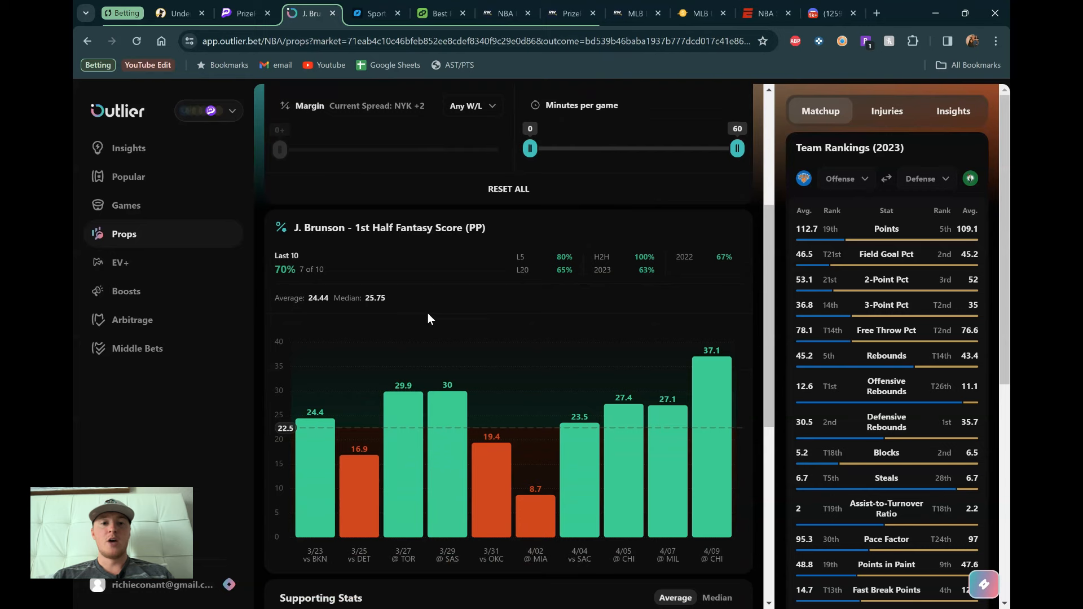
scroll("up", 3)
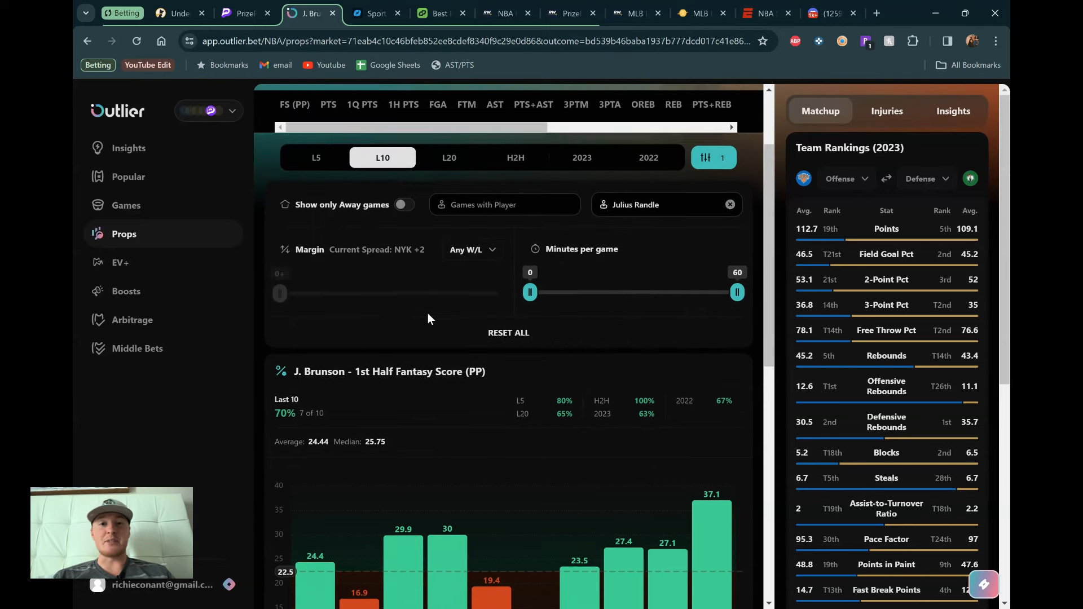
scroll("down", 3)
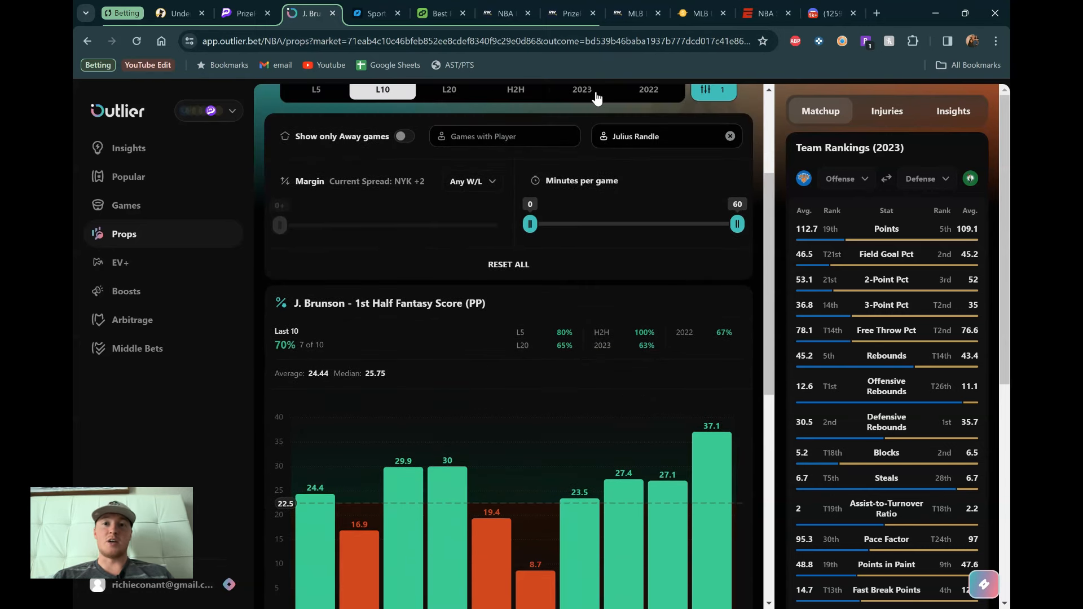
left_click(581, 89)
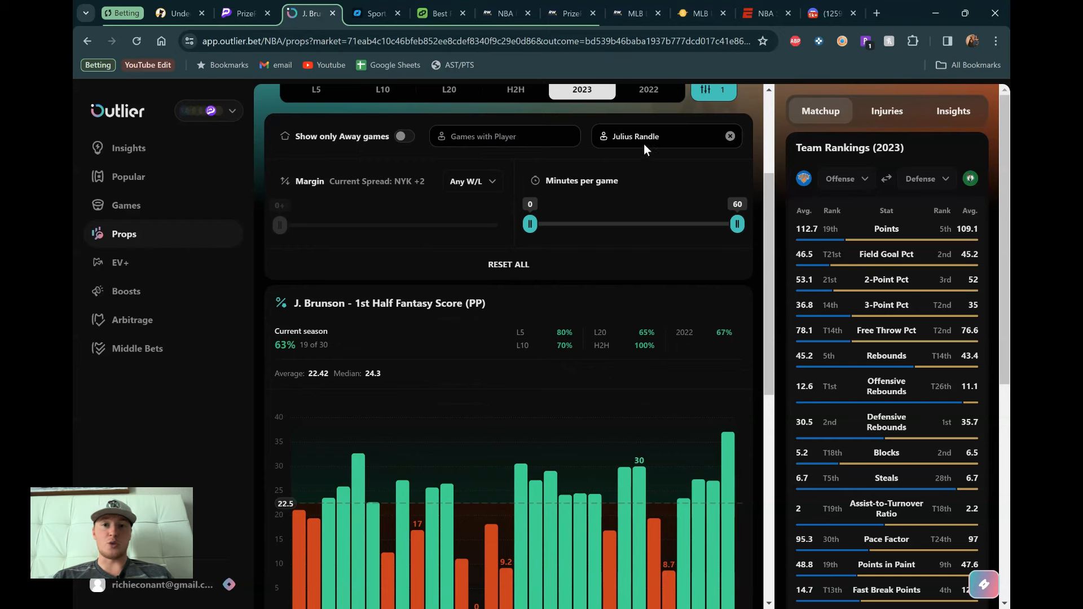
scroll("down", 3)
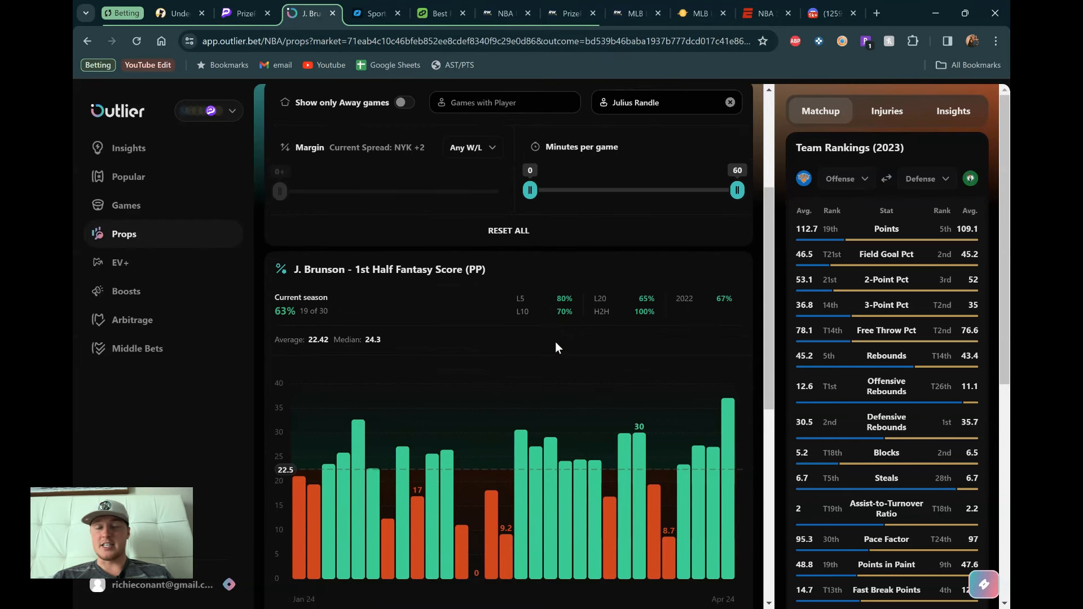
mouse_move(564, 428)
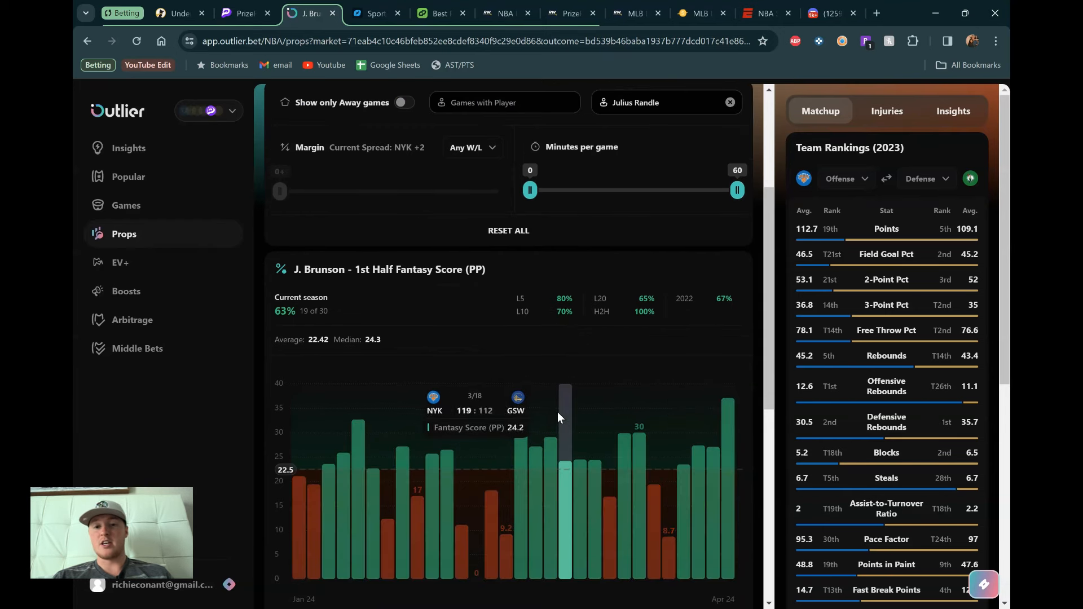
mouse_move(608, 416)
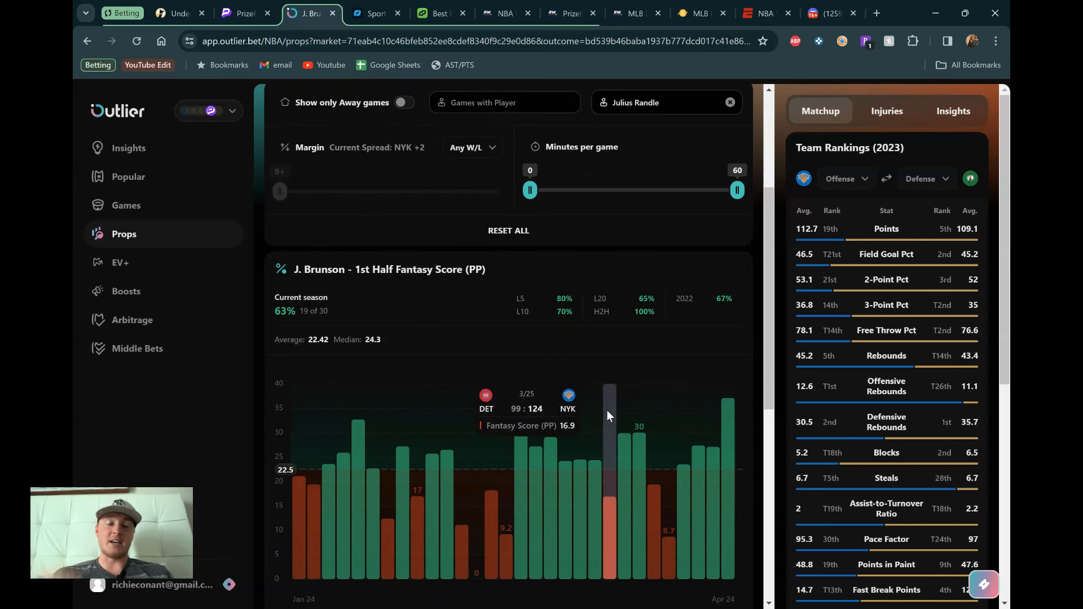
scroll("up", 3)
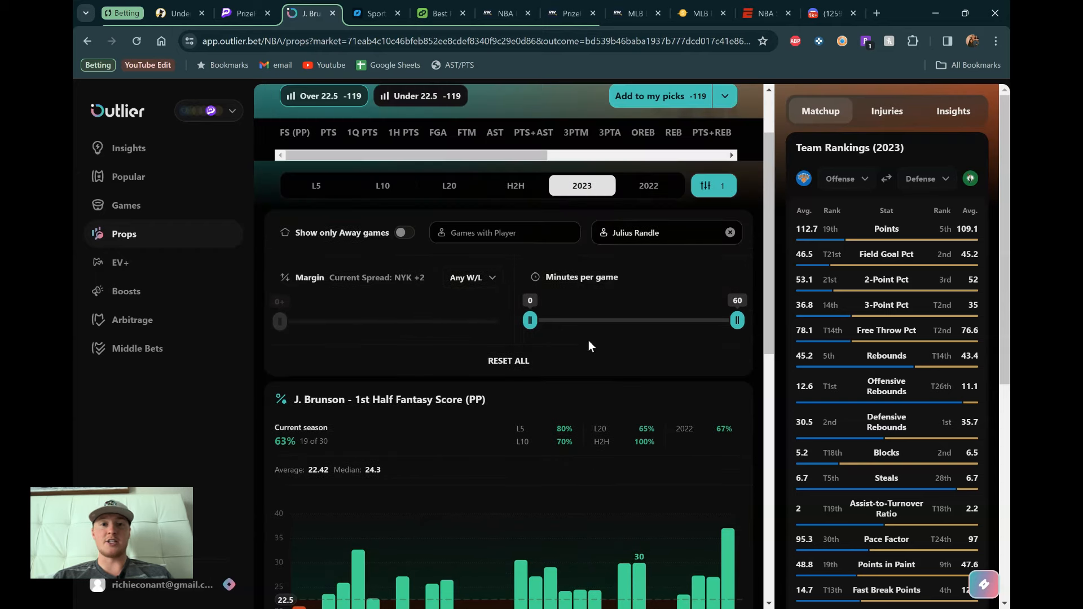
scroll("up", 3)
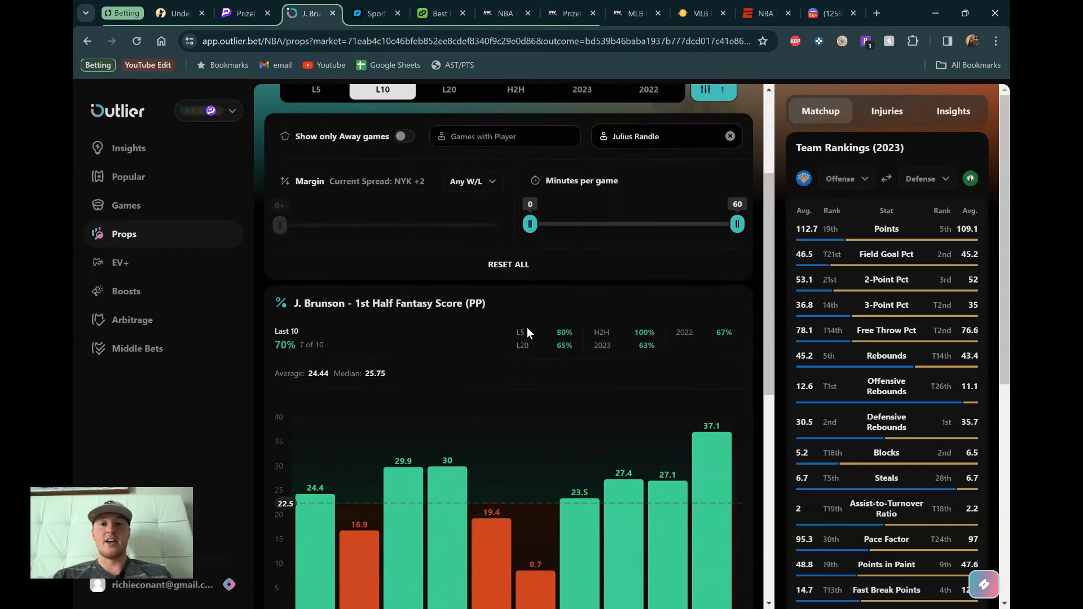
scroll("up", 3)
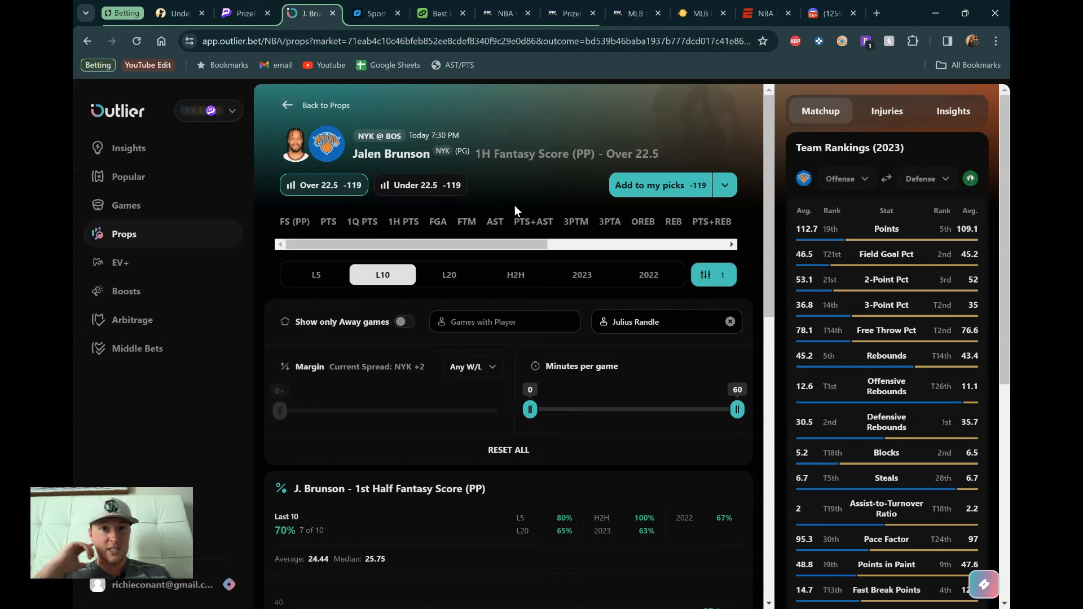
mouse_move(600, 229)
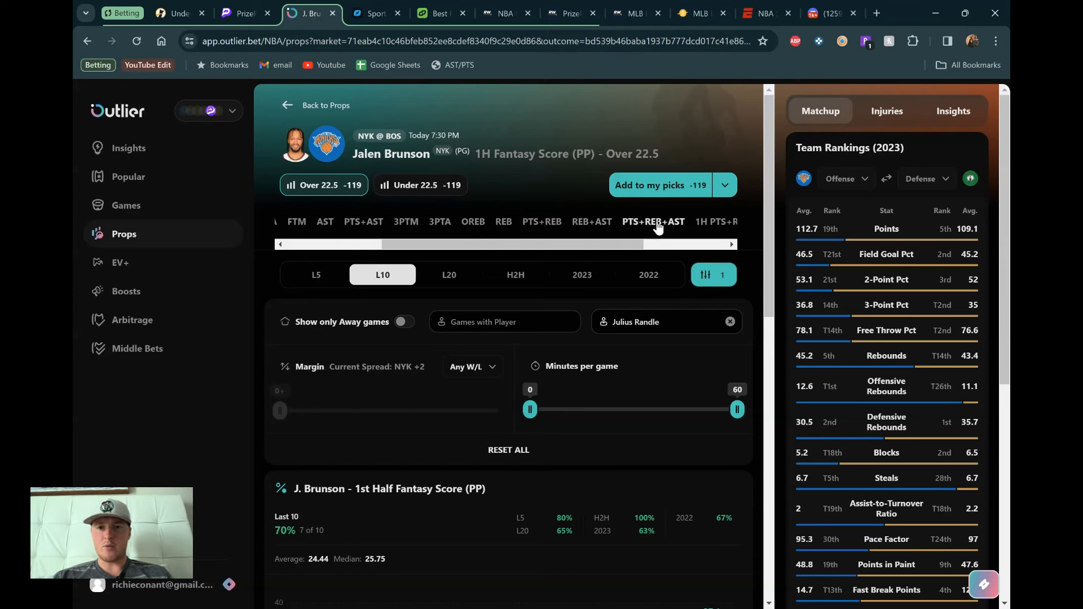
View Brunson's points, rebounds and assists prop and scan its game chart.
left_click(653, 222)
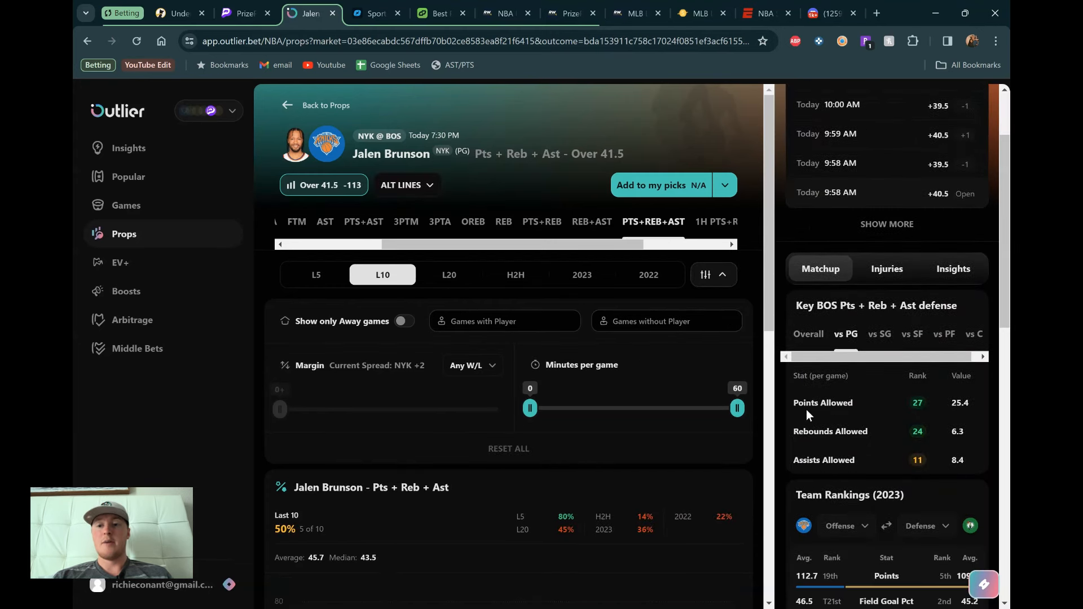
mouse_move(832, 447)
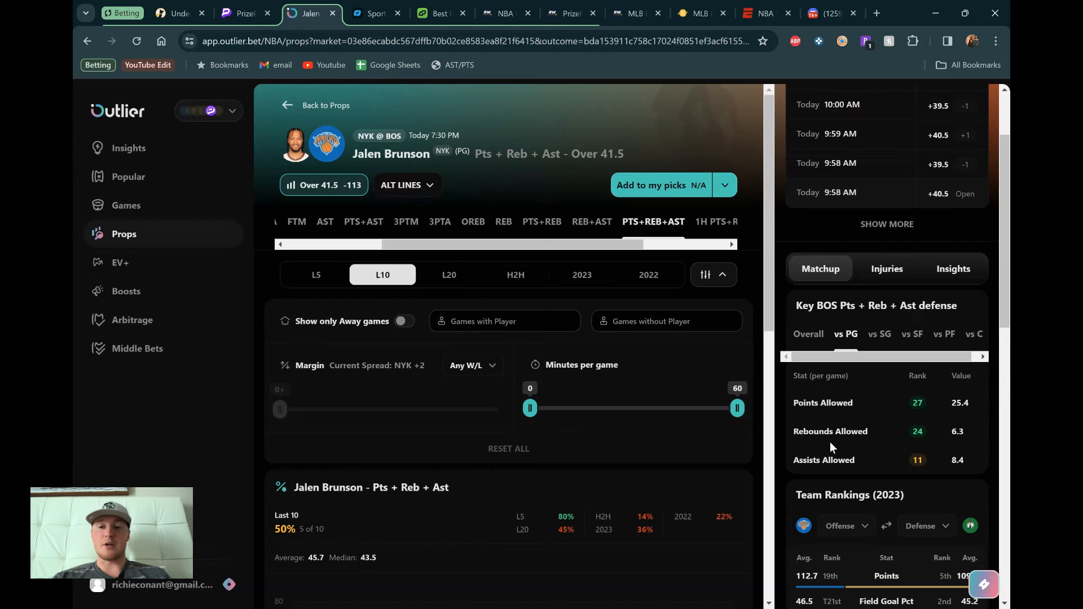
mouse_move(843, 416)
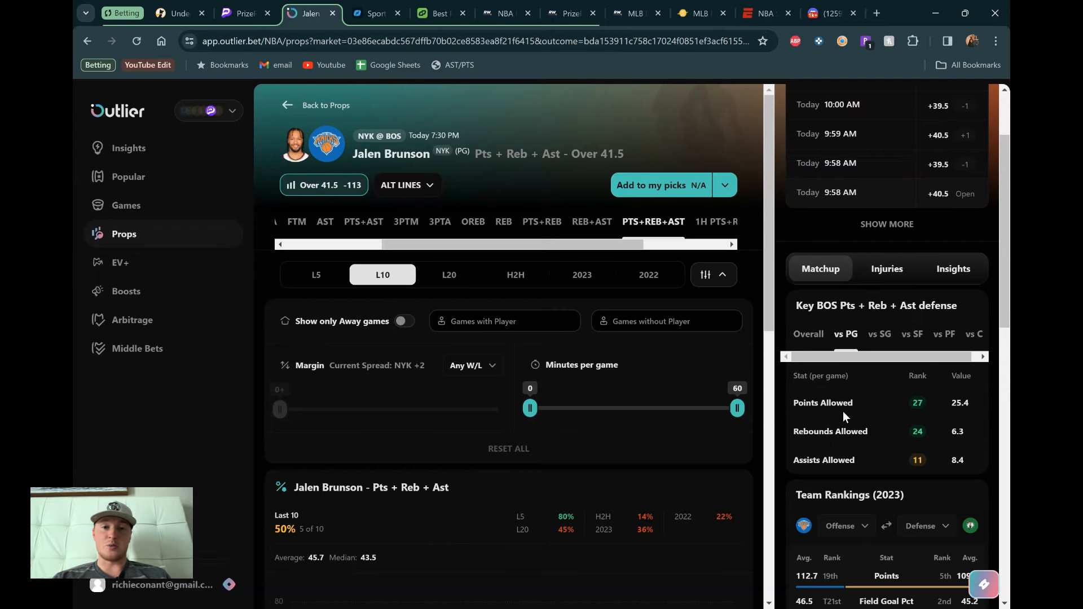
scroll("down", 3)
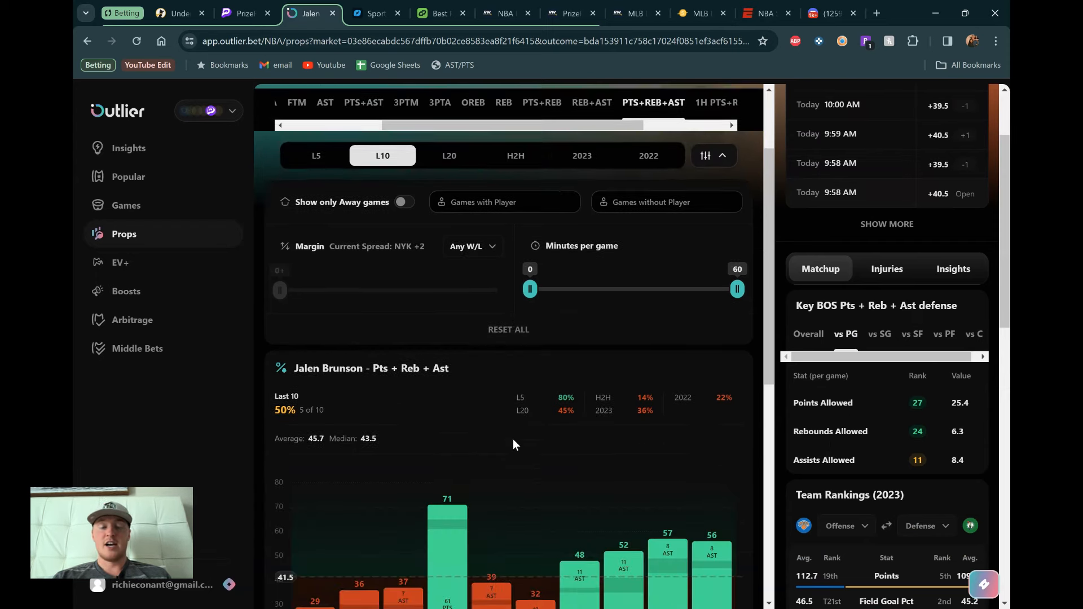
scroll("up", 3)
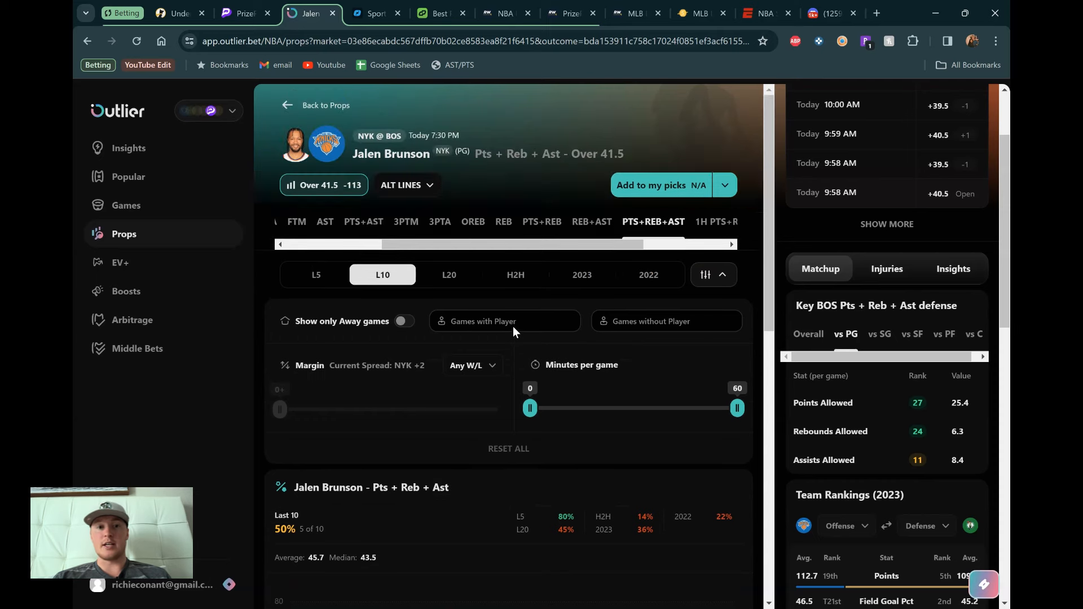
Filter Brunson's results to head-to-head games against Boston and review the chart.
left_click(515, 275)
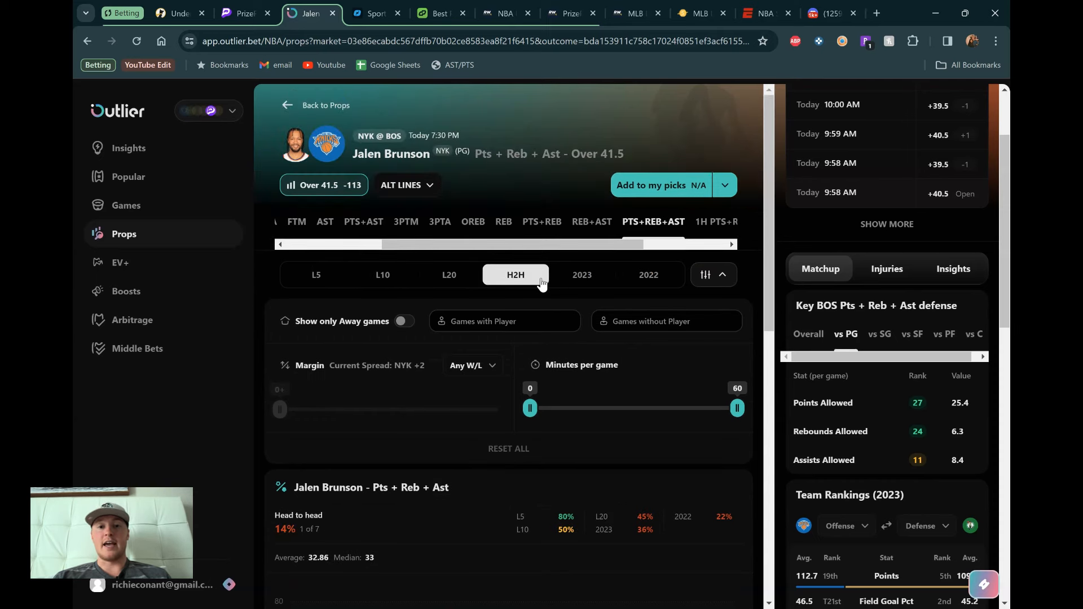
scroll("down", 3)
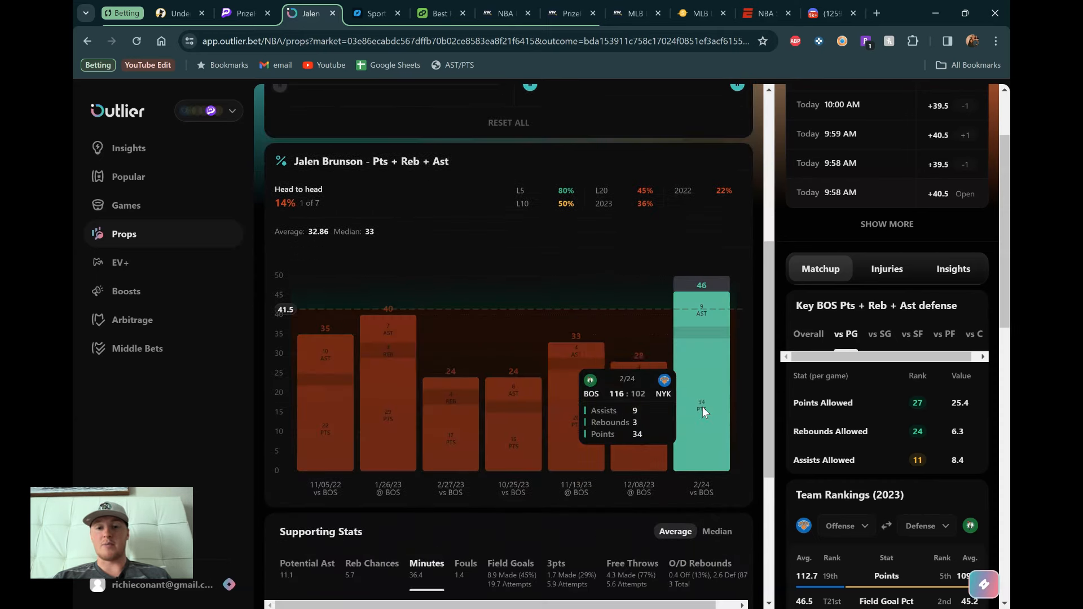
mouse_move(704, 381)
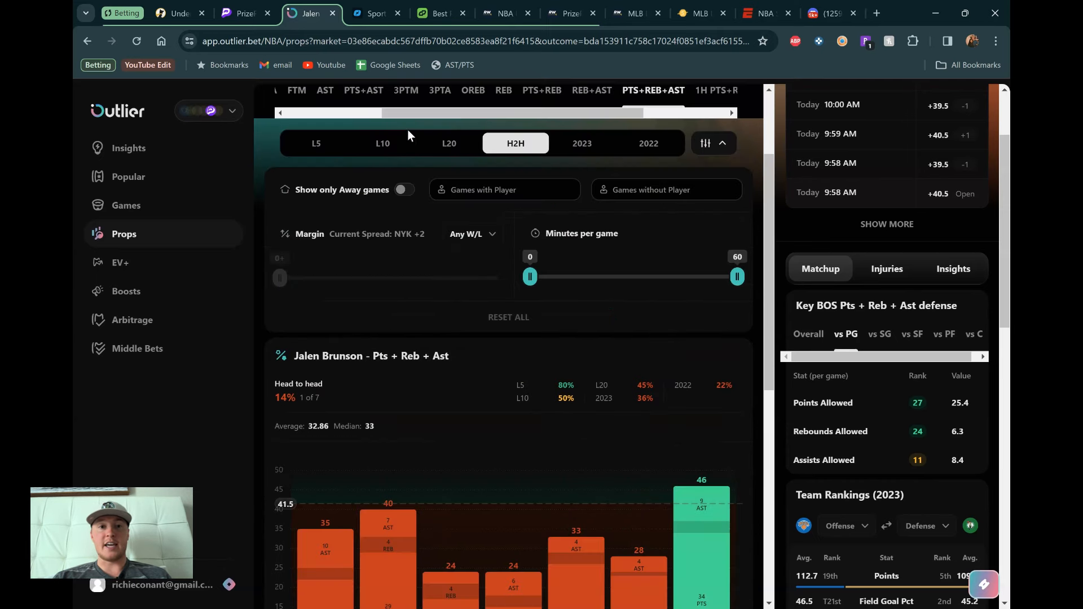
scroll("left", 3)
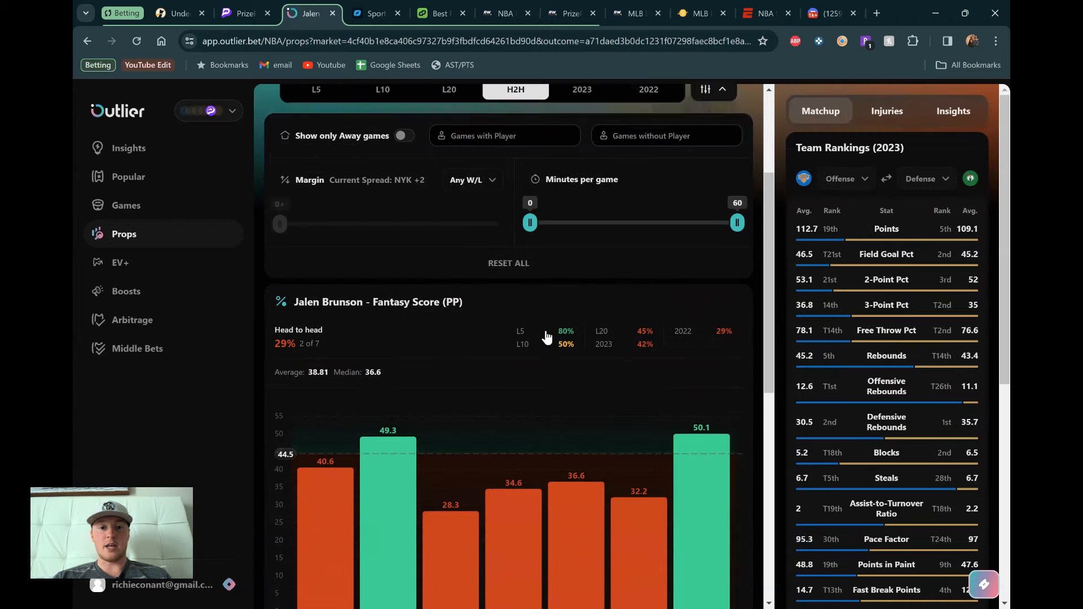
scroll("up", 3)
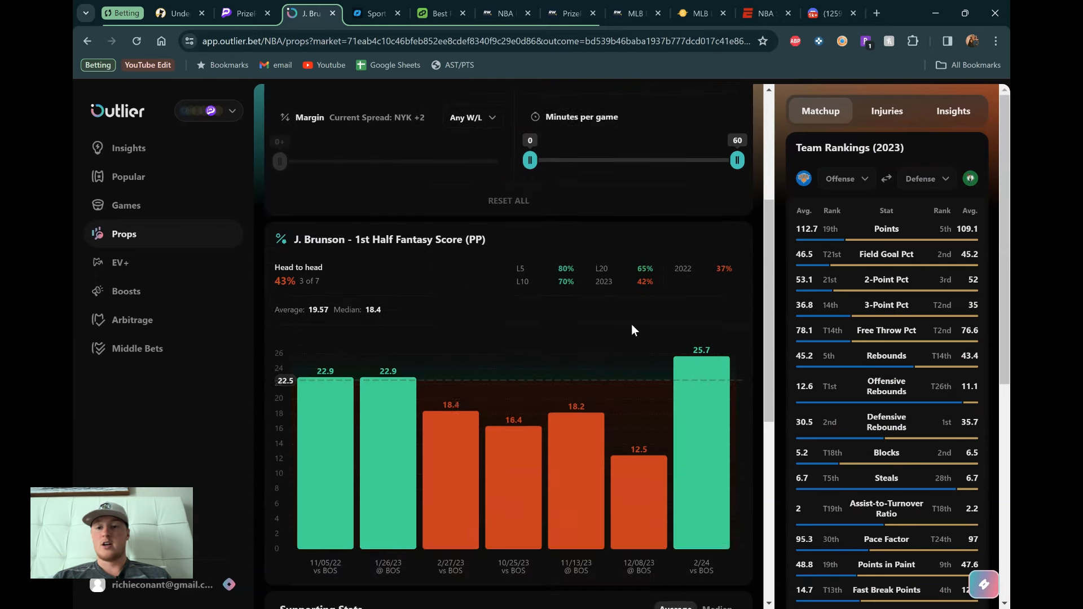
mouse_move(702, 376)
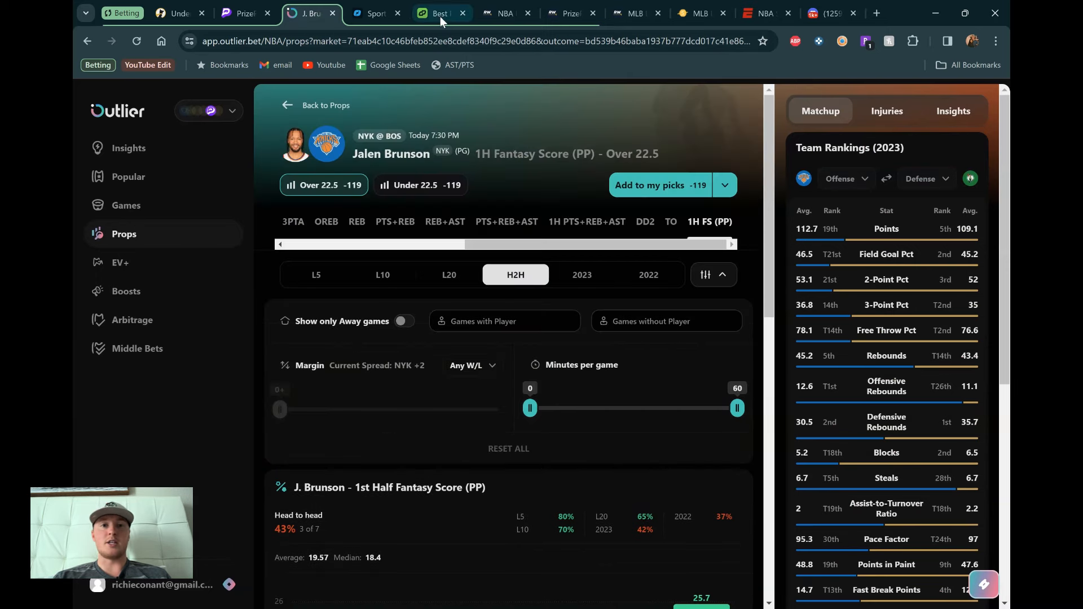
Switch to the DailyGrind PrizePicks optimizer filtered to Jalen Brunson's props.
left_click(439, 12)
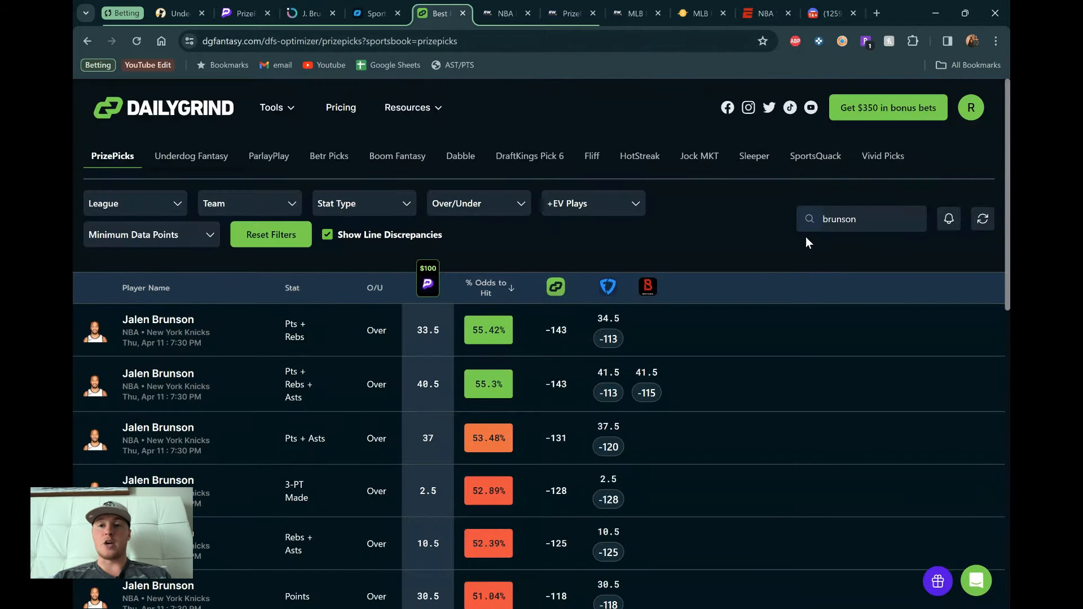
mouse_move(316, 337)
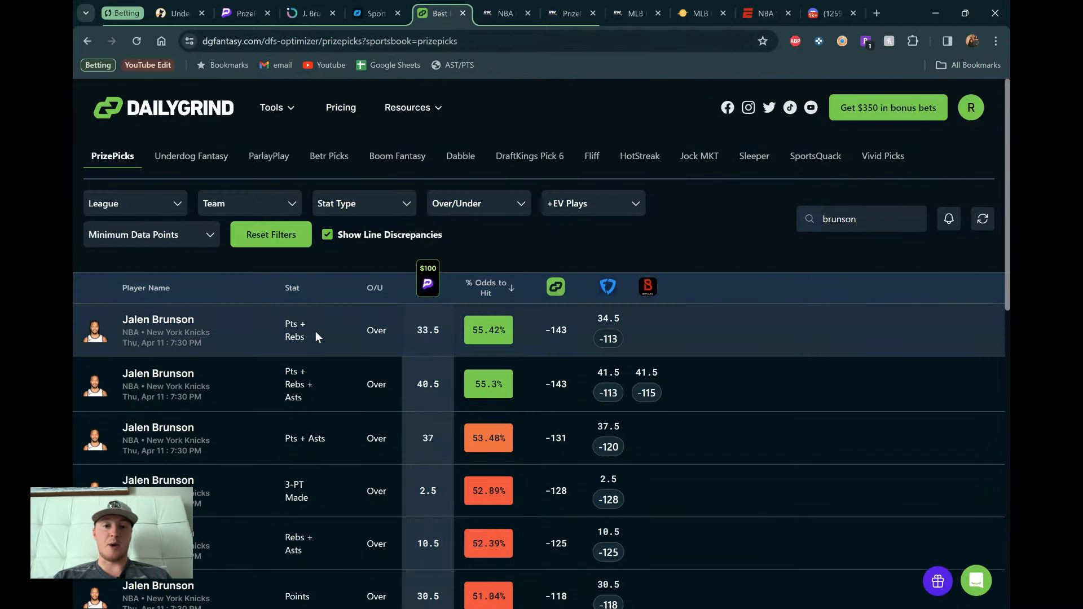
mouse_move(310, 378)
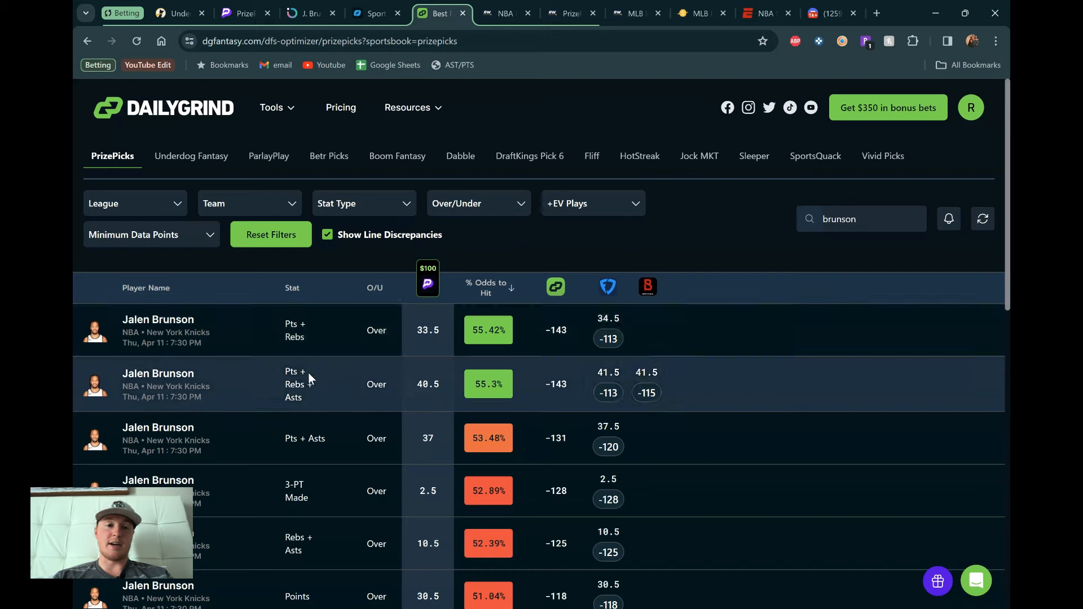
mouse_move(310, 483)
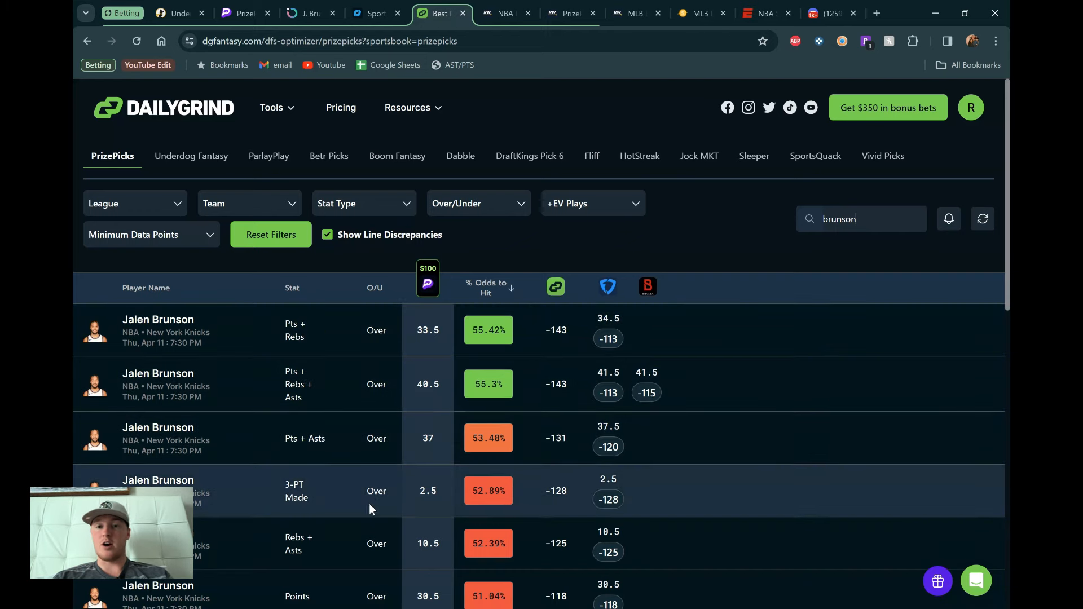
mouse_move(507, 73)
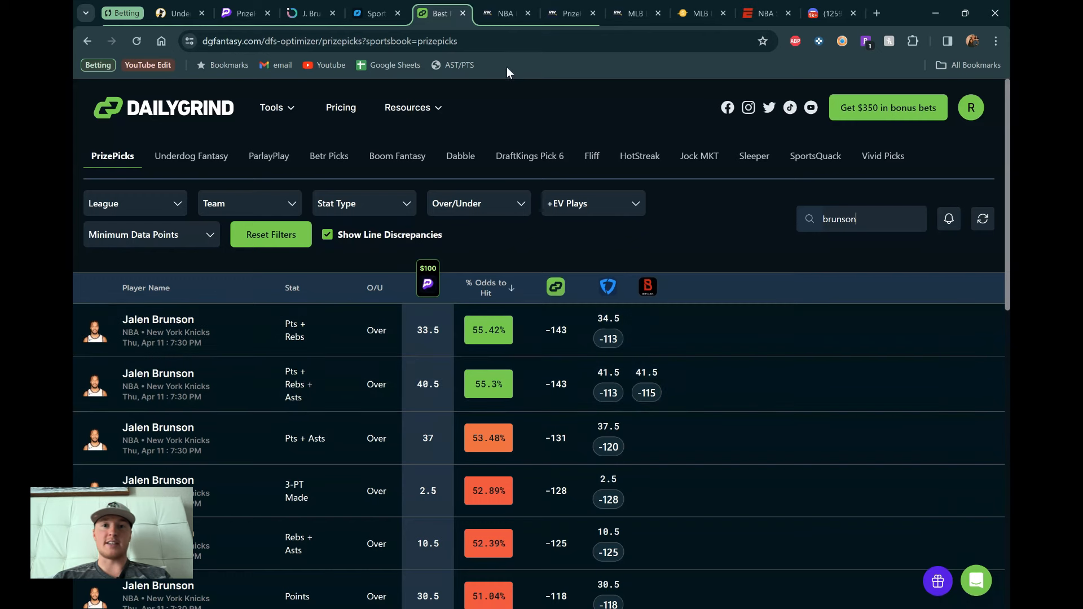
Switch to RotoWire's PrizePicks predictions showing Jalen Brunson's hit rates.
left_click(566, 13)
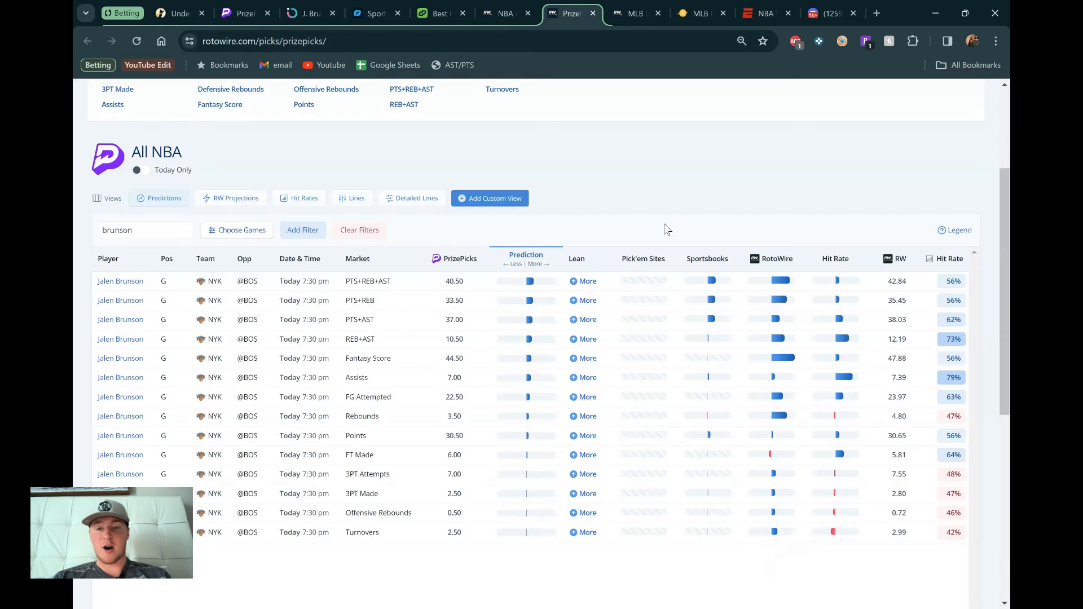
mouse_move(576, 258)
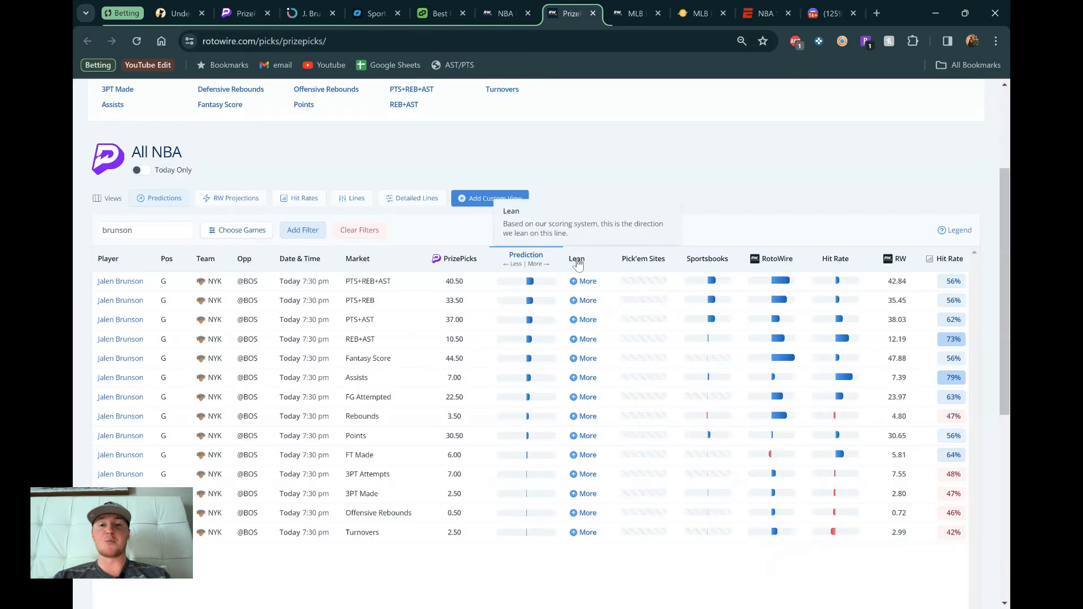
mouse_move(459, 379)
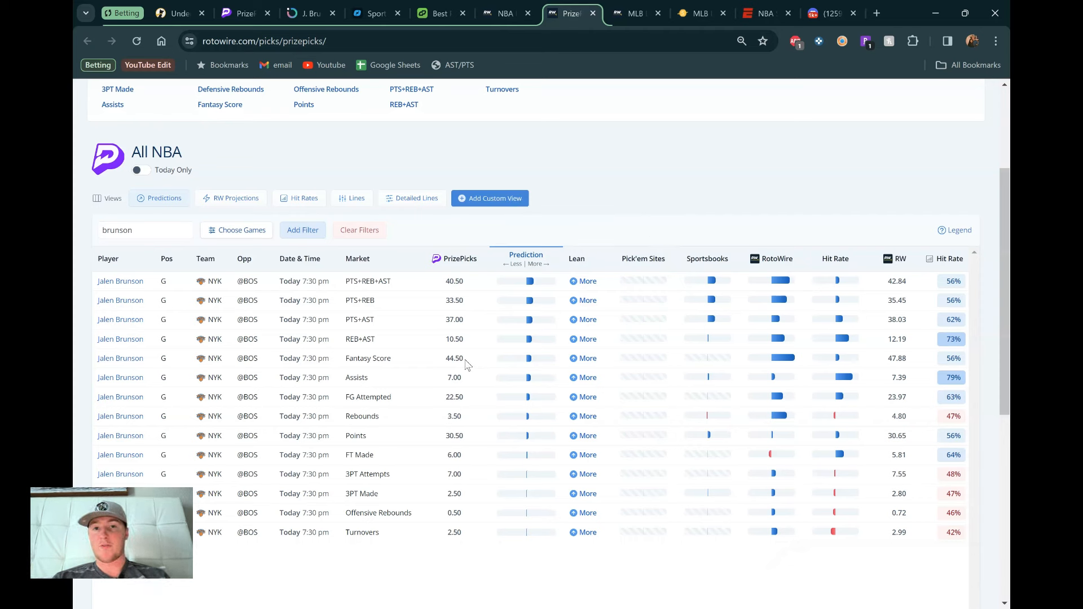
mouse_move(720, 379)
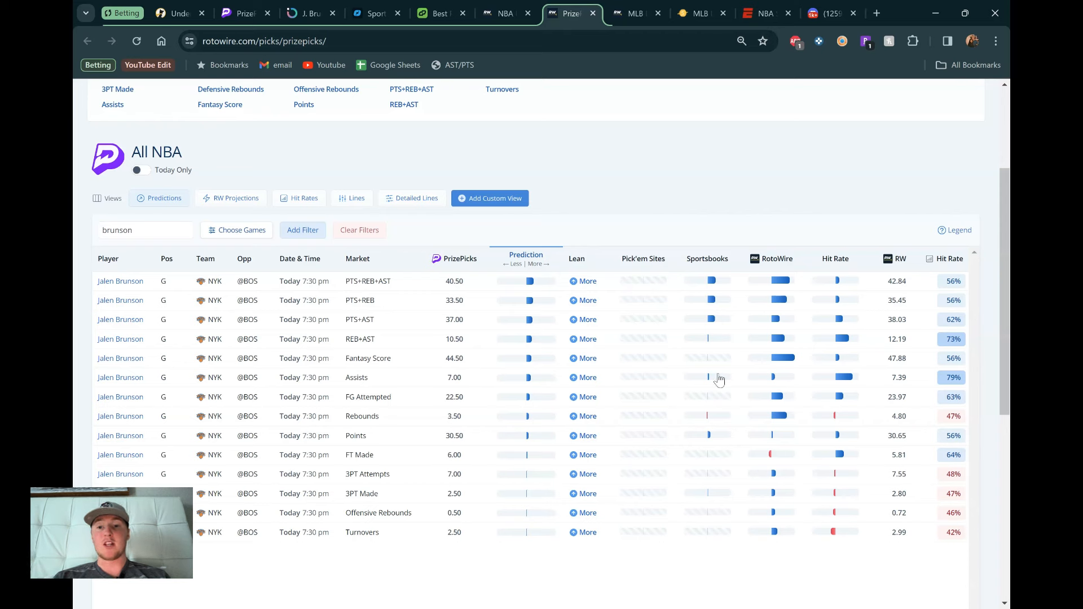
mouse_move(905, 359)
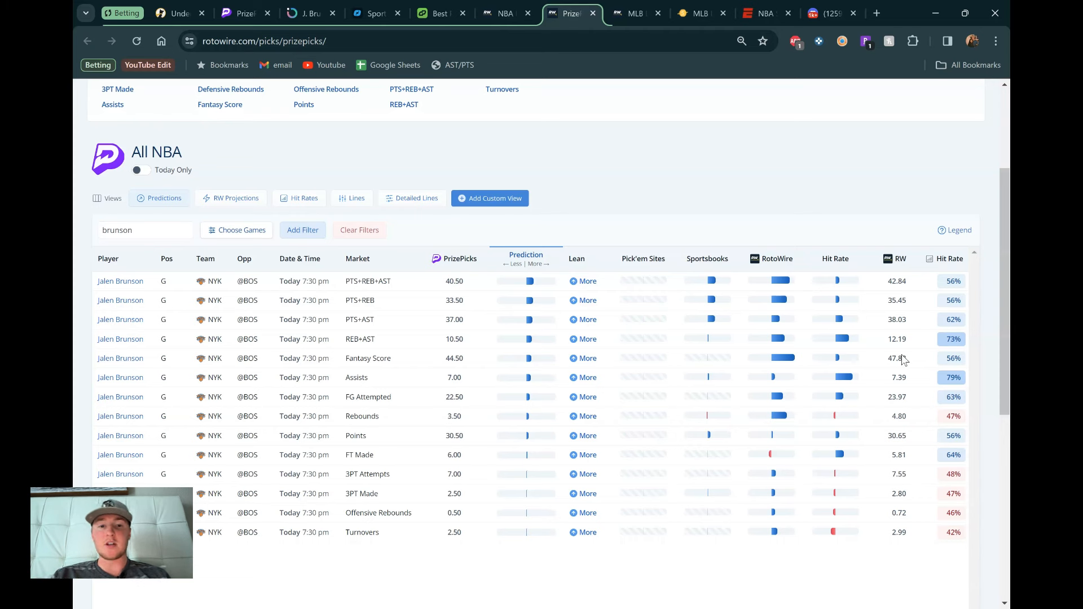
mouse_move(577, 188)
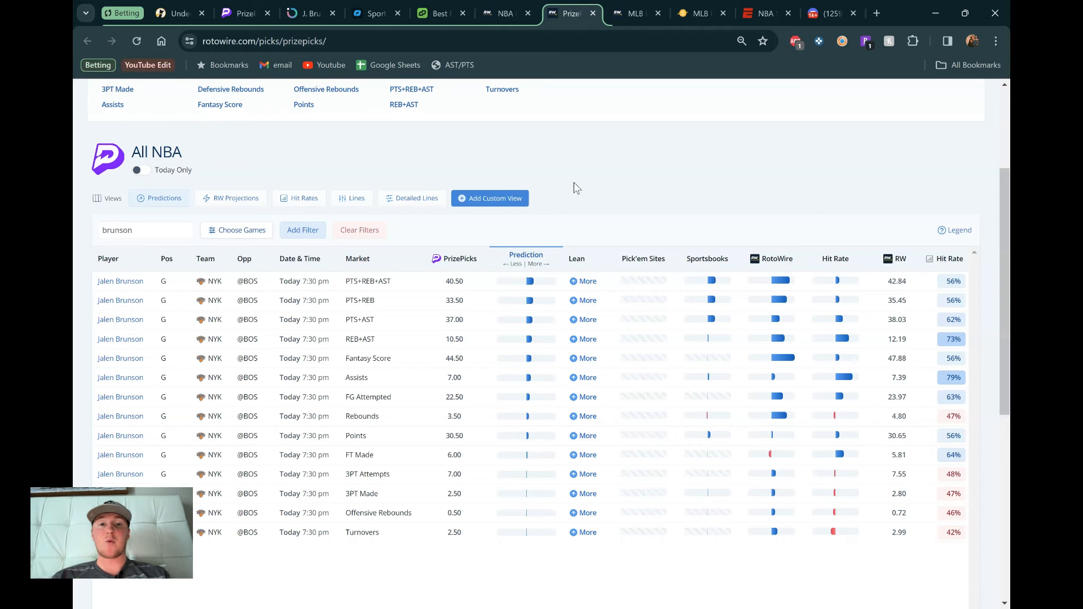
Return to the PrizePicks board and scroll through CJ McCollum's props after adding his 23.5 points over.
left_click(246, 13)
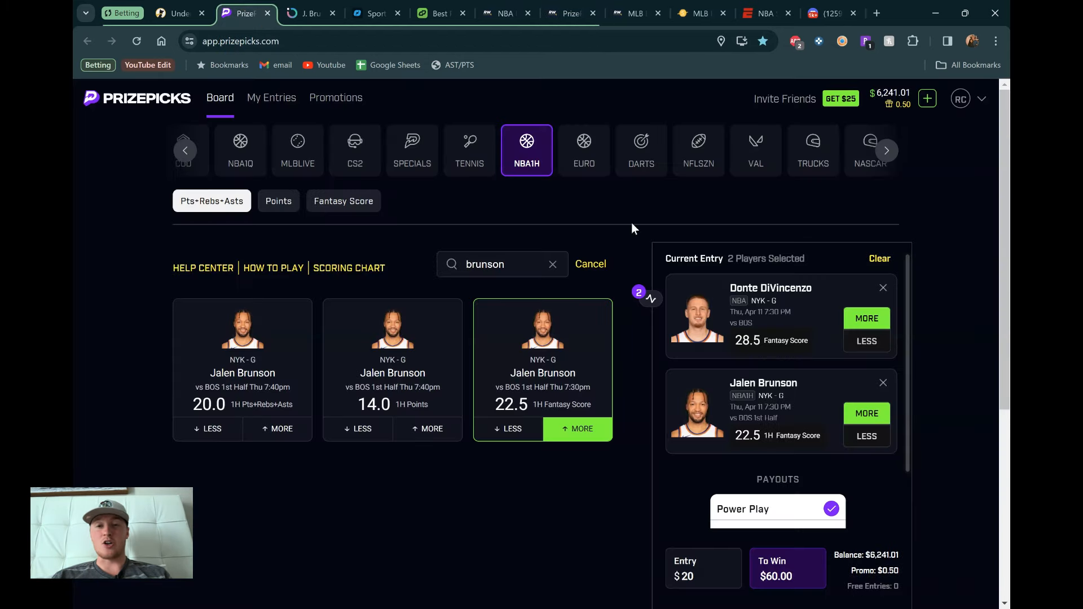
mouse_move(756, 402)
type("mcc")
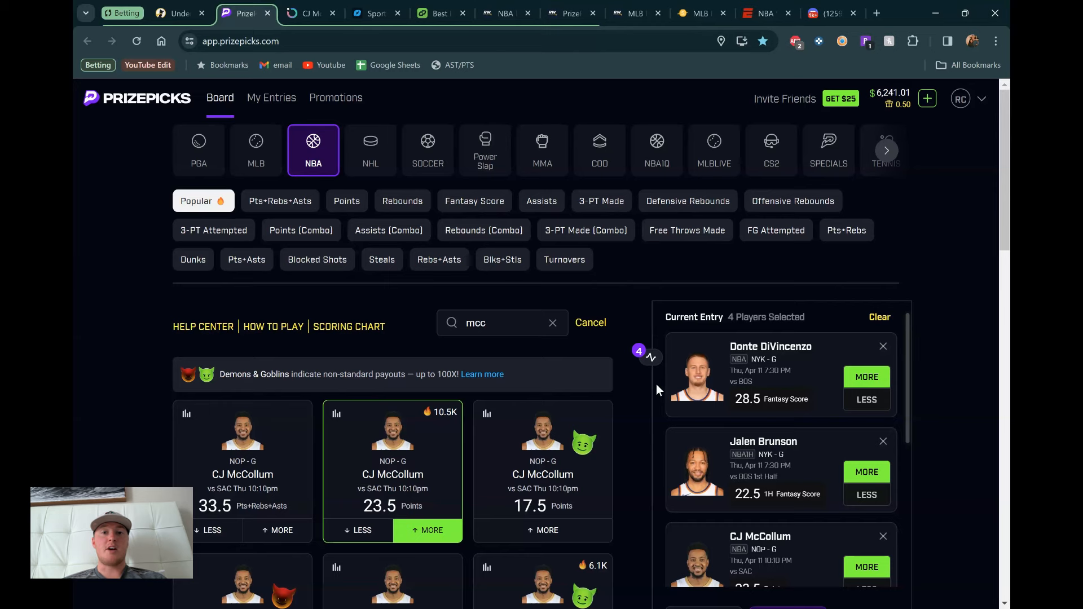
scroll("down", 3)
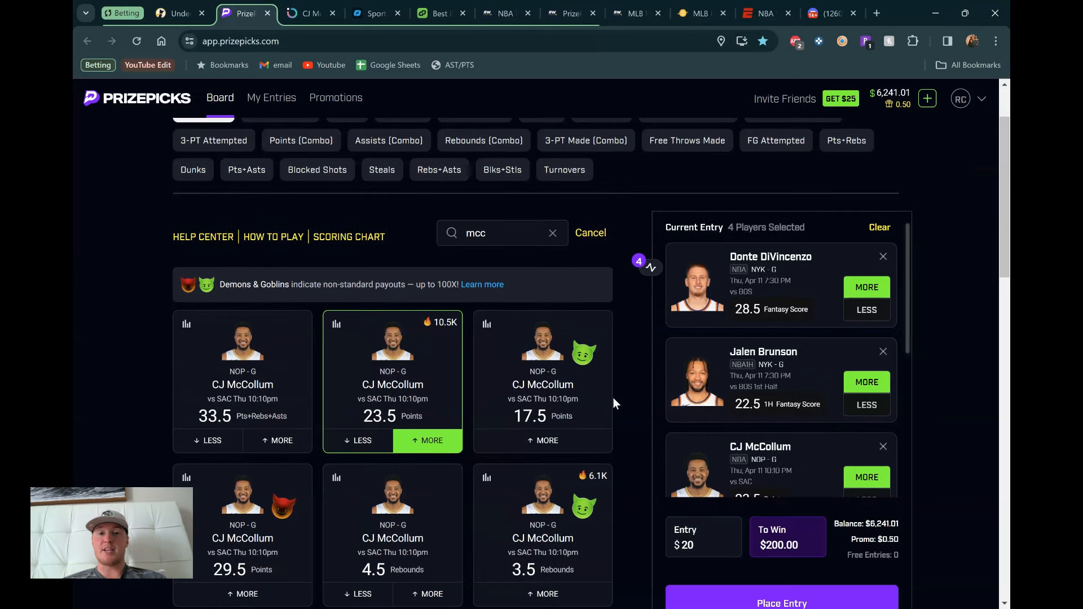
scroll("down", 3)
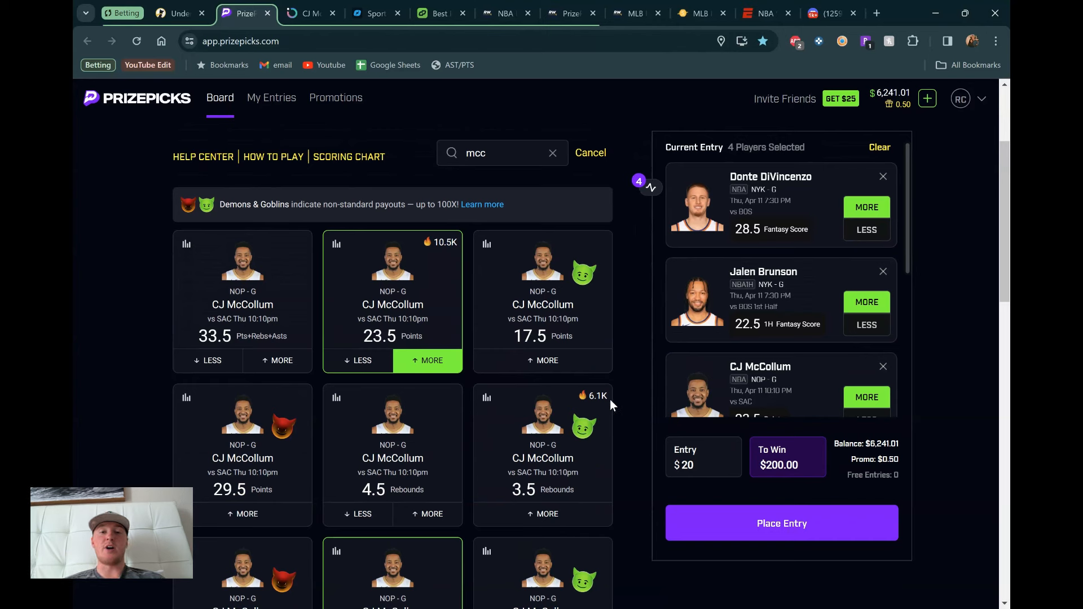
mouse_move(371, 299)
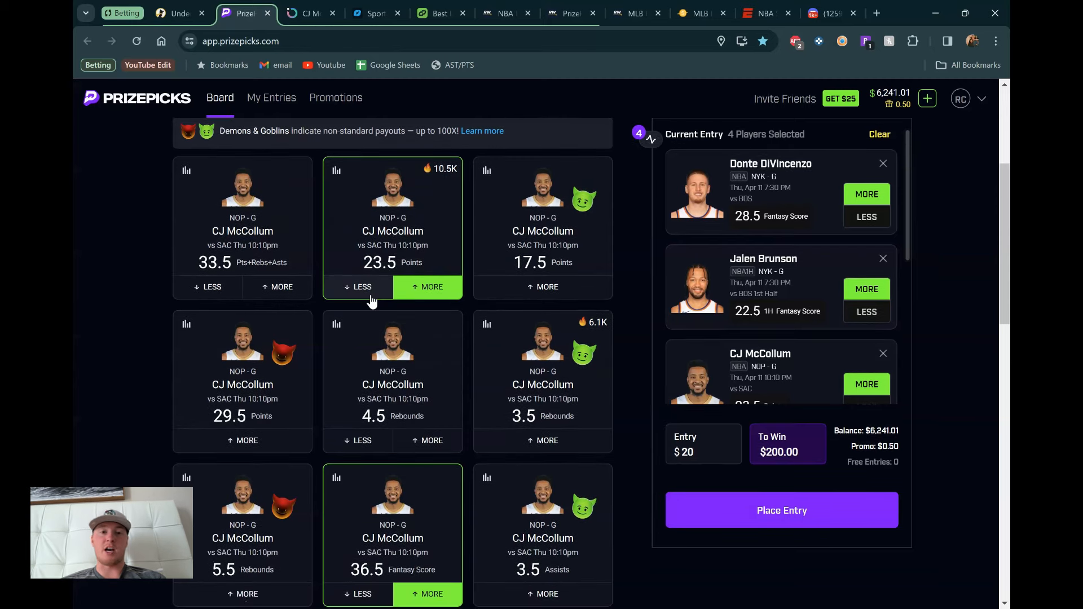
scroll("down", 3)
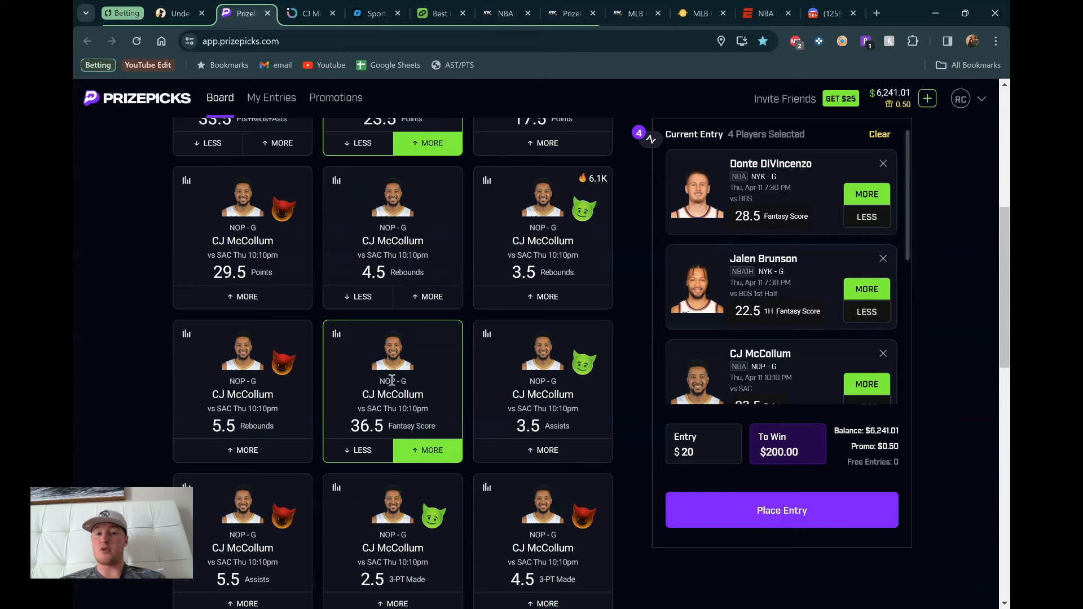
scroll("up", 3)
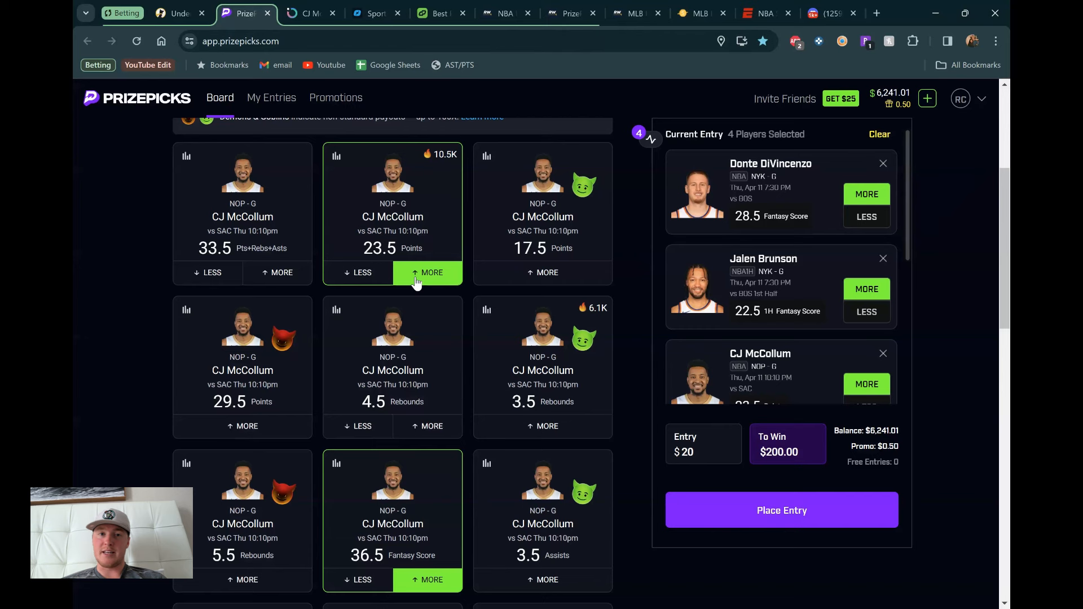
mouse_move(416, 224)
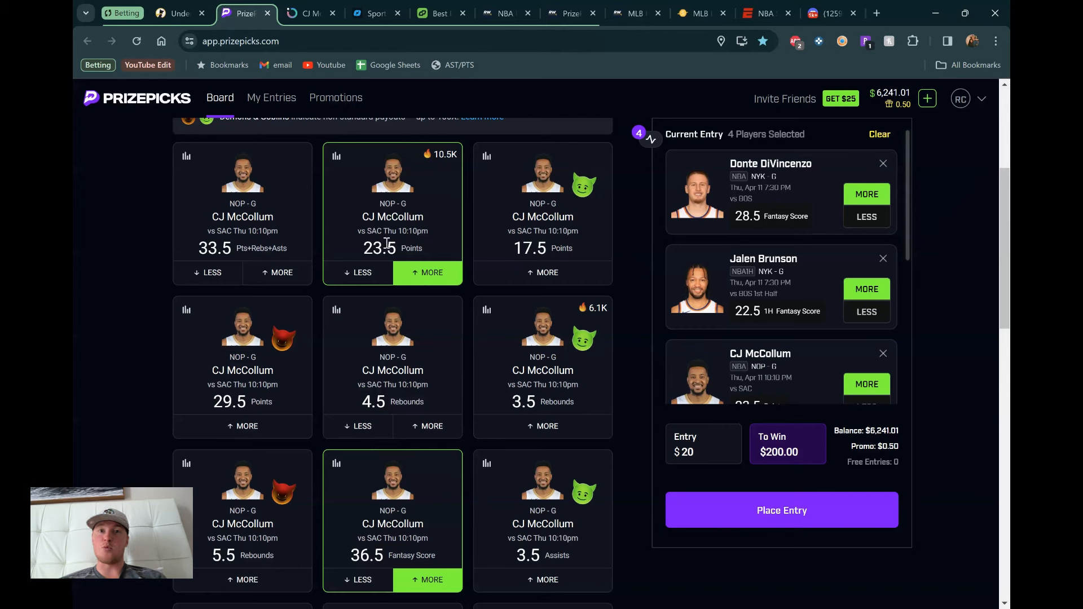
mouse_move(500, 56)
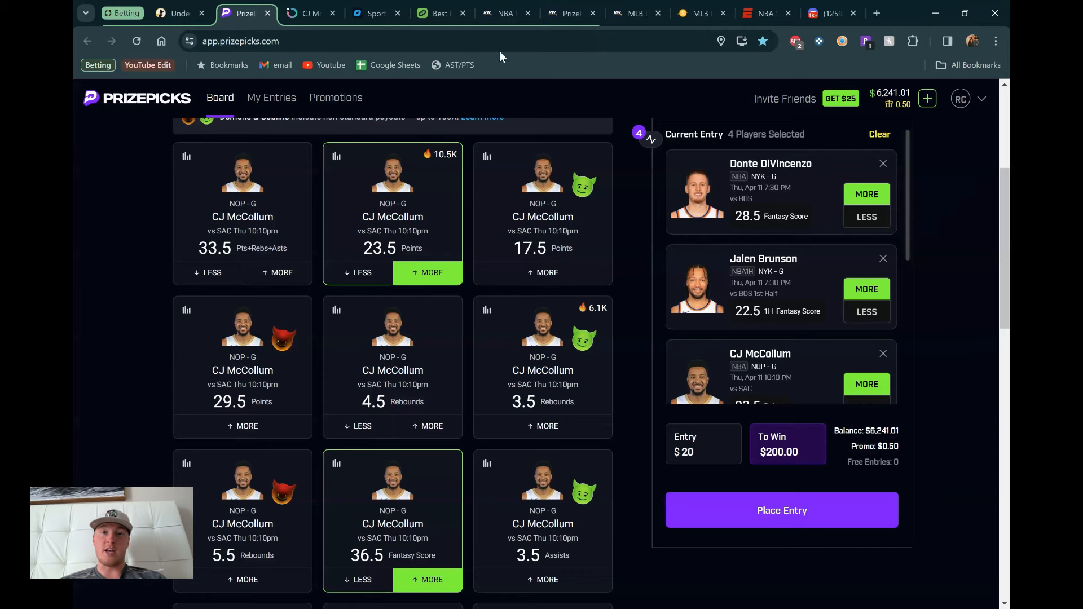
Switch to RotoWire's NBA lineups to check the NOP @ SAC expected starters.
left_click(504, 13)
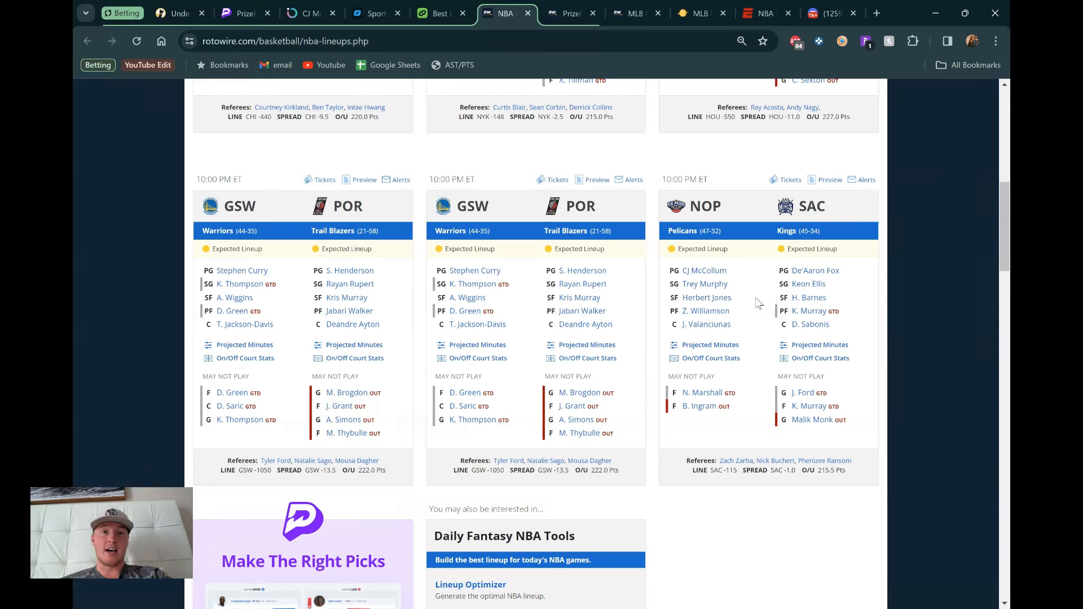
mouse_move(718, 290)
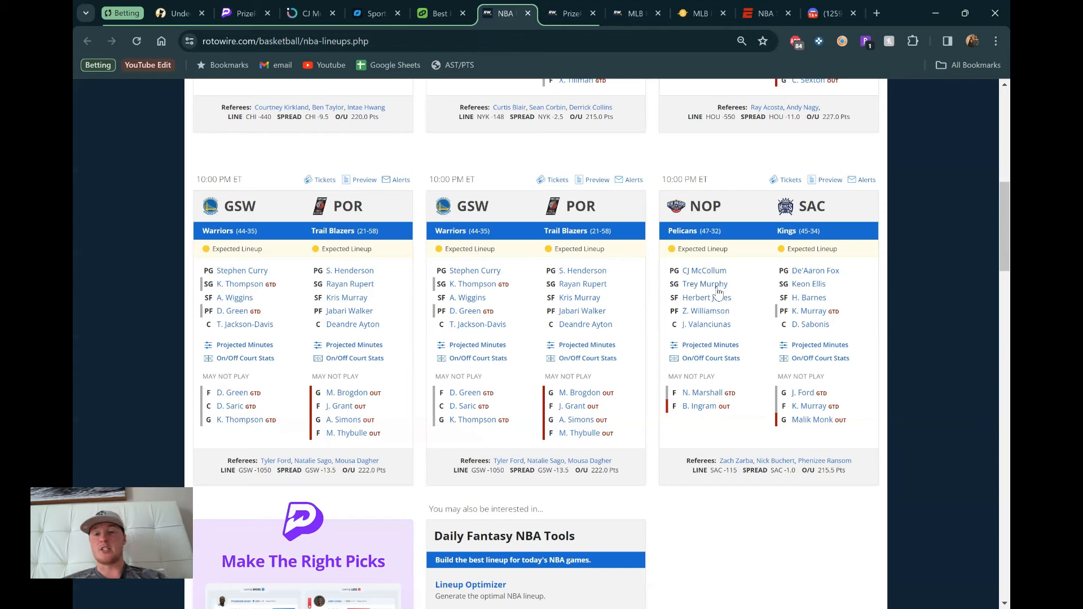
mouse_move(716, 293)
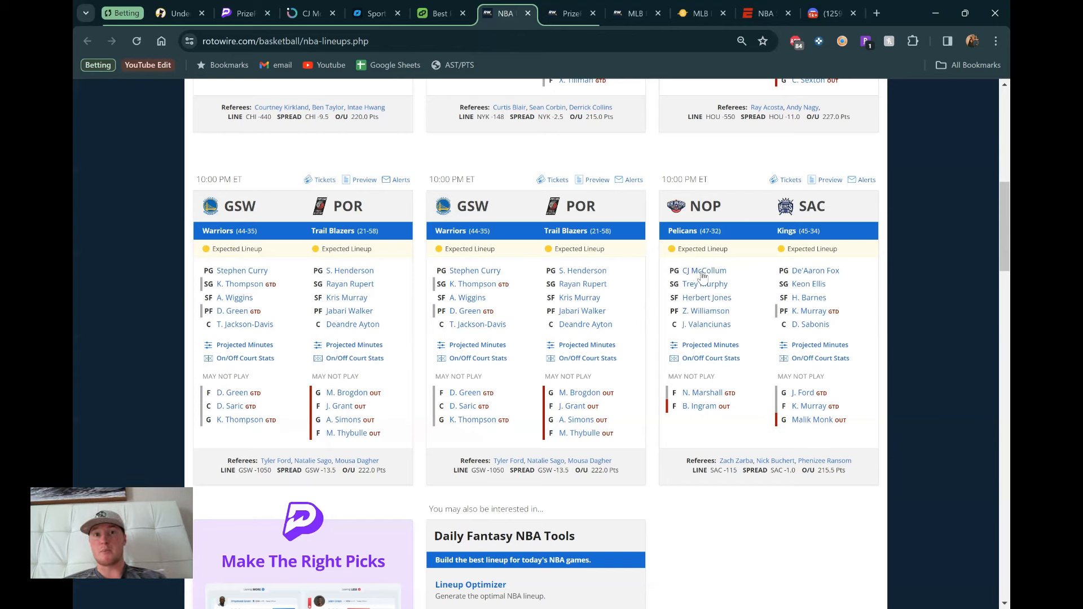
mouse_move(713, 413)
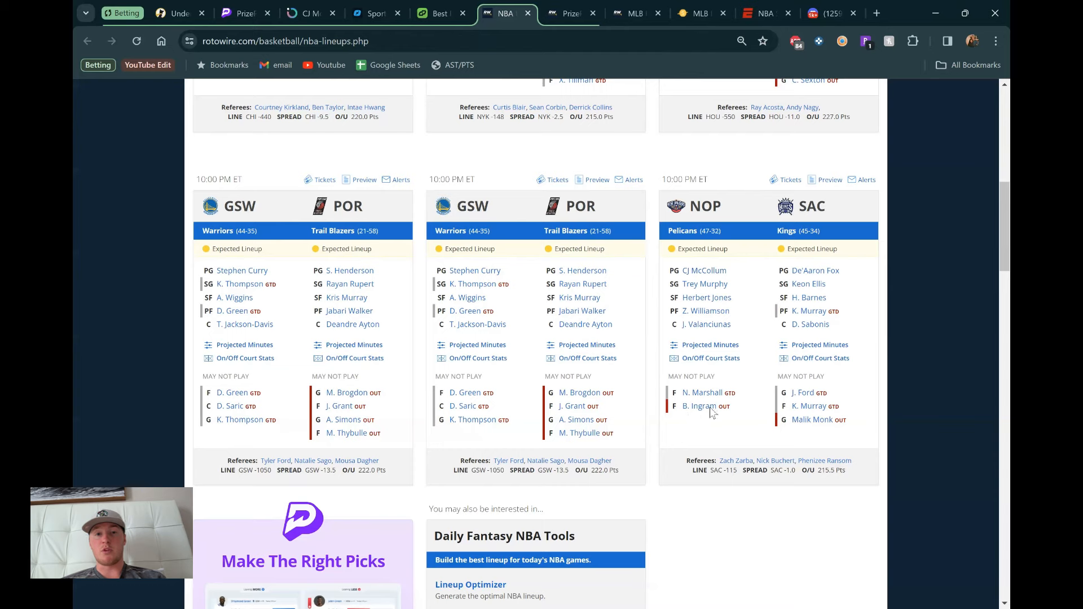
Return to McCollum's fantasy score research in Outlier and show current-season games.
left_click(309, 12)
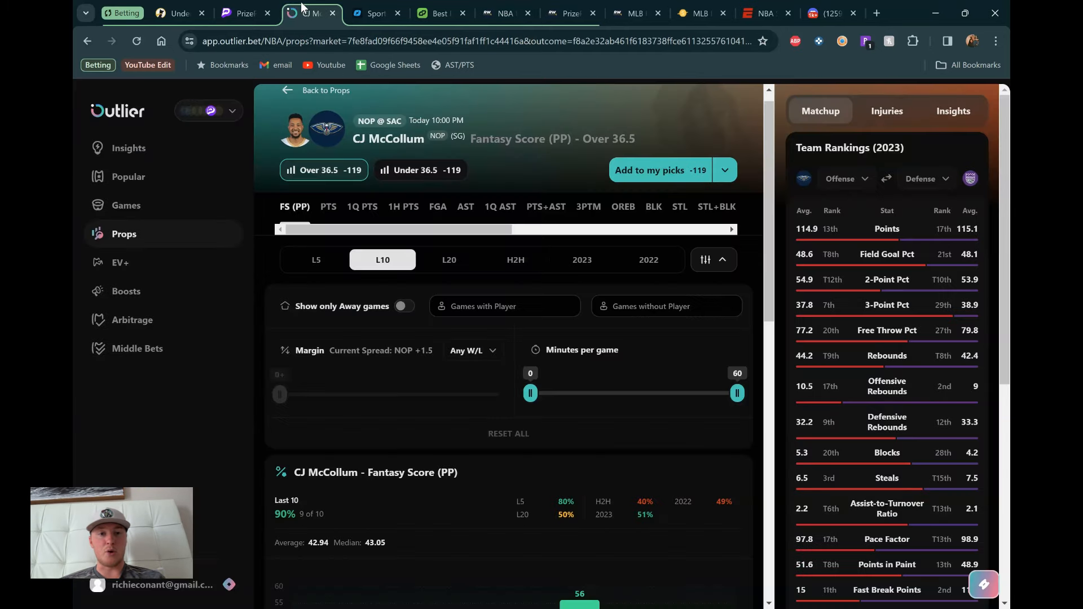
scroll("down", 3)
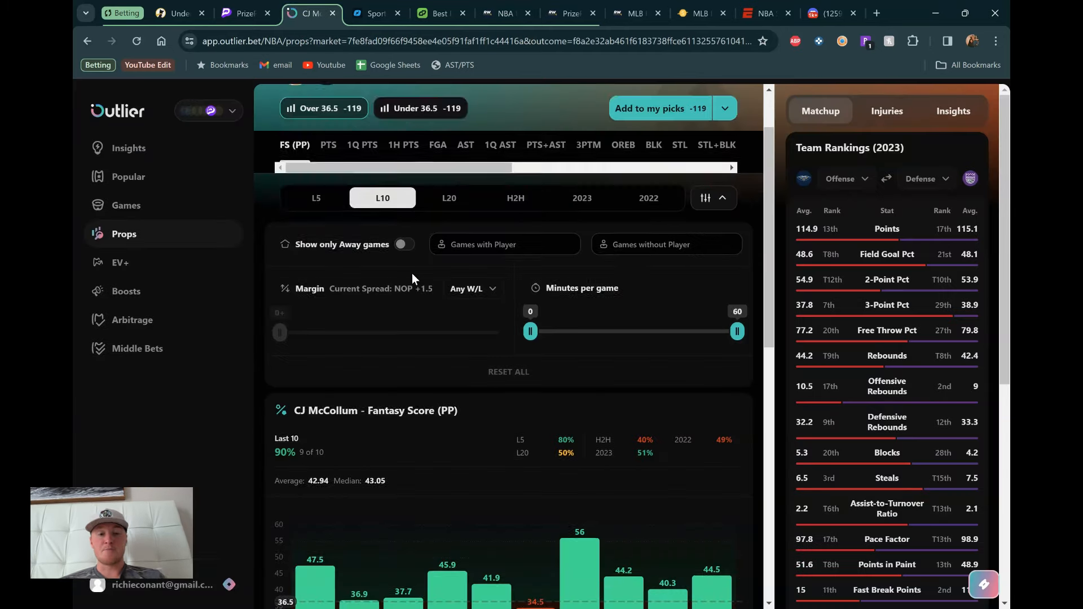
scroll("down", 3)
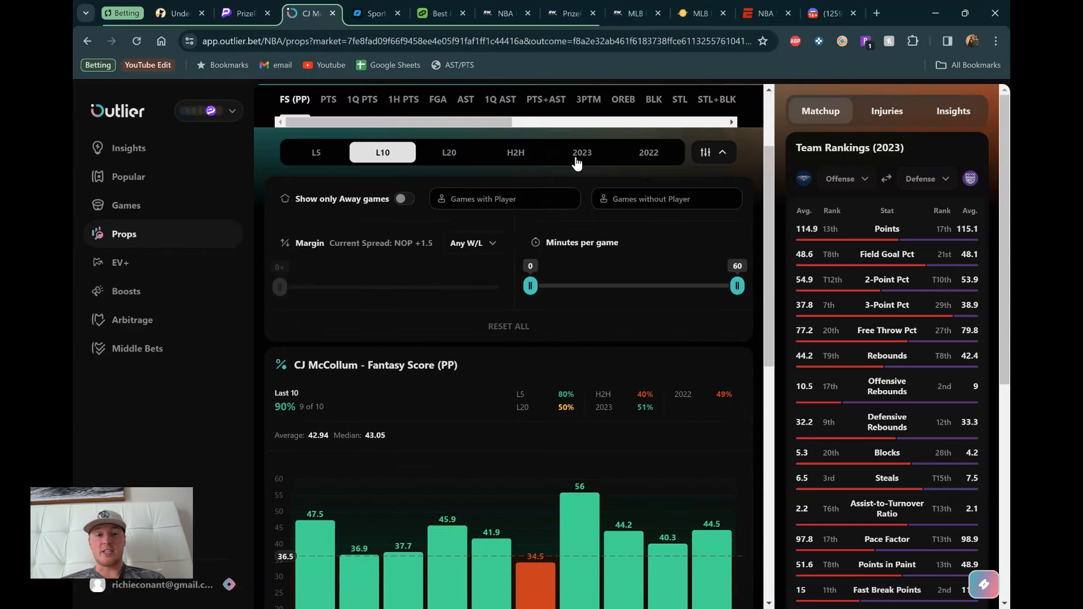
left_click(581, 152)
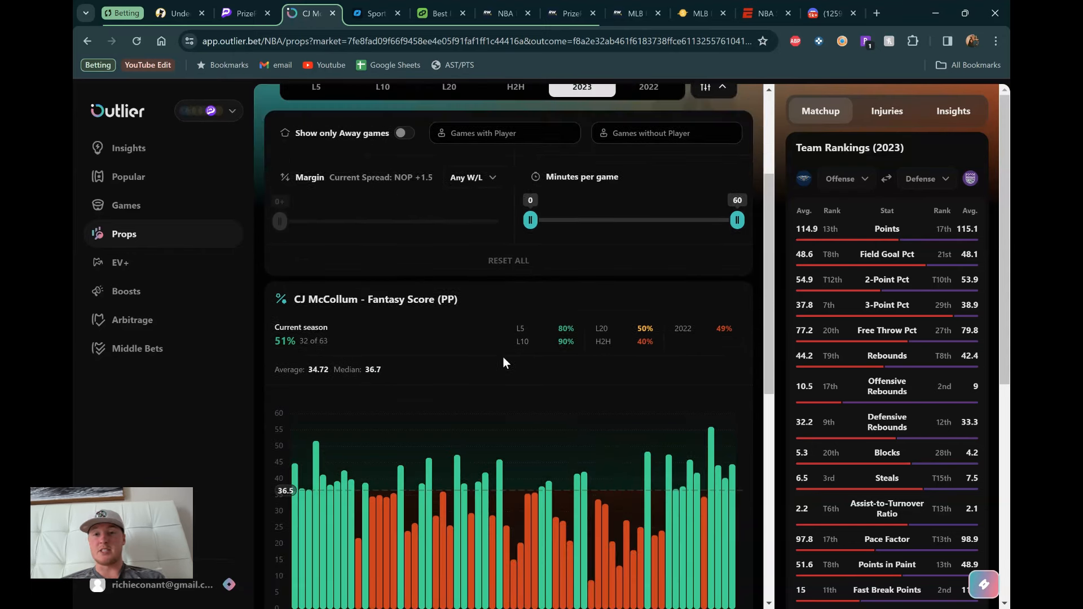
Filter McCollum's results to games played without Brandon Ingram and review them.
left_click(665, 142)
type("ingram")
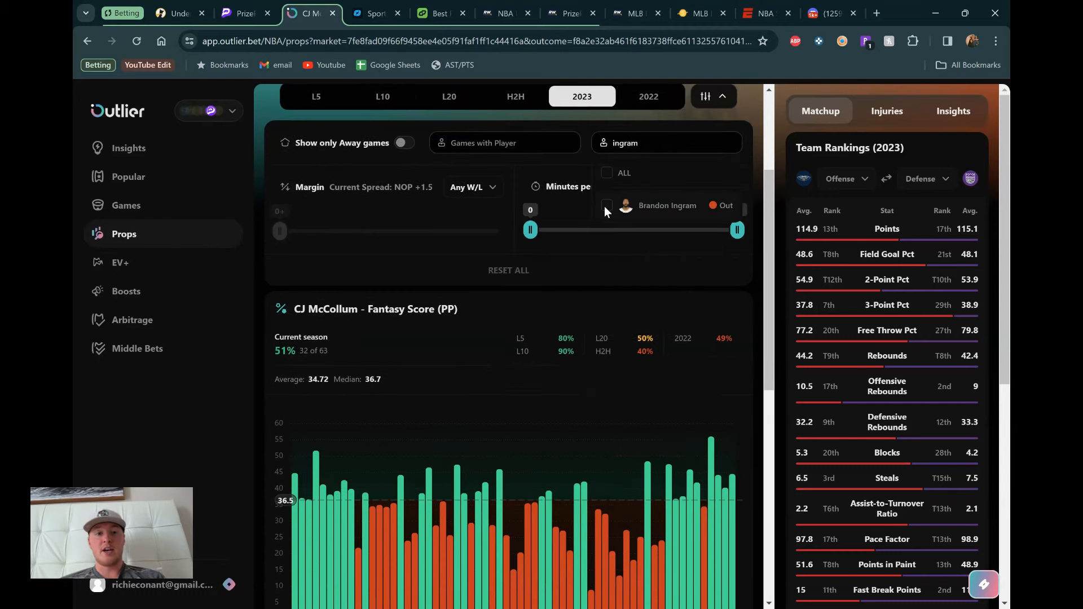
left_click(606, 207)
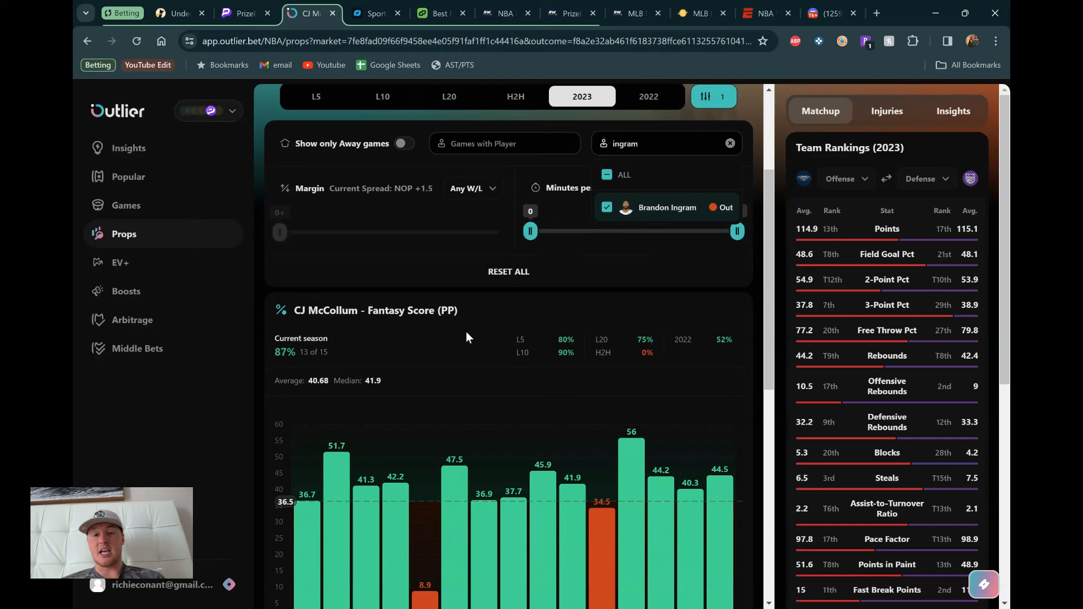
scroll("down", 3)
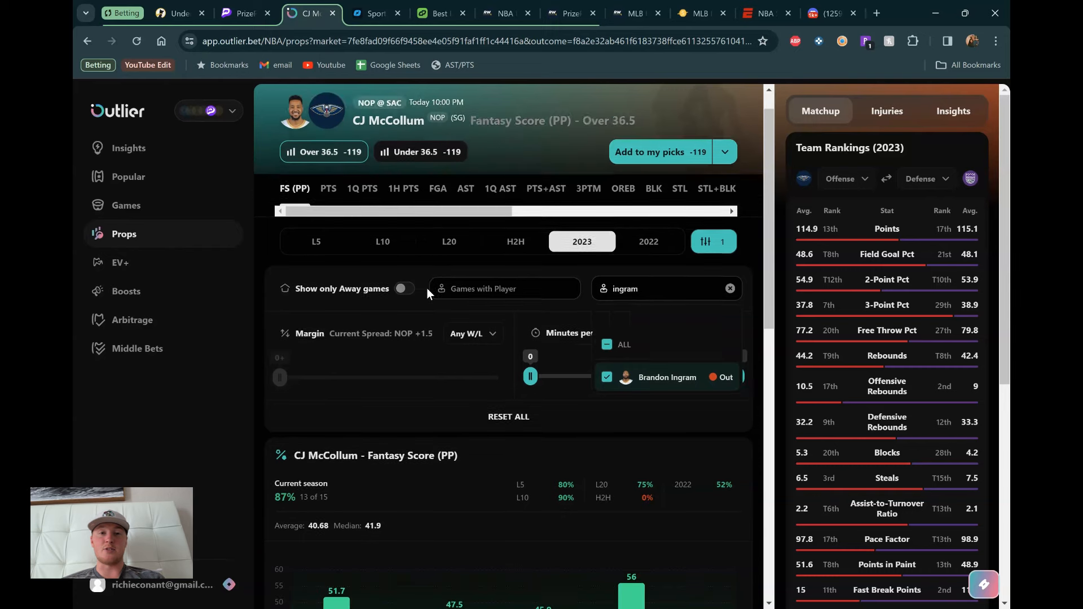
scroll("down", 3)
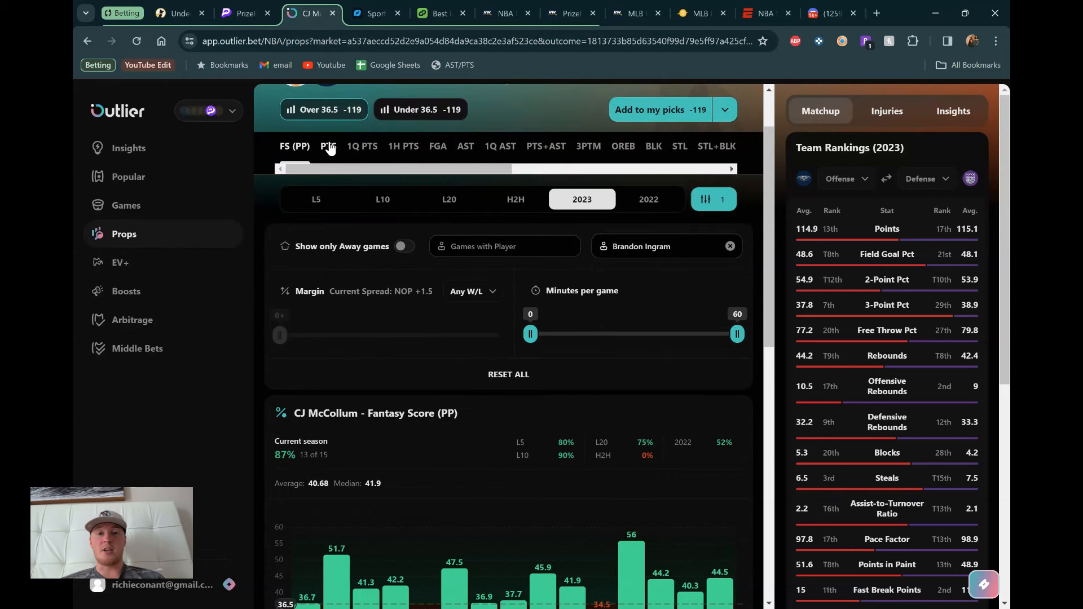
Switch to McCollum's Points prop with the games-without-Ingram filter applied.
left_click(328, 145)
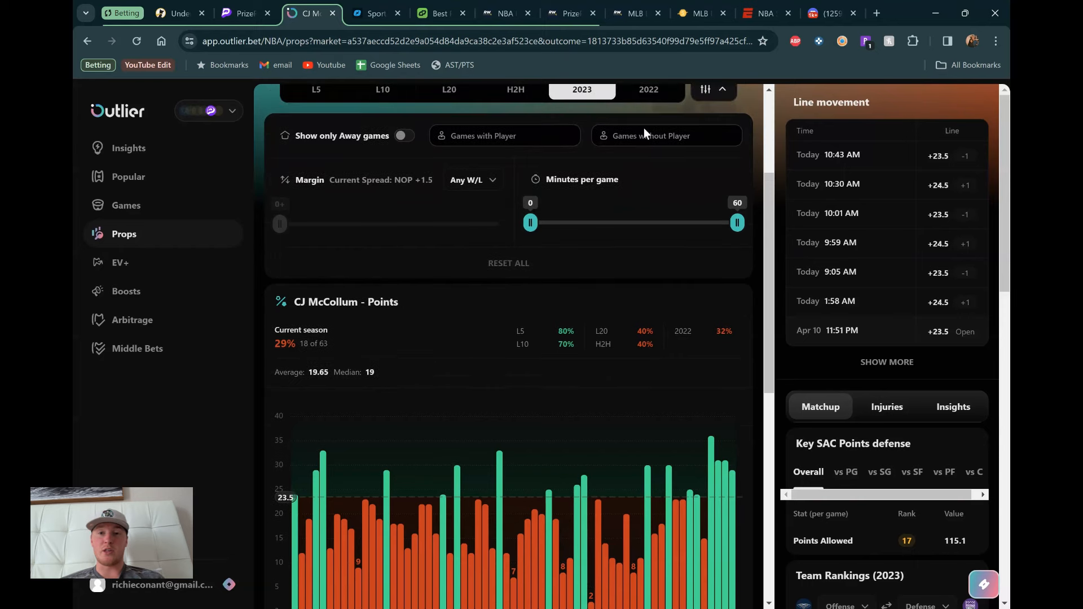
left_click(665, 136)
type("ingram")
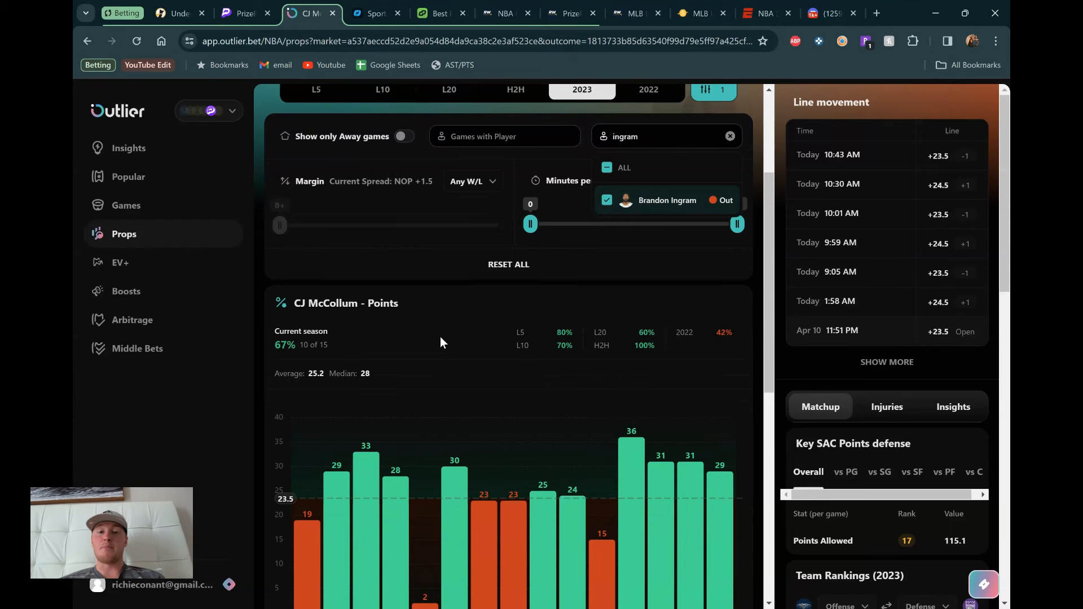
scroll("up", 3)
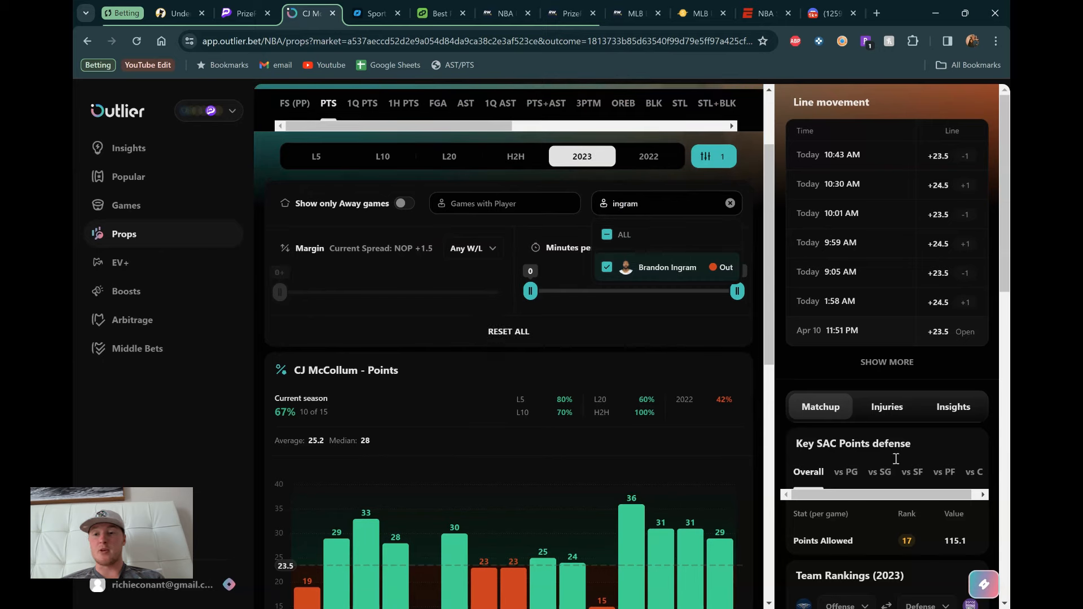
scroll("down", 3)
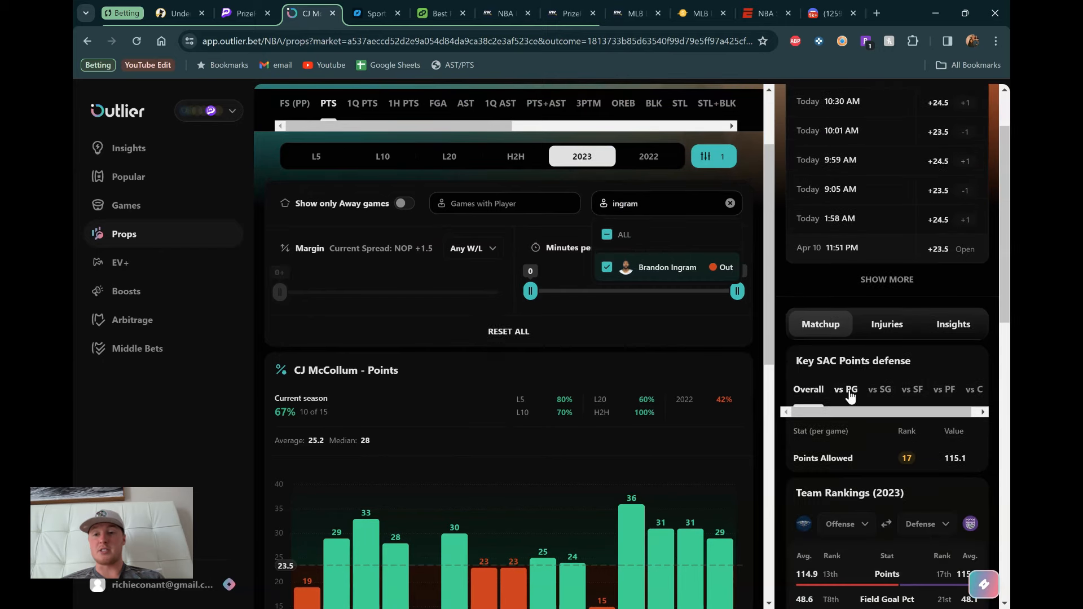
Compare Sacramento's points allowed to point guards and shooting guards, settling on point guards.
left_click(845, 389)
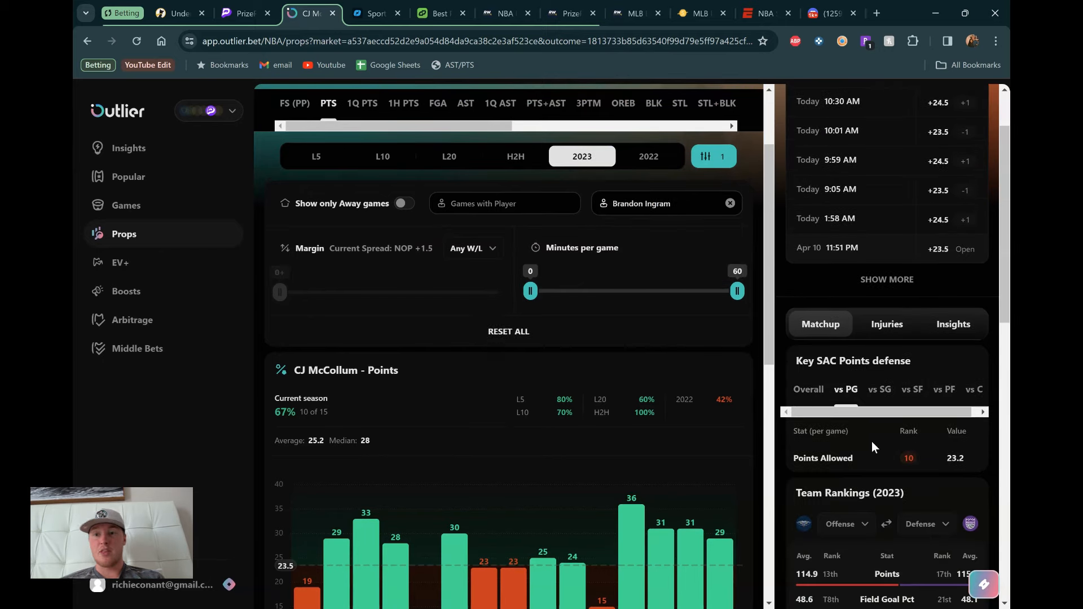
left_click(879, 389)
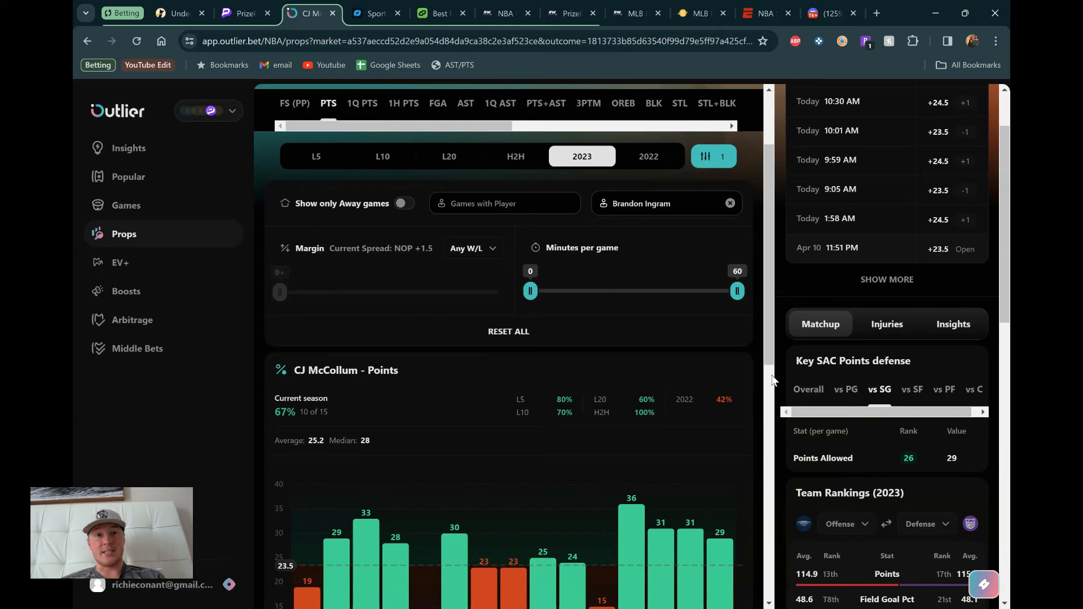
mouse_move(837, 458)
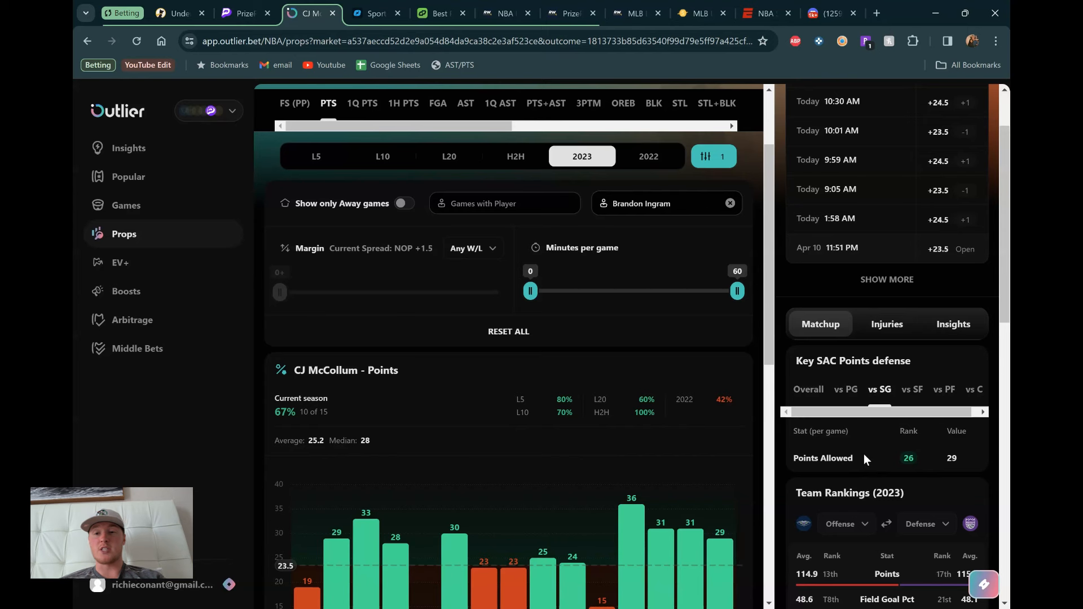
left_click(845, 388)
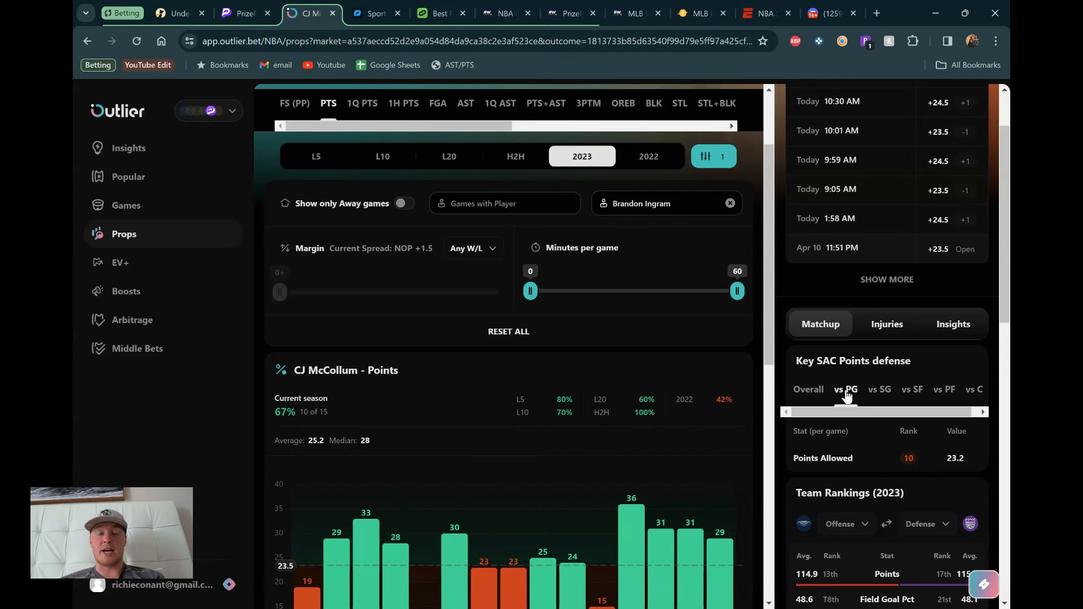
mouse_move(518, 166)
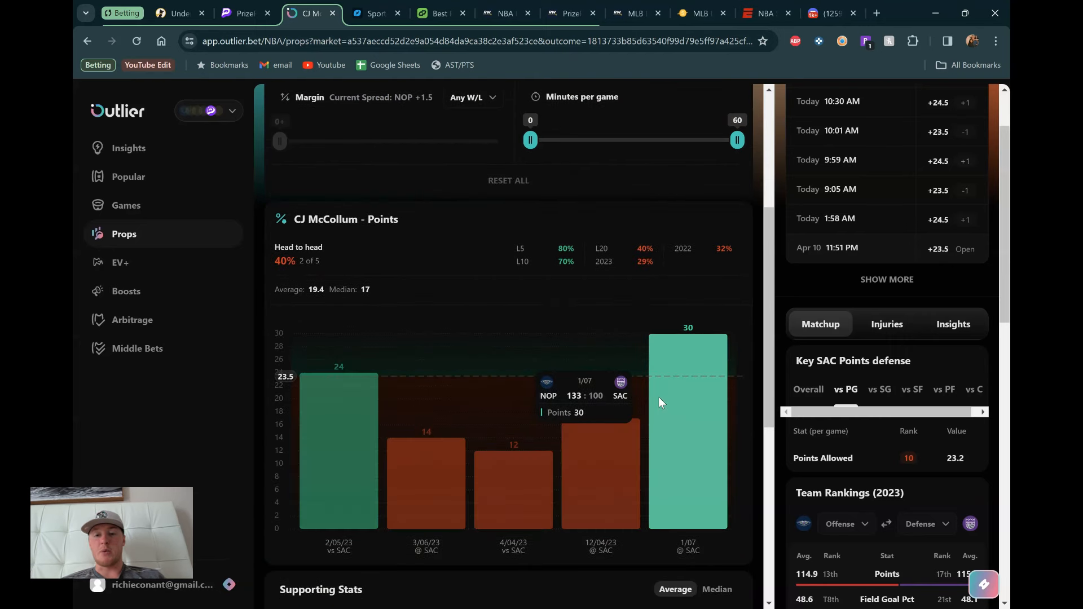
Scroll McCollum's Fantasy Score head-to-head chart against Sacramento and back to the prop header.
scroll("down", 3)
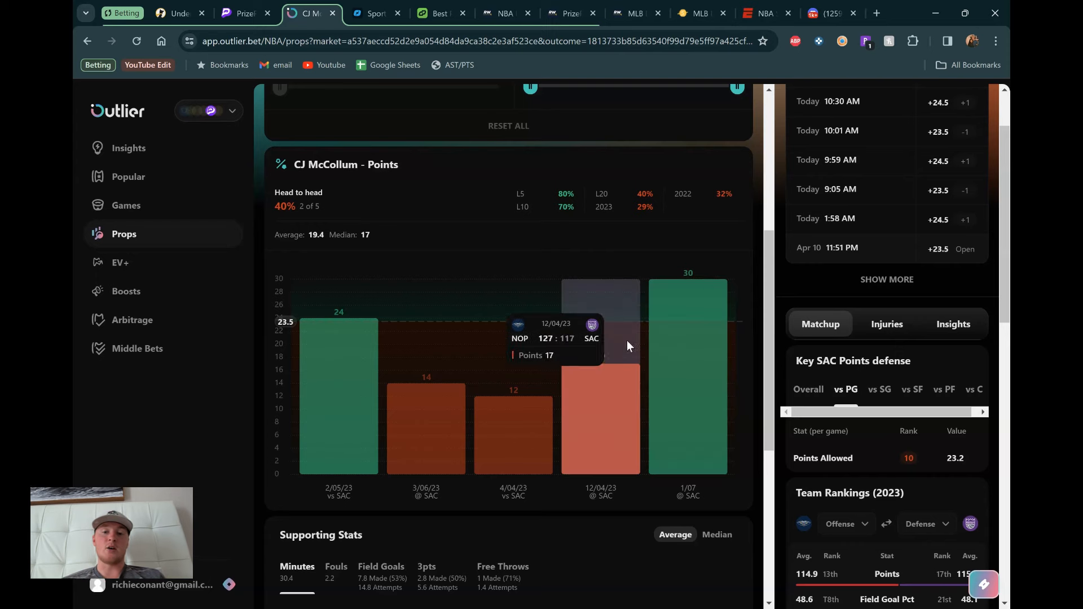
scroll("up", 3)
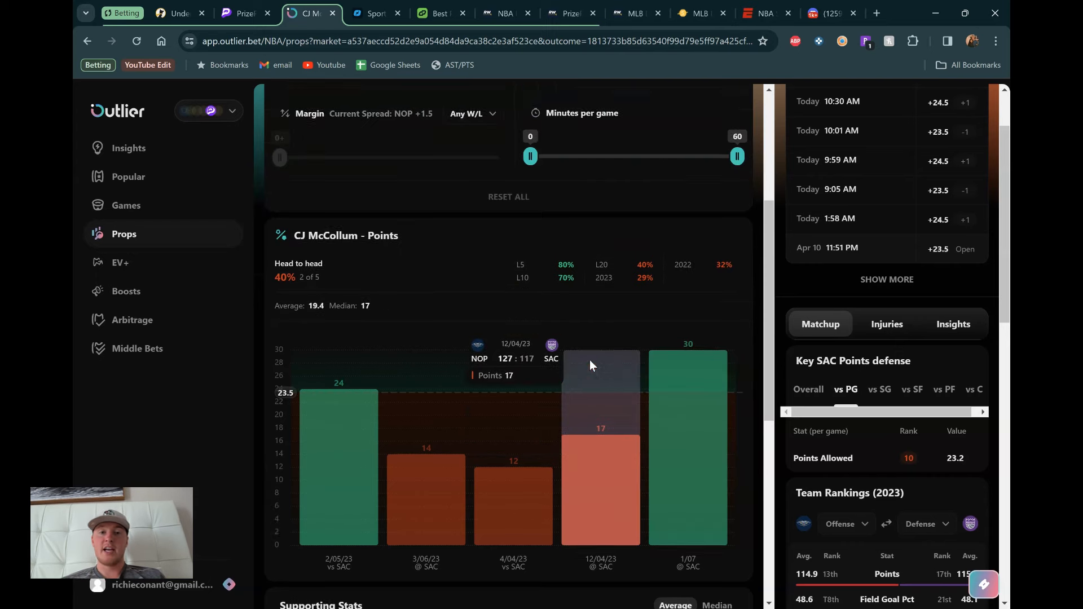
scroll("up", 3)
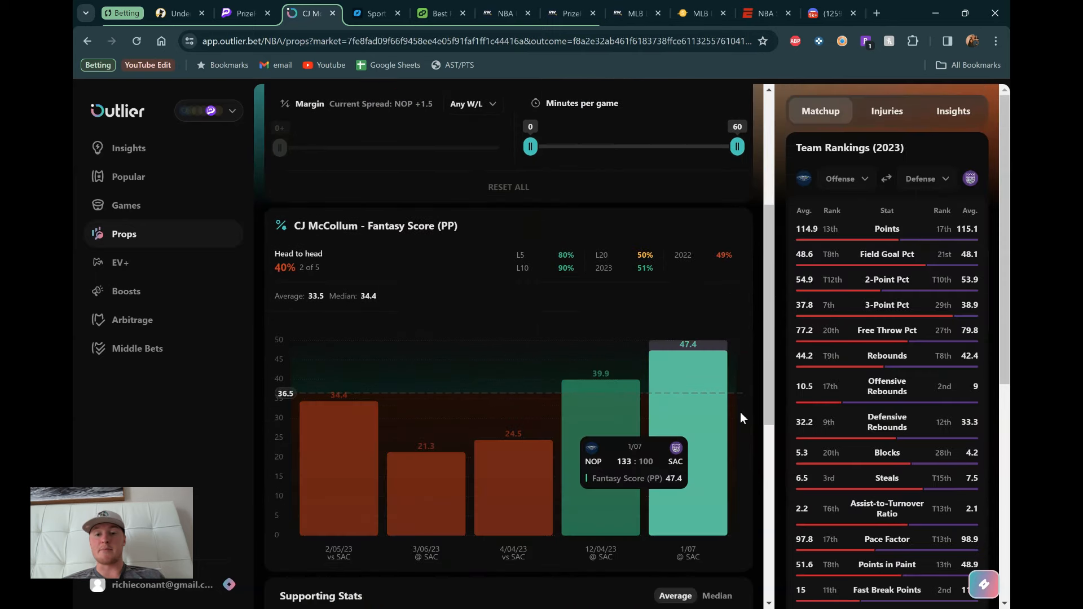
scroll("down", 3)
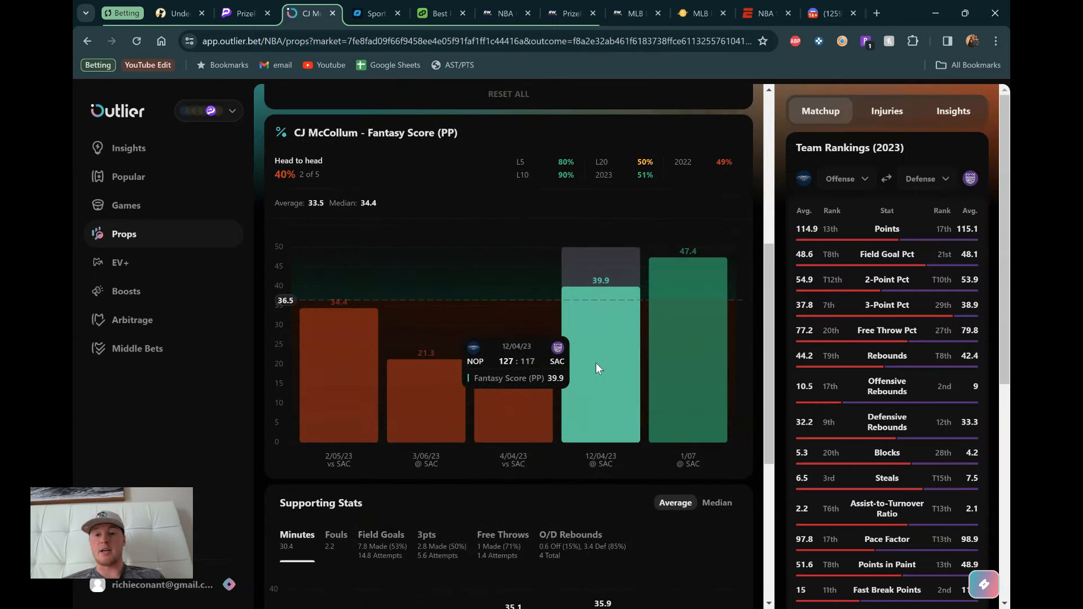
mouse_move(628, 300)
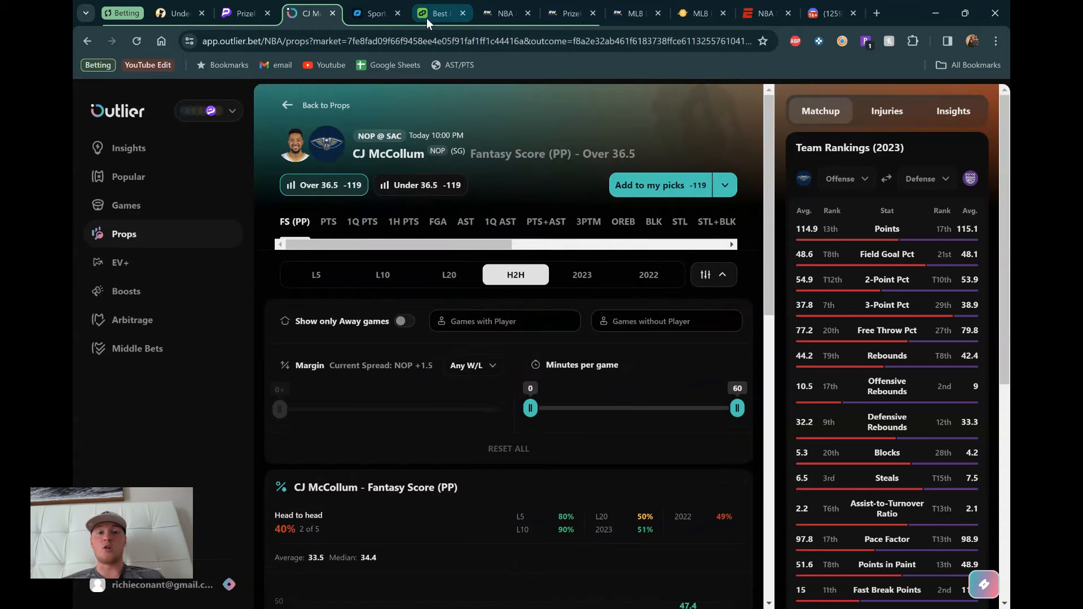
Switch to DailyGrind's PrizePicks optimizer listing CJ McCollum's props across sportsbooks.
left_click(438, 13)
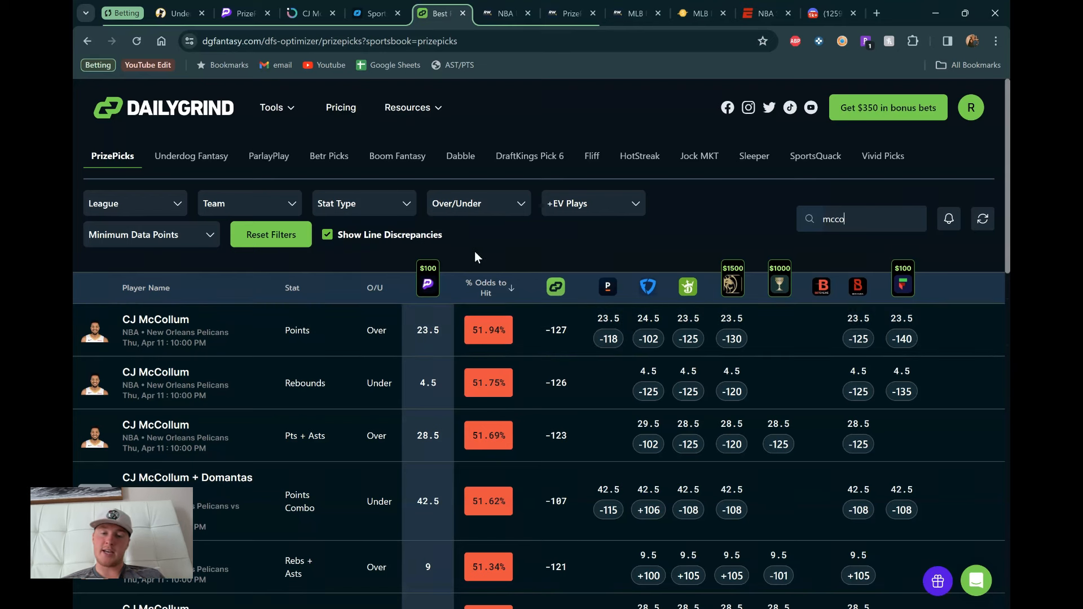
mouse_move(559, 267)
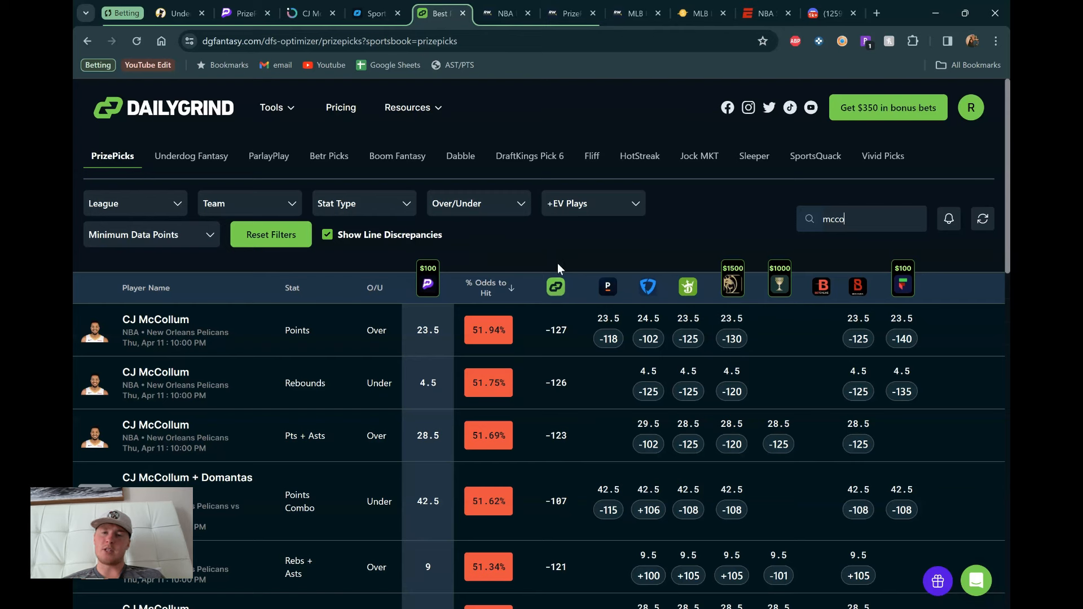
mouse_move(490, 256)
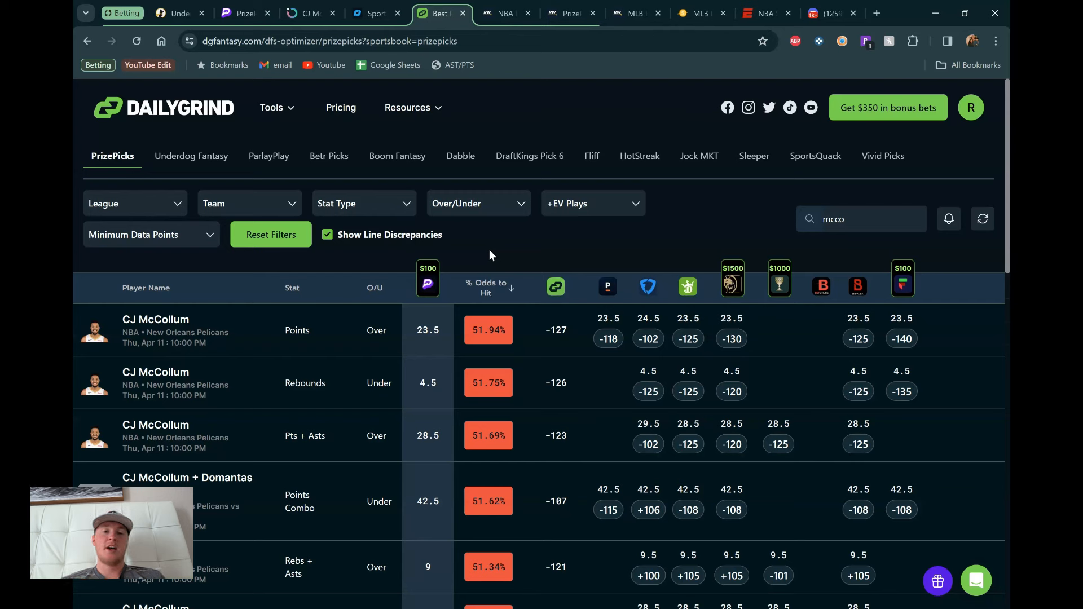
mouse_move(483, 256)
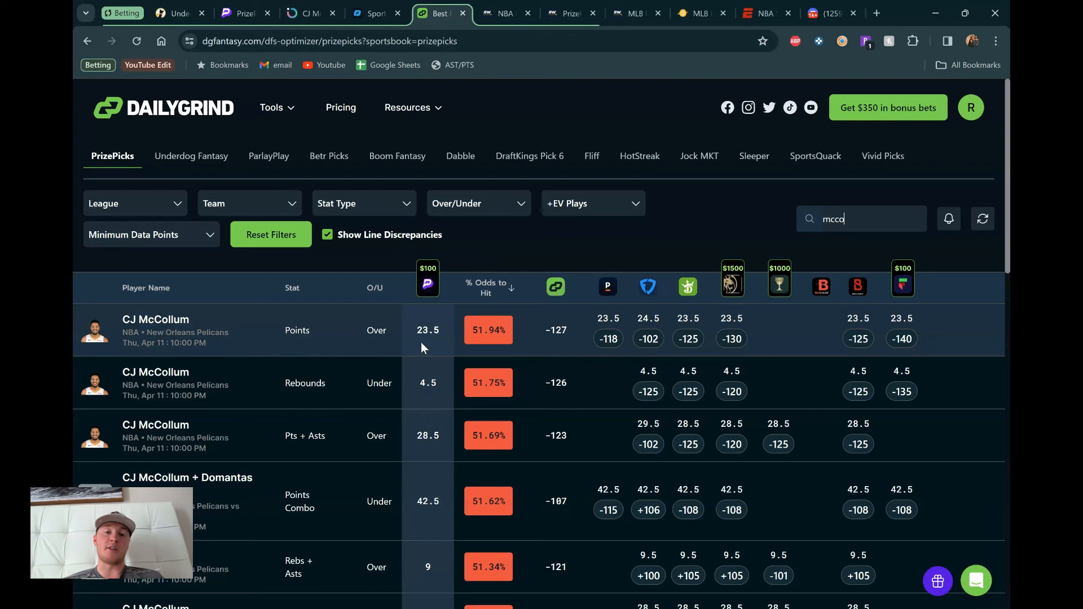
scroll("up", 3)
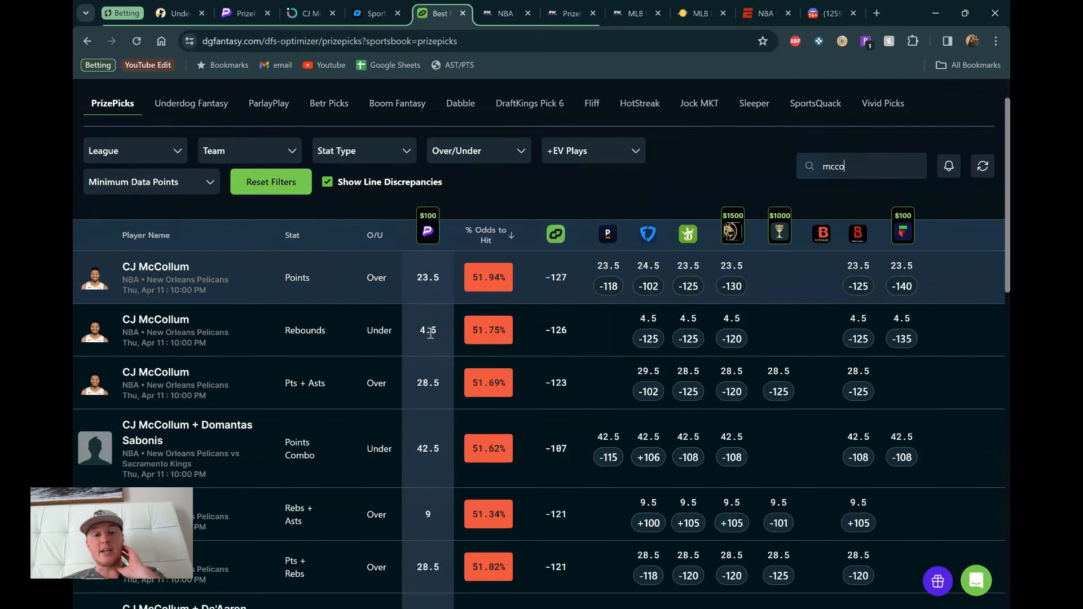
Review McCollum's Fantasy Score lines across books, then switch to RotoWire's PrizePicks predictions.
scroll("down", 3)
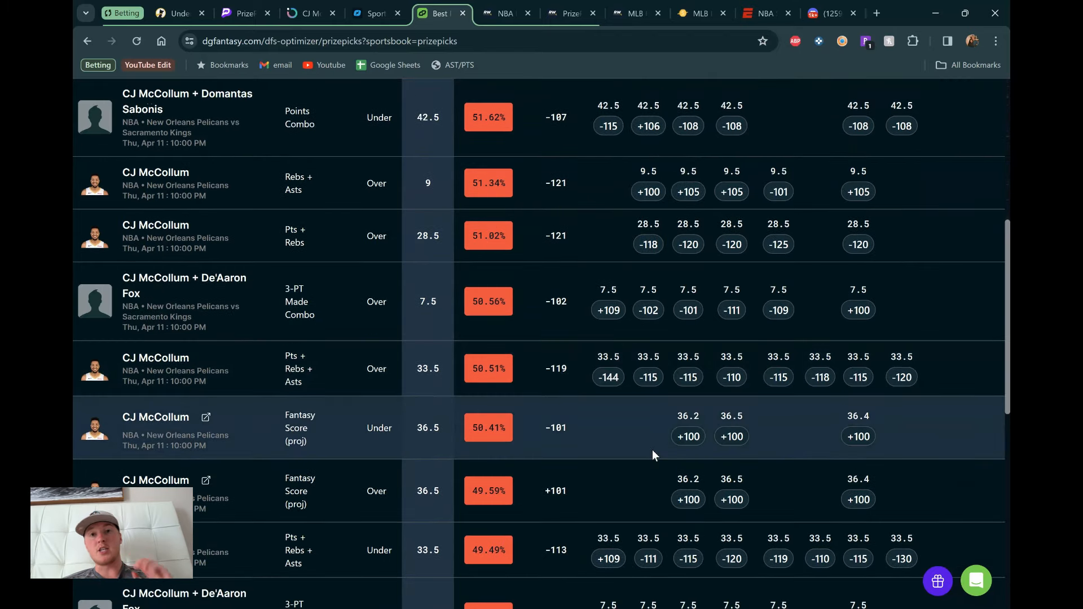
mouse_move(475, 443)
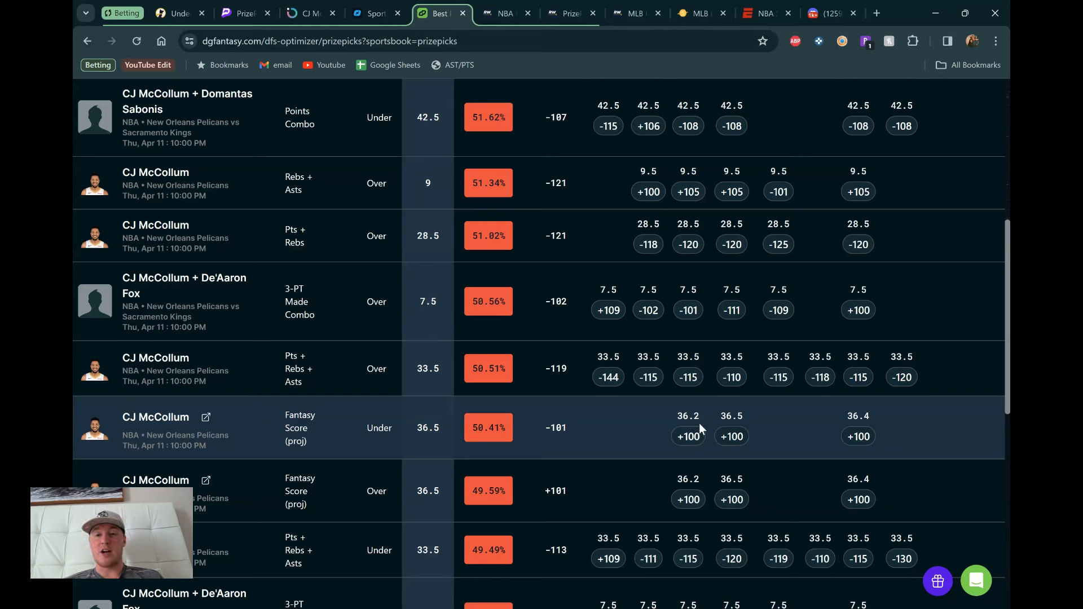
mouse_move(741, 419)
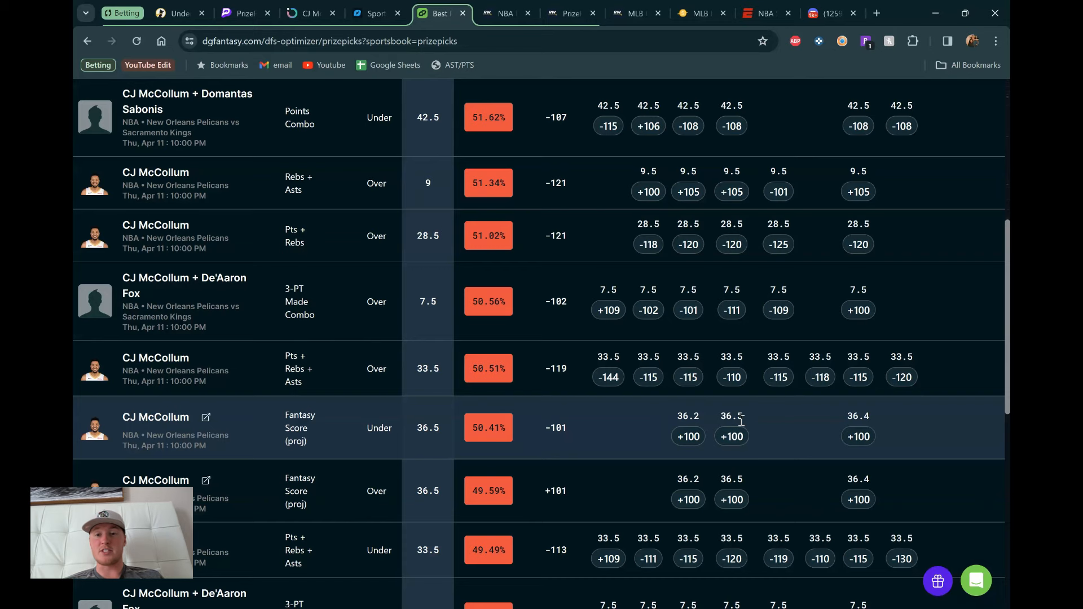
scroll("down", 3)
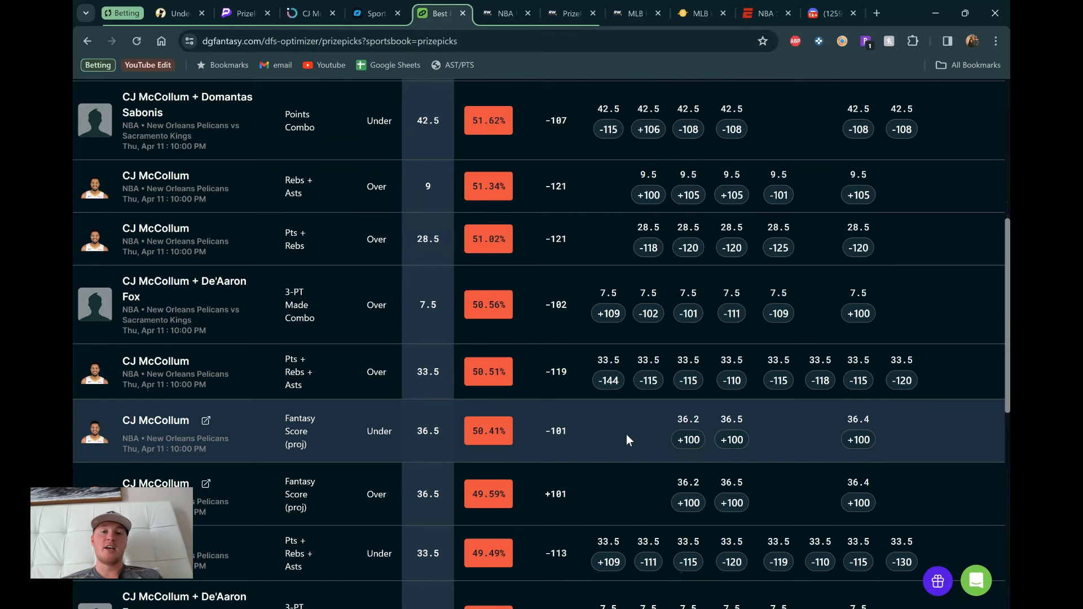
scroll("up", 3)
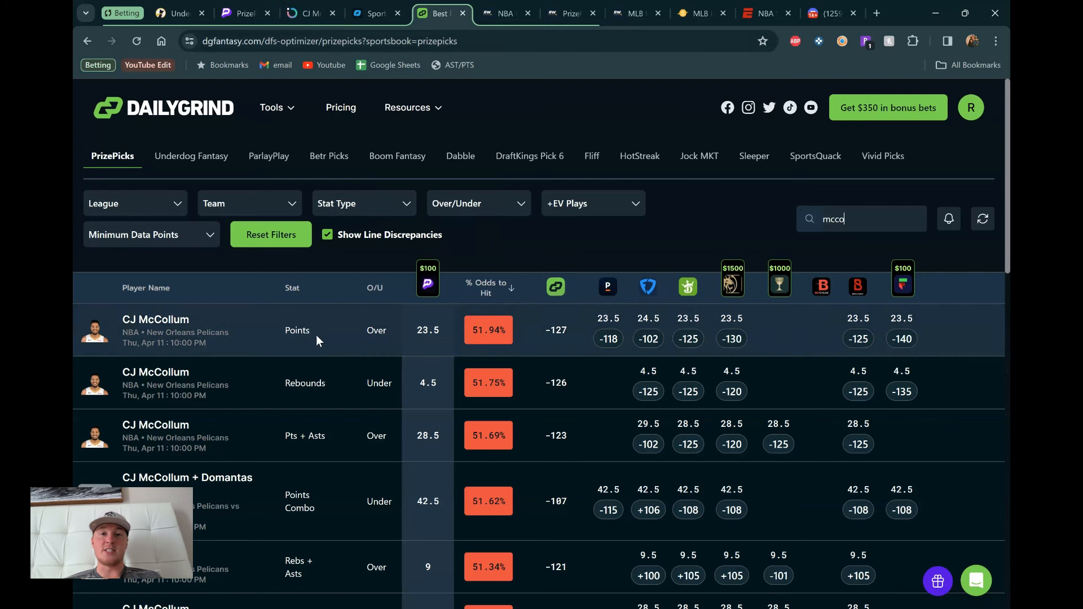
left_click(569, 13)
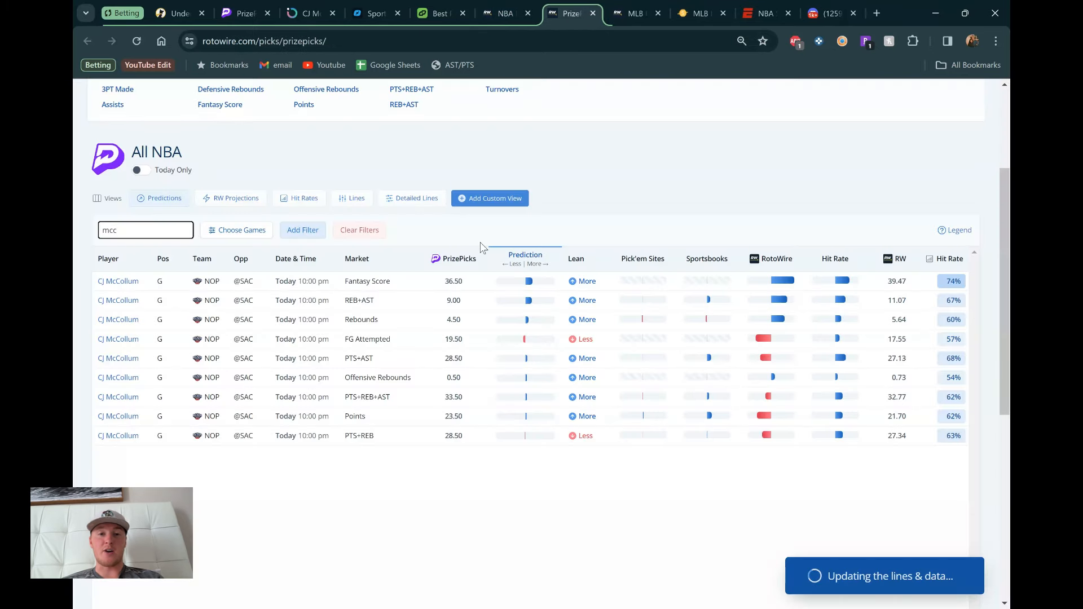
mouse_move(502, 229)
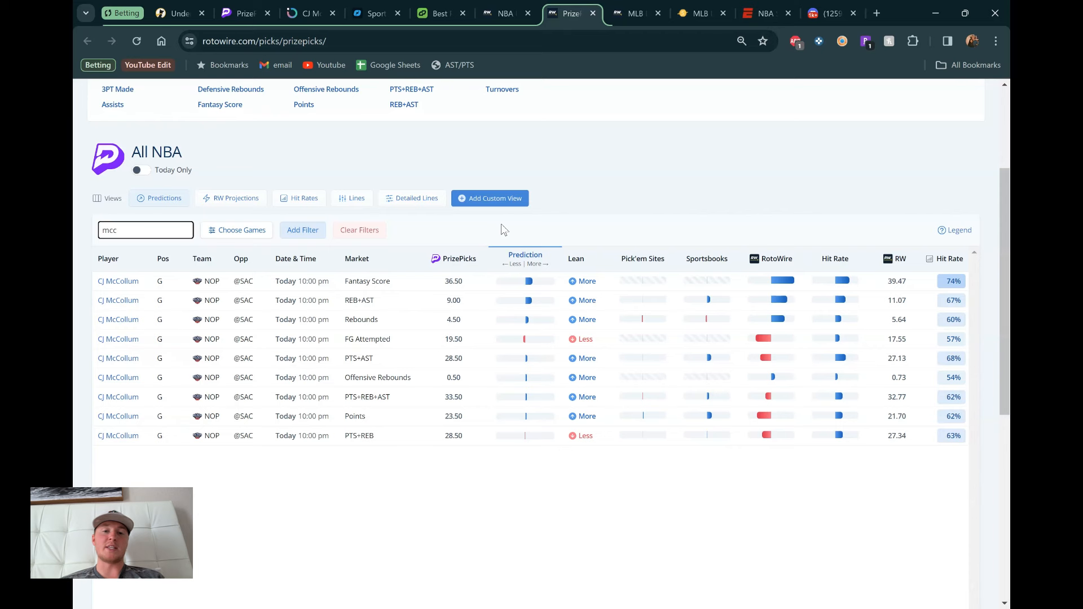
mouse_move(495, 244)
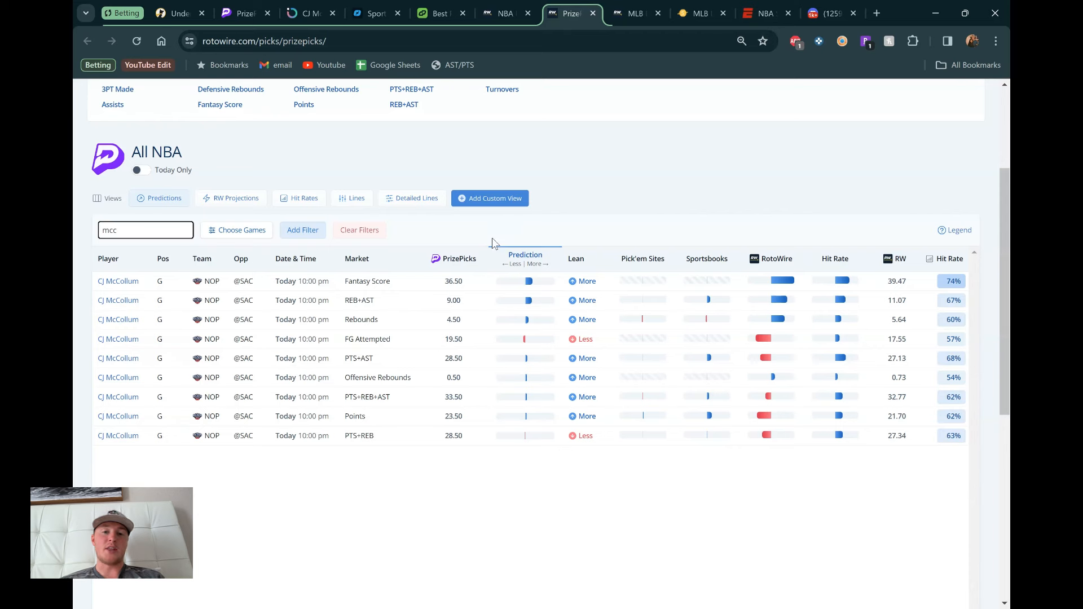
mouse_move(464, 291)
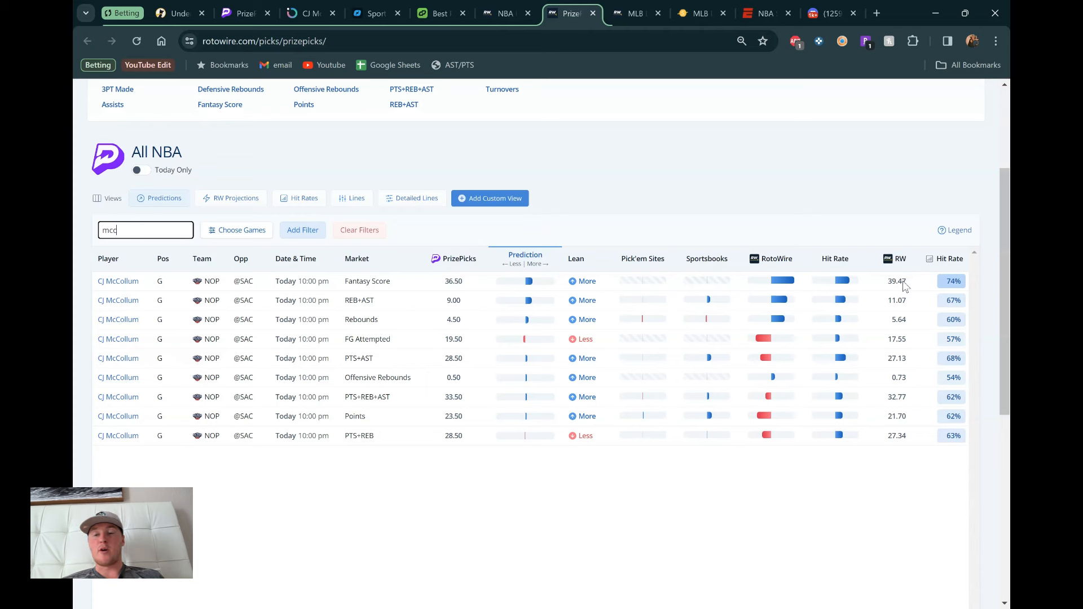
mouse_move(726, 221)
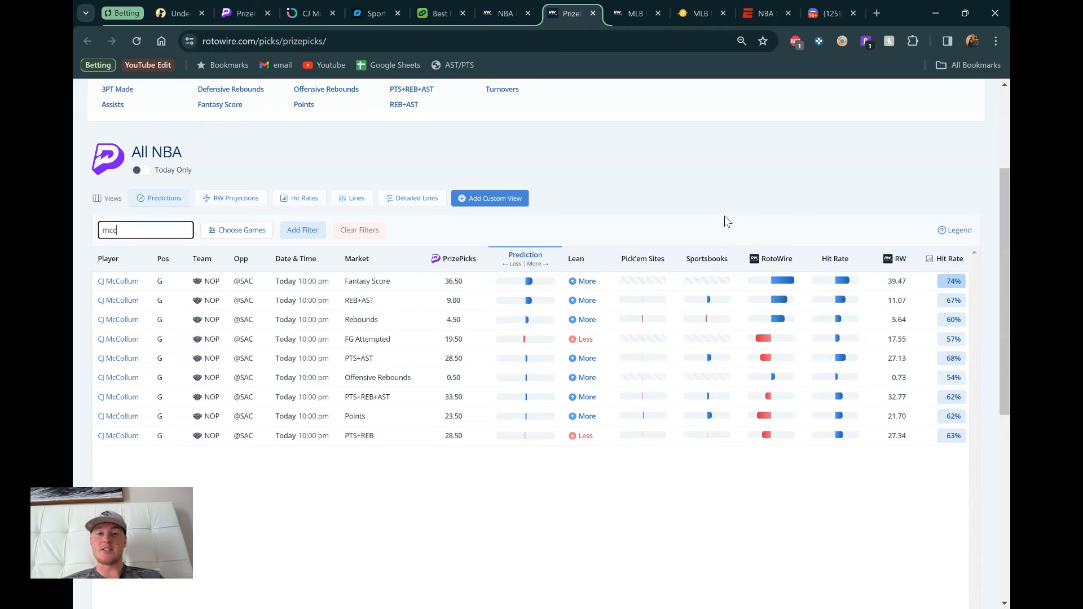
mouse_move(445, 422)
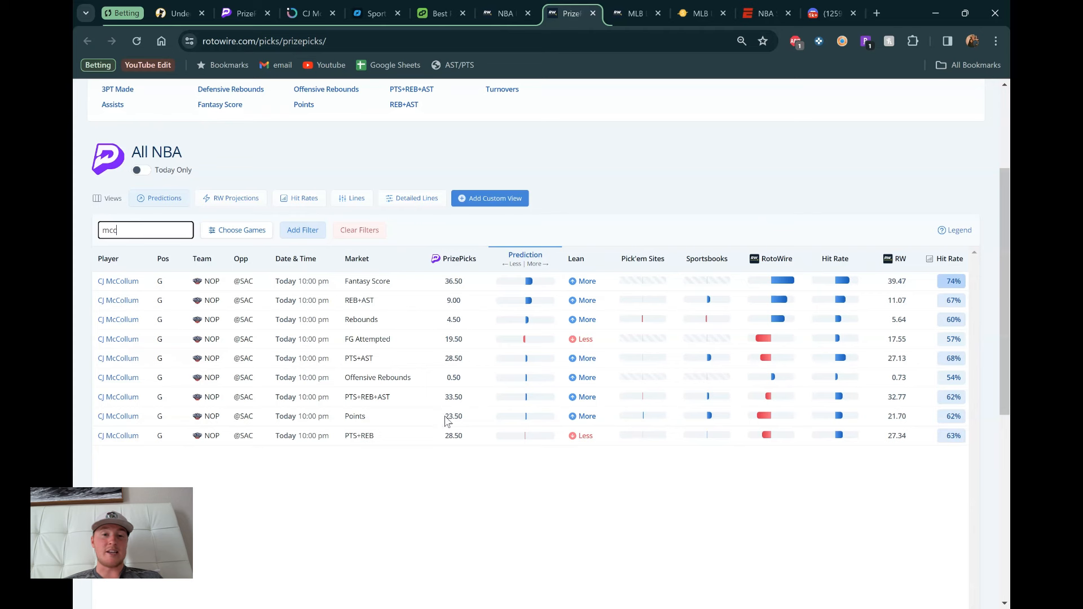
mouse_move(425, 431)
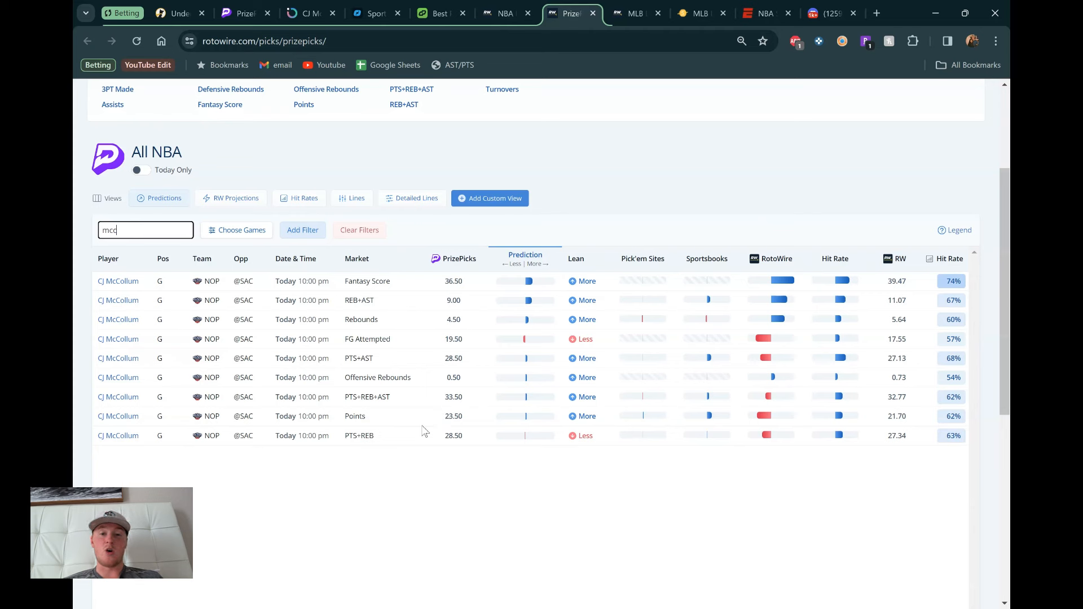
mouse_move(856, 417)
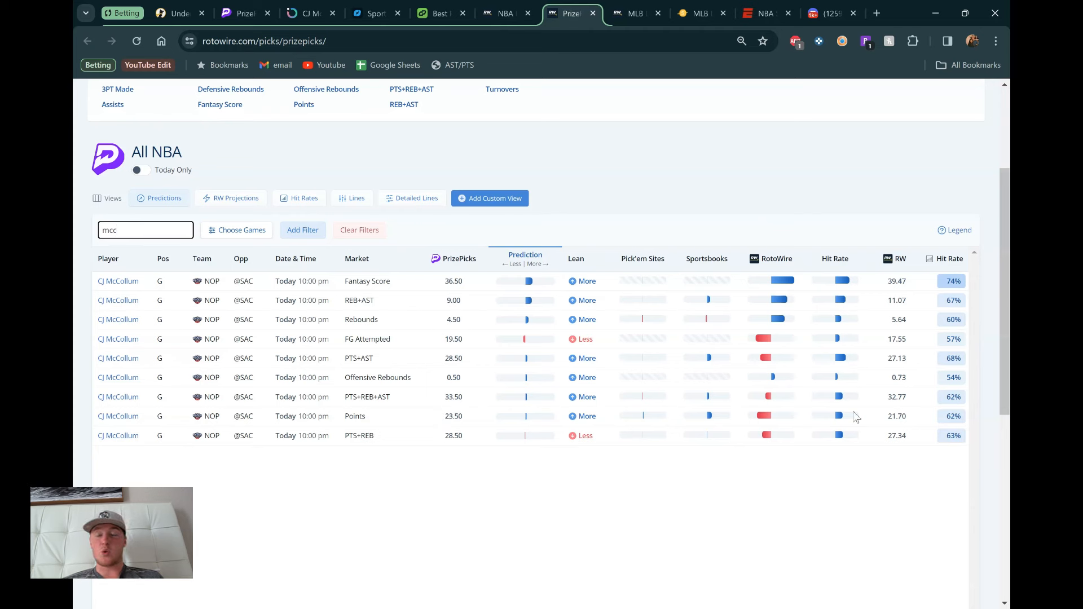
mouse_move(652, 240)
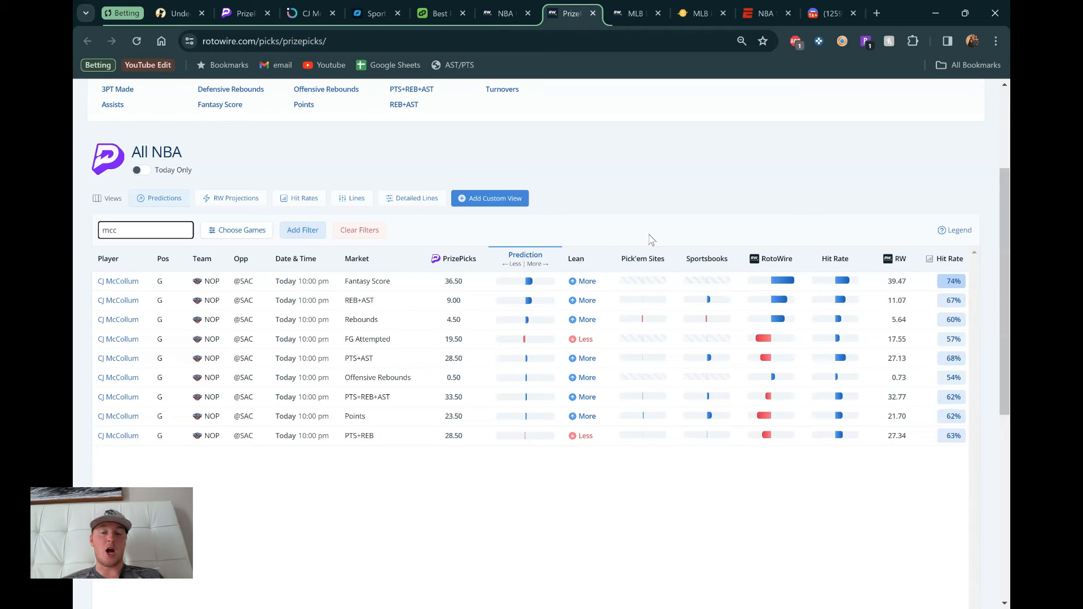
mouse_move(619, 232)
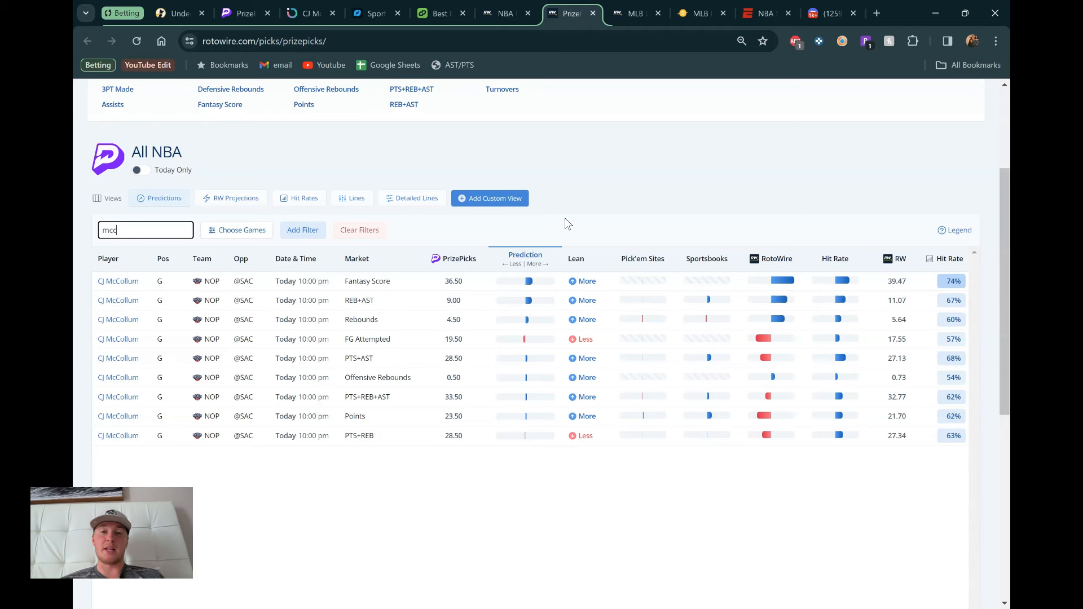
mouse_move(446, 277)
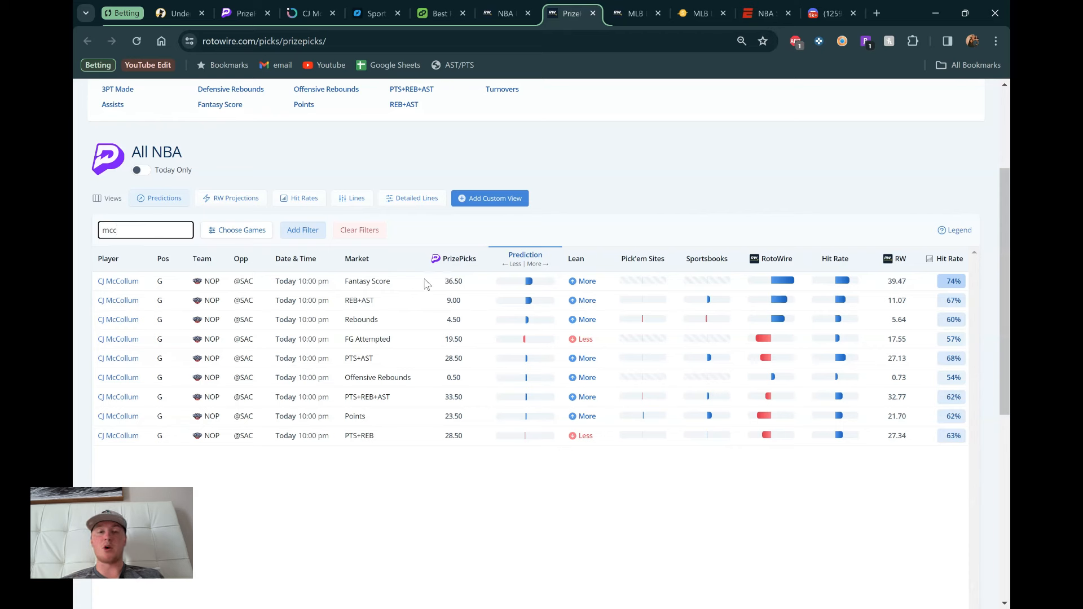
mouse_move(372, 414)
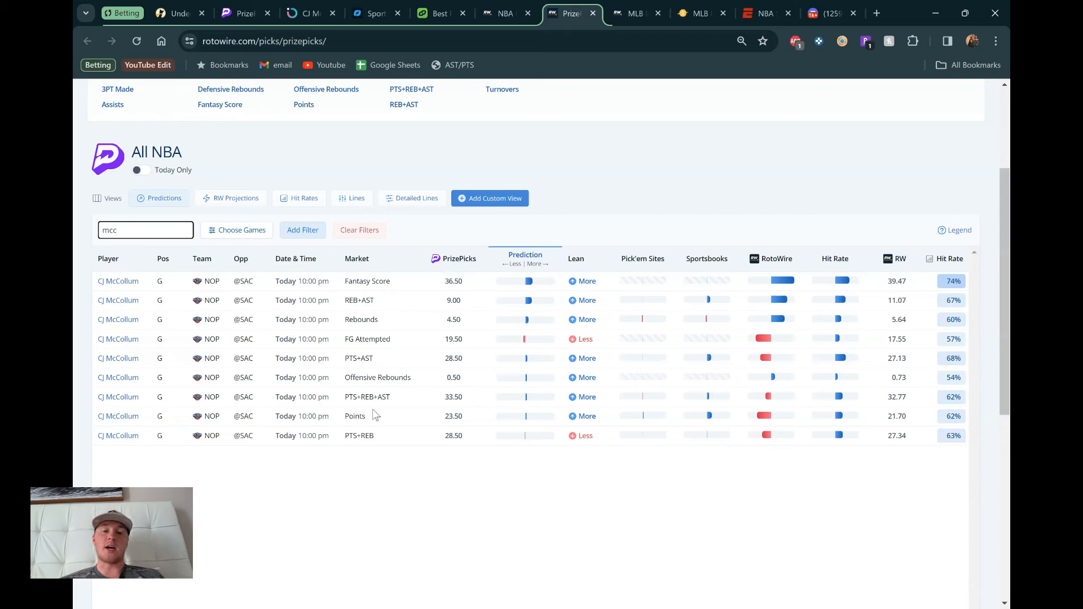
Return from RotoWire's McCollum rows to the PrizePicks board with the four-player entry.
left_click(239, 13)
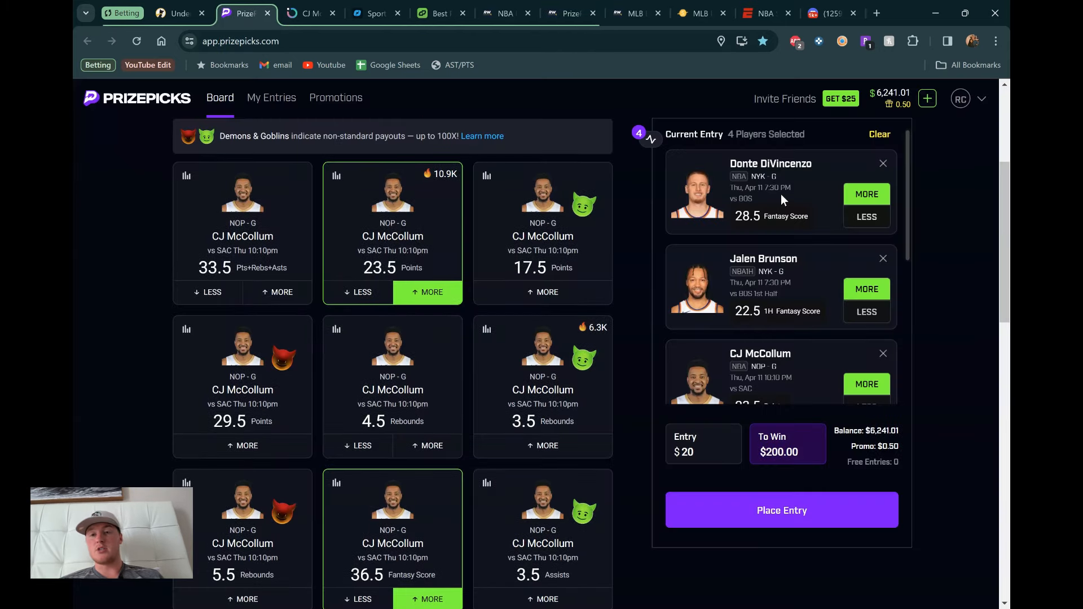
mouse_move(859, 275)
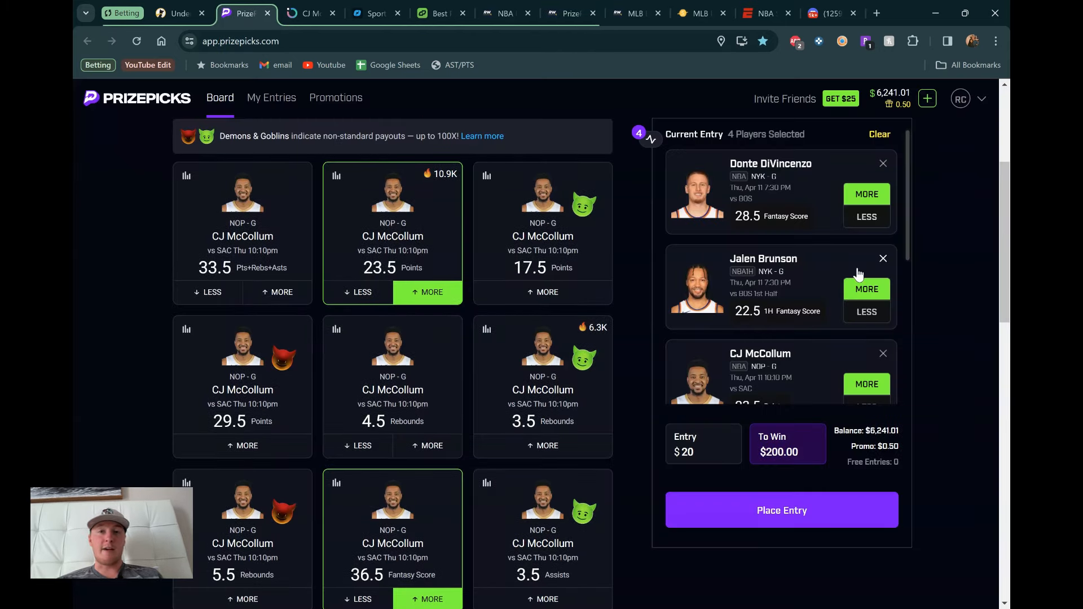
mouse_move(758, 255)
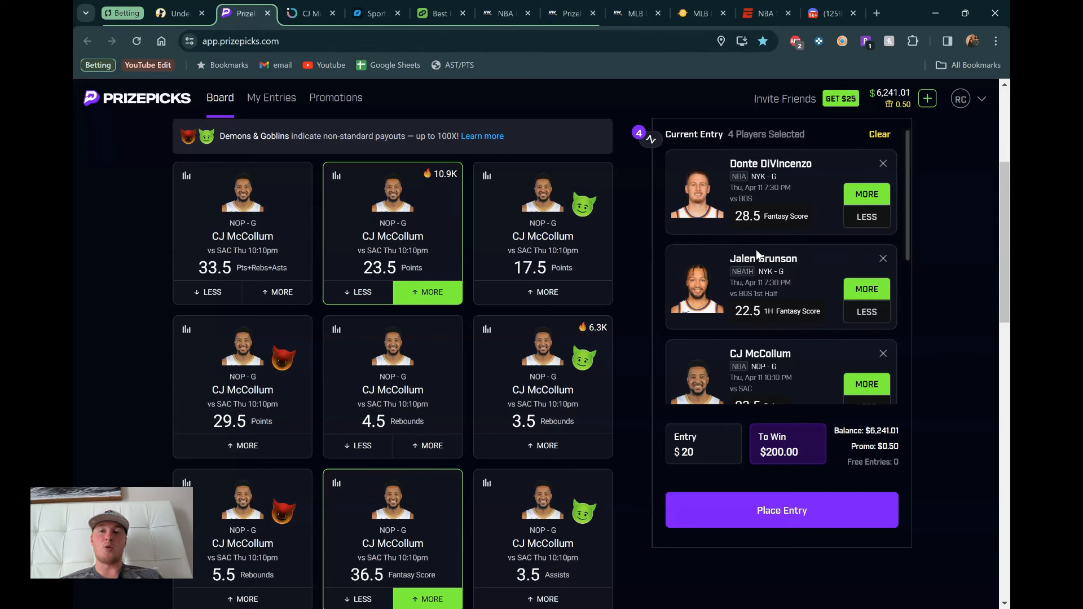
mouse_move(713, 186)
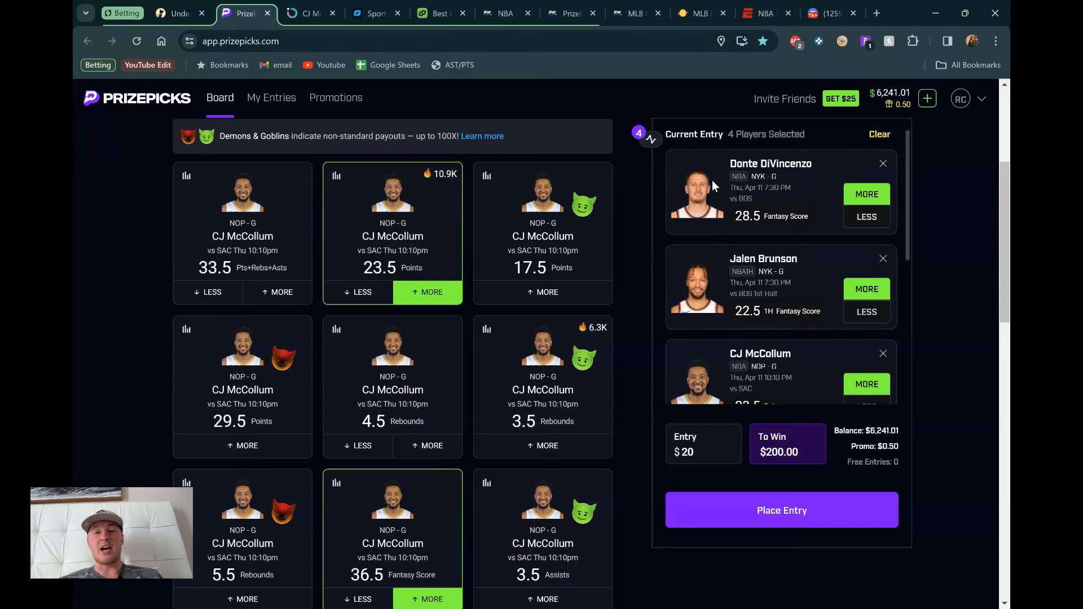
mouse_move(718, 185)
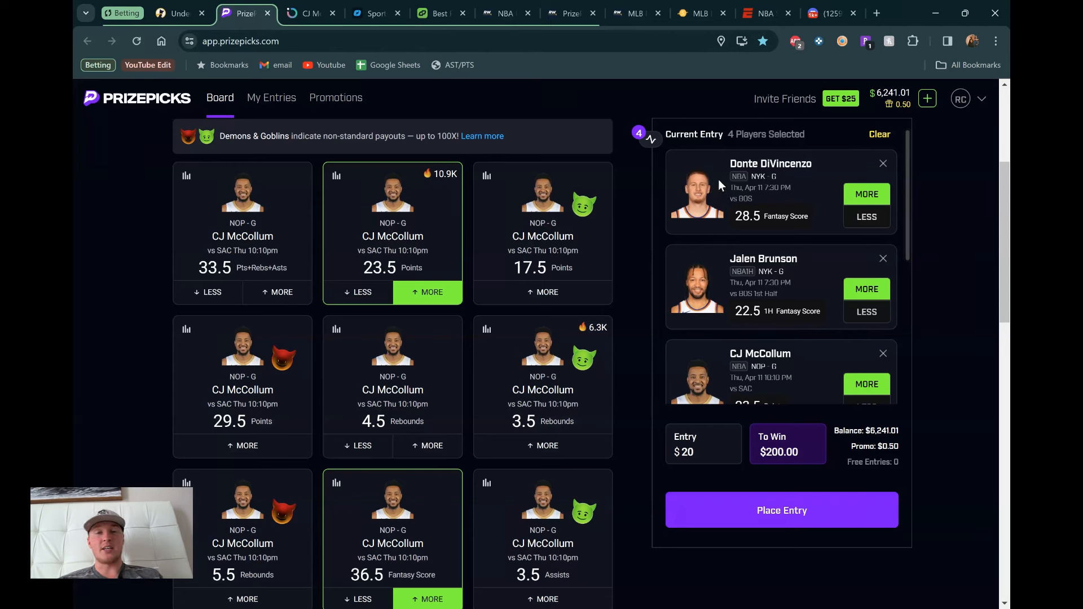
mouse_move(698, 195)
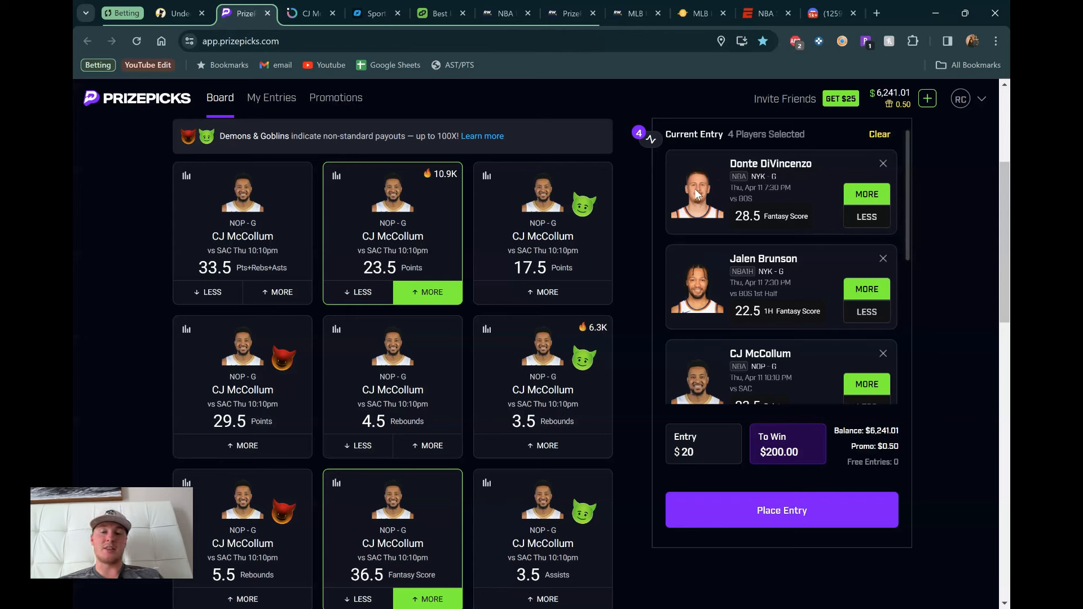
mouse_move(715, 258)
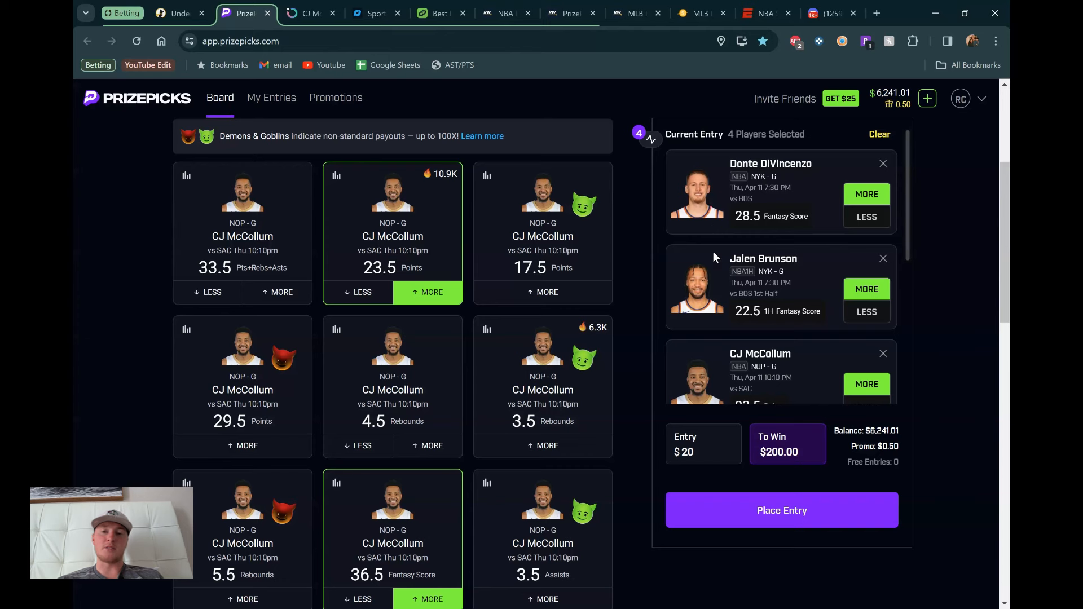
Add Ezequiel Duran under 1.5 Hits+Runs+RBIs to the entry on the MLB board.
scroll("down", 3)
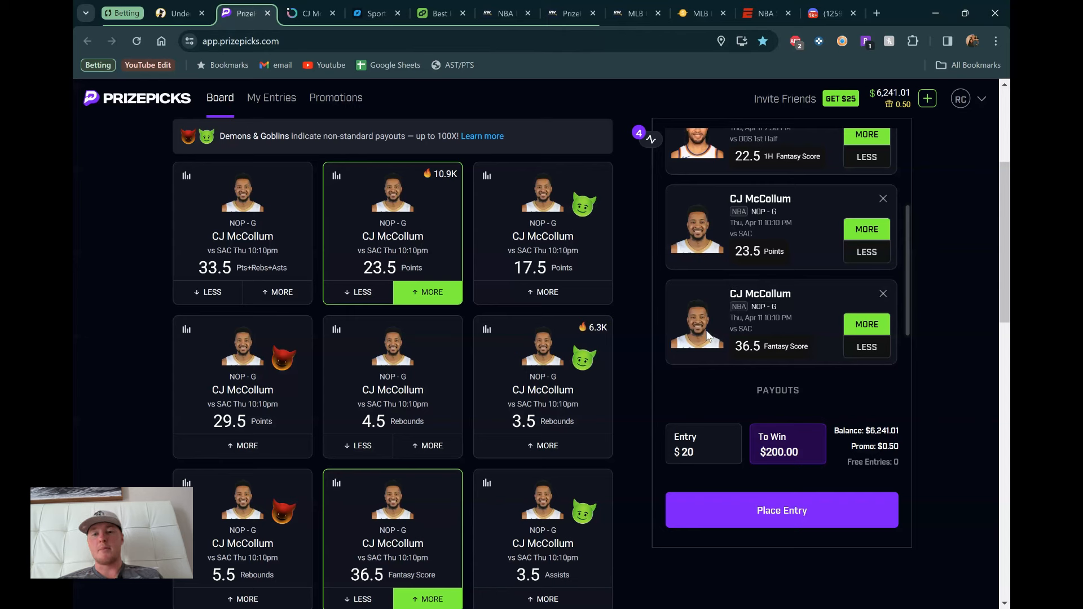
mouse_move(647, 410)
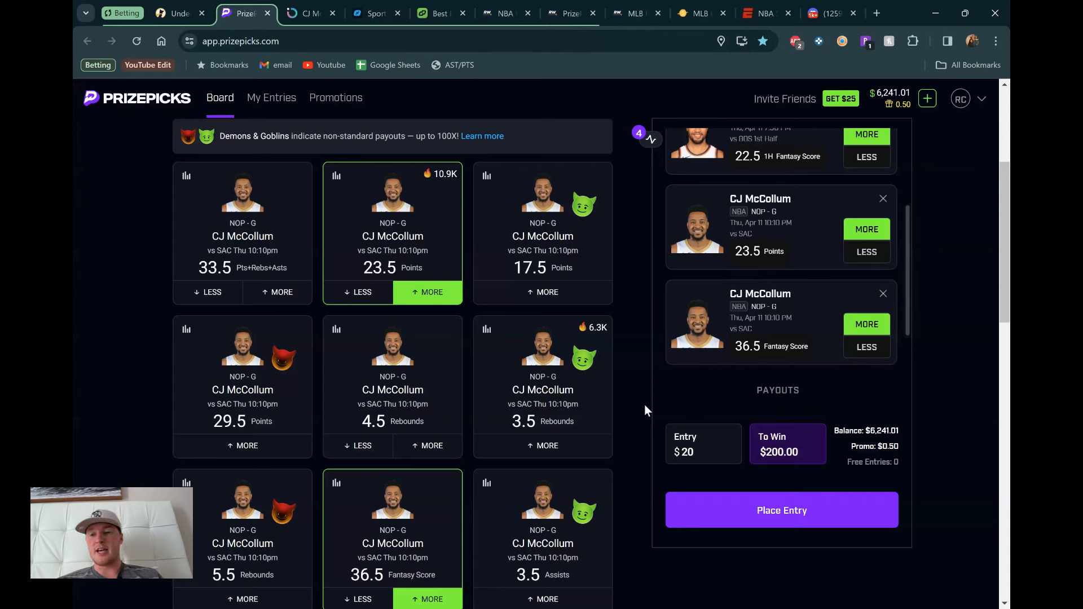
mouse_move(630, 461)
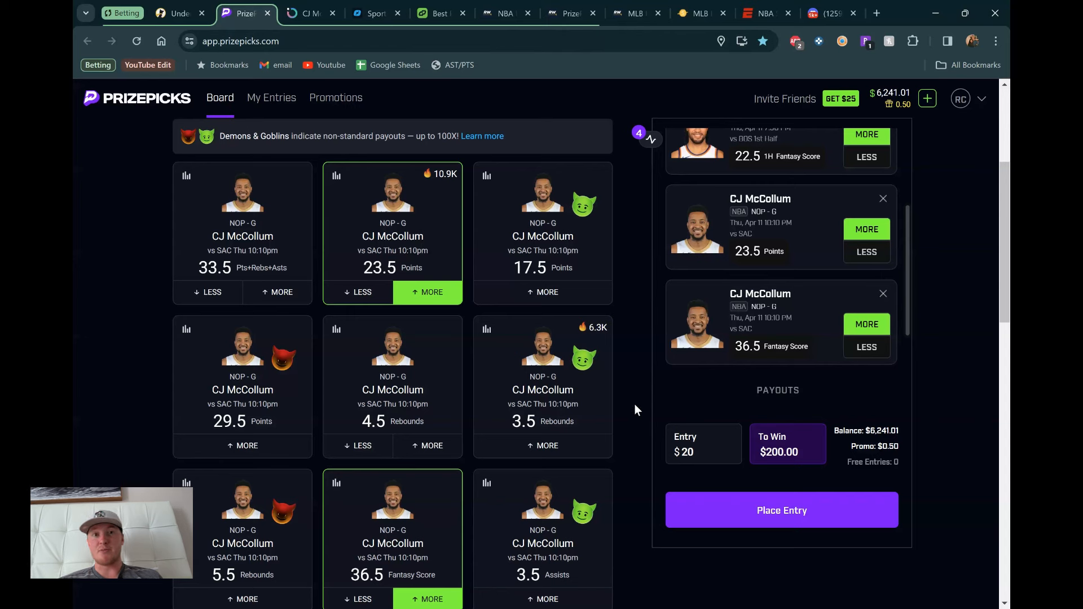
mouse_move(628, 495)
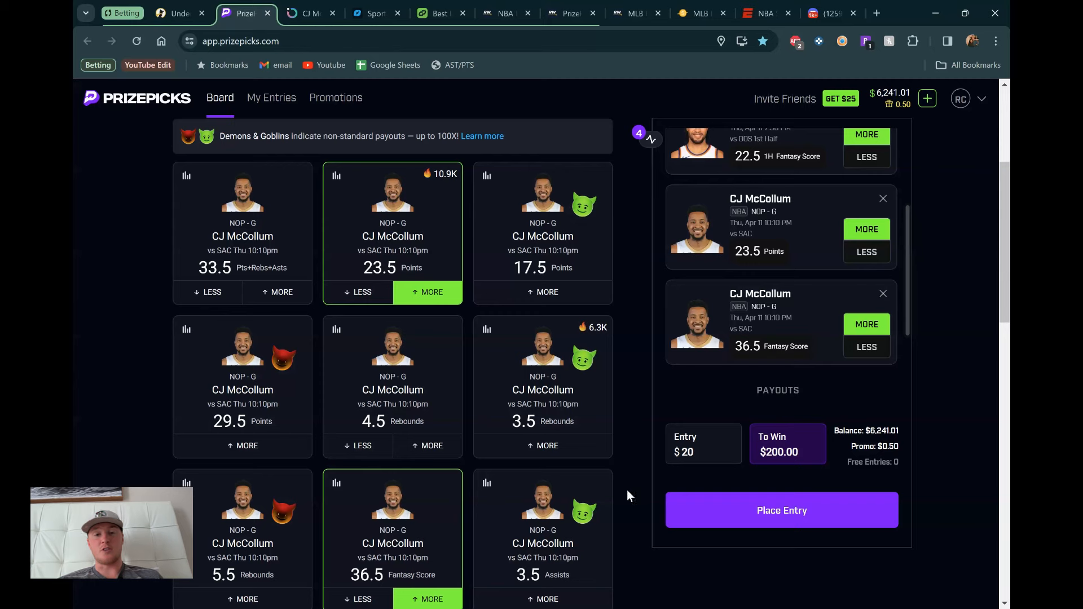
left_click(256, 150)
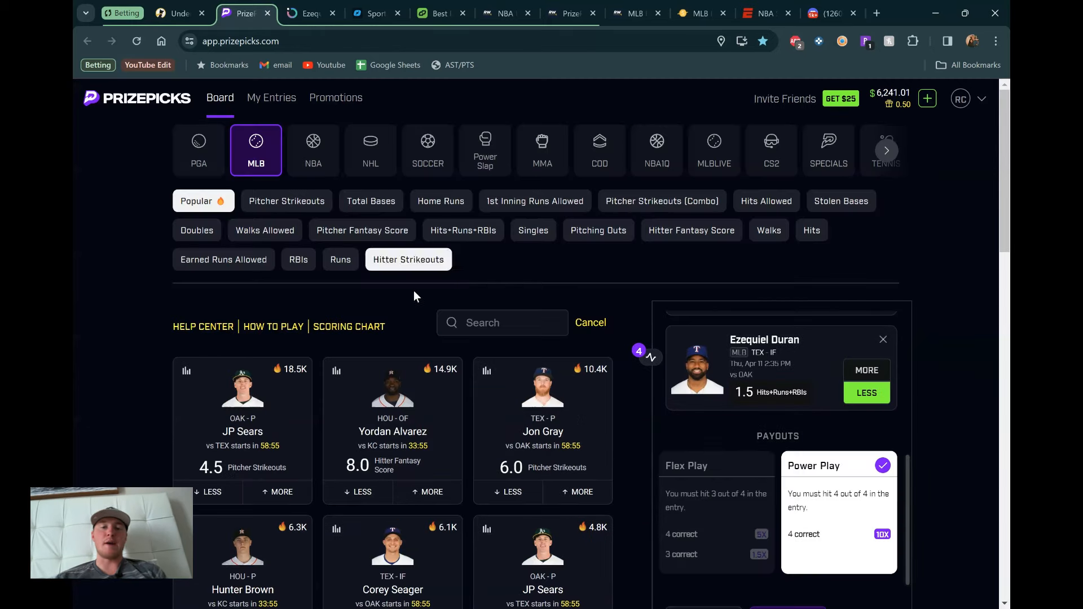
mouse_move(633, 334)
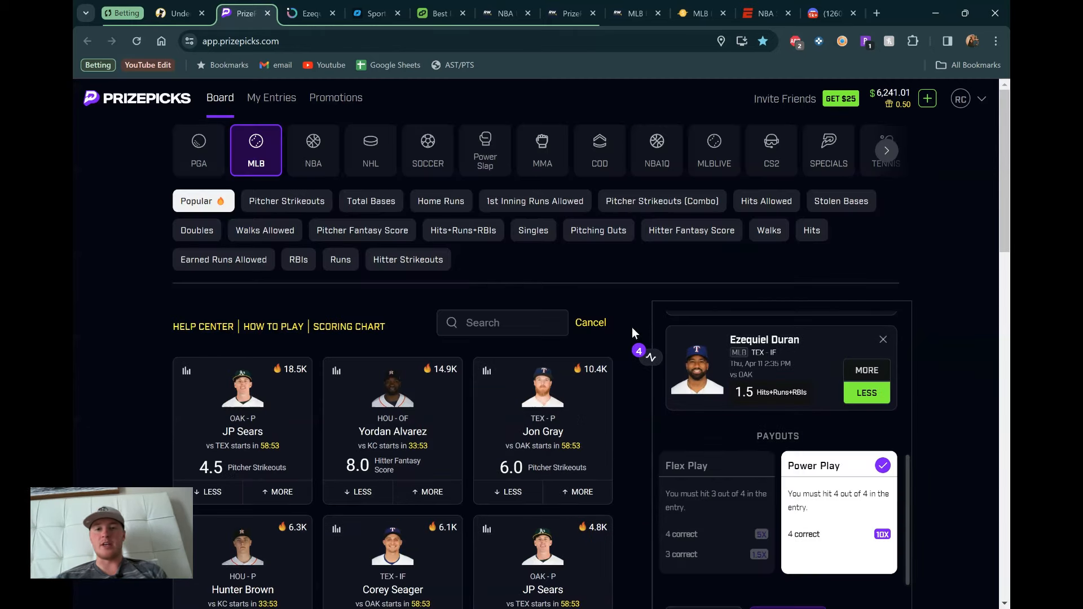
scroll("down", 3)
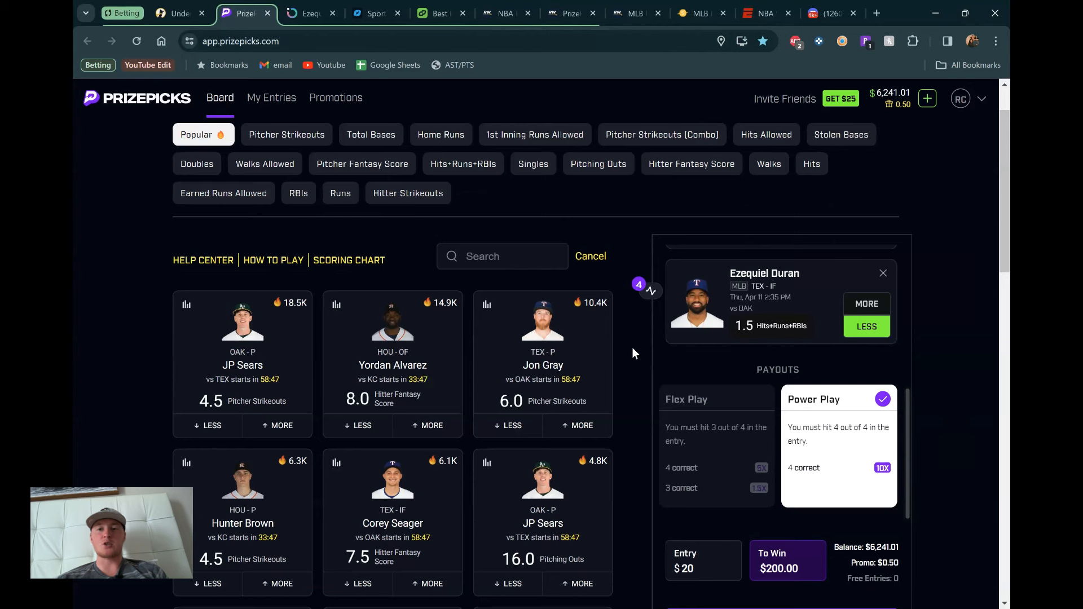
mouse_move(742, 337)
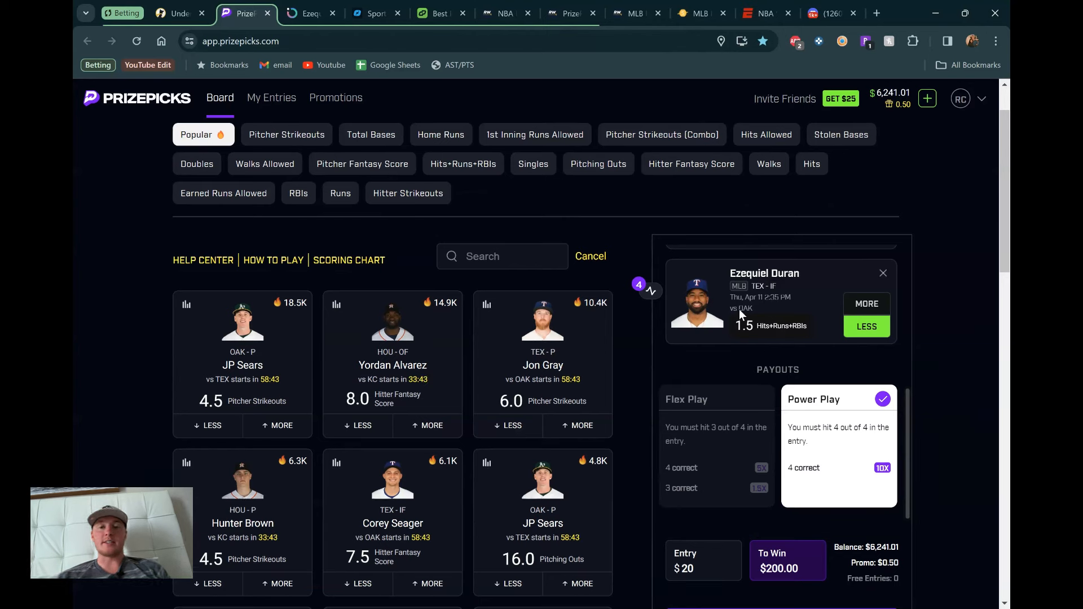
mouse_move(620, 220)
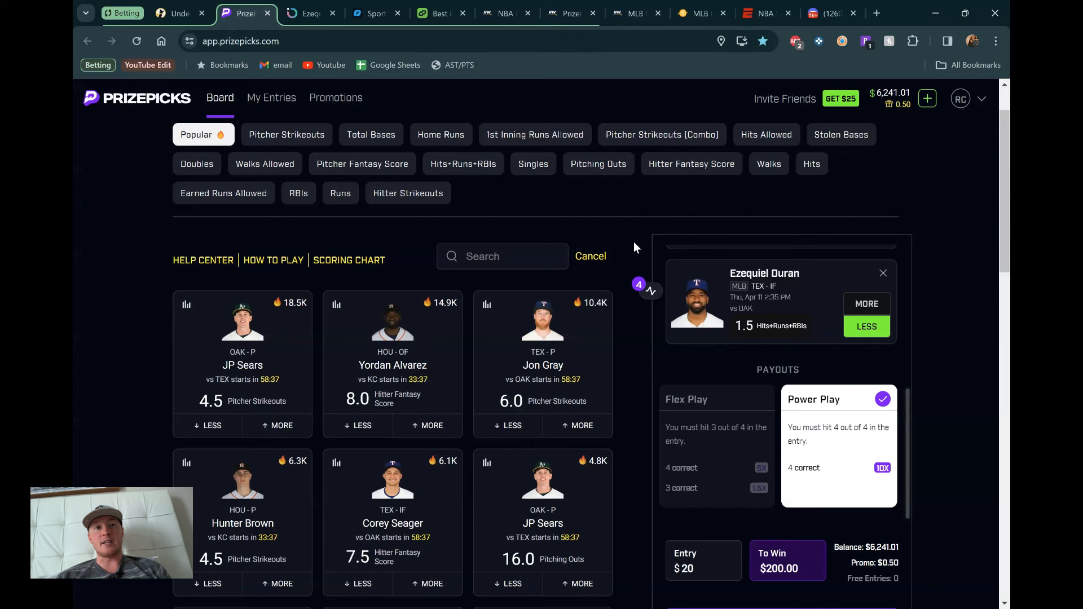
mouse_move(628, 274)
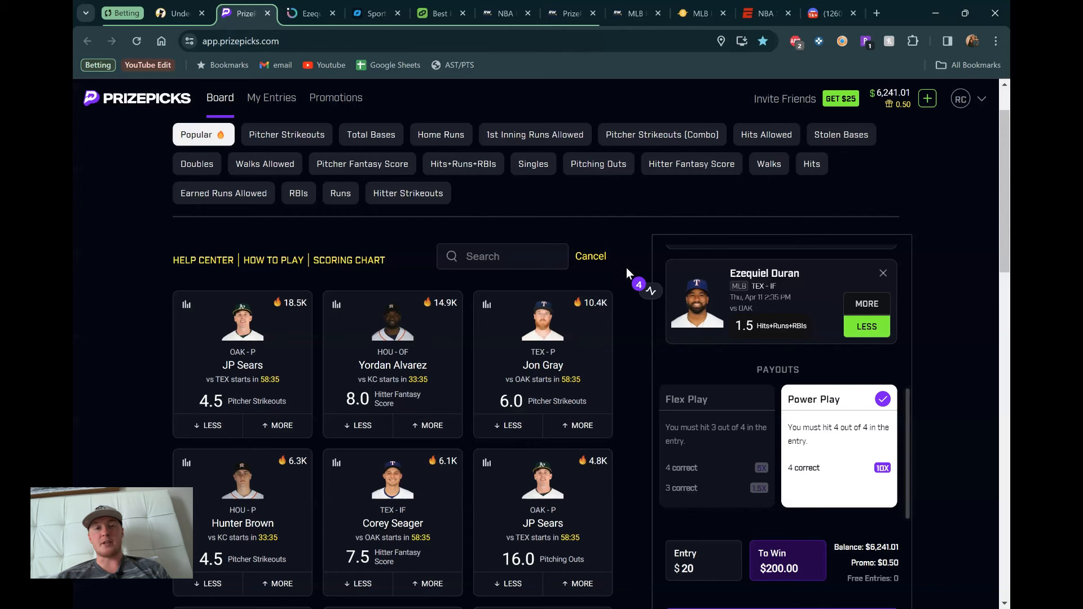
mouse_move(615, 233)
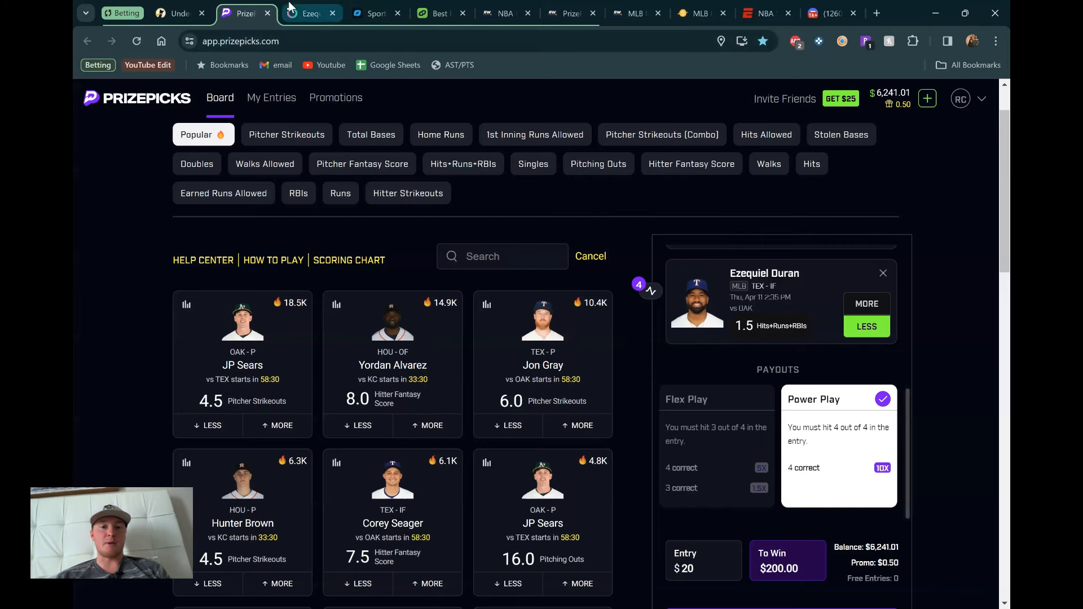
left_click(309, 13)
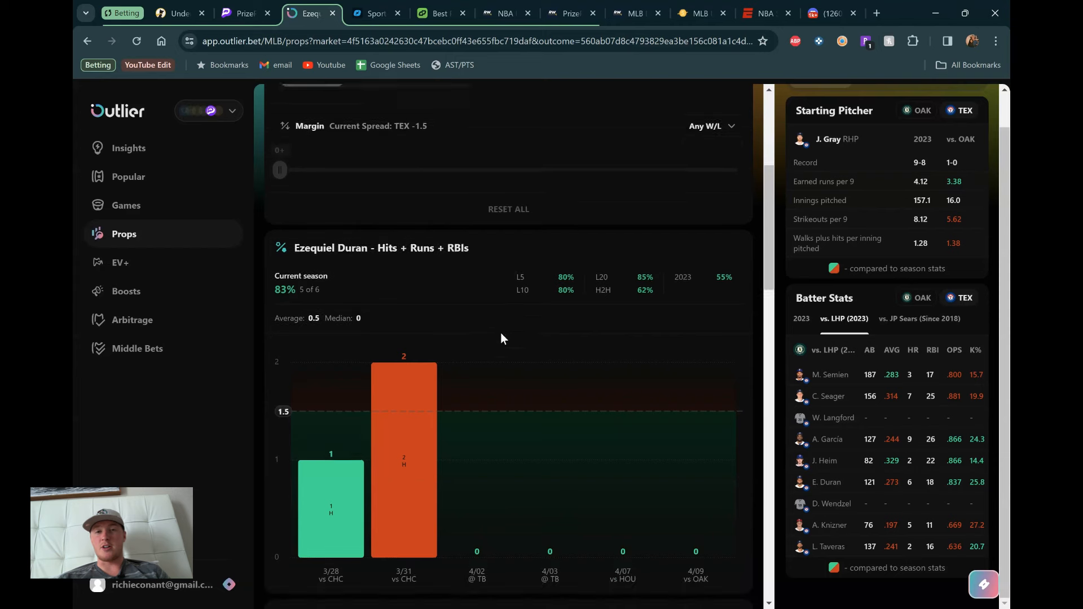
mouse_move(521, 364)
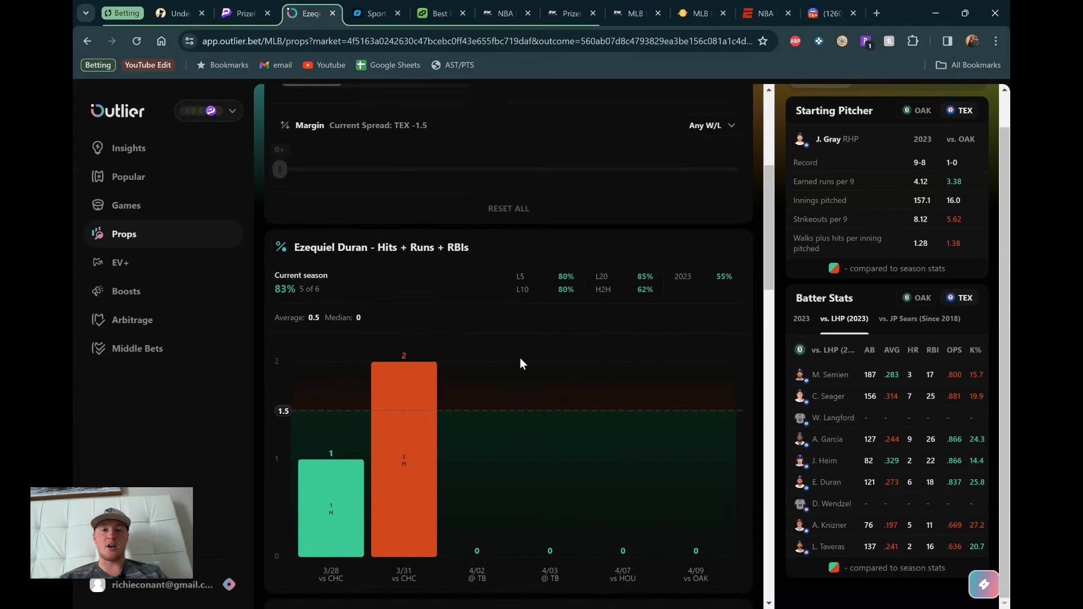
scroll("down", 3)
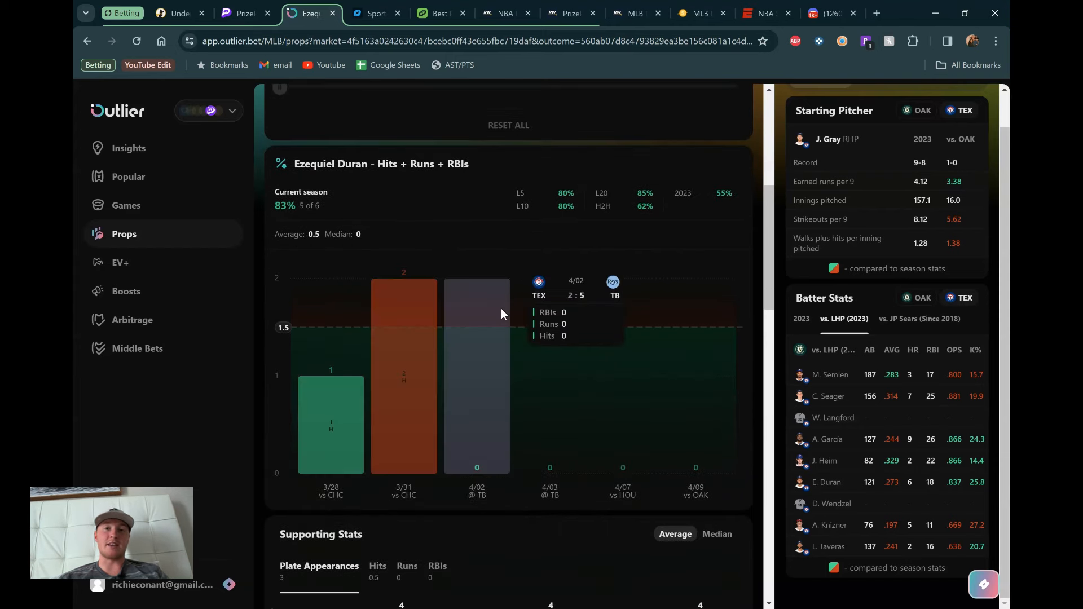
scroll("down", 3)
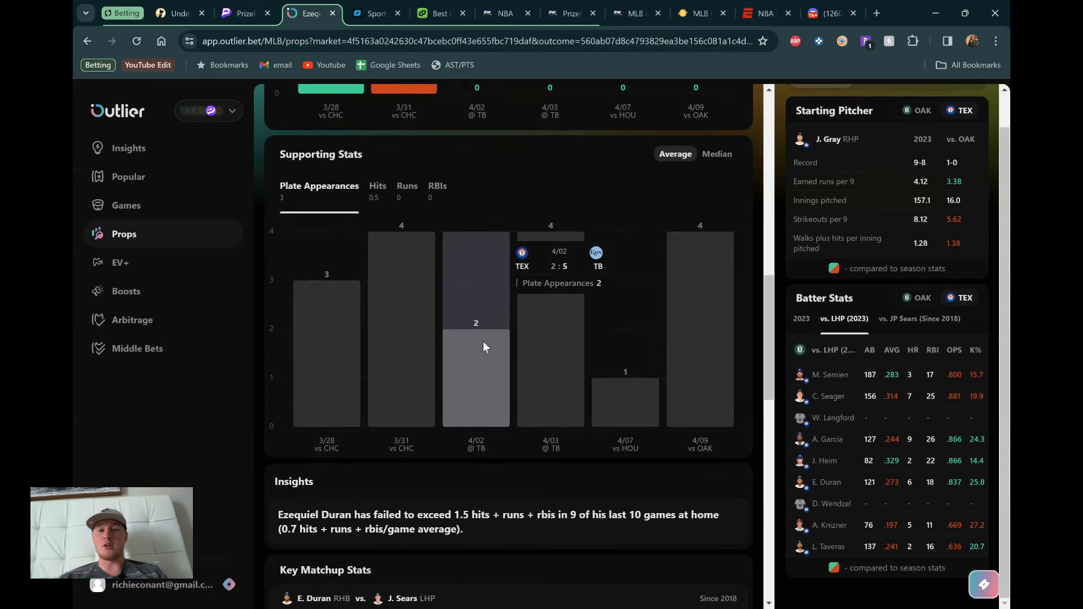
scroll("up", 3)
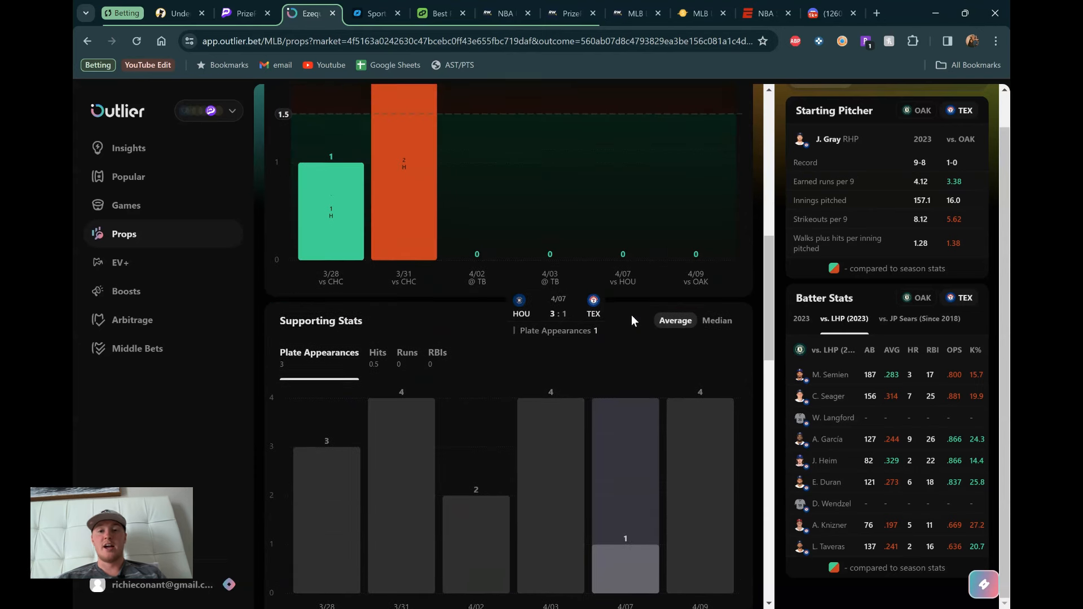
scroll("up", 3)
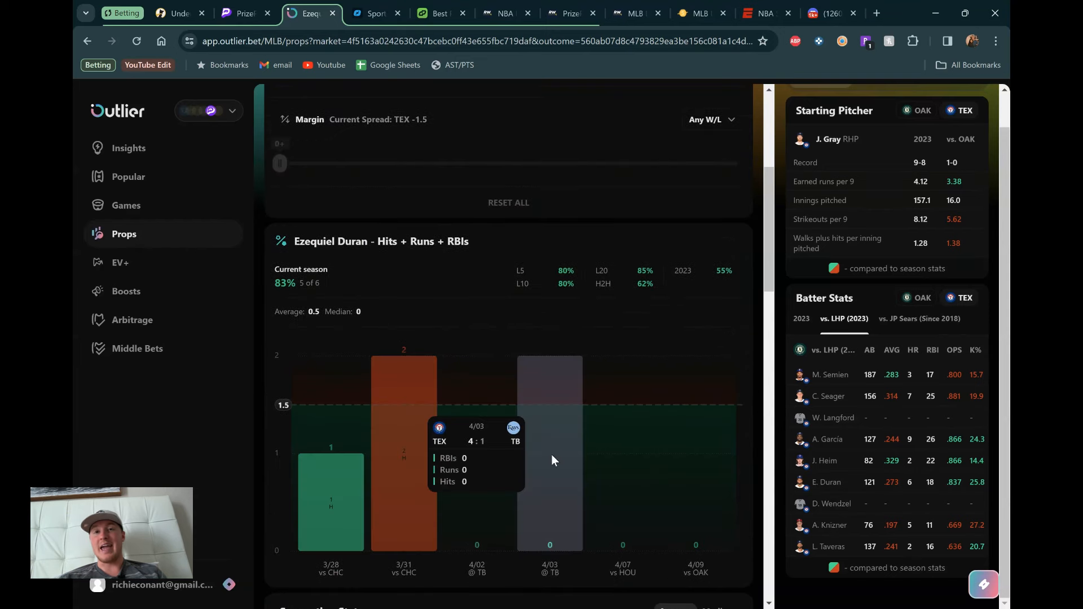
scroll("down", 3)
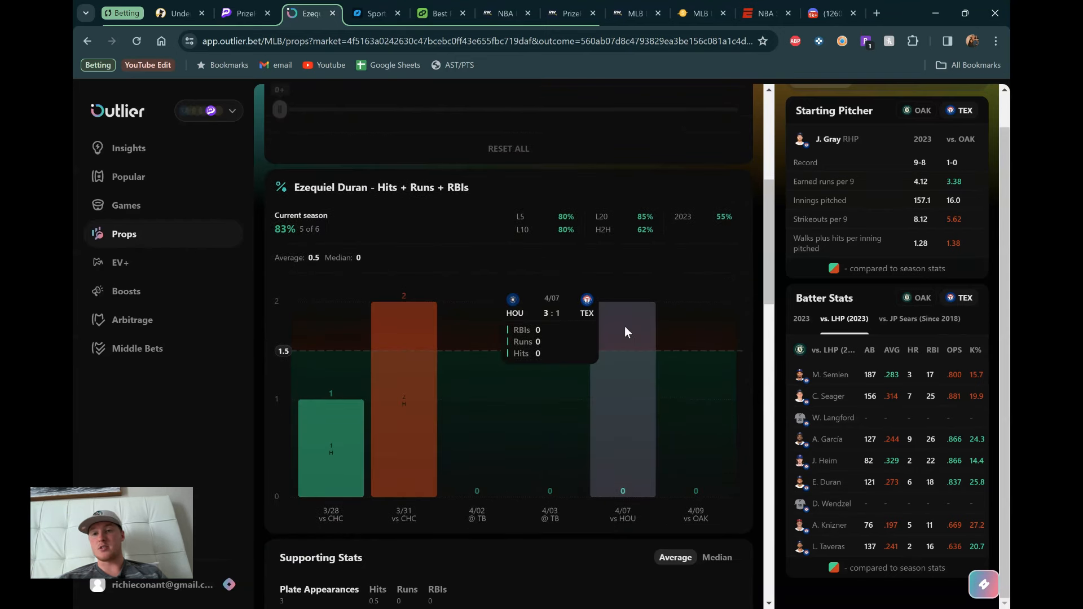
mouse_move(910, 323)
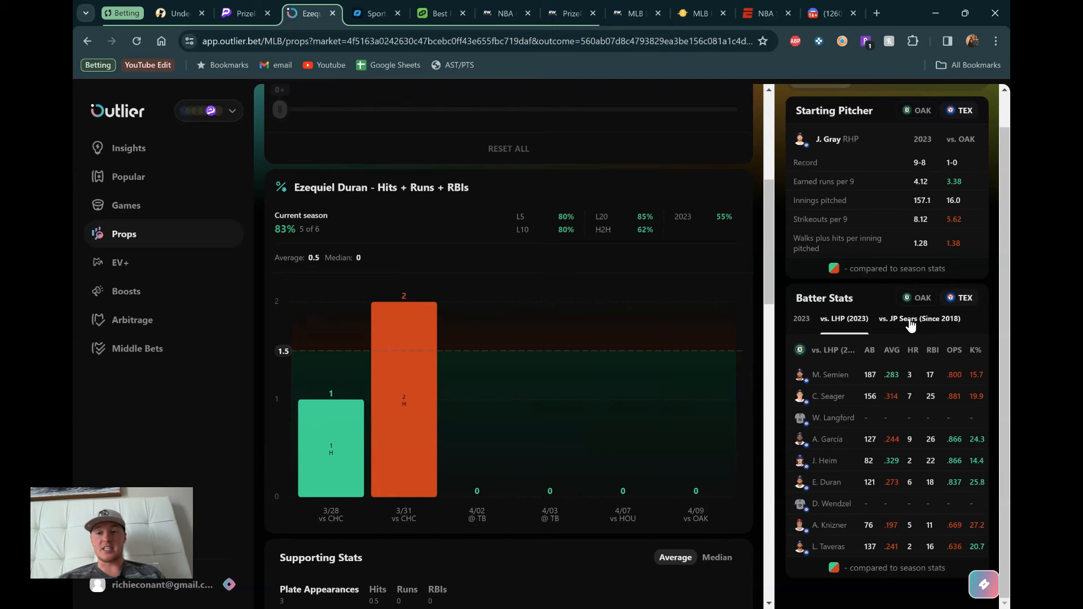
Review Duran's batter stats versus JP Sears, versus left-handed pitchers, and versus Sears again.
left_click(920, 318)
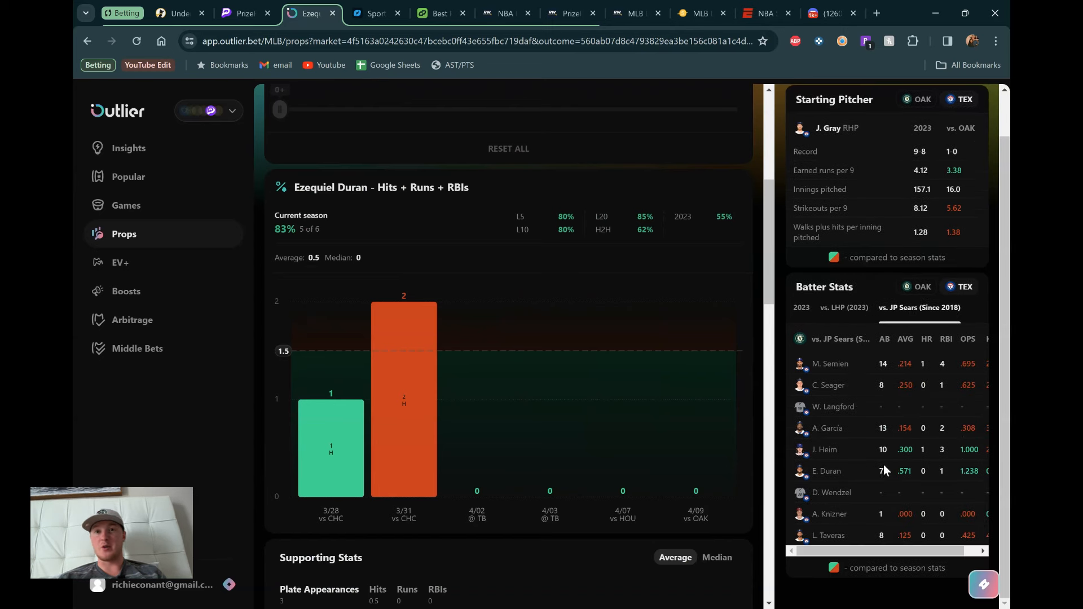
mouse_move(884, 482)
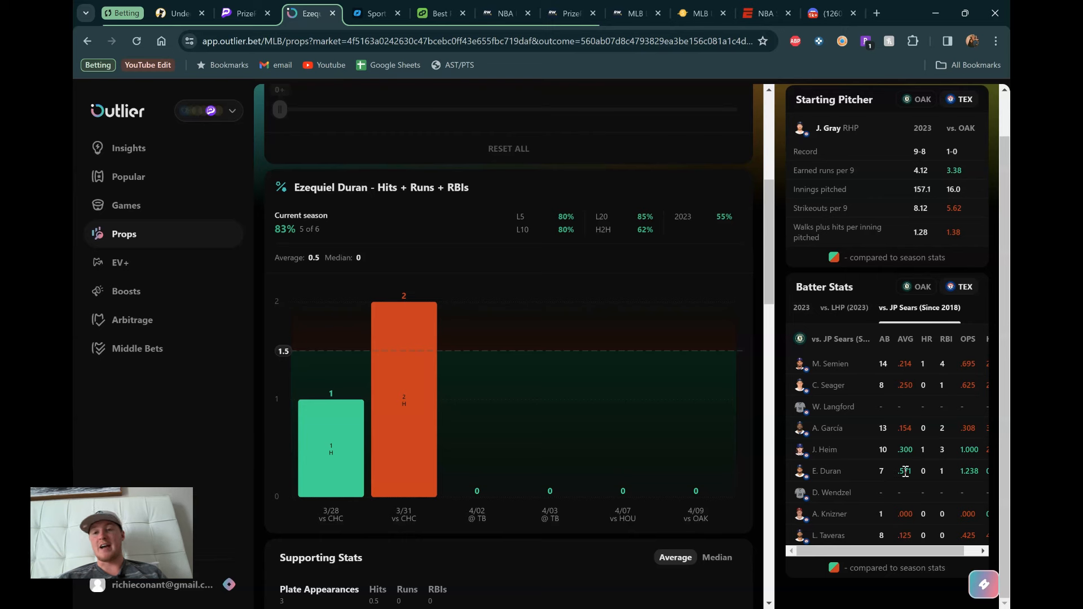
mouse_move(937, 474)
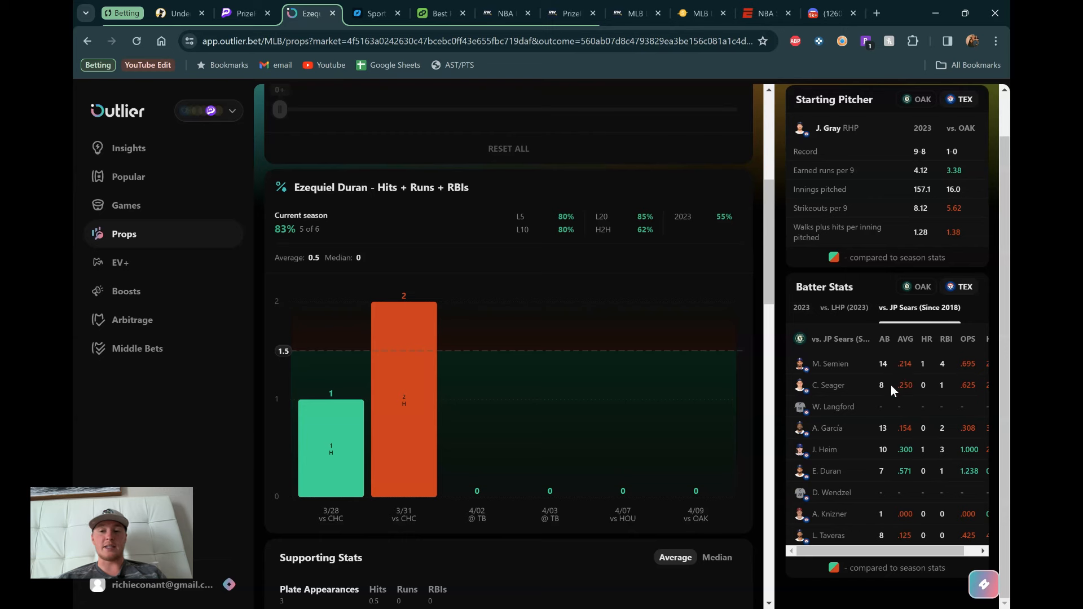
mouse_move(905, 312)
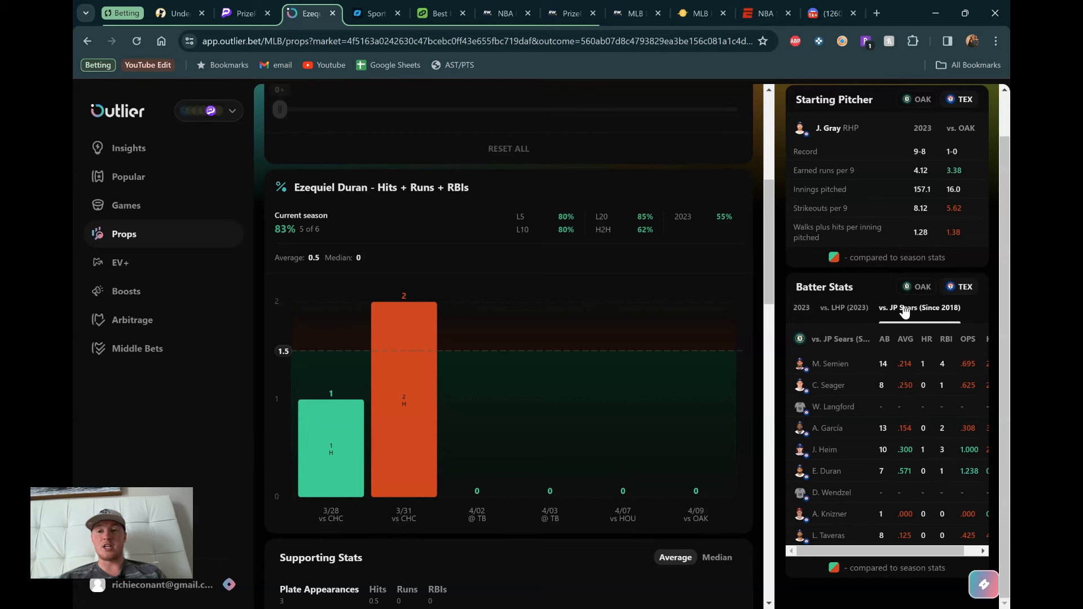
mouse_move(832, 378)
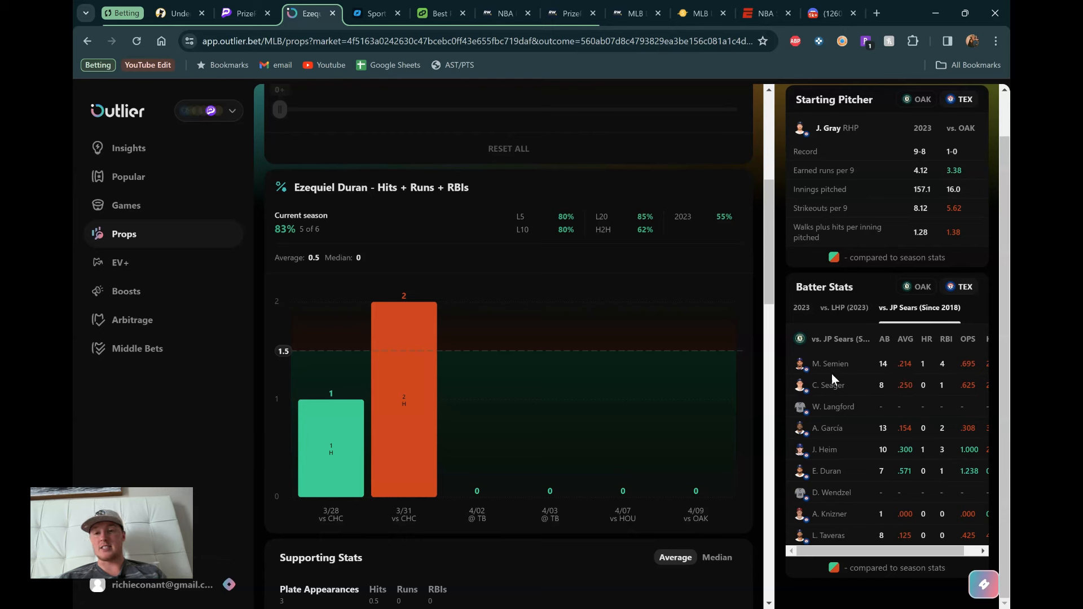
mouse_move(833, 395)
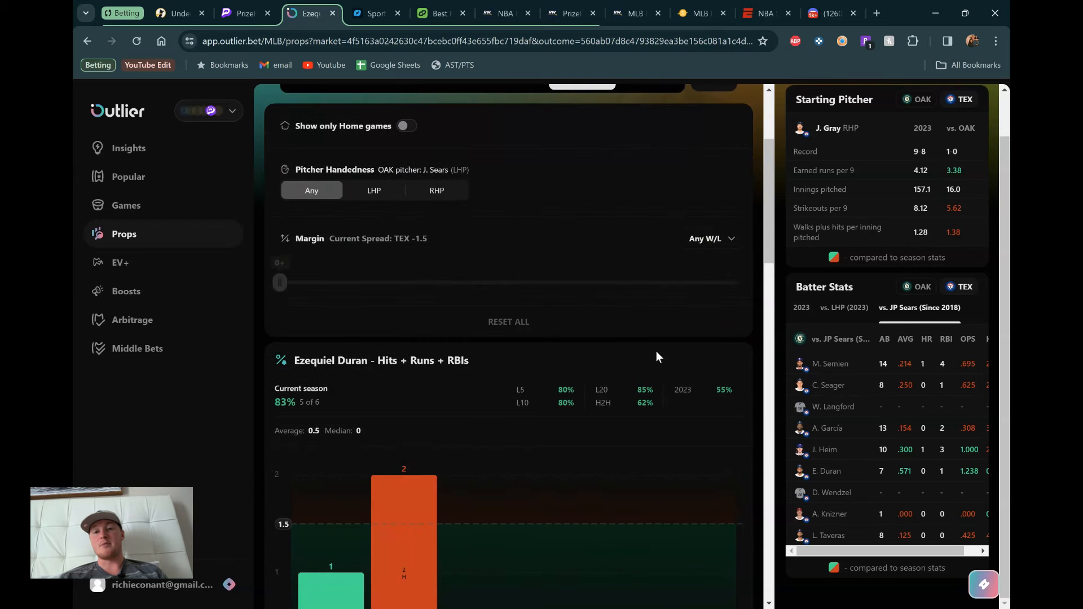
scroll("up", 3)
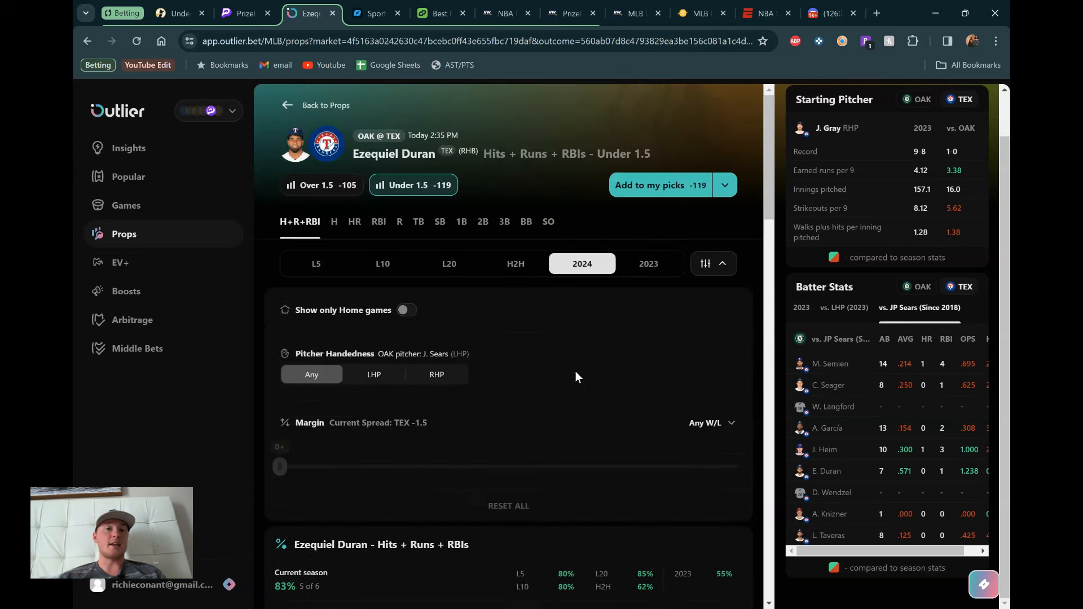
scroll("down", 3)
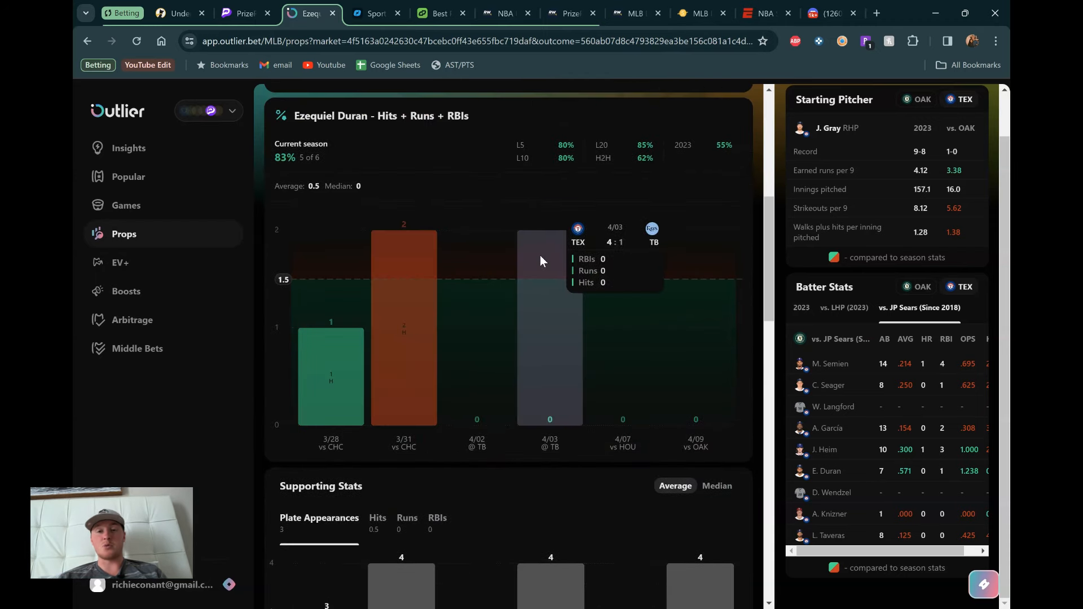
scroll("up", 3)
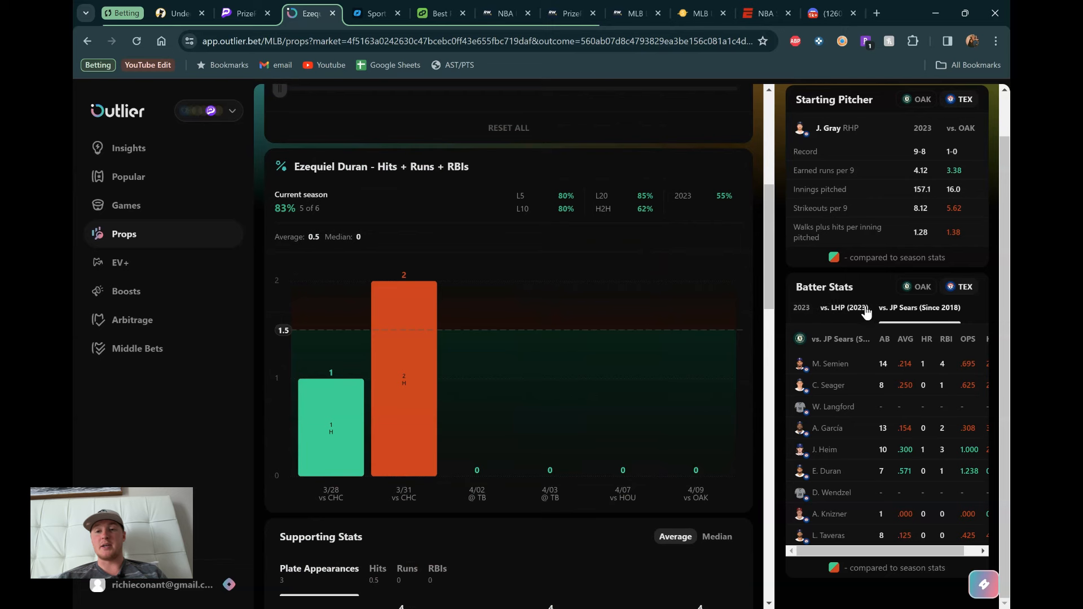
left_click(843, 307)
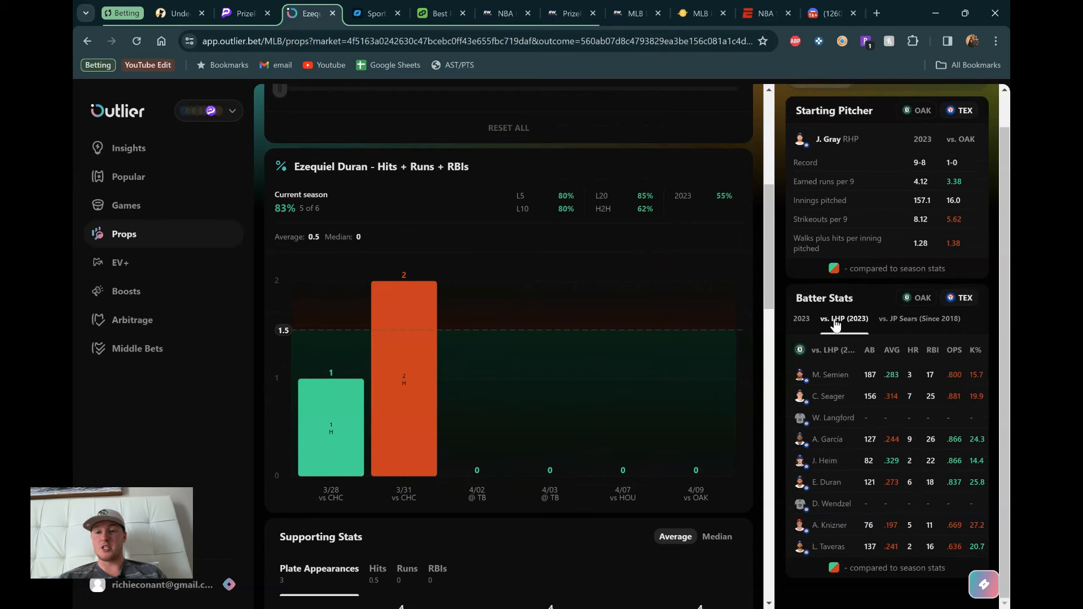
mouse_move(872, 483)
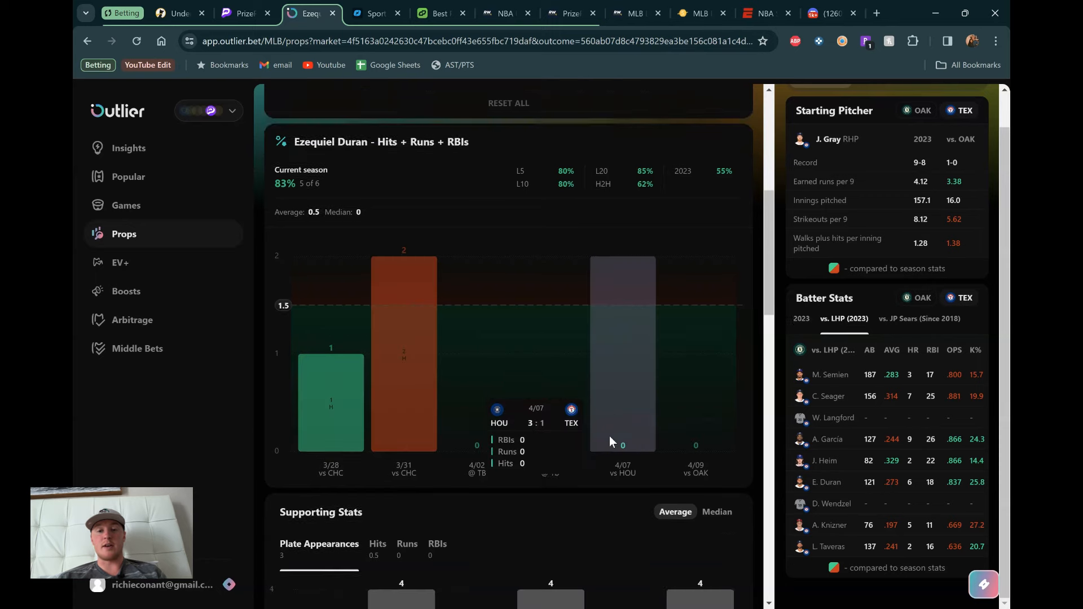
scroll("down", 3)
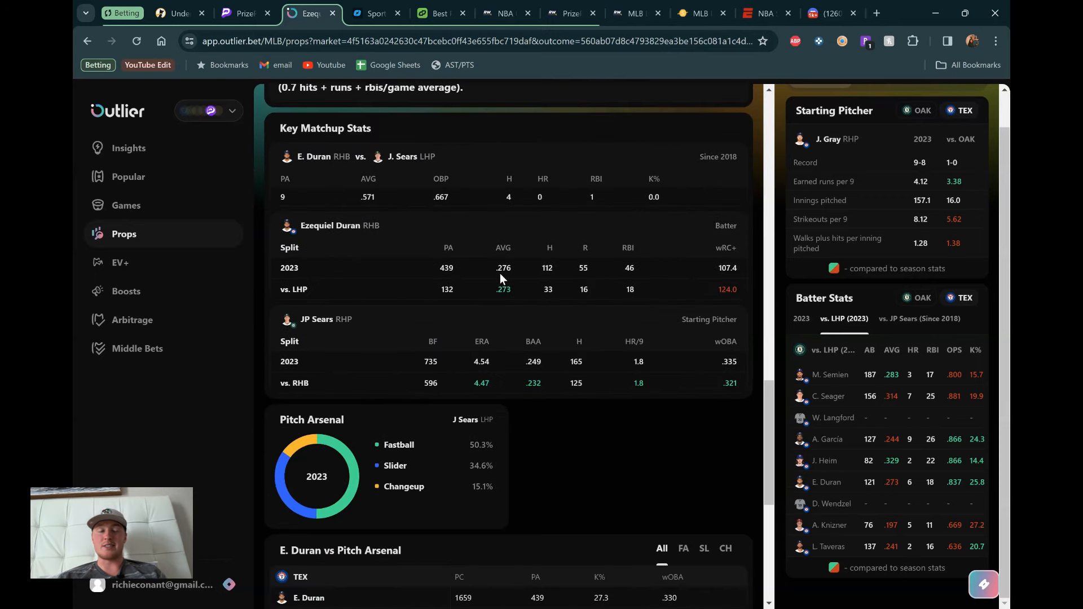
mouse_move(497, 341)
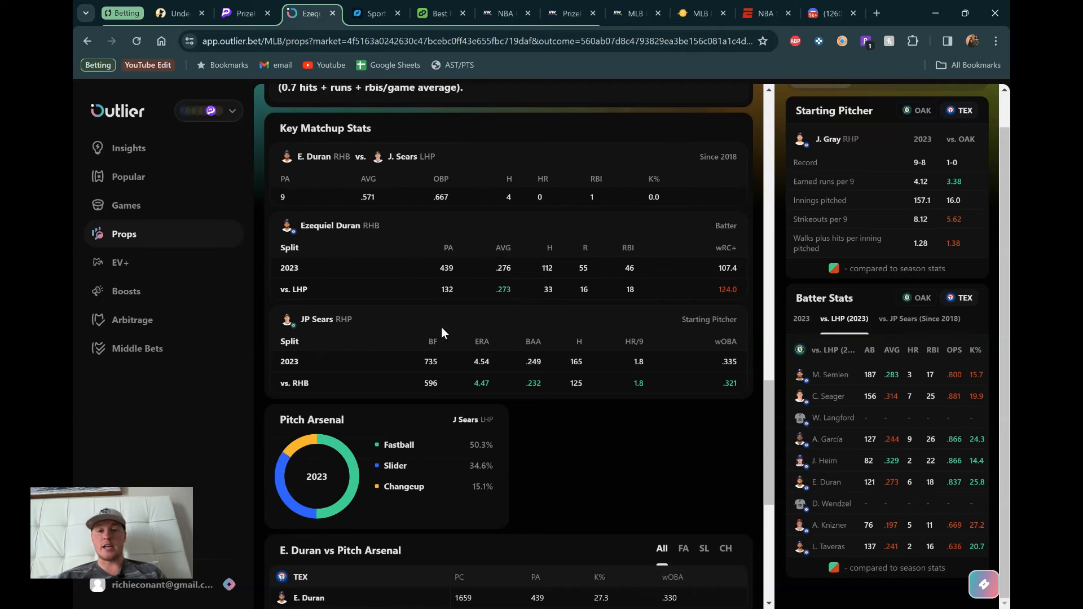
mouse_move(508, 330)
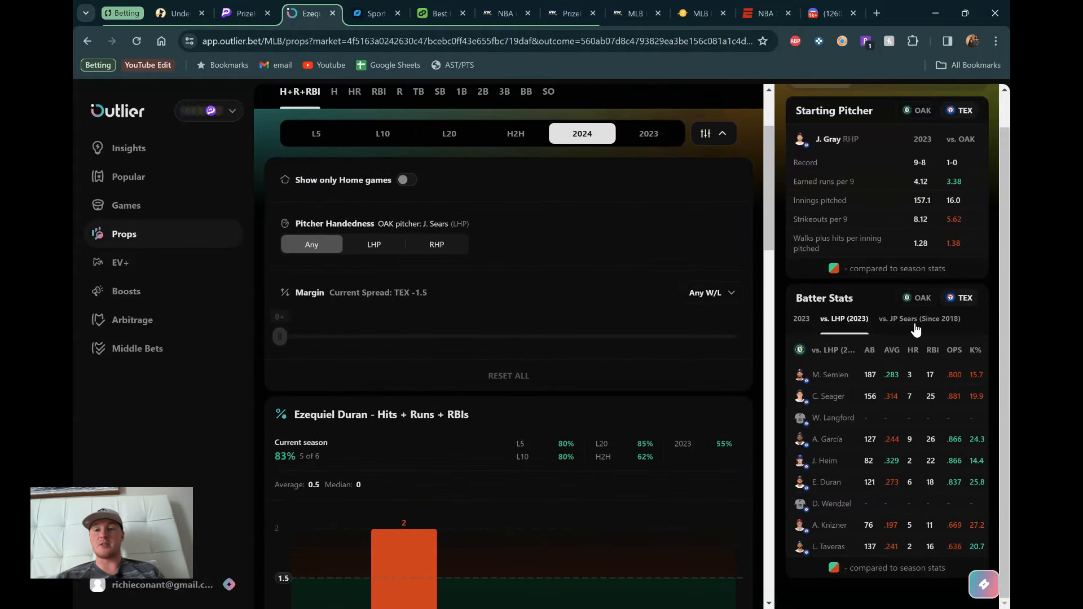
left_click(919, 318)
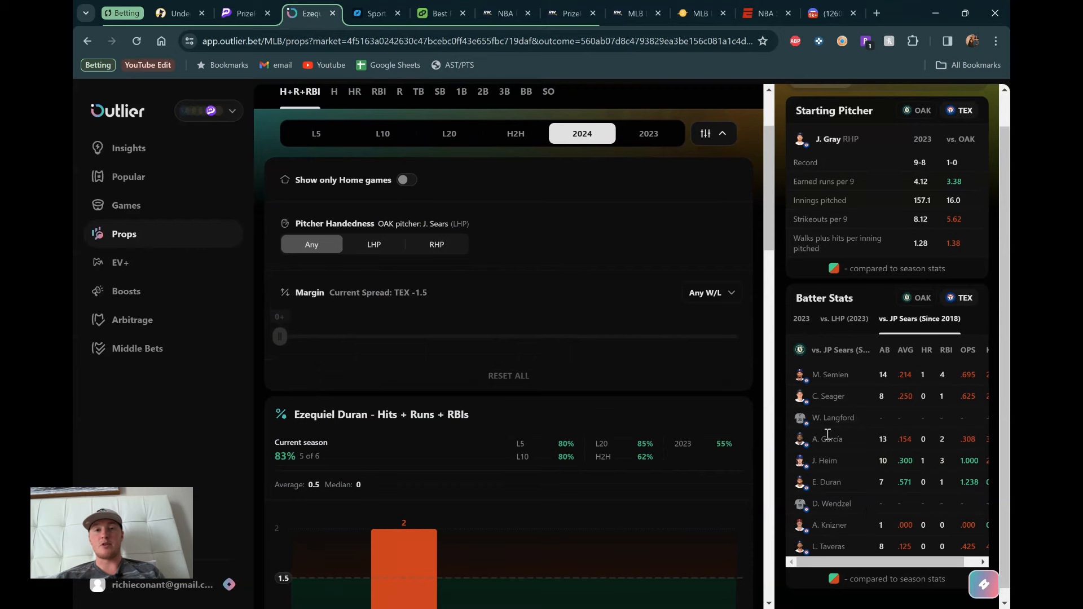
mouse_move(560, 357)
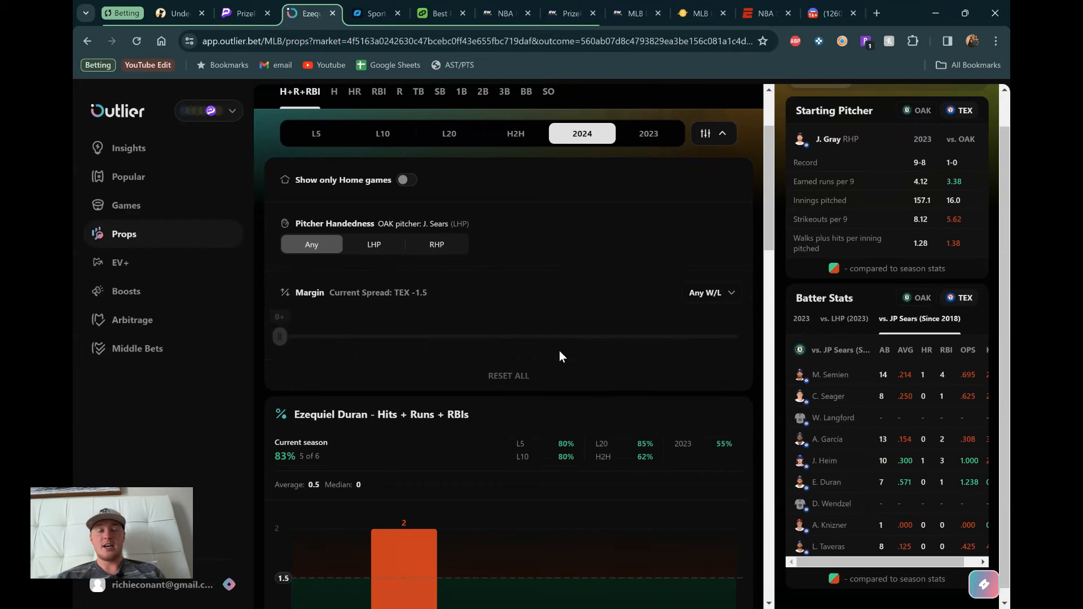
scroll("down", 3)
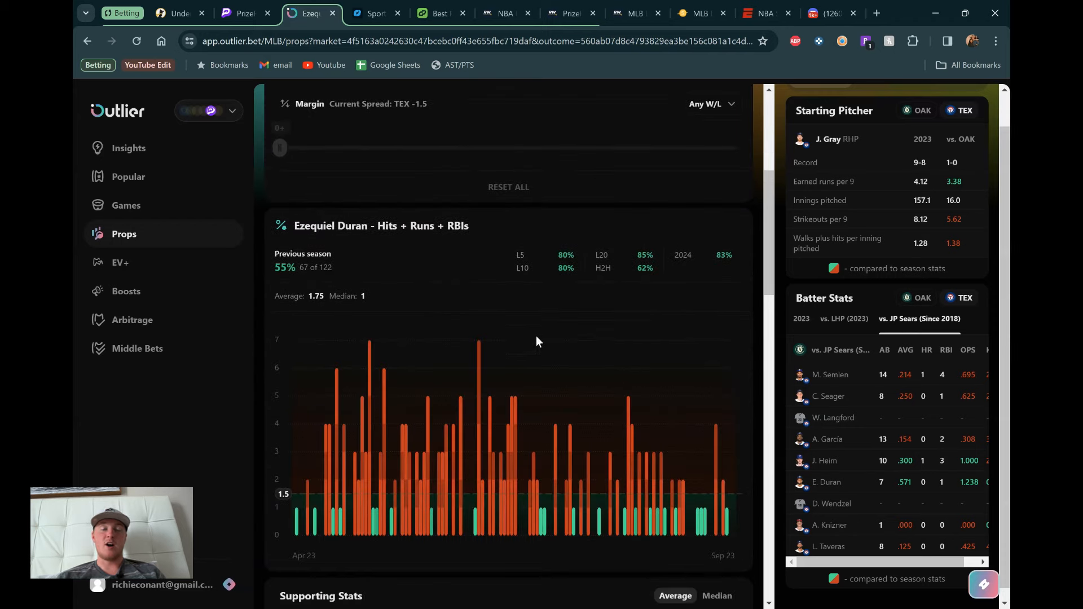
scroll("up", 3)
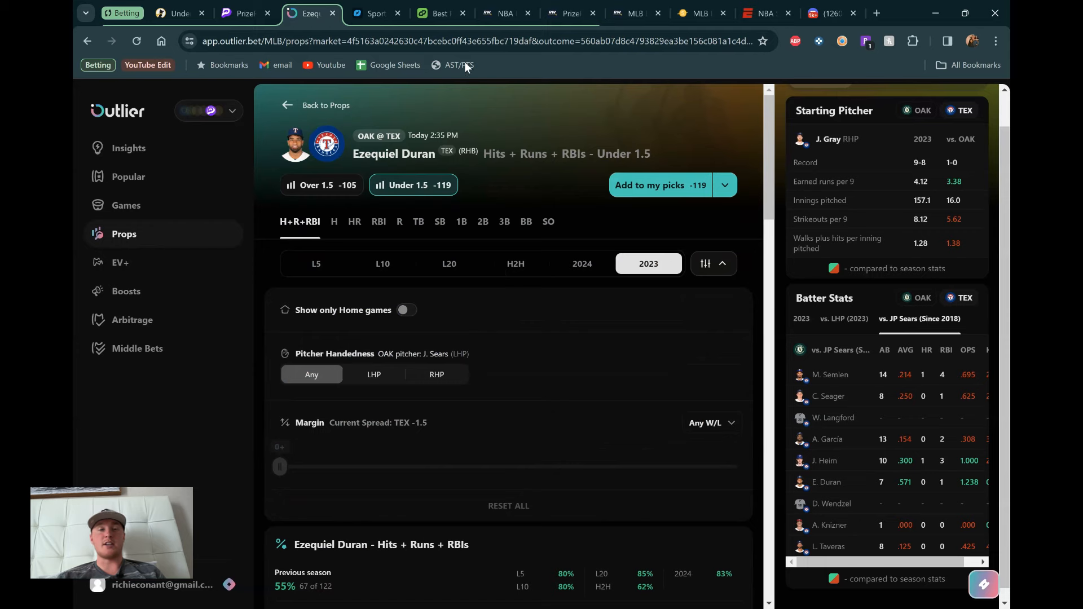
Move to the DailyGrind PrizePicks optimizer listing Duran's Hits+Runs+RBIs odds.
left_click(435, 13)
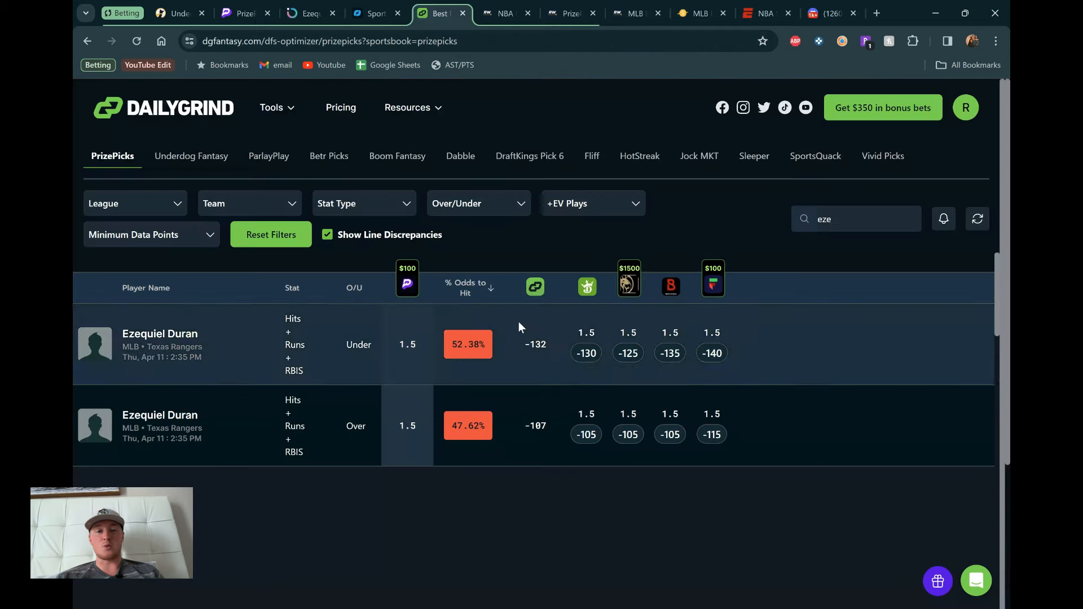
mouse_move(462, 248)
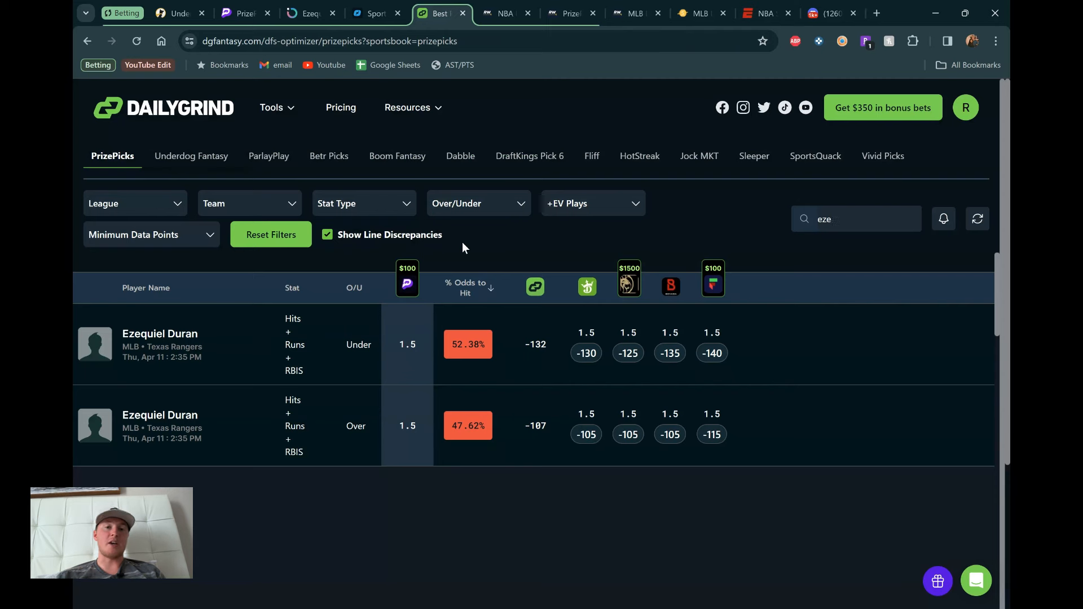
mouse_move(305, 363)
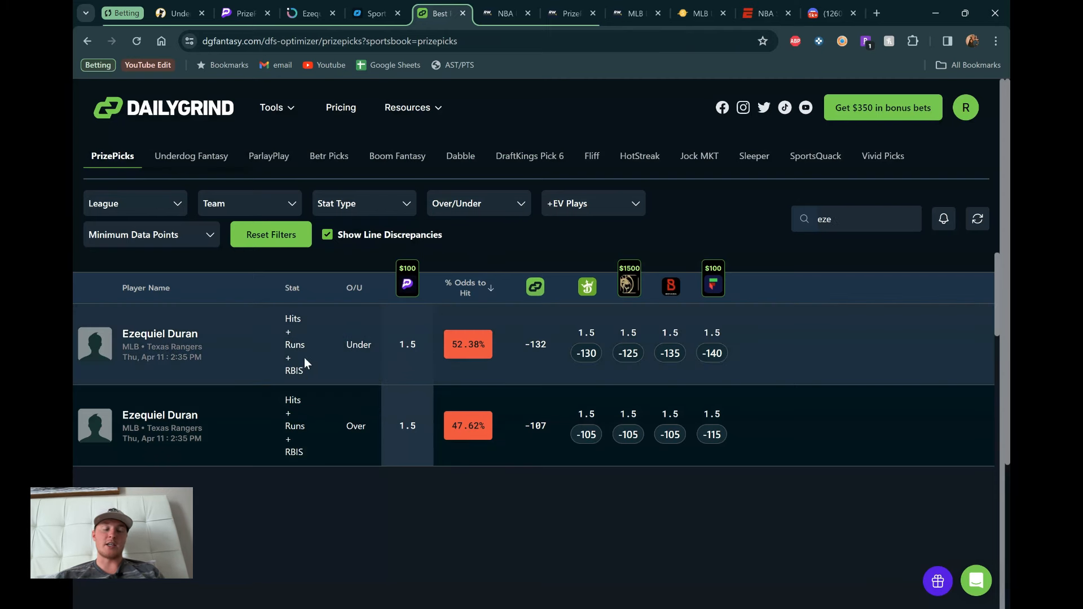
mouse_move(467, 344)
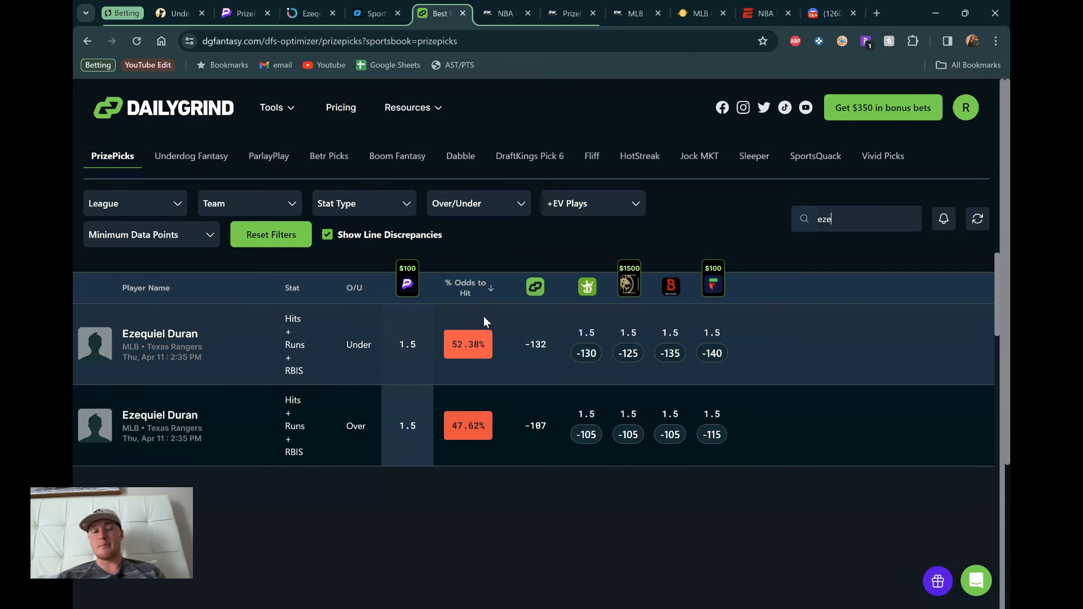
mouse_move(697, 290)
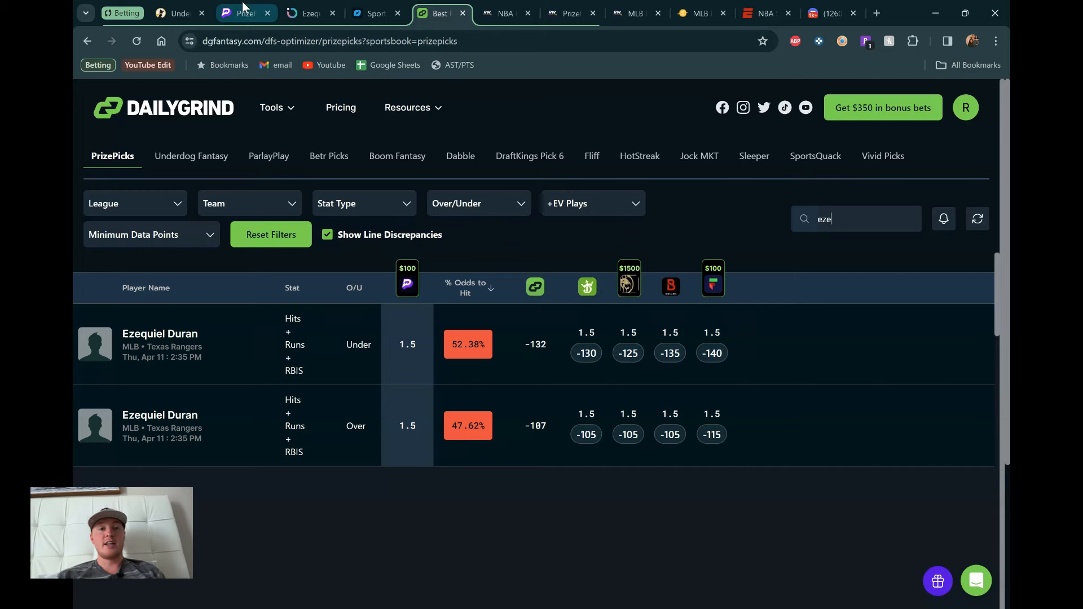
Return from DailyGrind's Duran under/over odds to the PrizePicks MLB board.
left_click(242, 13)
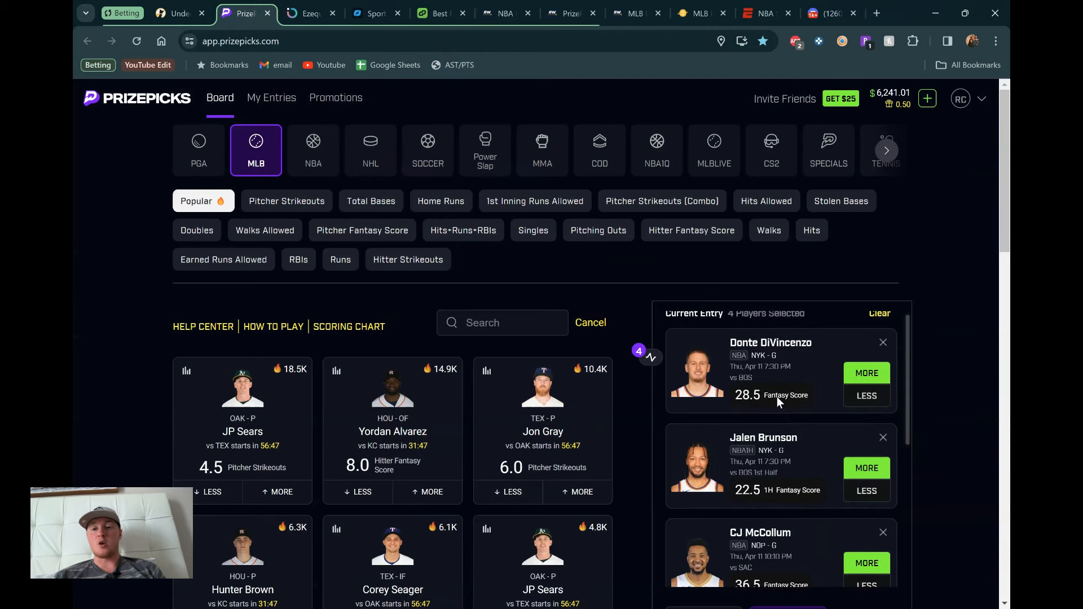
Review the four-pick Power Play slip through Duran's under 1.5, then switch to Discord rich-chat.
scroll("down", 3)
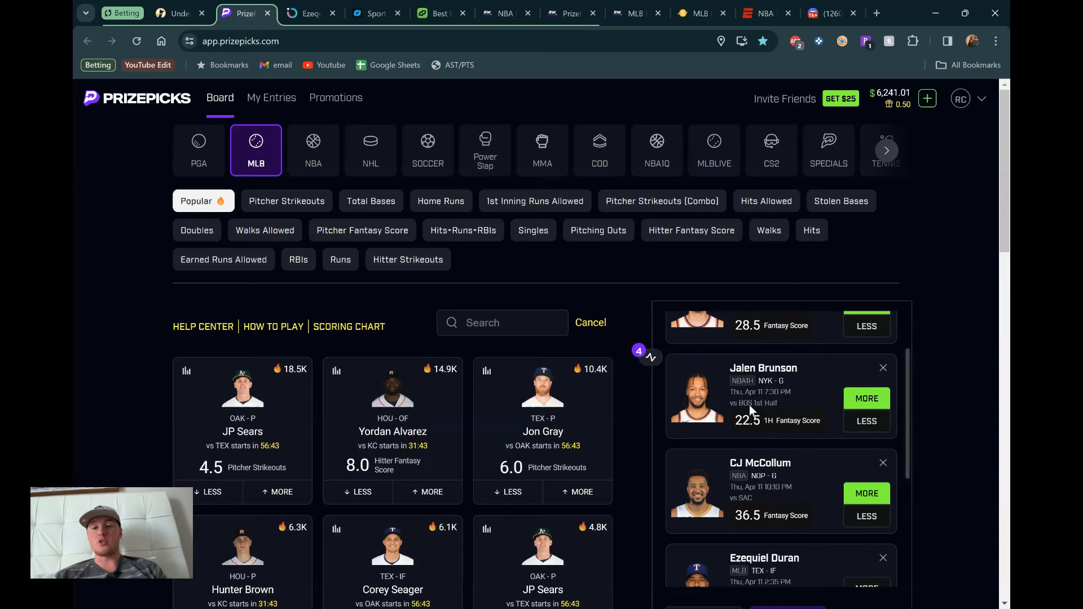
scroll("down", 3)
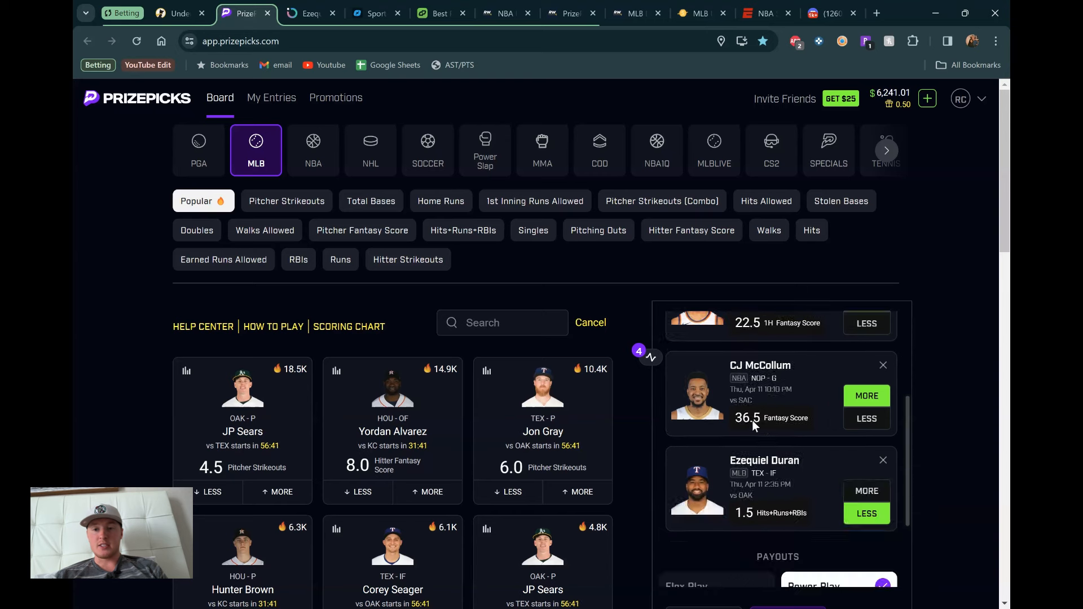
mouse_move(812, 399)
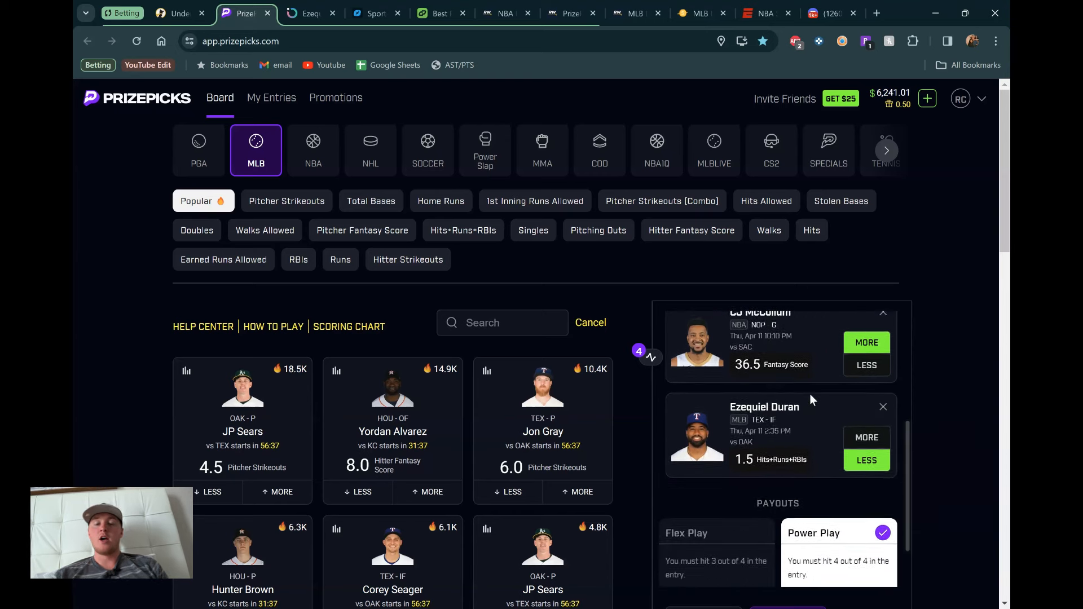
scroll("down", 3)
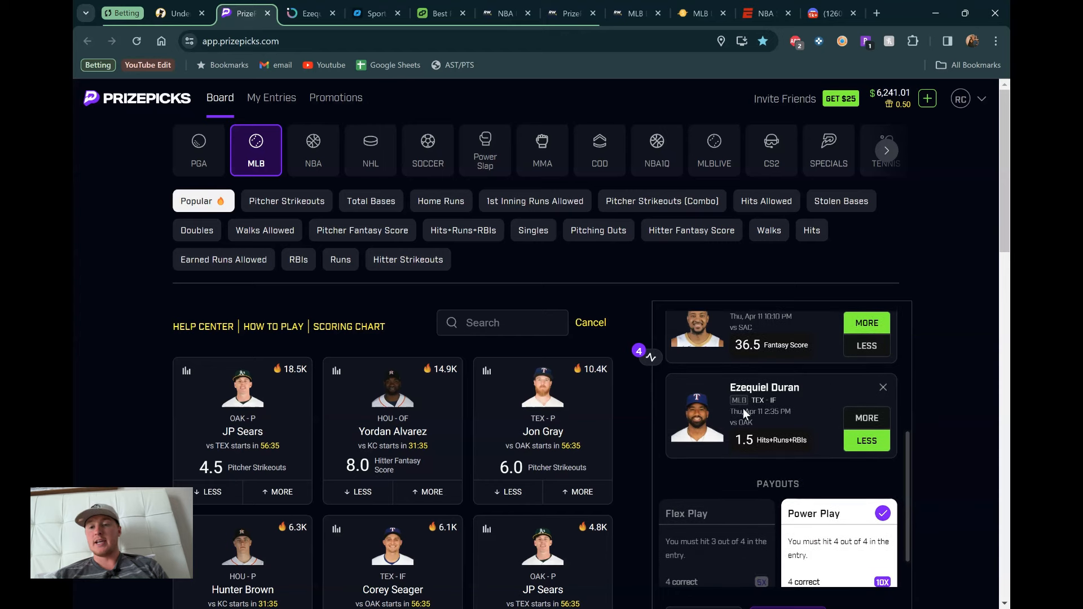
mouse_move(792, 421)
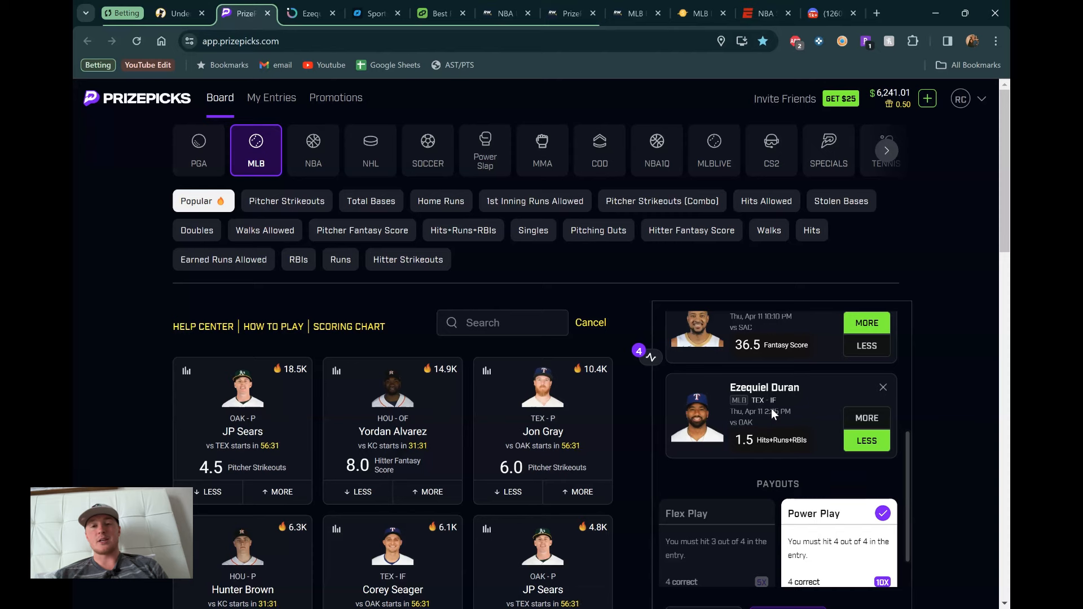
mouse_move(833, 13)
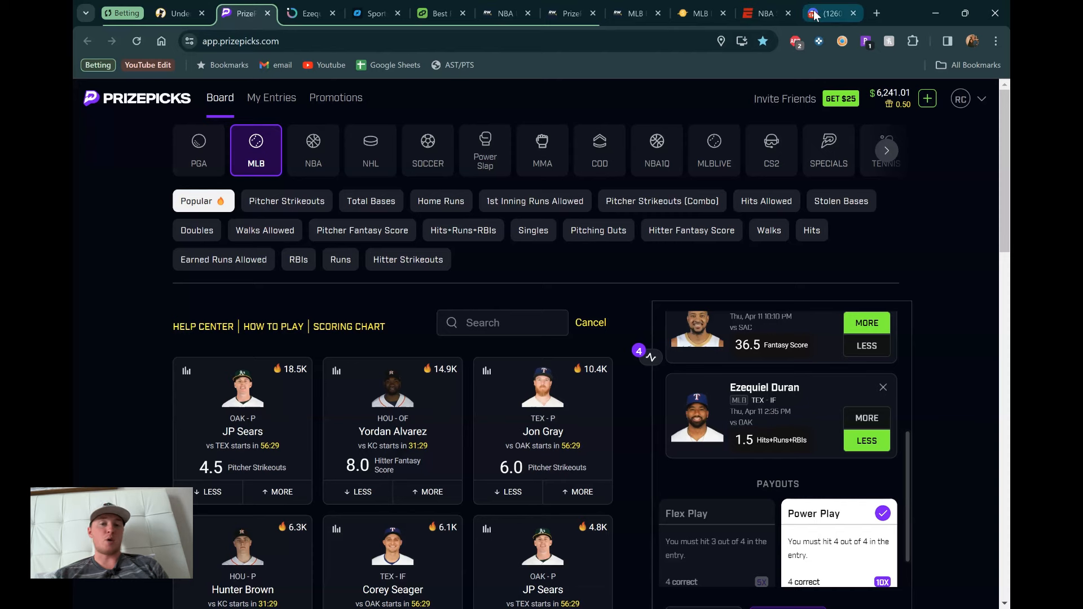
left_click(831, 13)
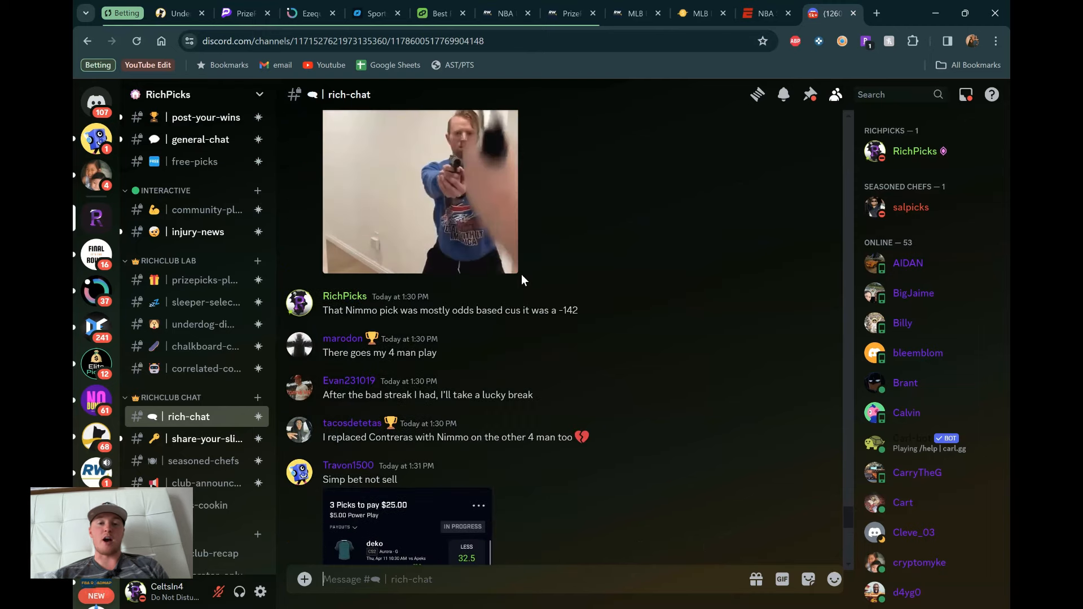
Scroll through rich-chat and open the RichPicks codes-and-links channel.
scroll("up", 3)
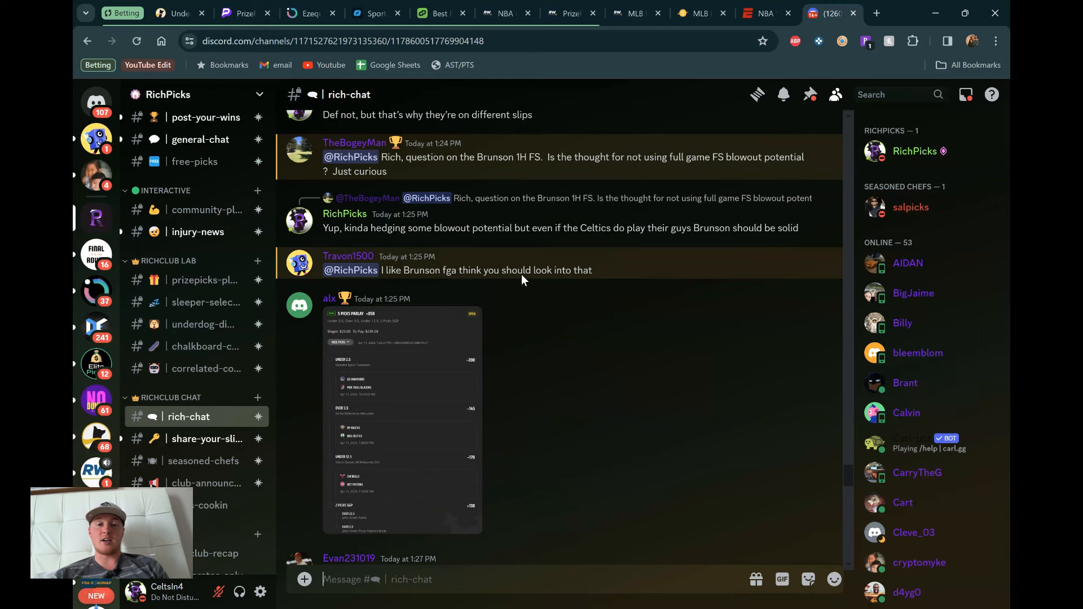
scroll("up", 3)
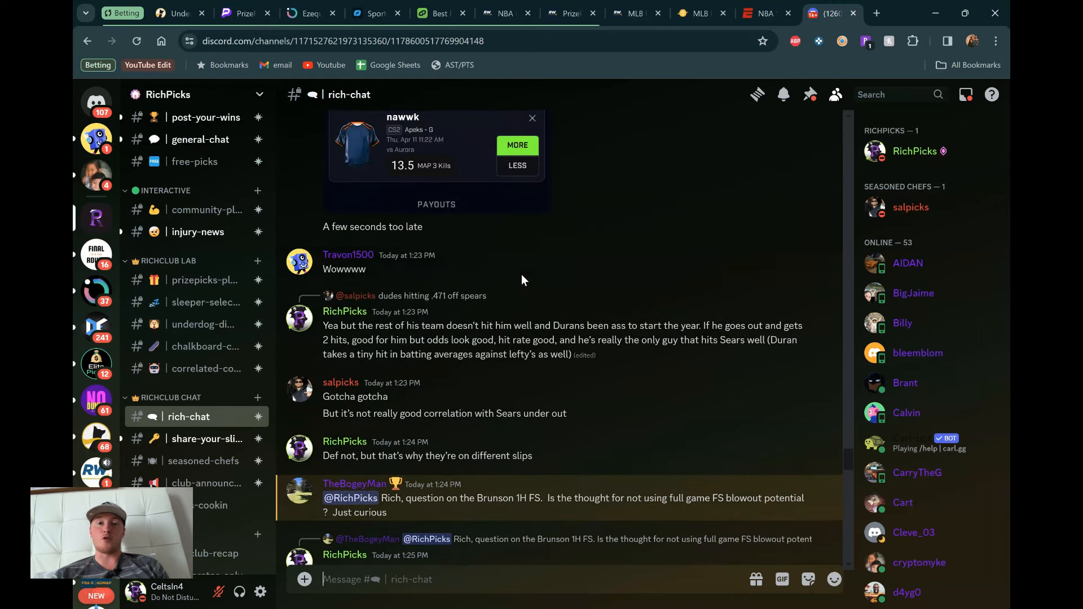
mouse_move(418, 264)
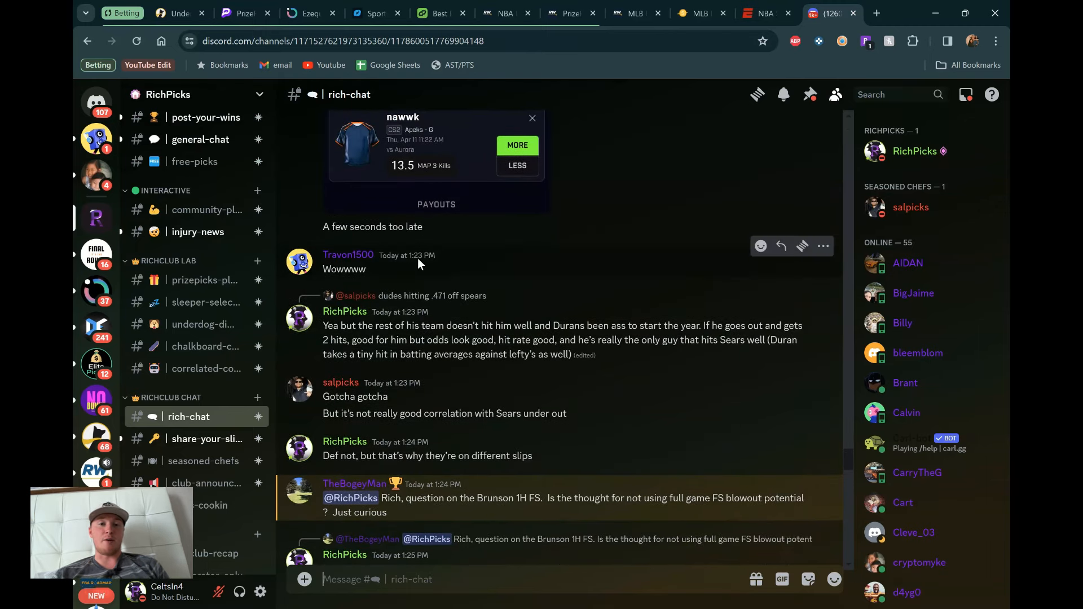
scroll("up", 3)
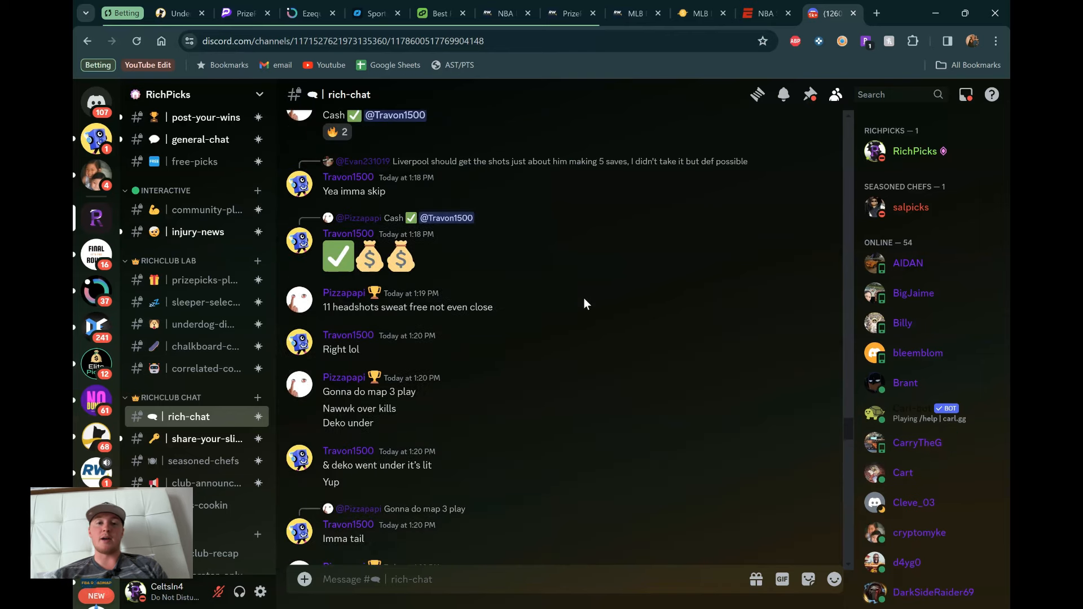
scroll("up", 3)
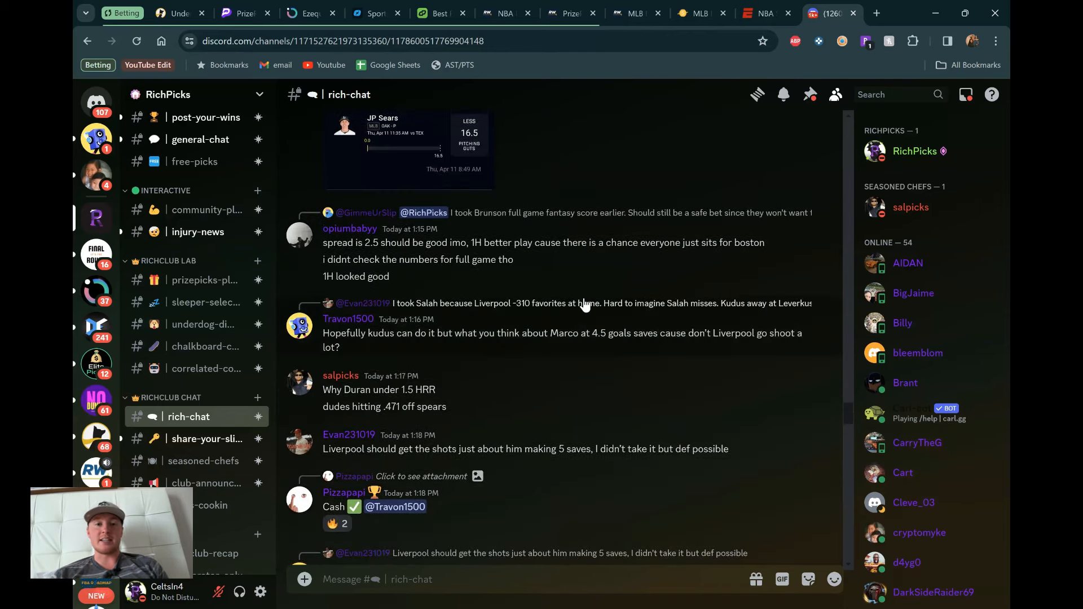
scroll("up", 3)
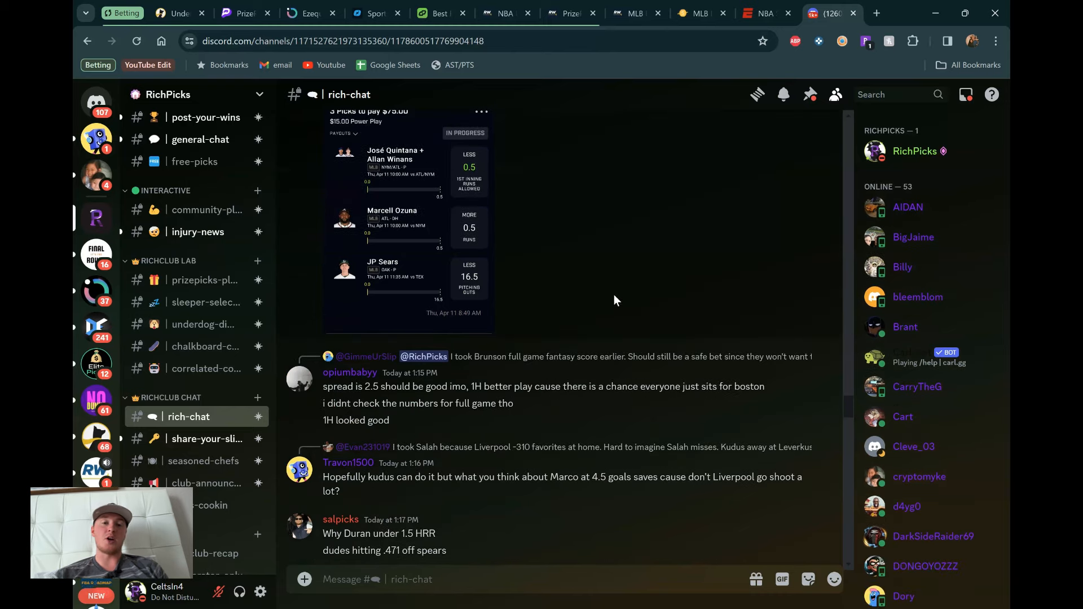
scroll("up", 3)
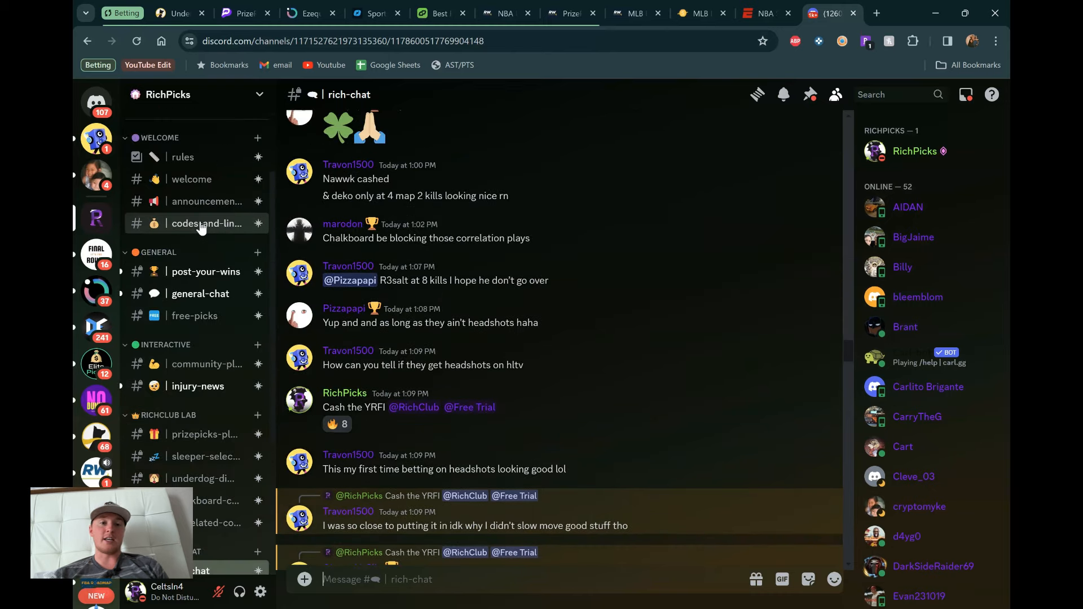
left_click(206, 223)
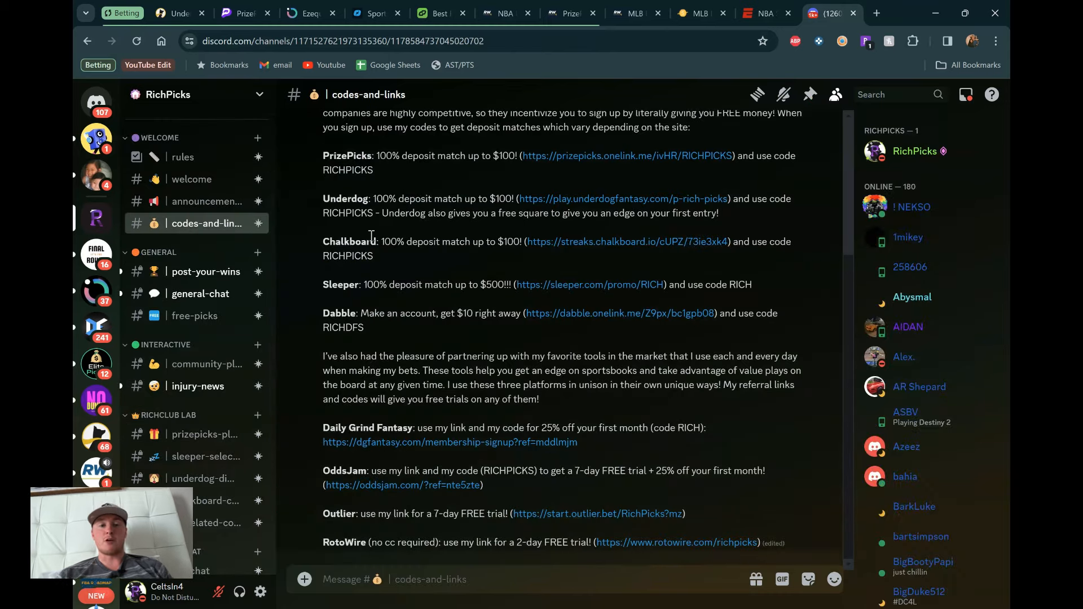
Read through the deposit-match and referral codes post in codes-and-links.
scroll("up", 3)
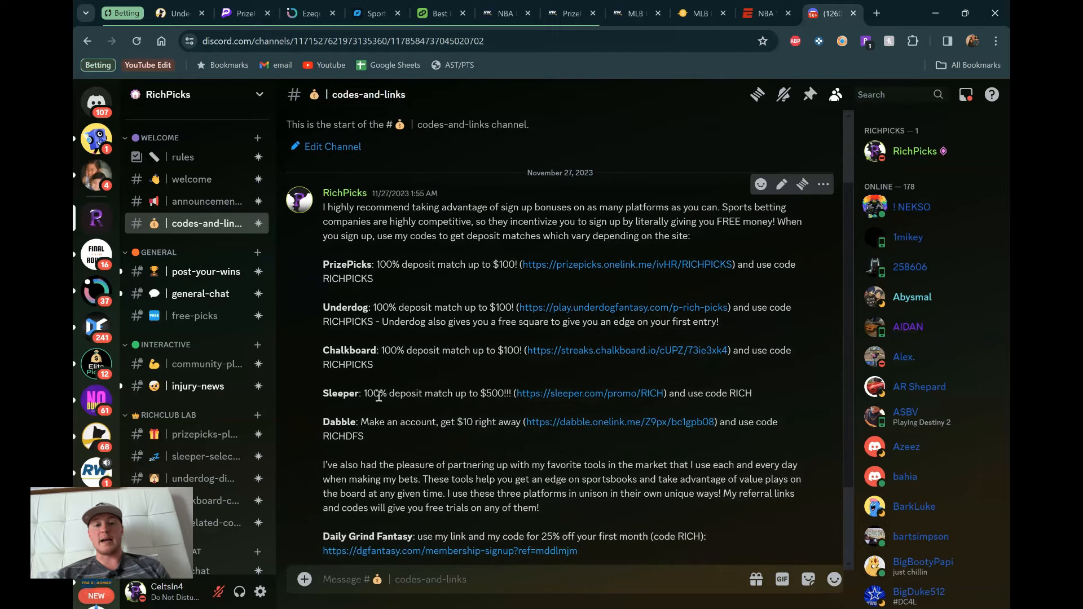
scroll("up", 3)
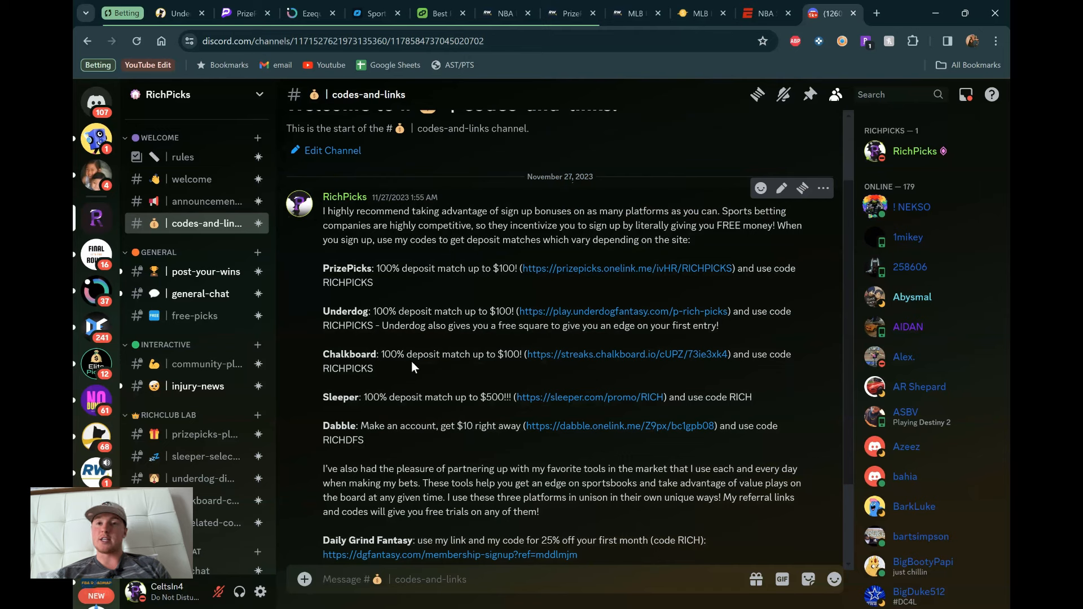
mouse_move(377, 273)
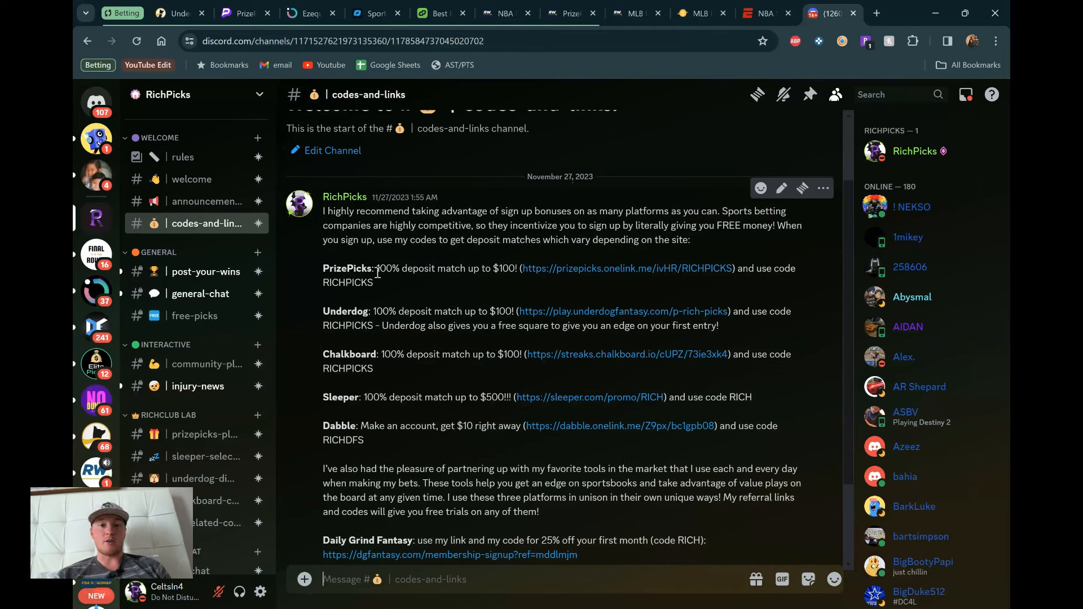
mouse_move(302, 316)
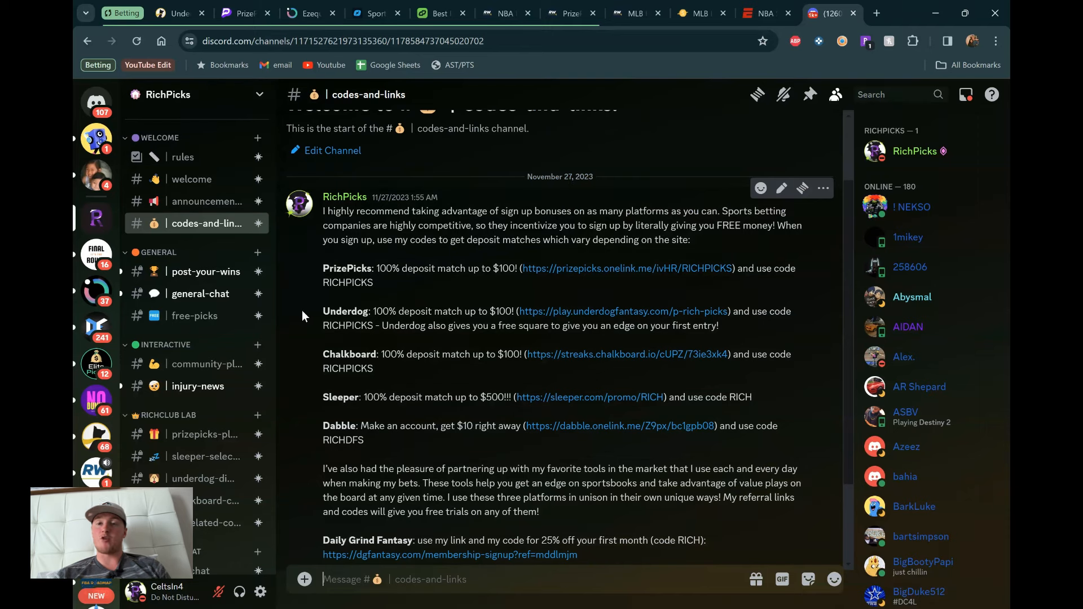
mouse_move(366, 279)
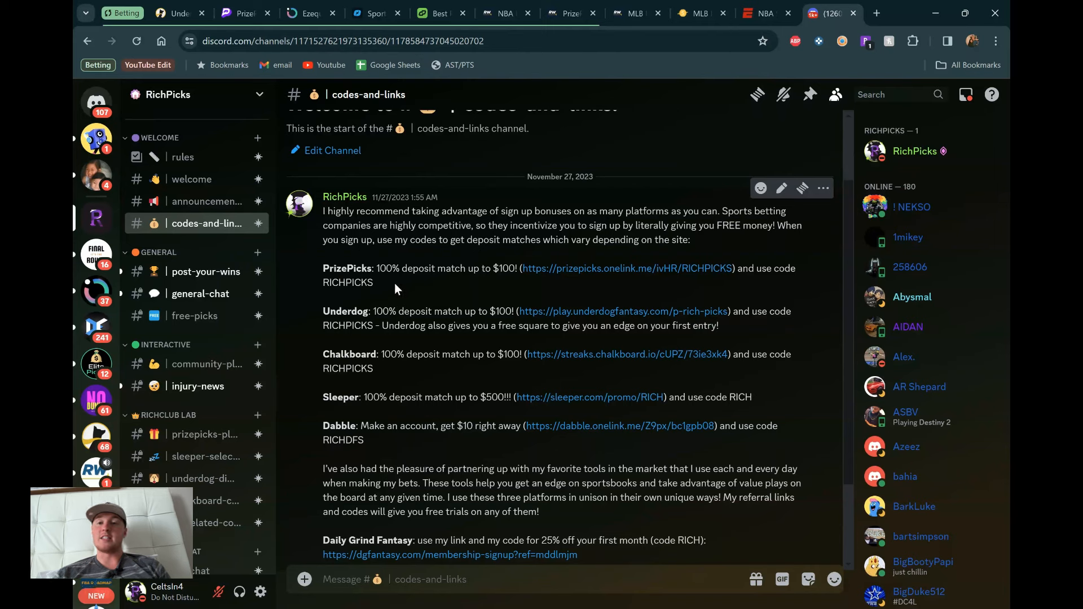
mouse_move(364, 283)
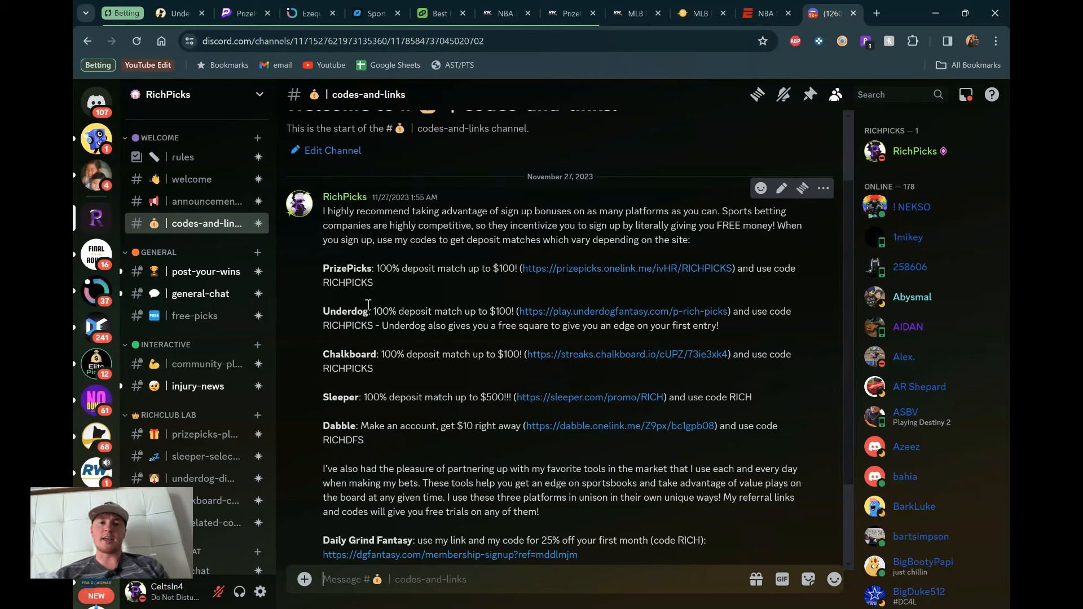
mouse_move(378, 293)
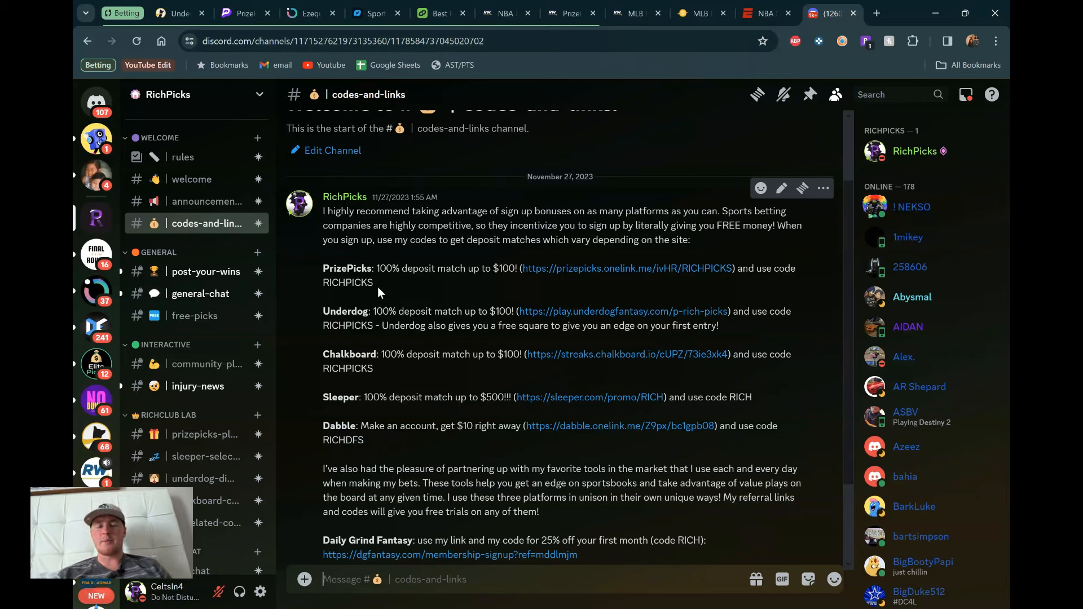
mouse_move(413, 276)
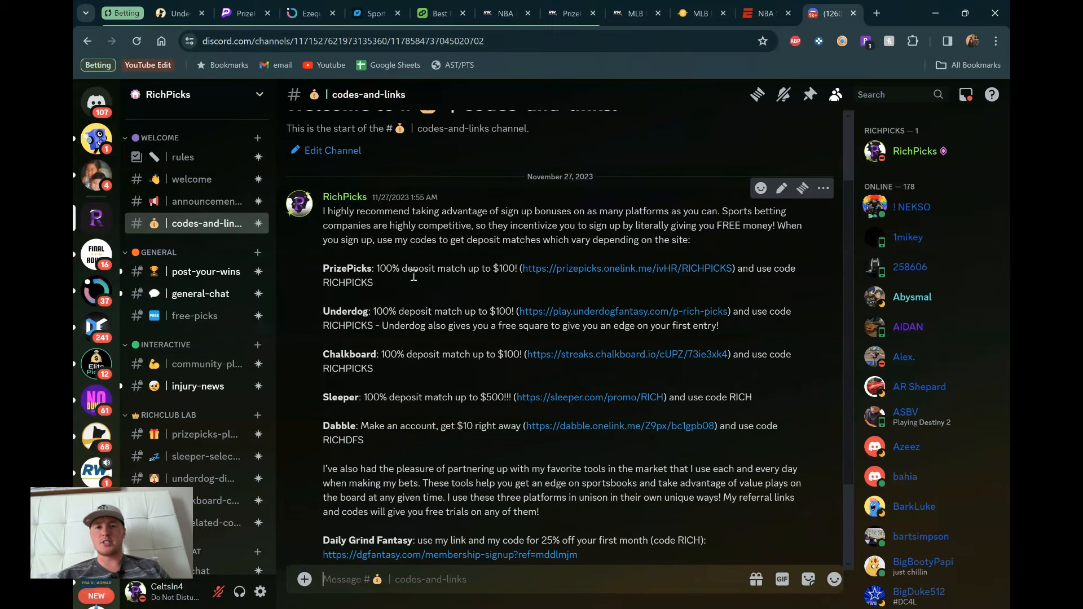
mouse_move(443, 390)
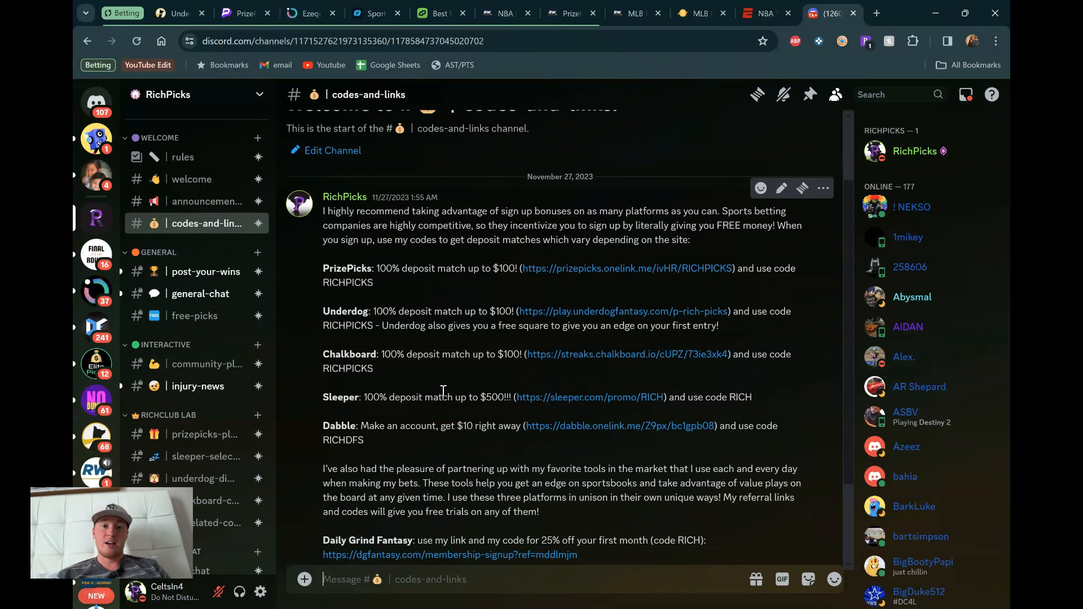
mouse_move(397, 397)
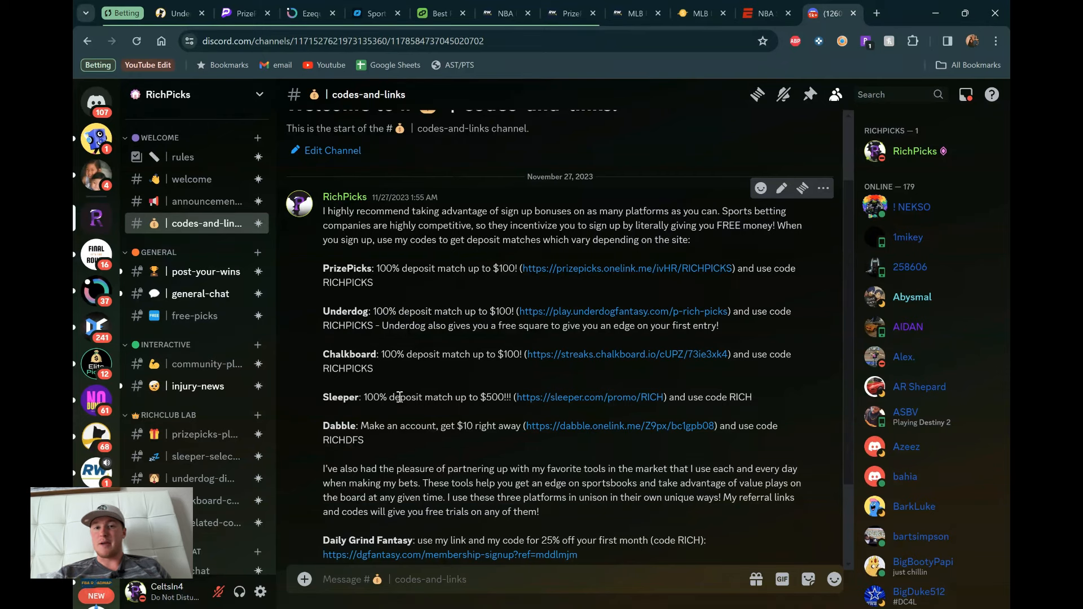
scroll("down", 3)
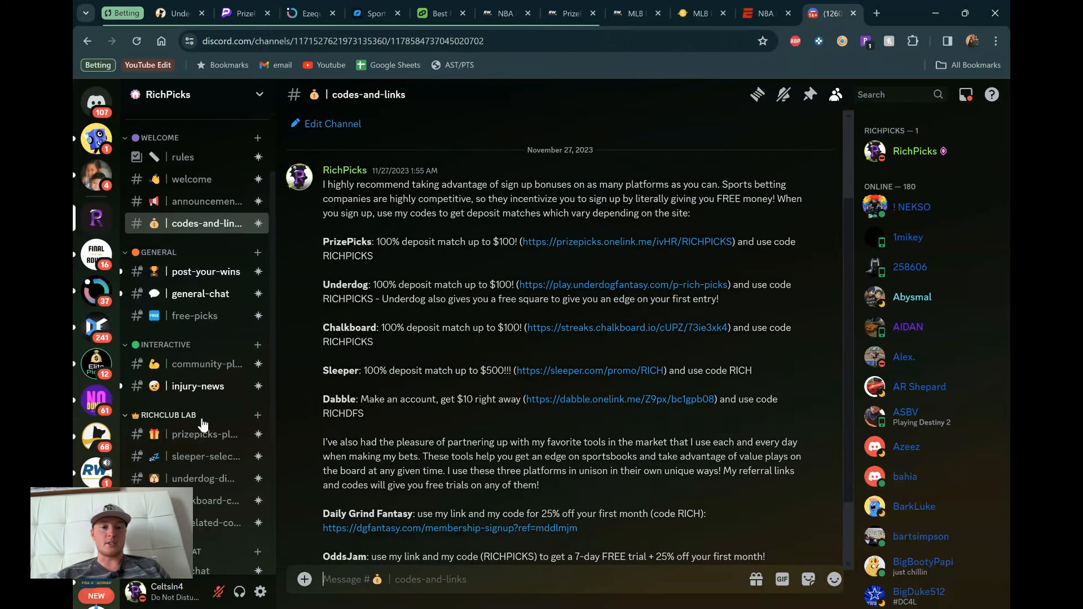
scroll("down", 3)
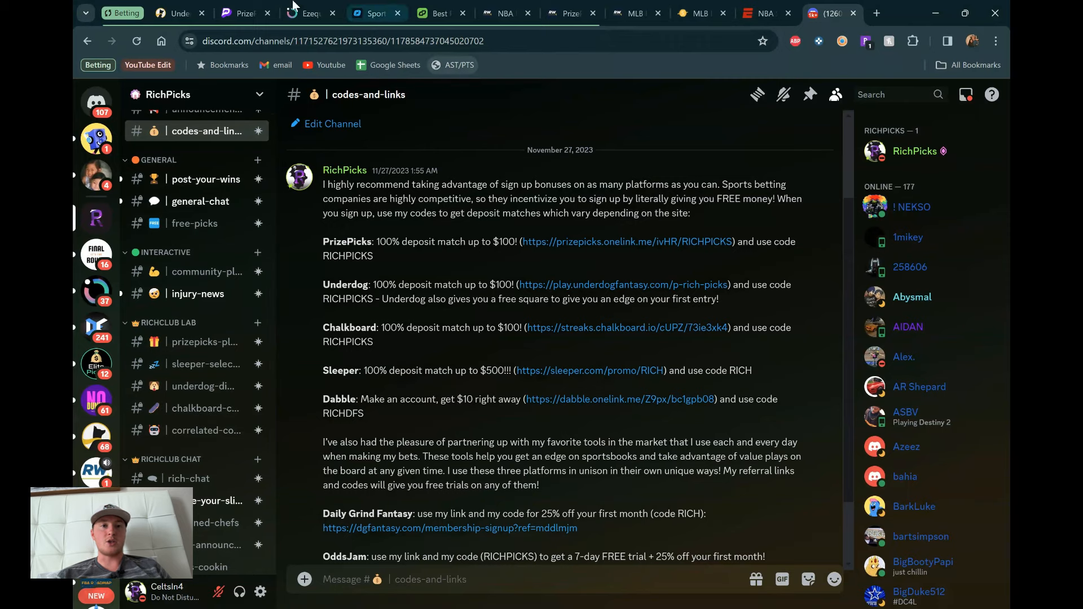
Return to the PrizePicks four-pick Power Play slip showing $20 to win $200.
left_click(238, 13)
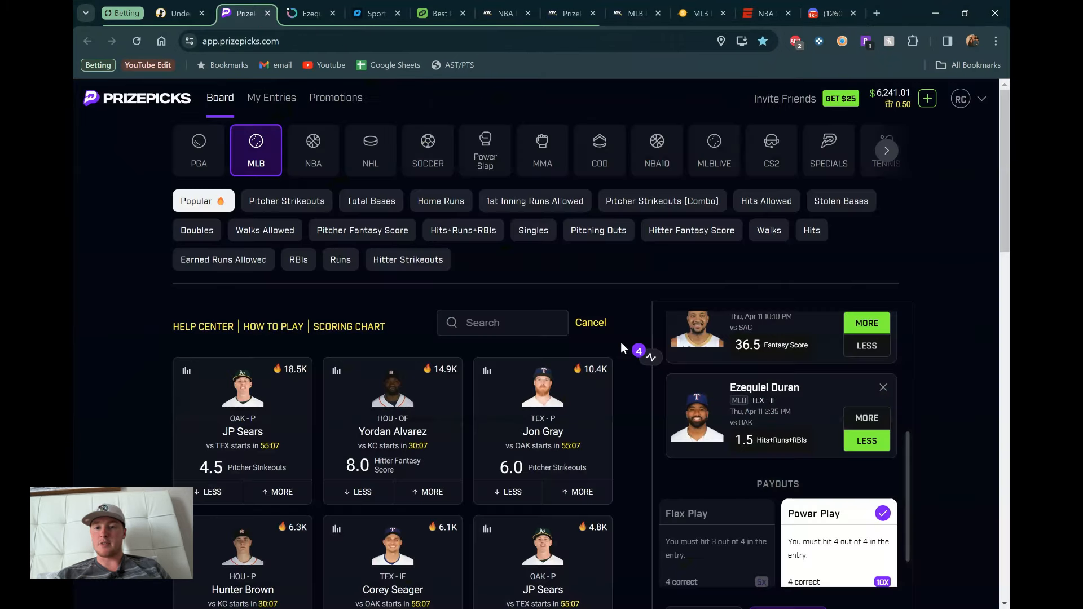
scroll("down", 3)
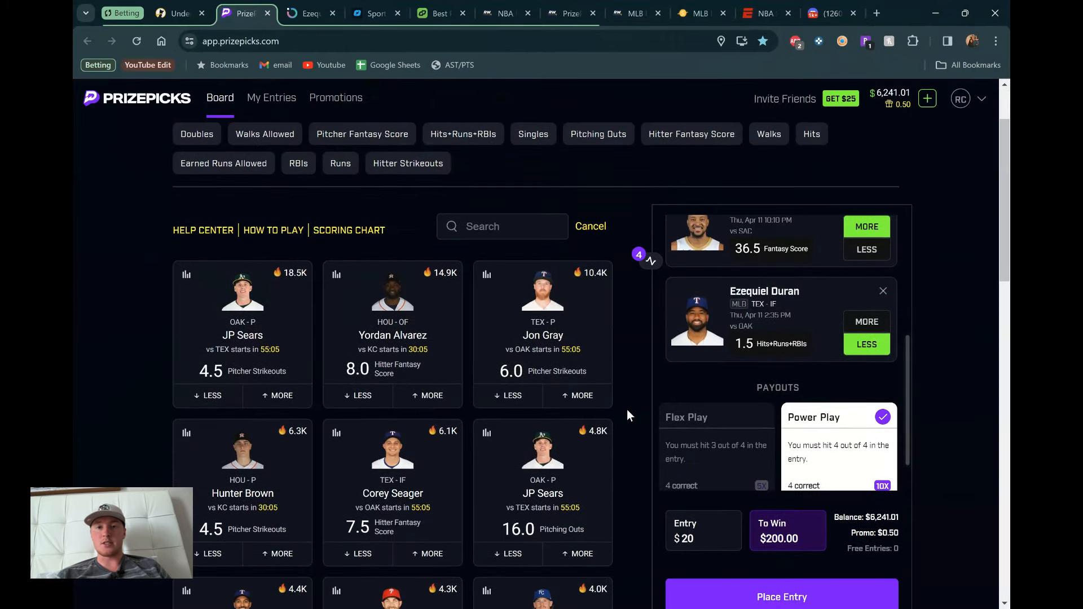